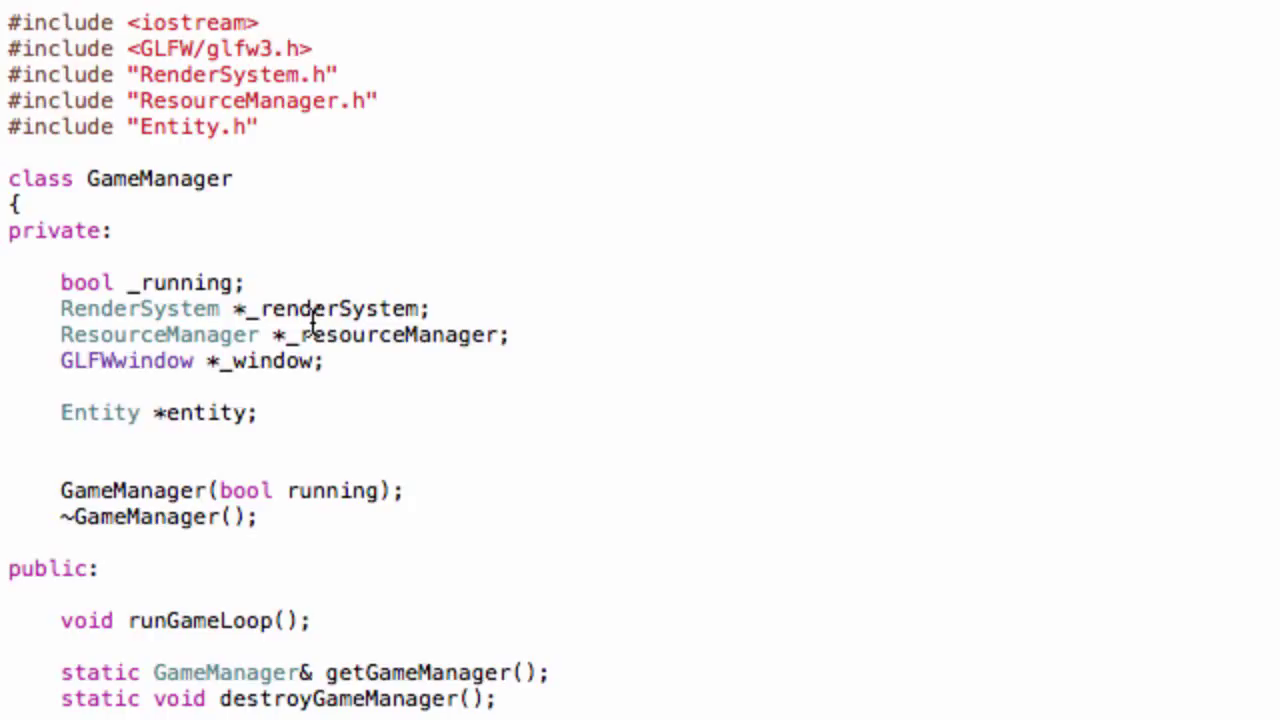
pyautogui.moveTo(350, 344)
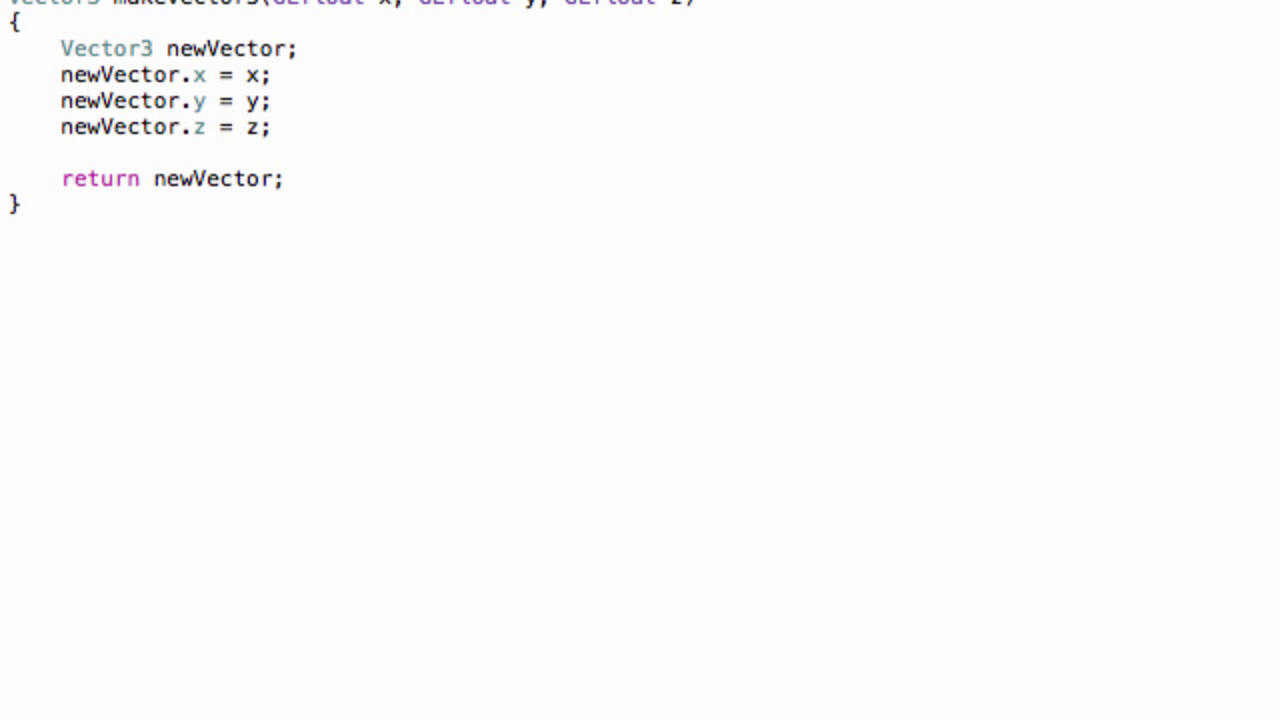
pyautogui.moveTo(418, 220)
pyautogui.write('Vec')
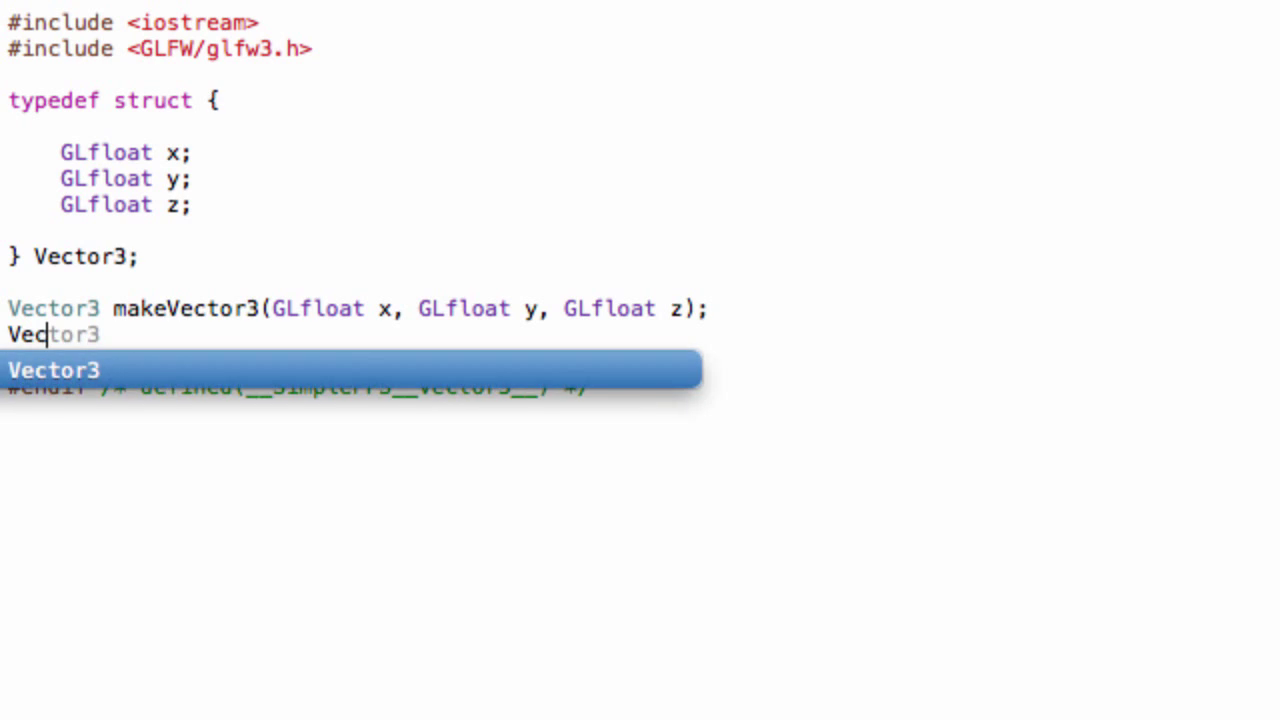
# Step: Complete the addVector3 prototype with parameters Vector3 vectorA and Vector3 vectorB
pyautogui.press('Escape')
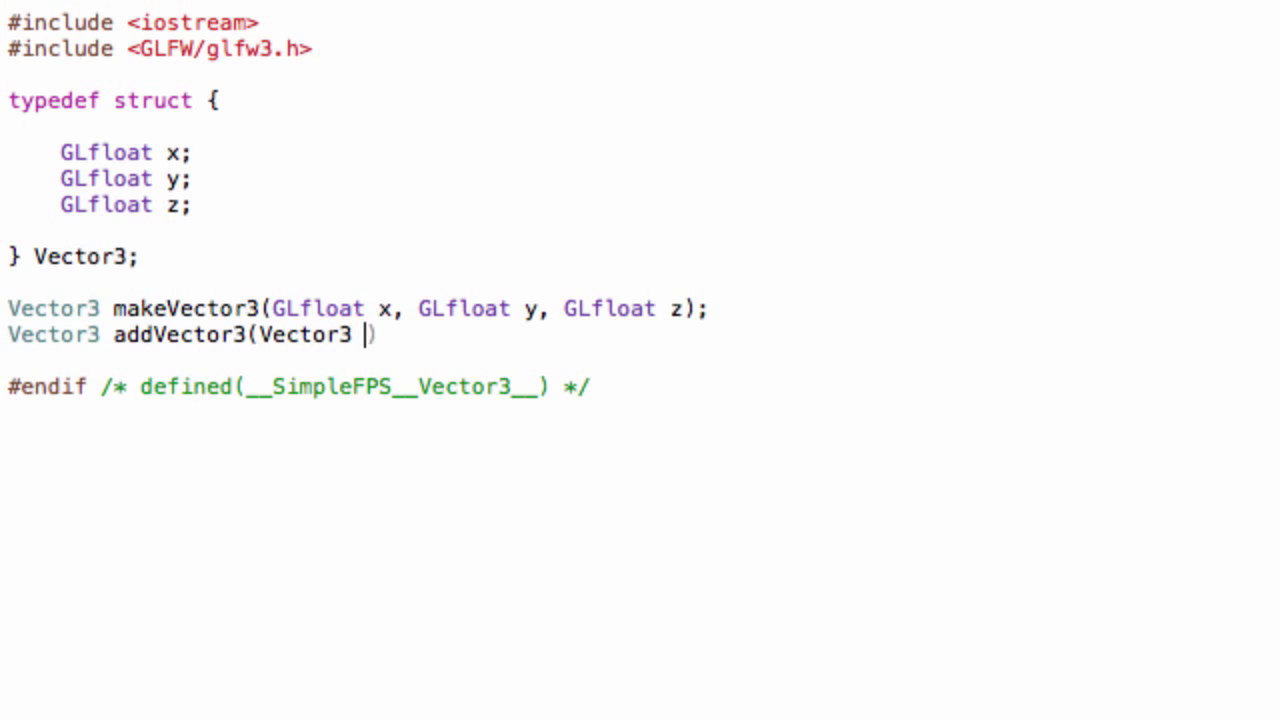
pyautogui.write('vector')
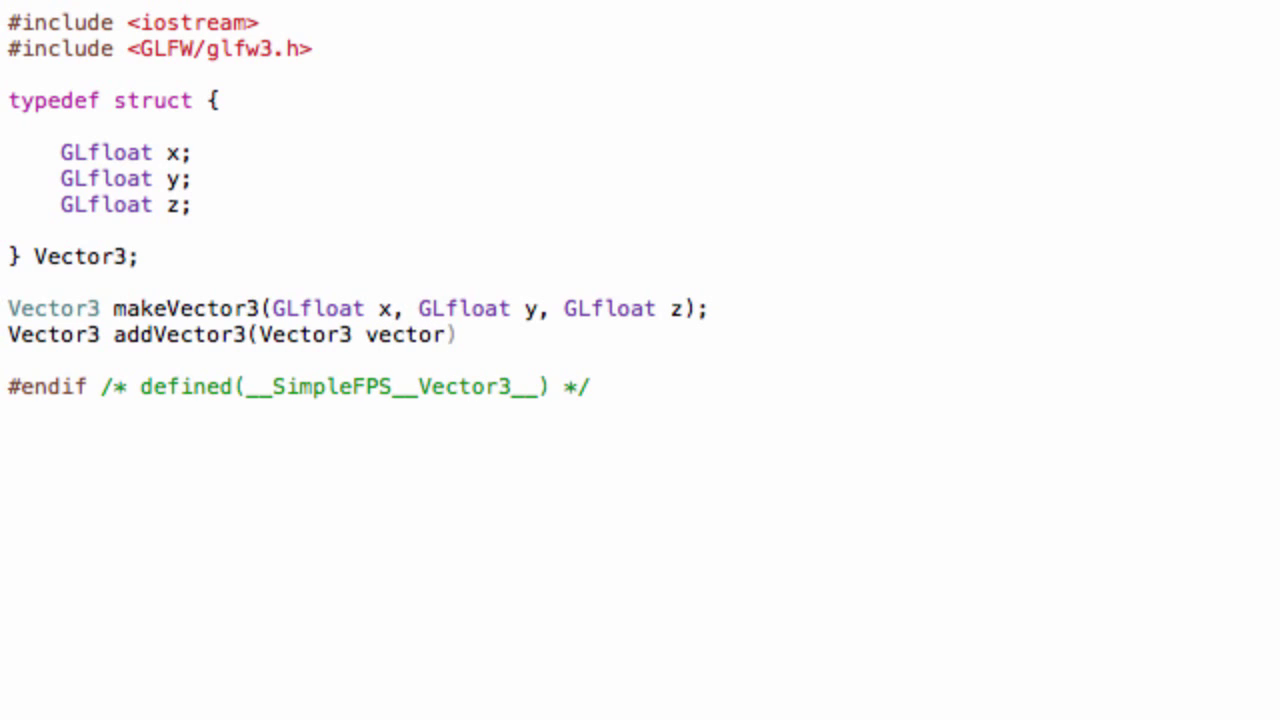
pyautogui.write('A, Vector3')
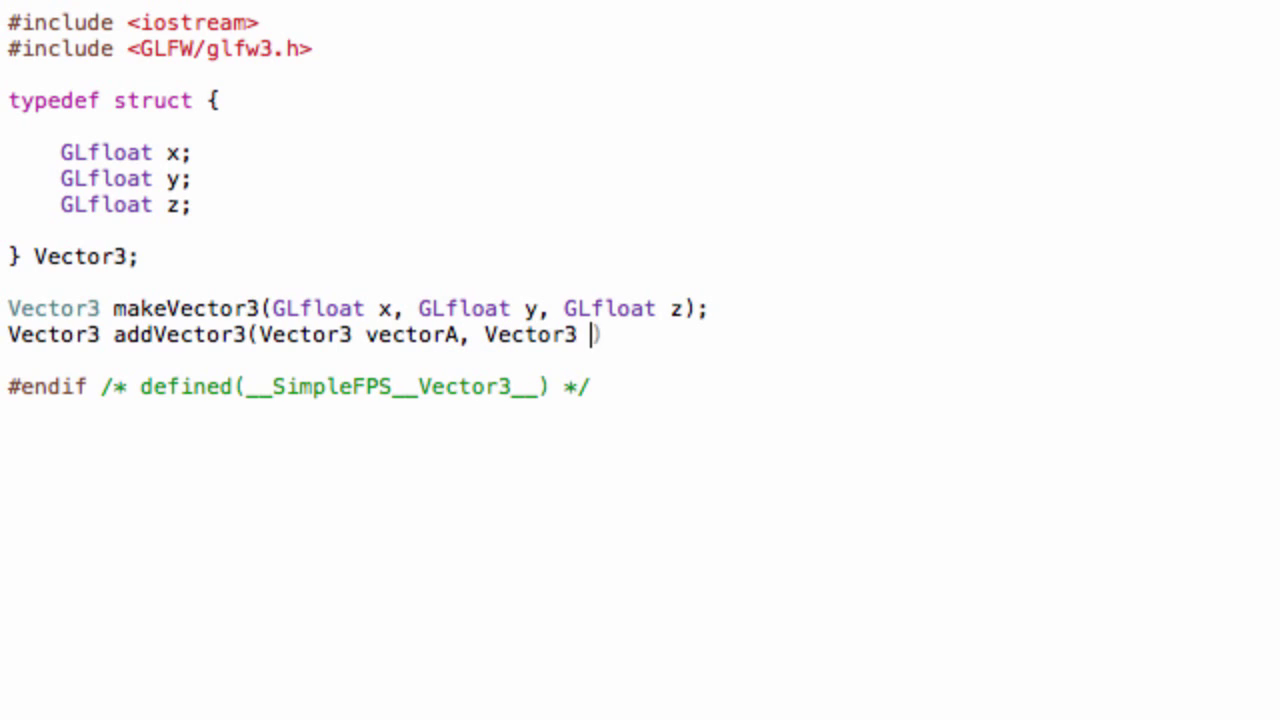
pyautogui.write('vector')
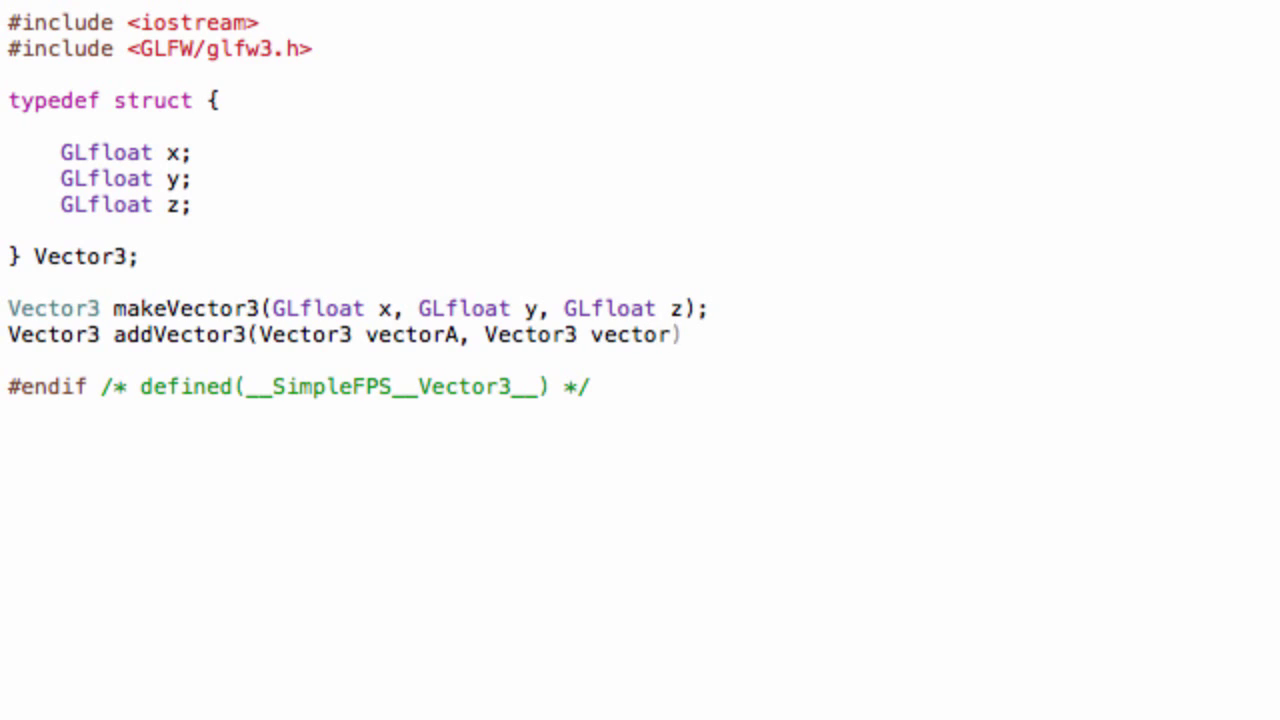
pyautogui.write('B);')
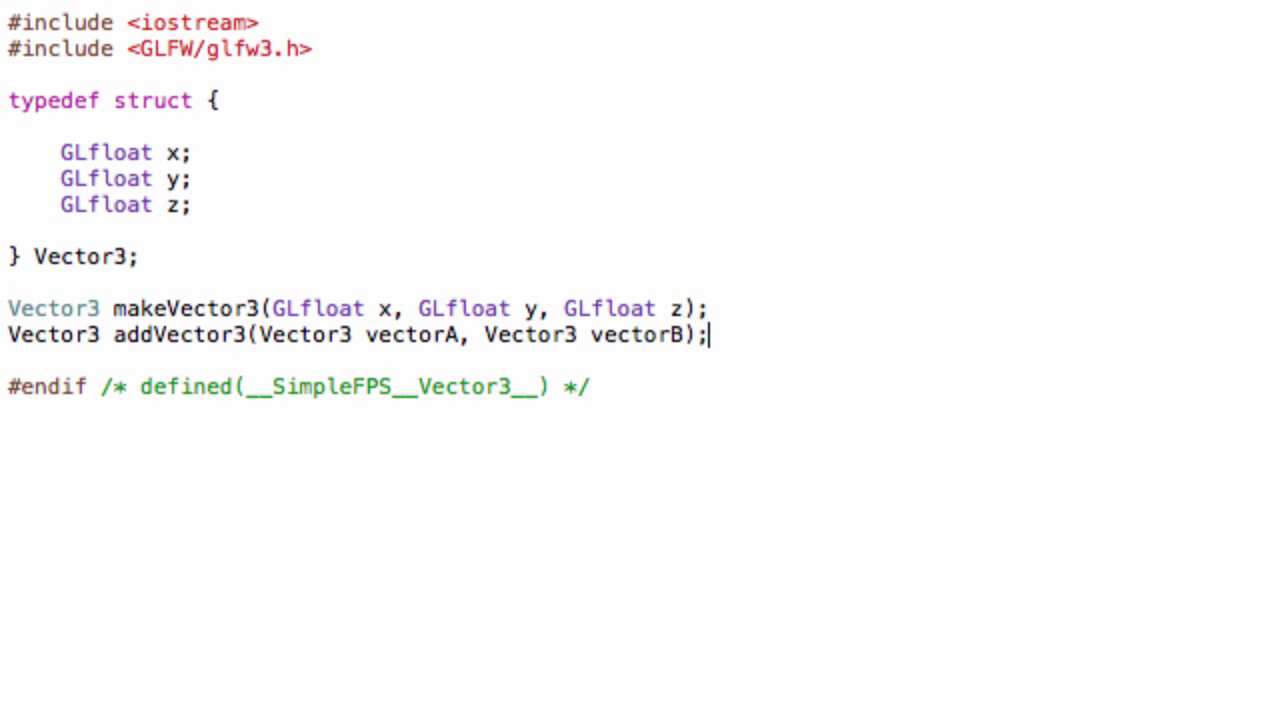
pyautogui.press('Return')
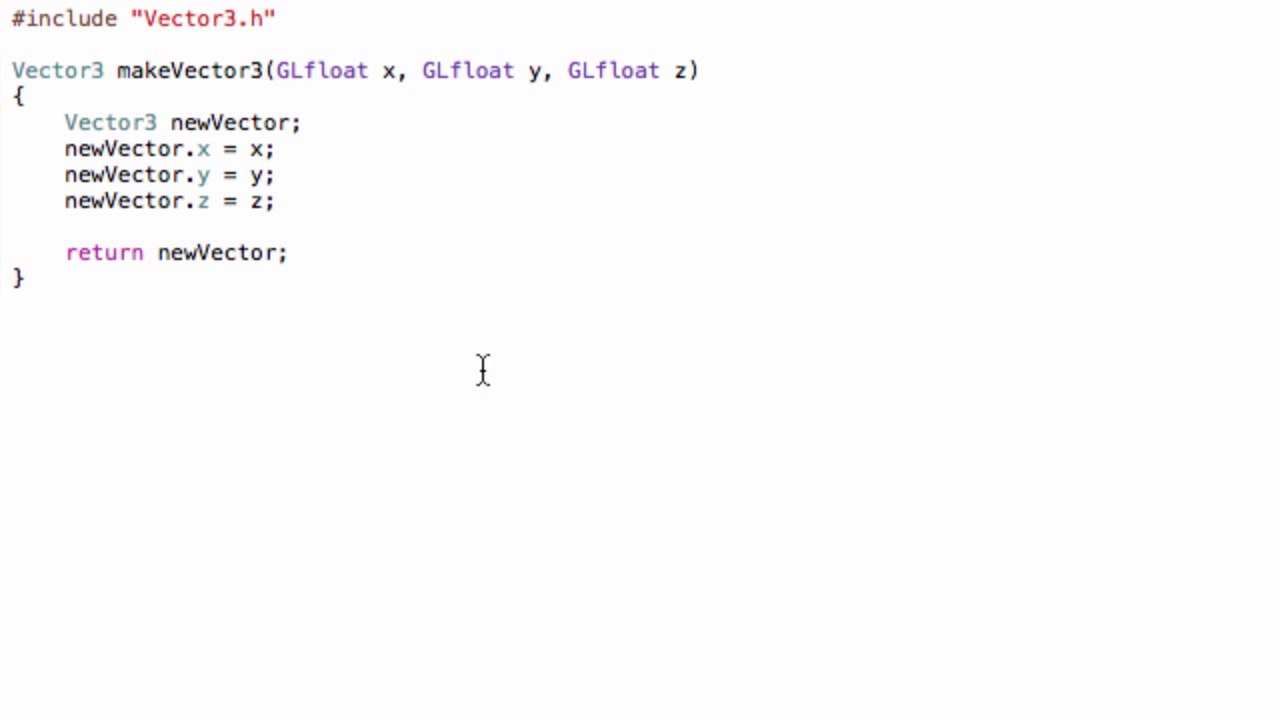
pyautogui.moveTo(788, 324)
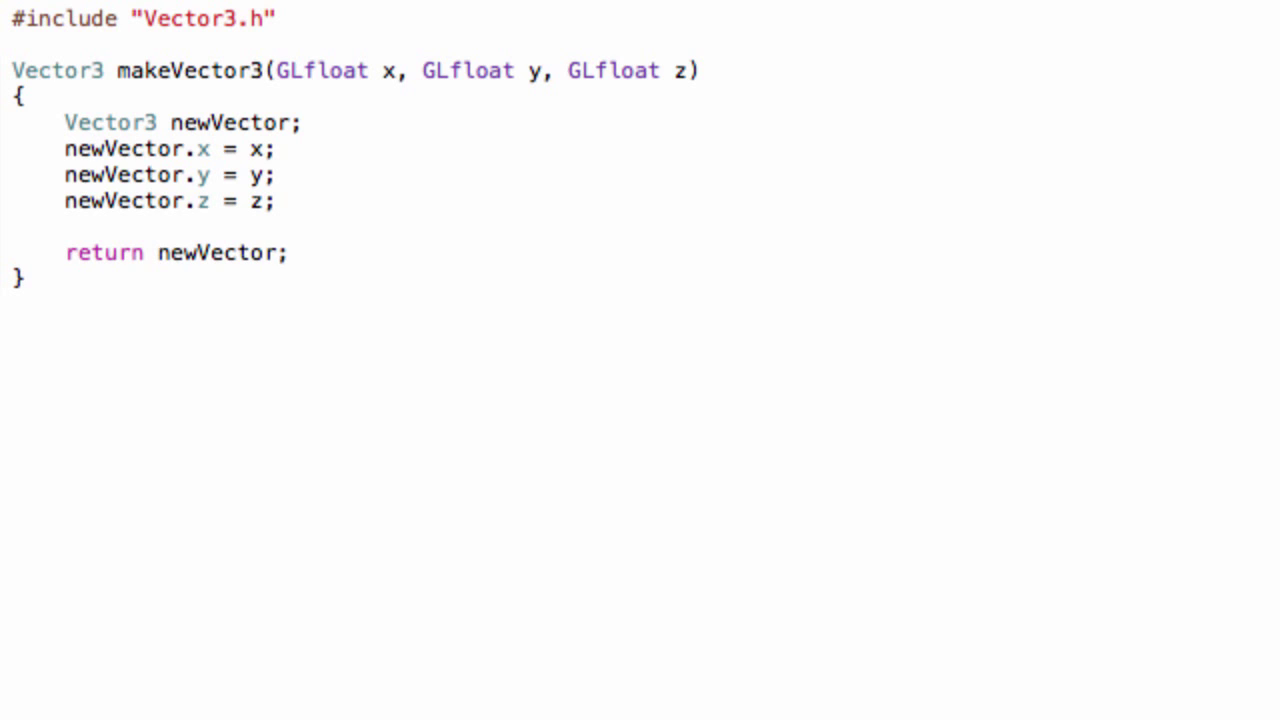
# Step: Write the addVector3(Vector3 vectorA, Vector3 vectorB) signature and open its body
pyautogui.write('Vector3')
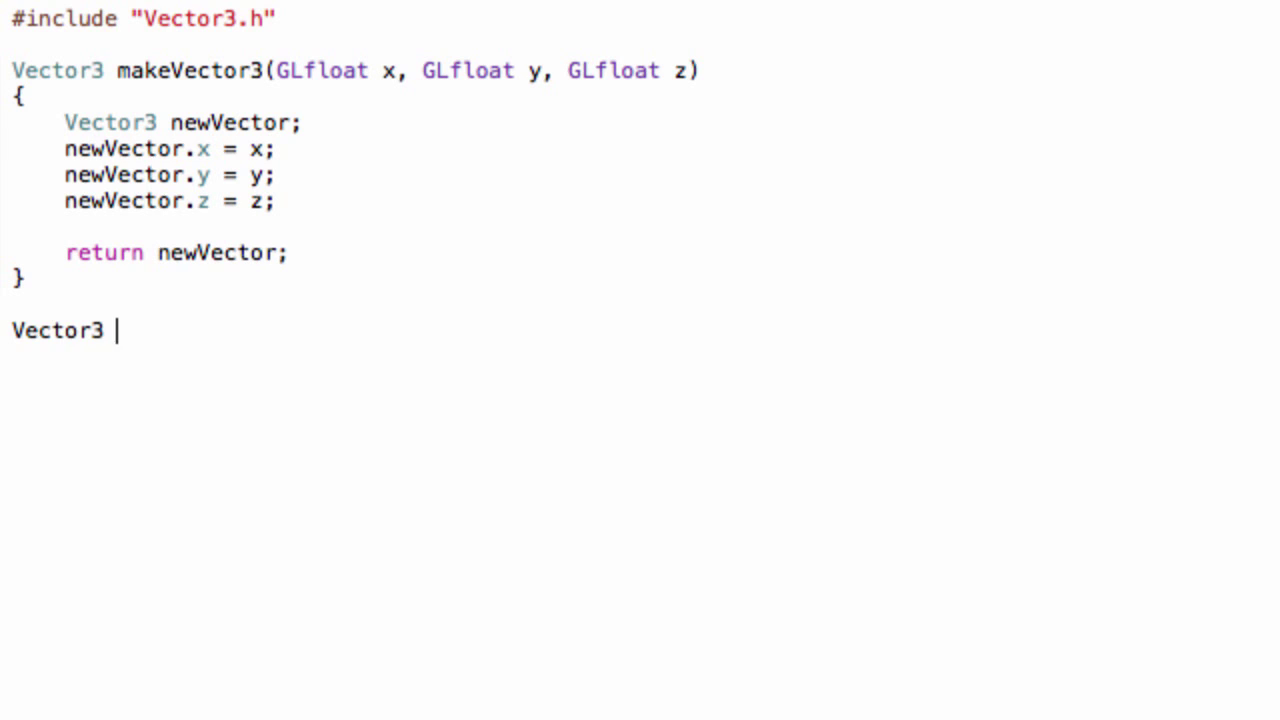
pyautogui.write('addV')
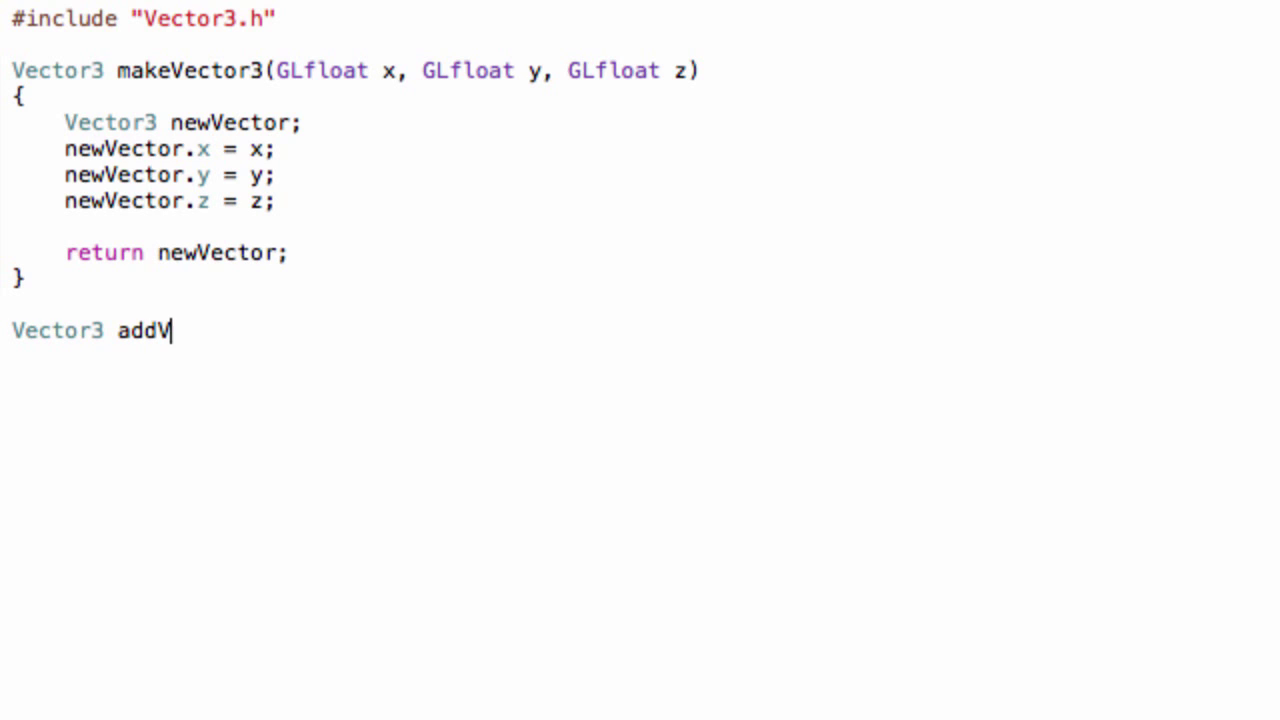
pyautogui.write('ector3(Vector3 ve')
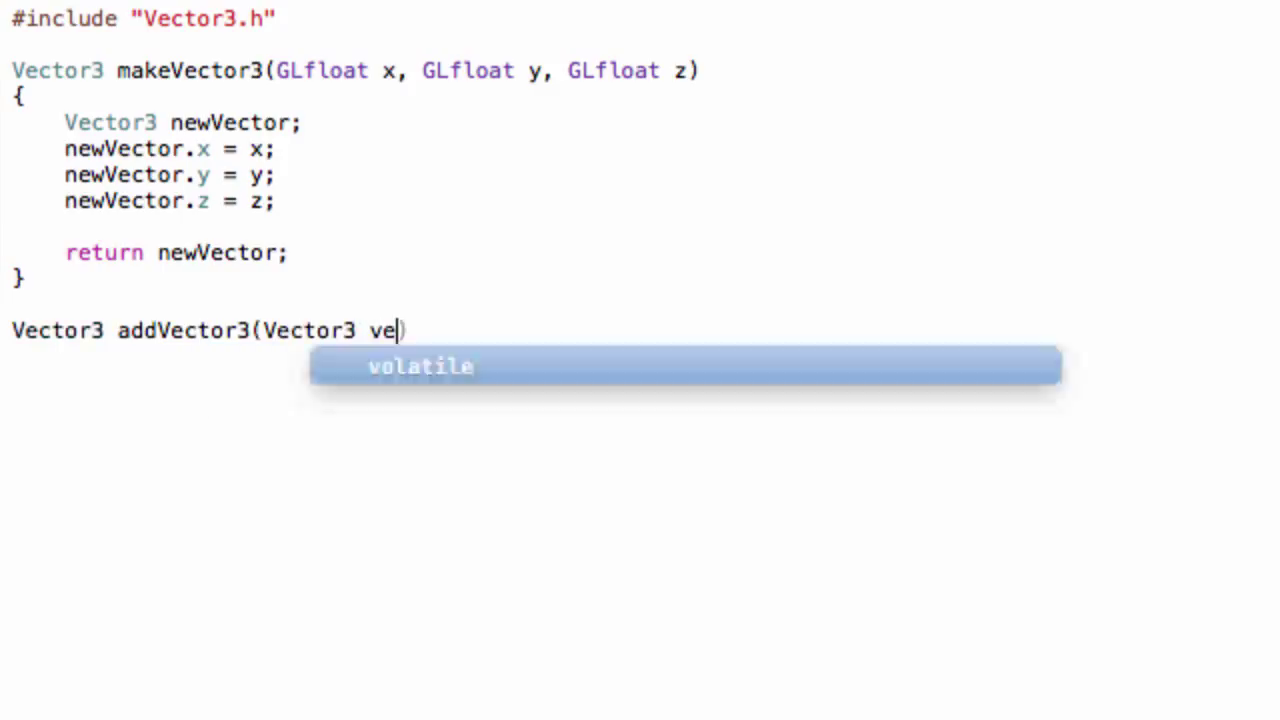
pyautogui.write('ctor')
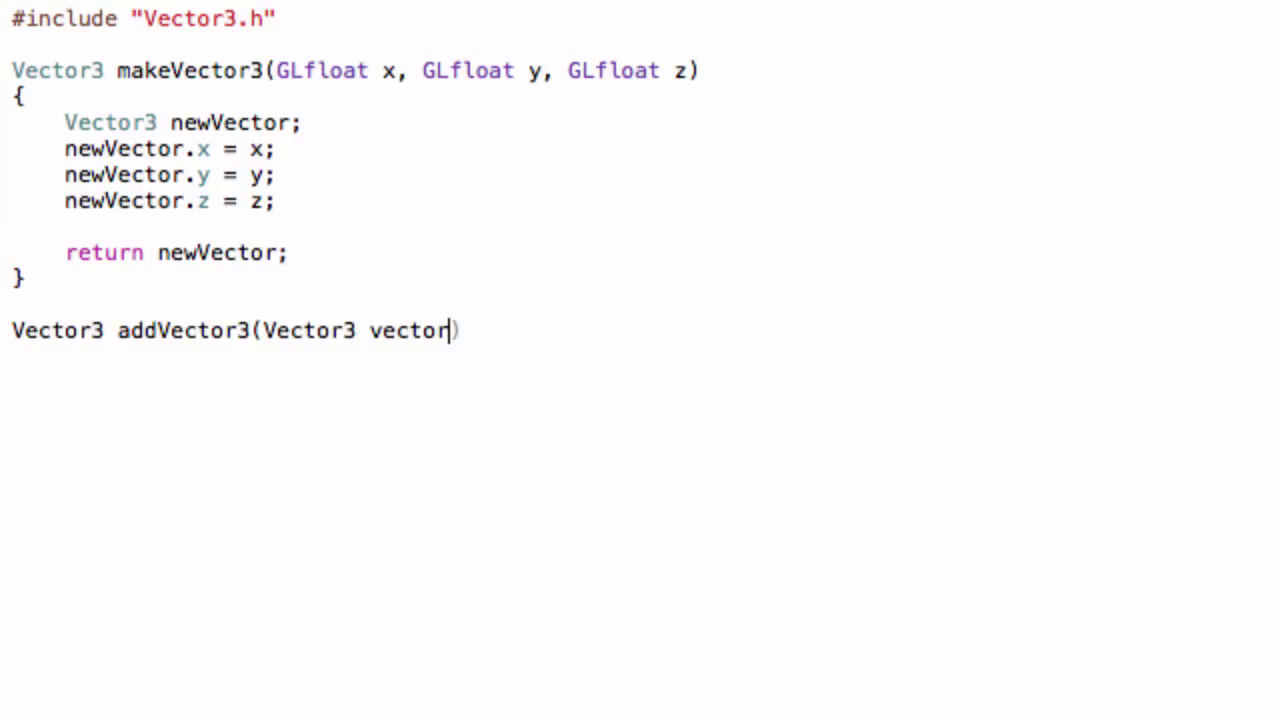
pyautogui.write('A,')
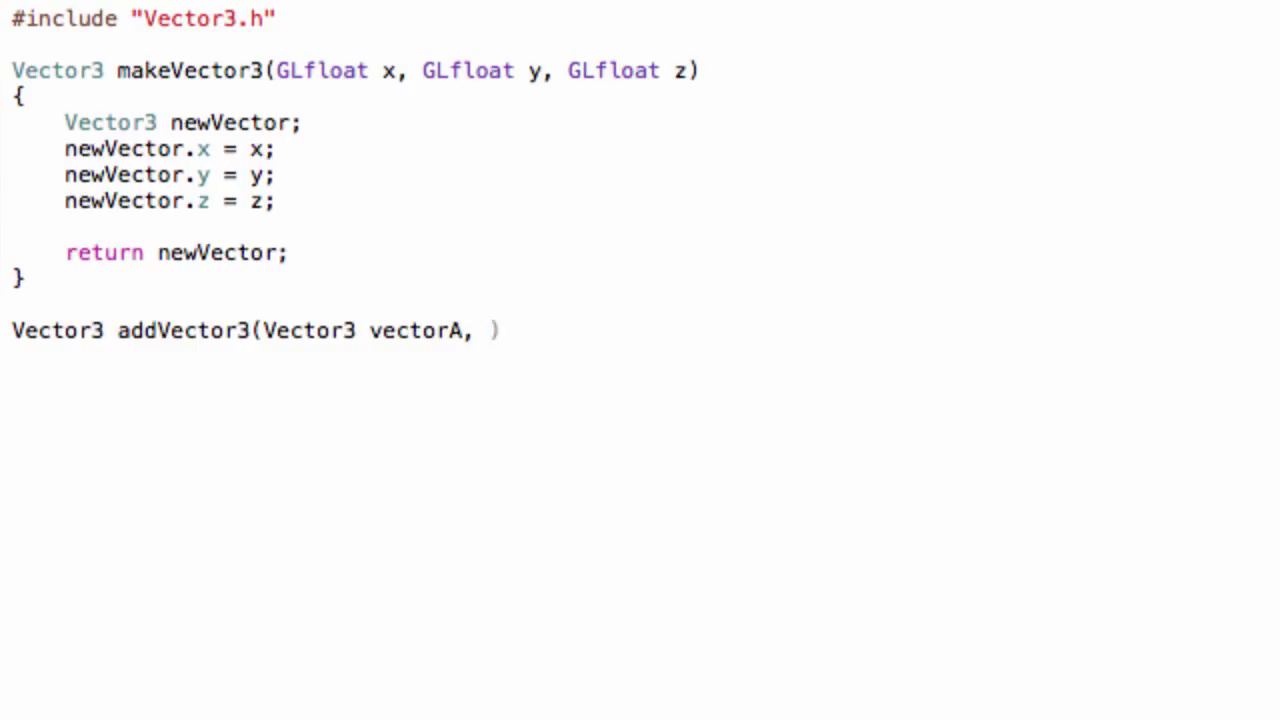
pyautogui.write('Vector3')
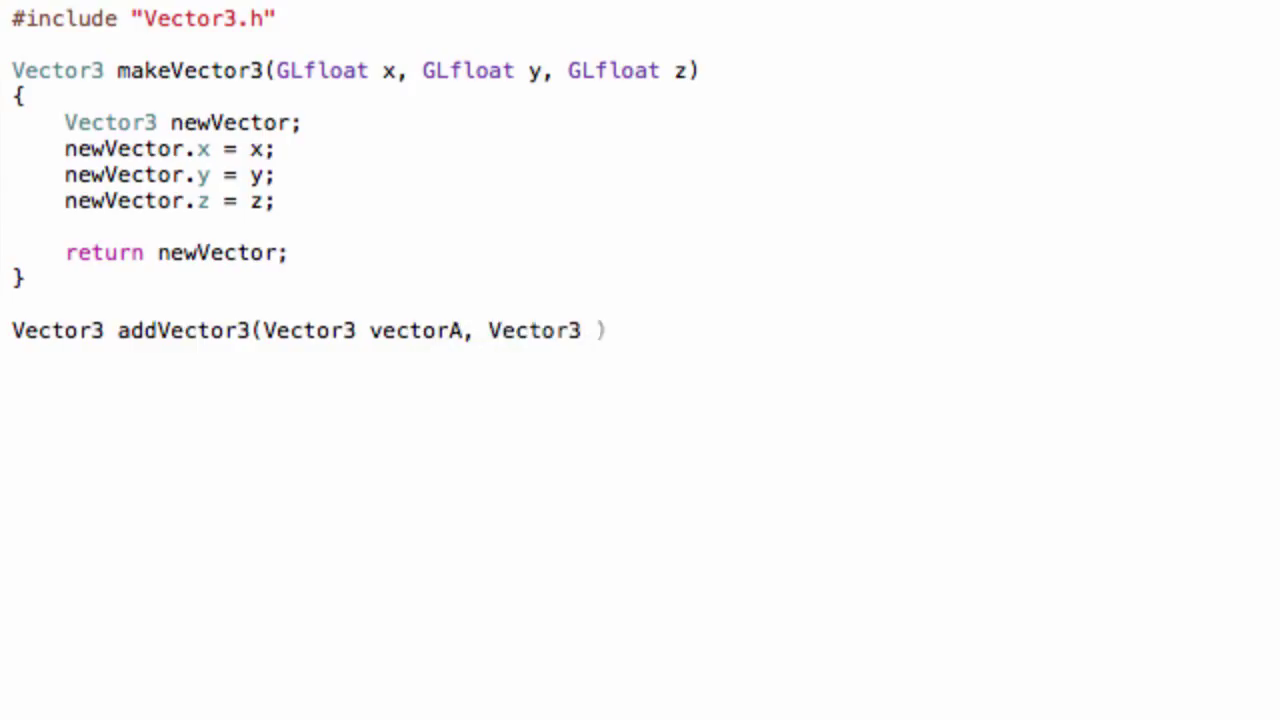
pyautogui.write('vector')
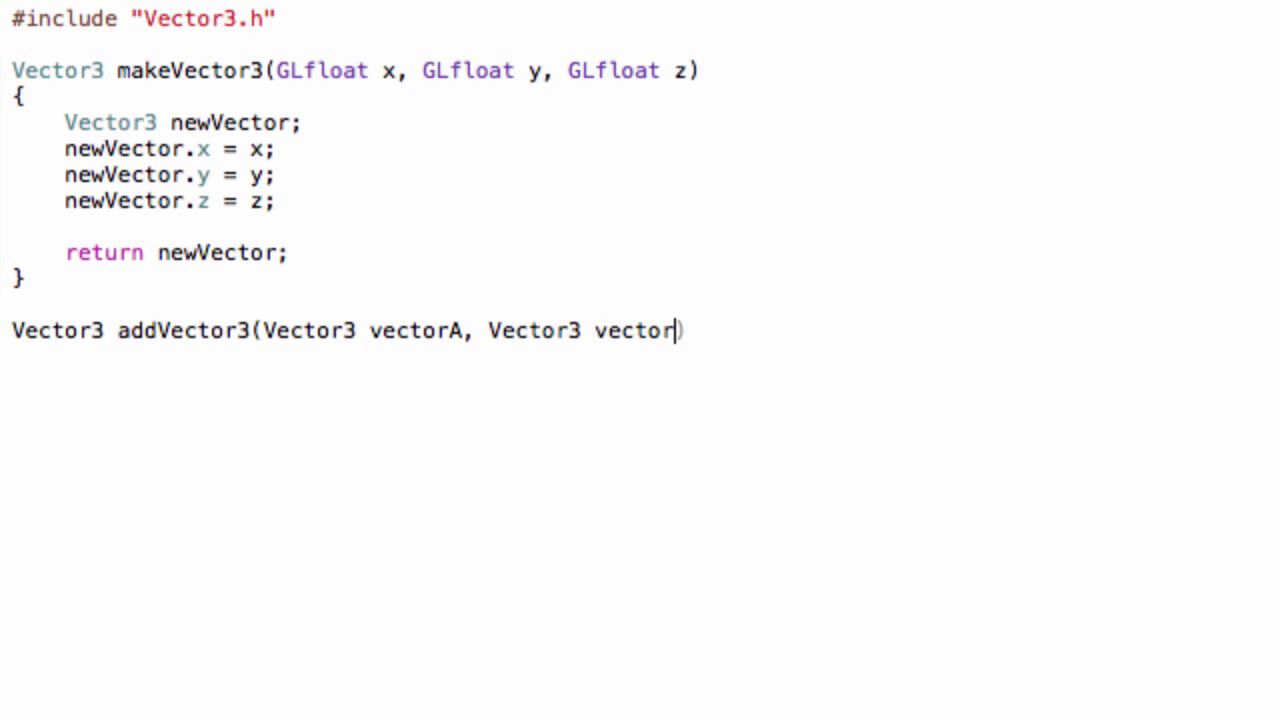
pyautogui.write('B)')
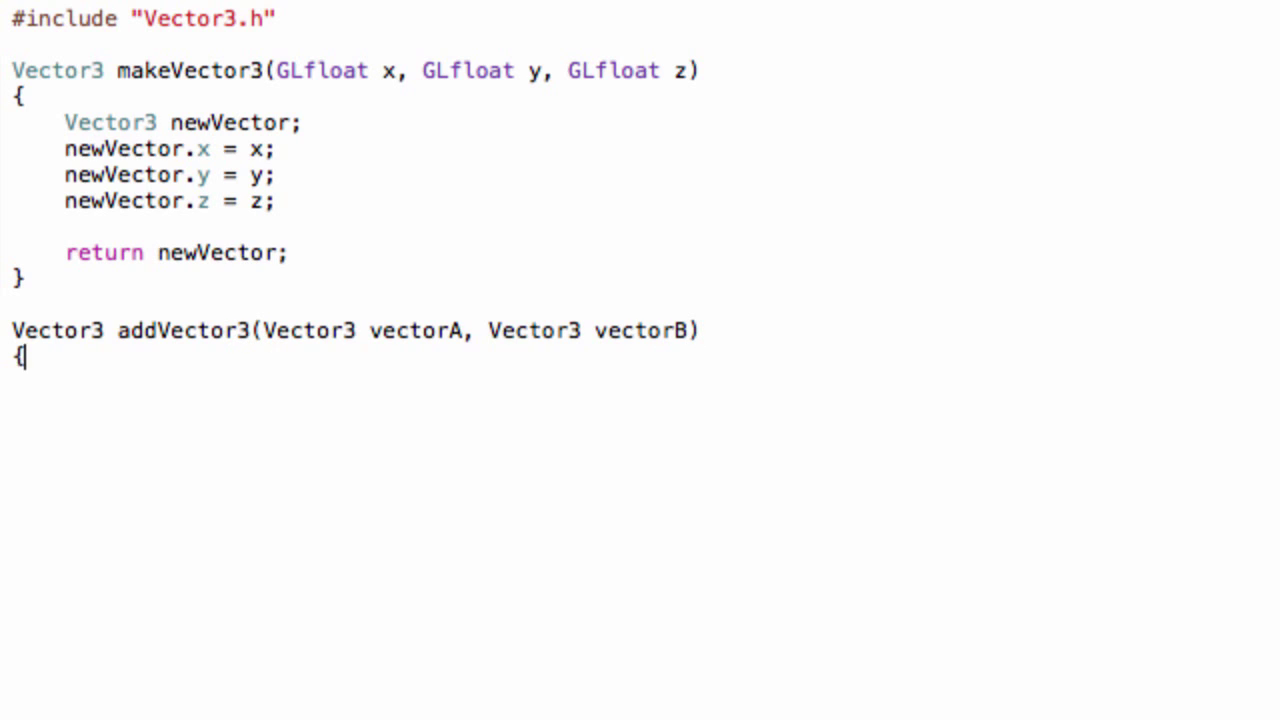
pyautogui.press('enter')
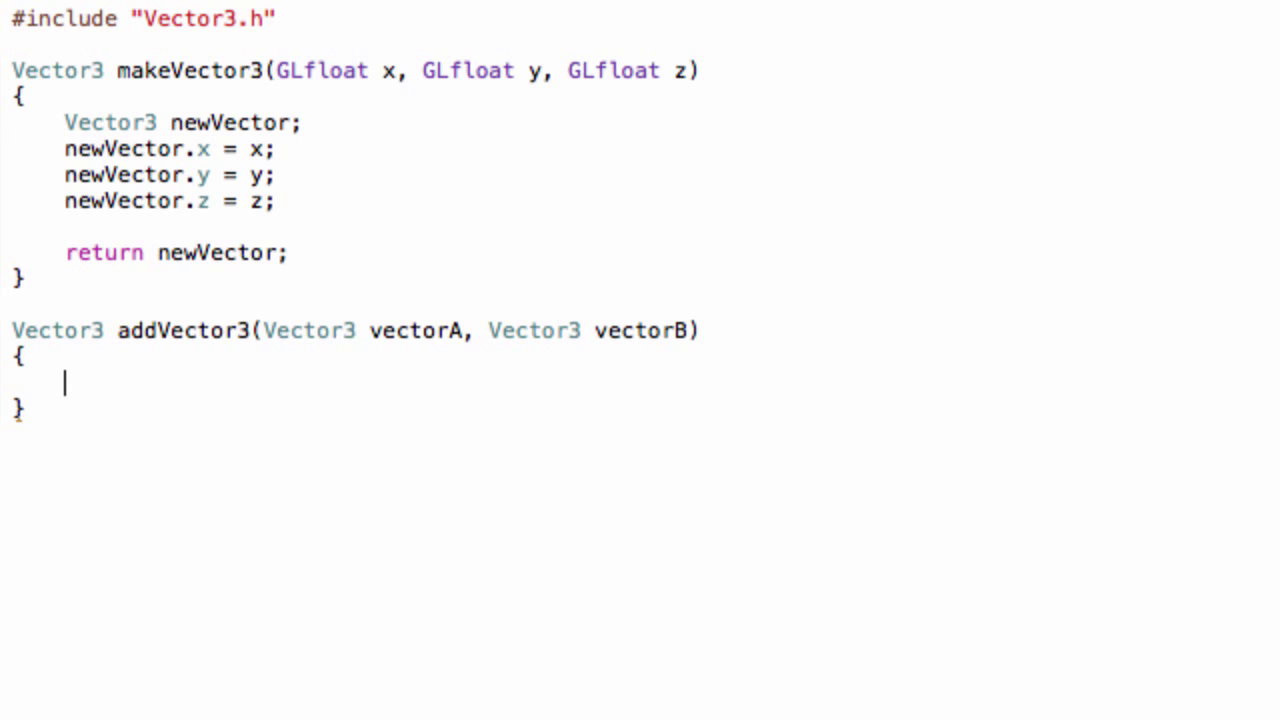
# Step: Declare Vector3 newVector and set newVector.x = vectorA.x + vectorB.x
pyautogui.write('Vector3 new')
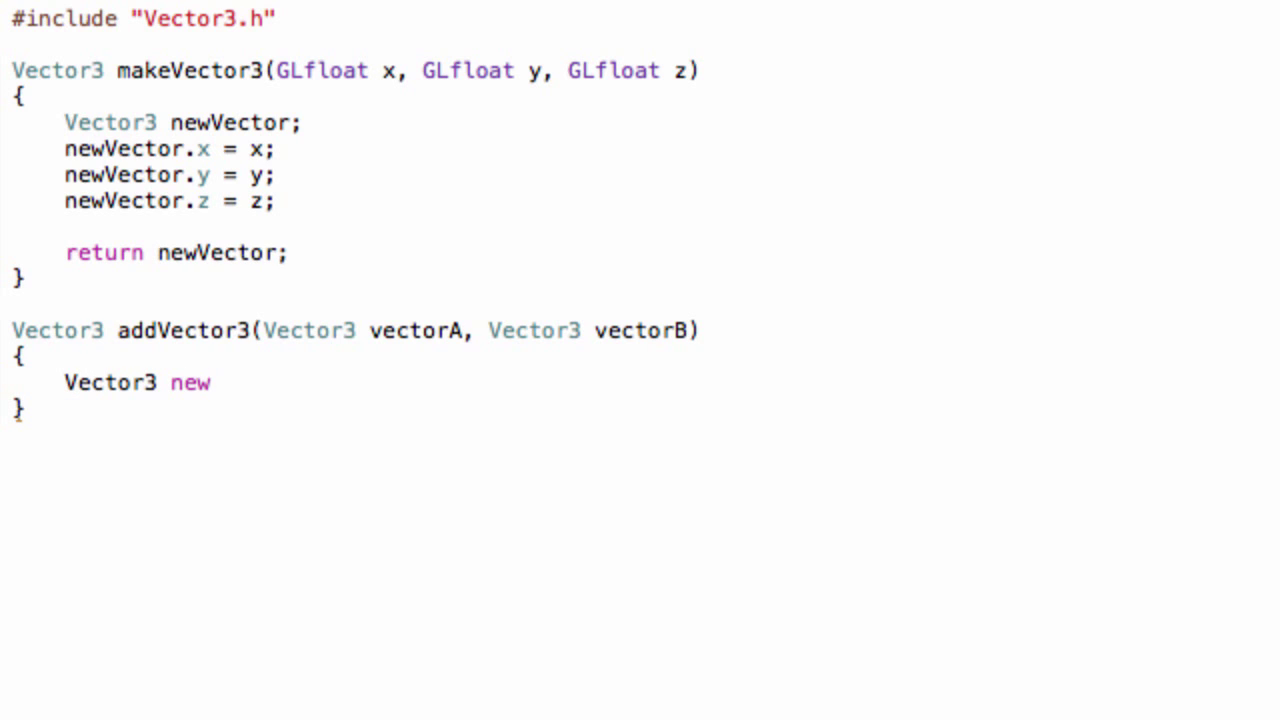
pyautogui.write('Vector;')
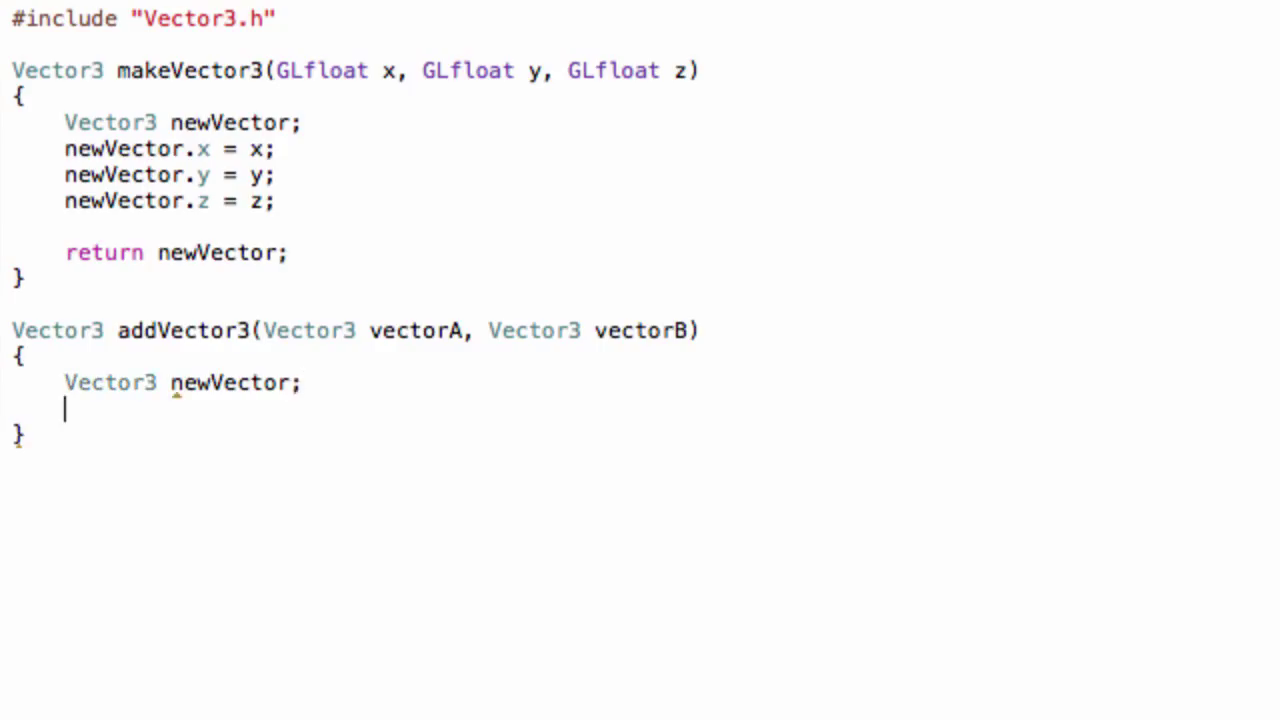
pyautogui.write('newVector.x =')
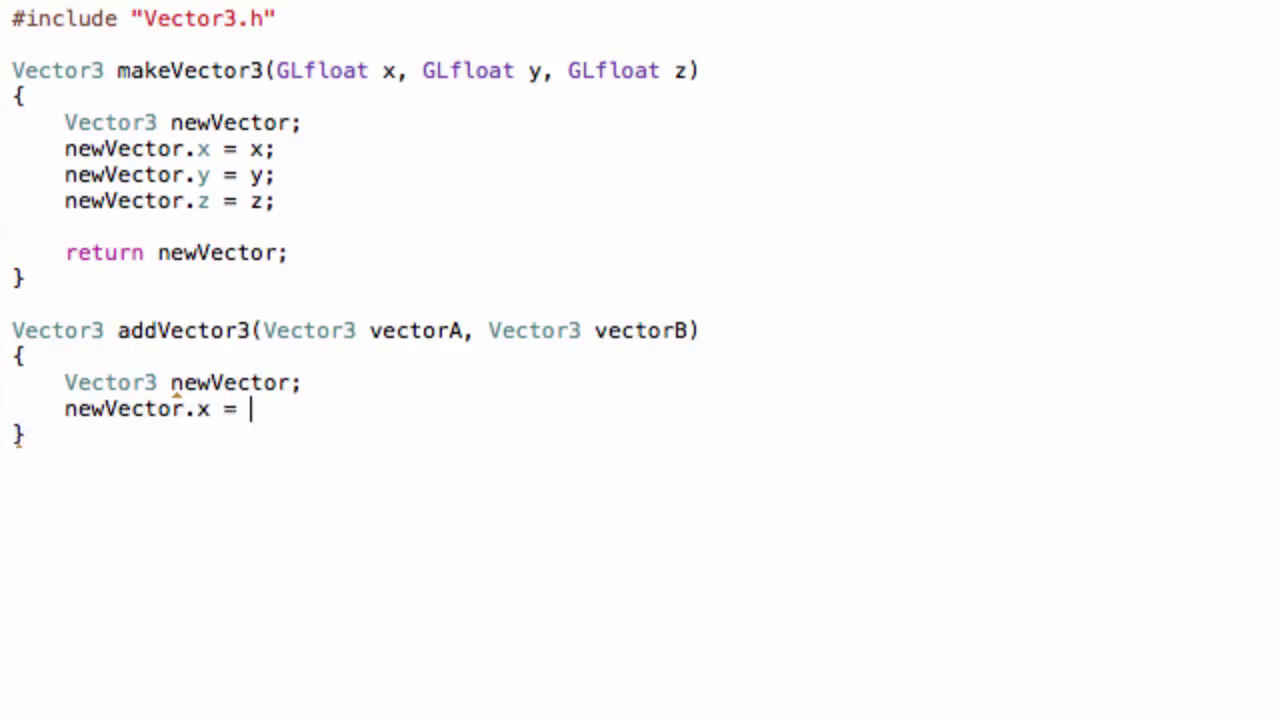
pyautogui.write('vectorA')
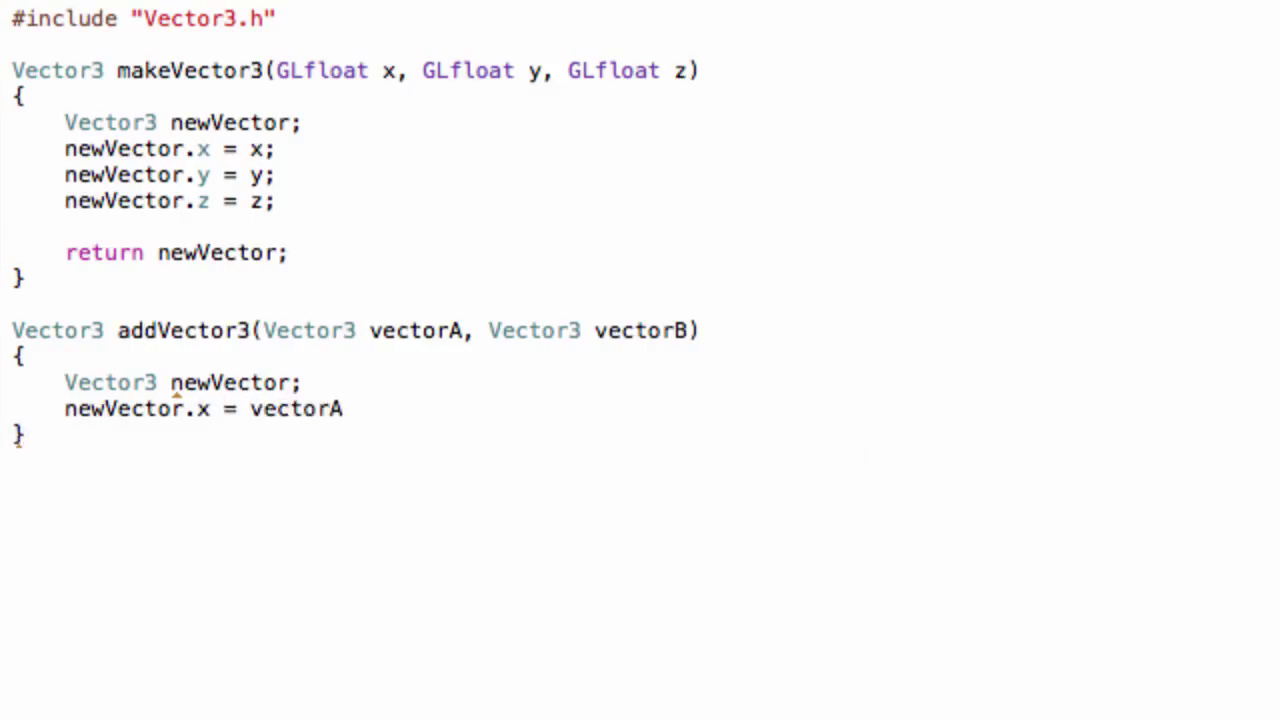
pyautogui.write('.x + vectorB')
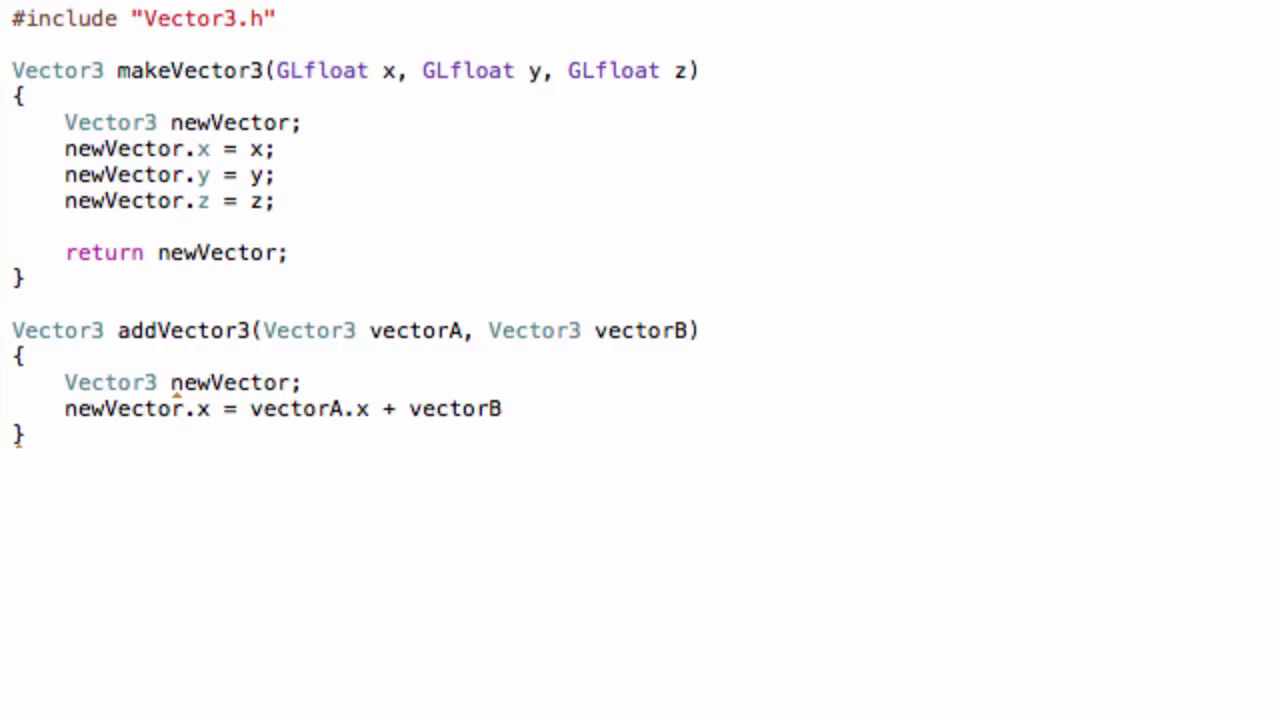
pyautogui.write('.x;')
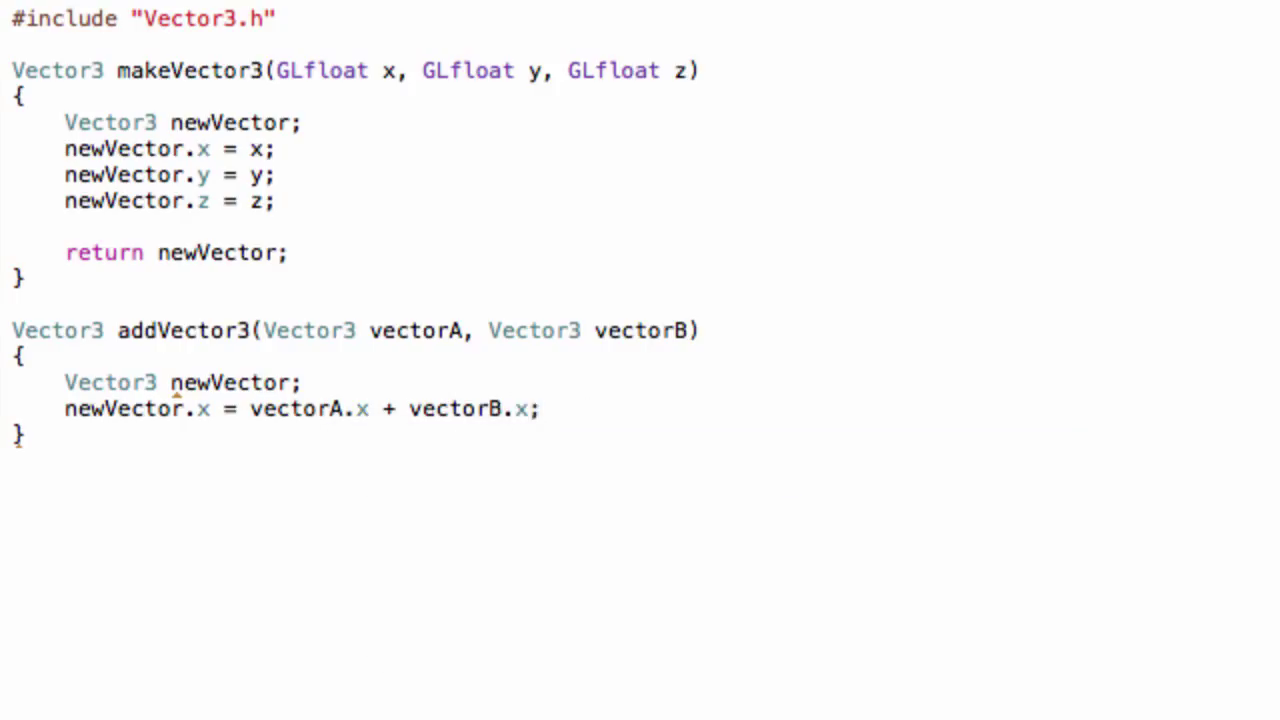
pyautogui.doubleClick(520, 408)
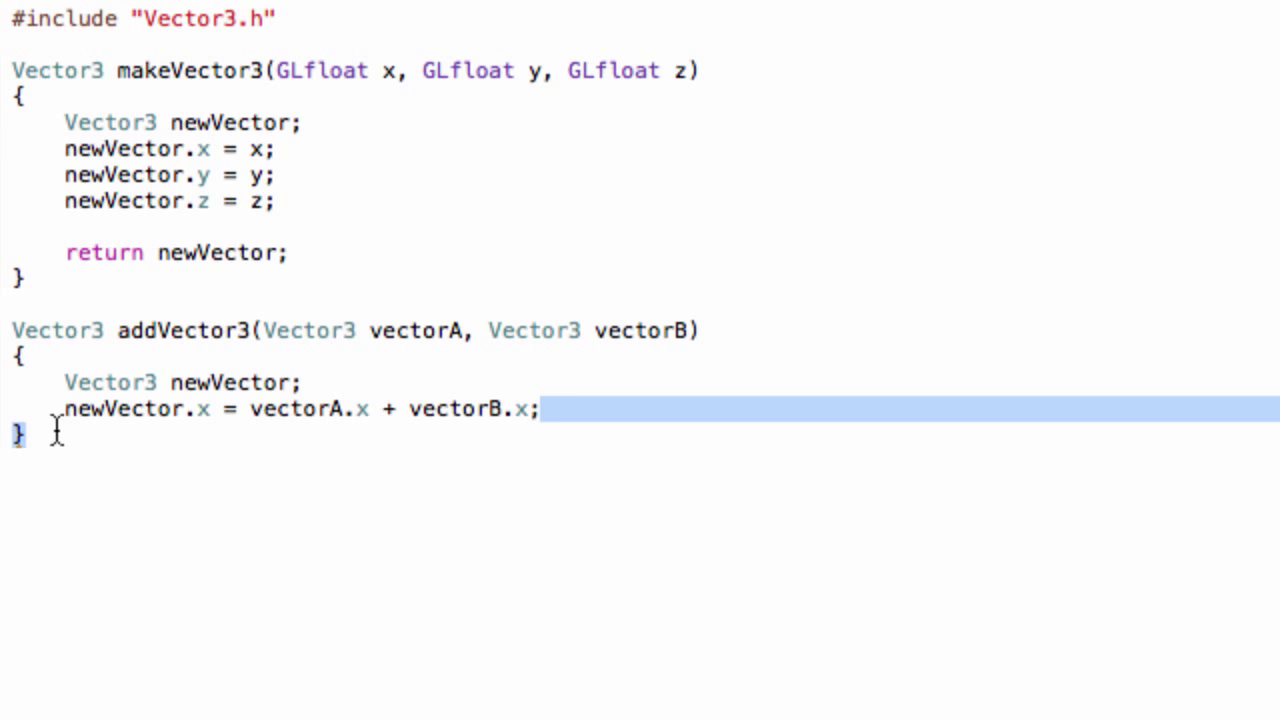
# Step: Duplicate the sum for the y and z components and begin the return statement
pyautogui.click(592, 408)
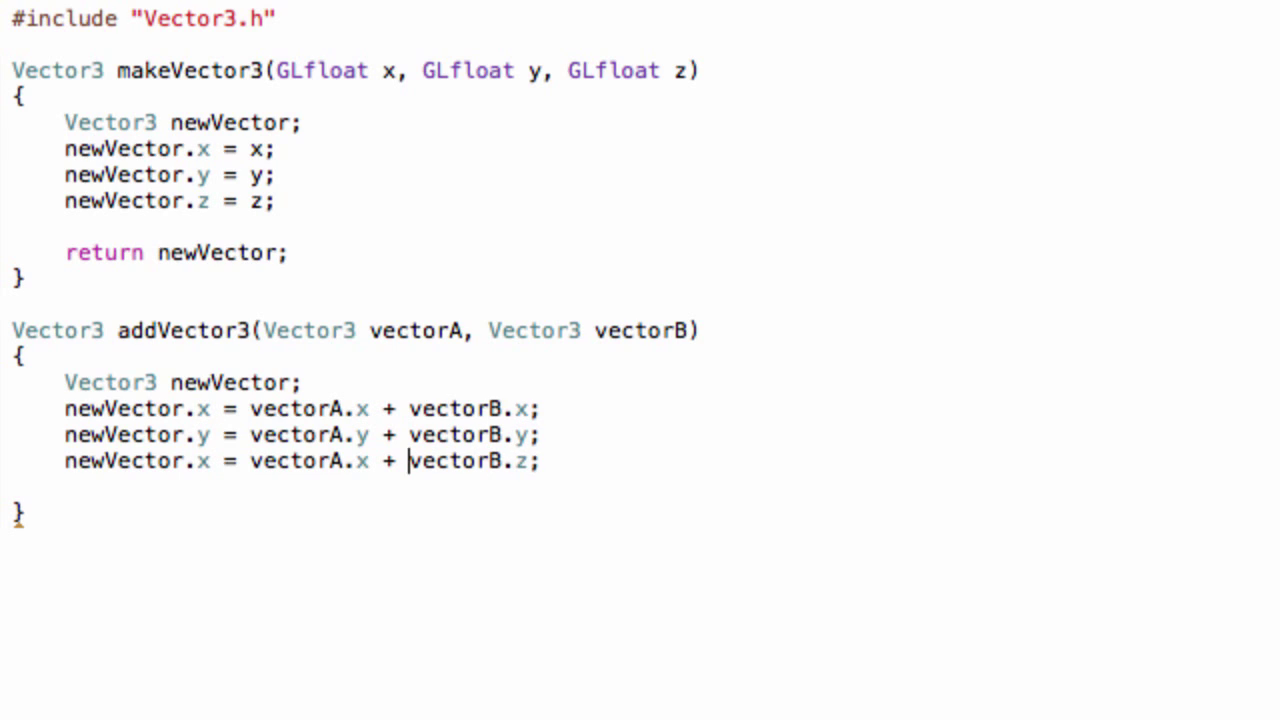
pyautogui.write('z')
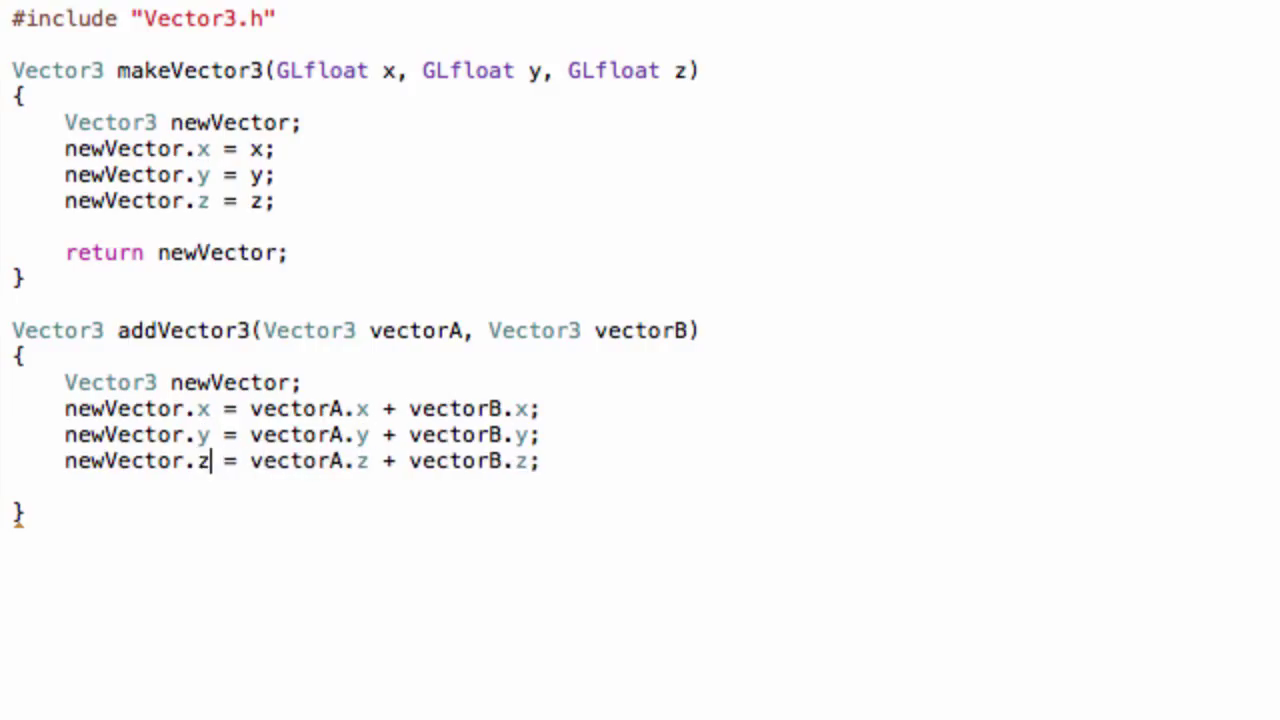
pyautogui.write('return')
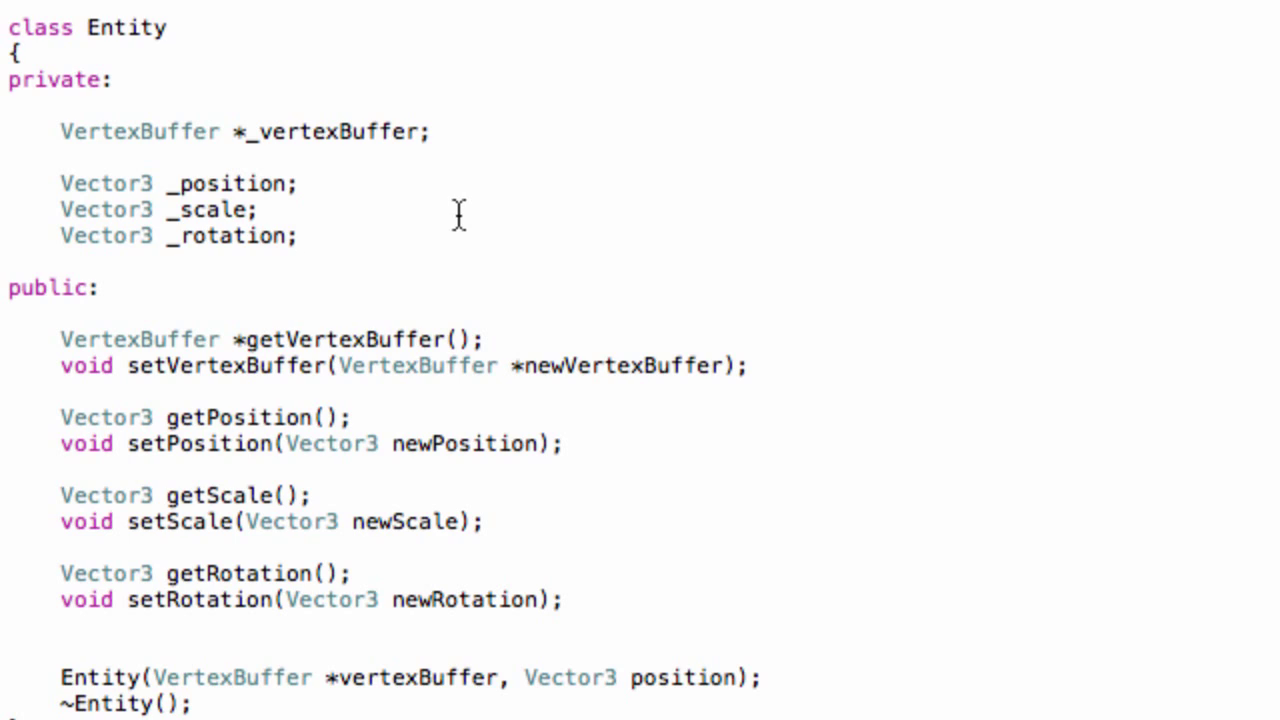
# Step: Add a private Vector3 _velocity member after _rotation
pyautogui.click(296, 236)
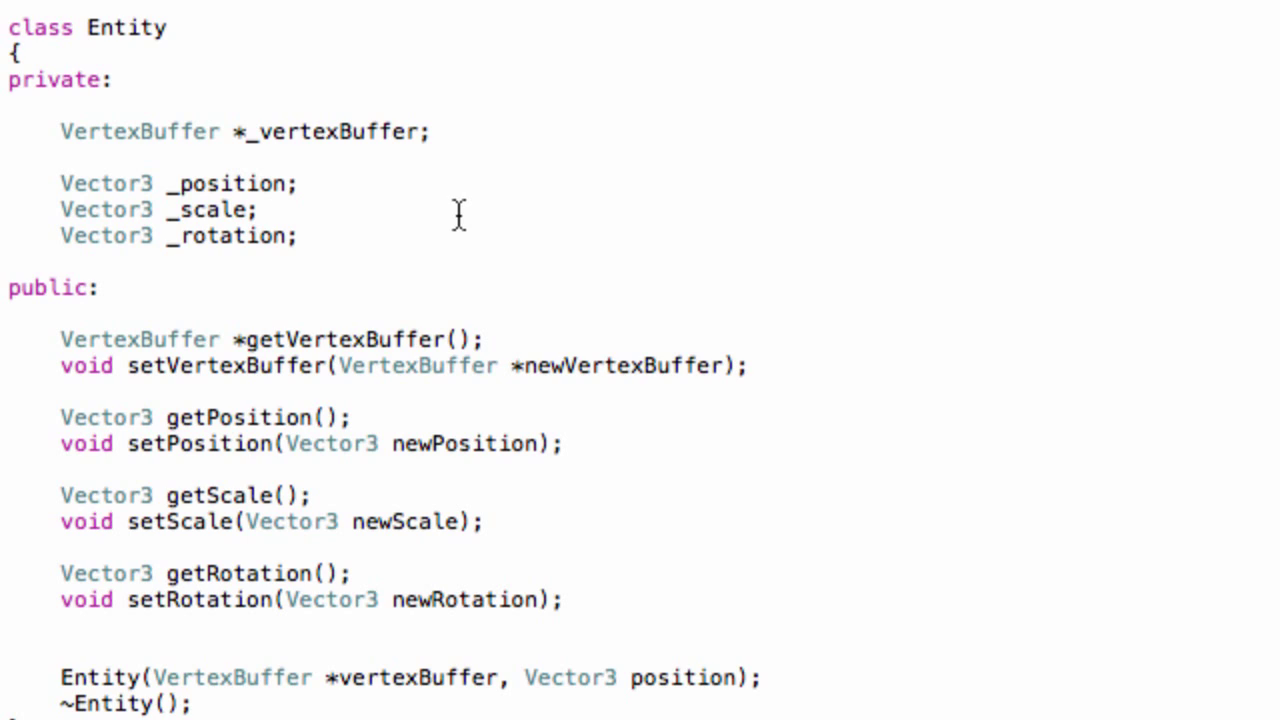
pyautogui.click(296, 236)
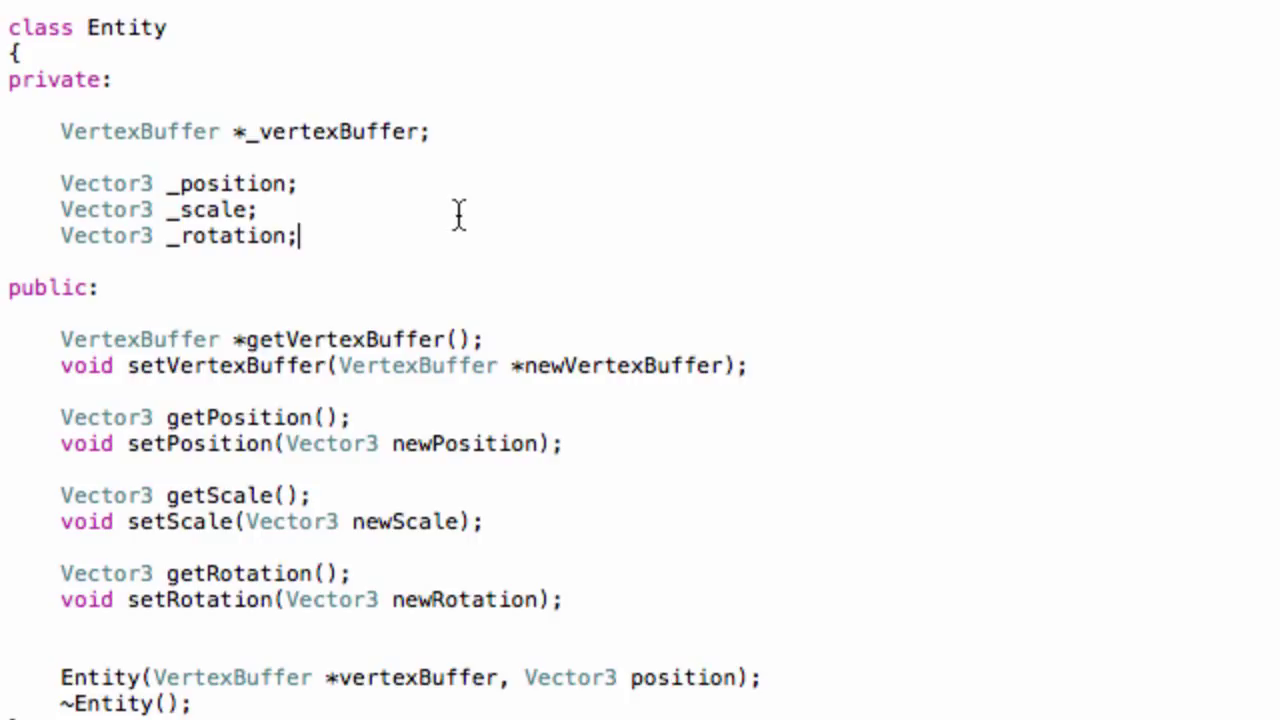
pyautogui.write('VE')
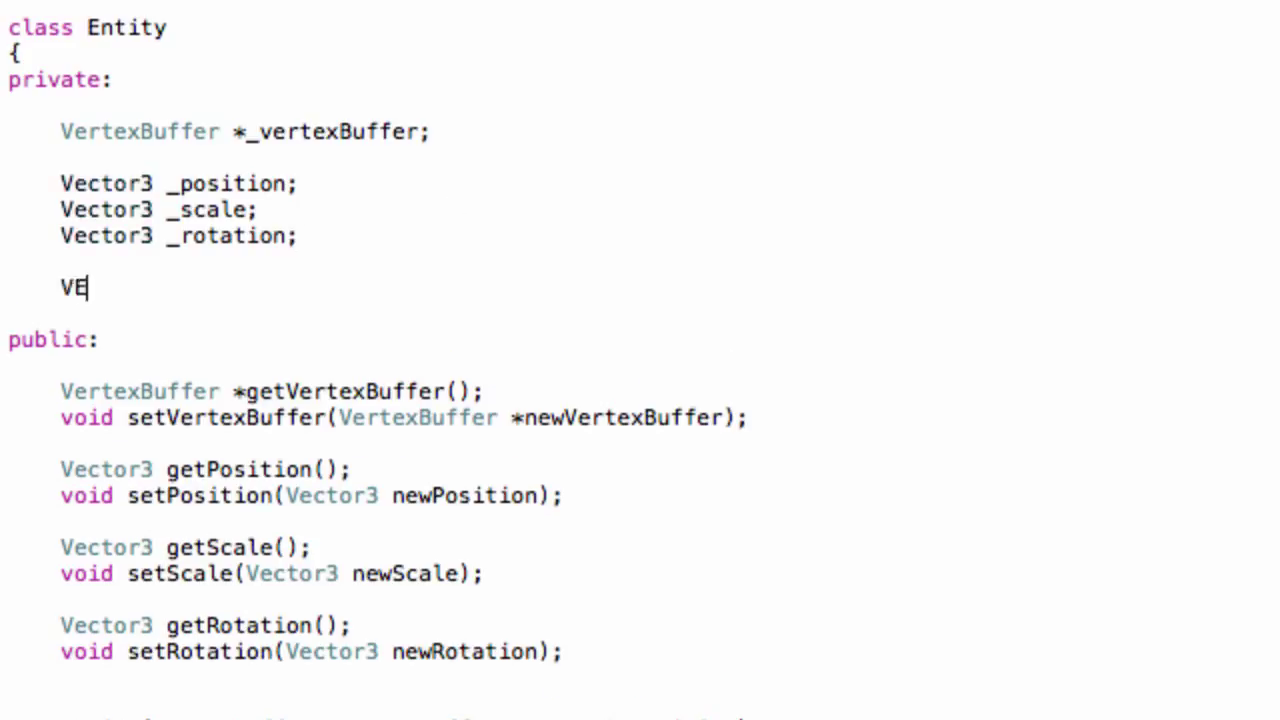
pyautogui.write('ctor3')
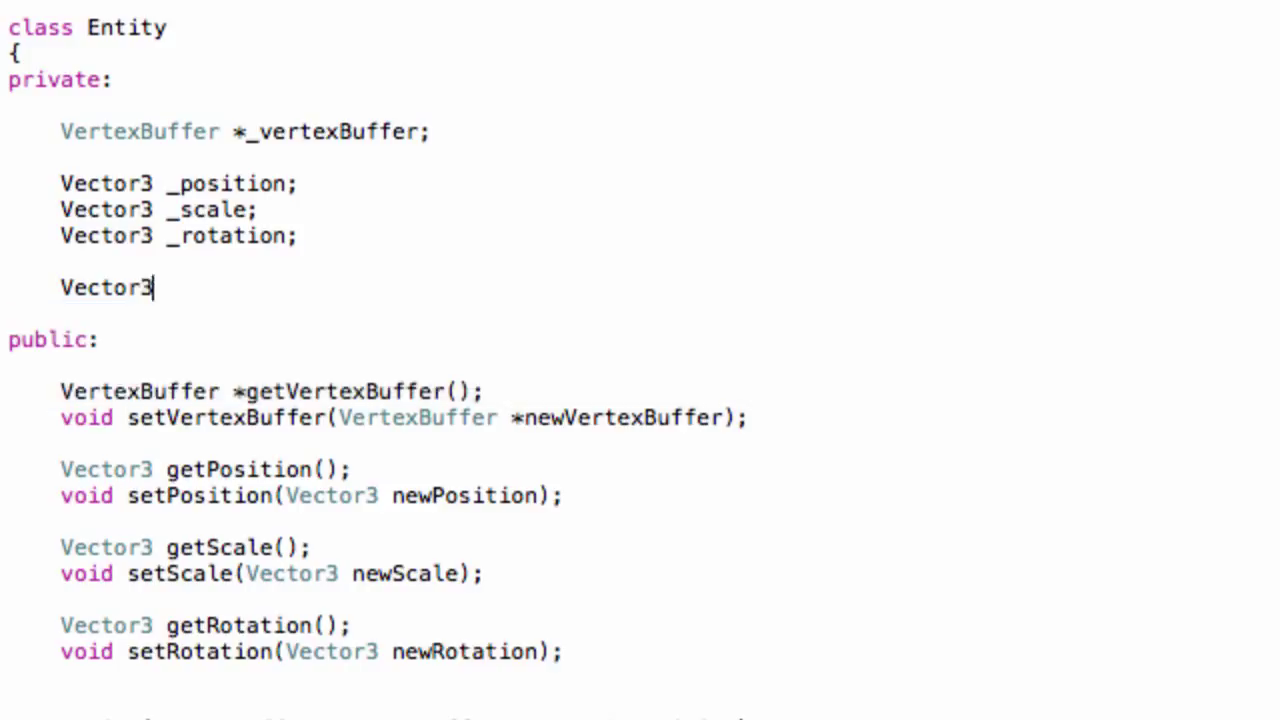
pyautogui.write('_')
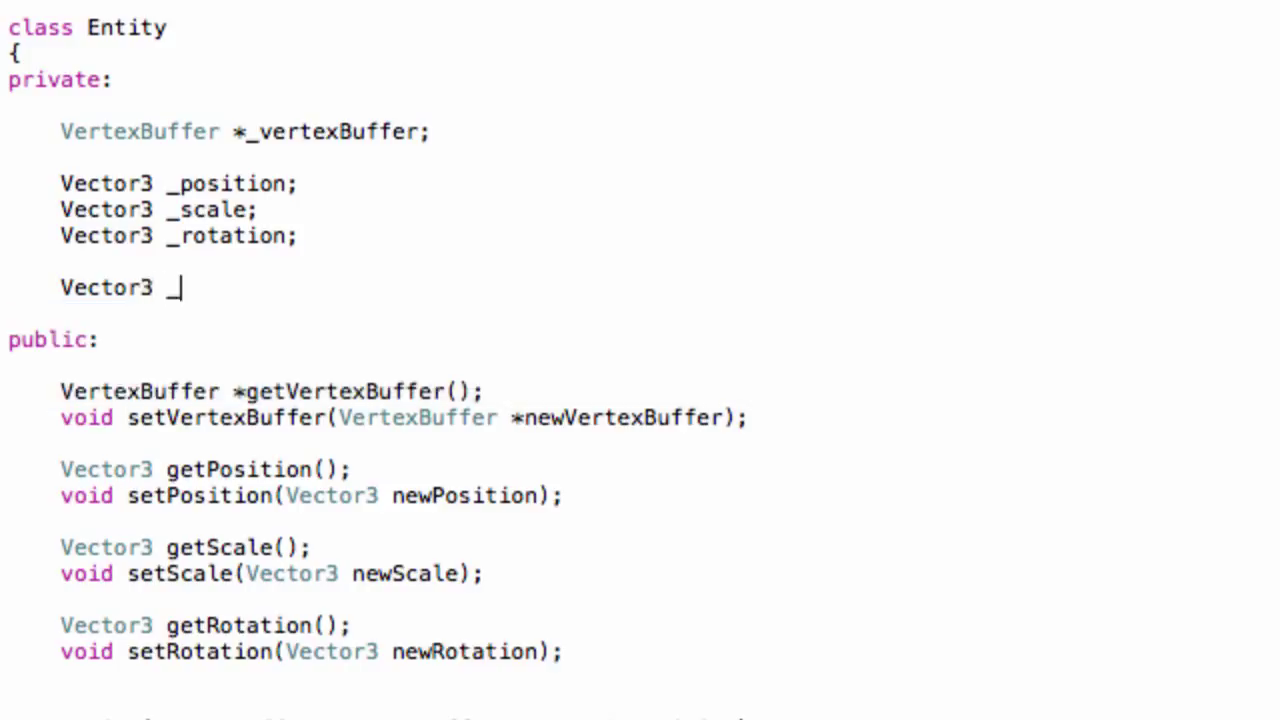
pyautogui.write('velo')
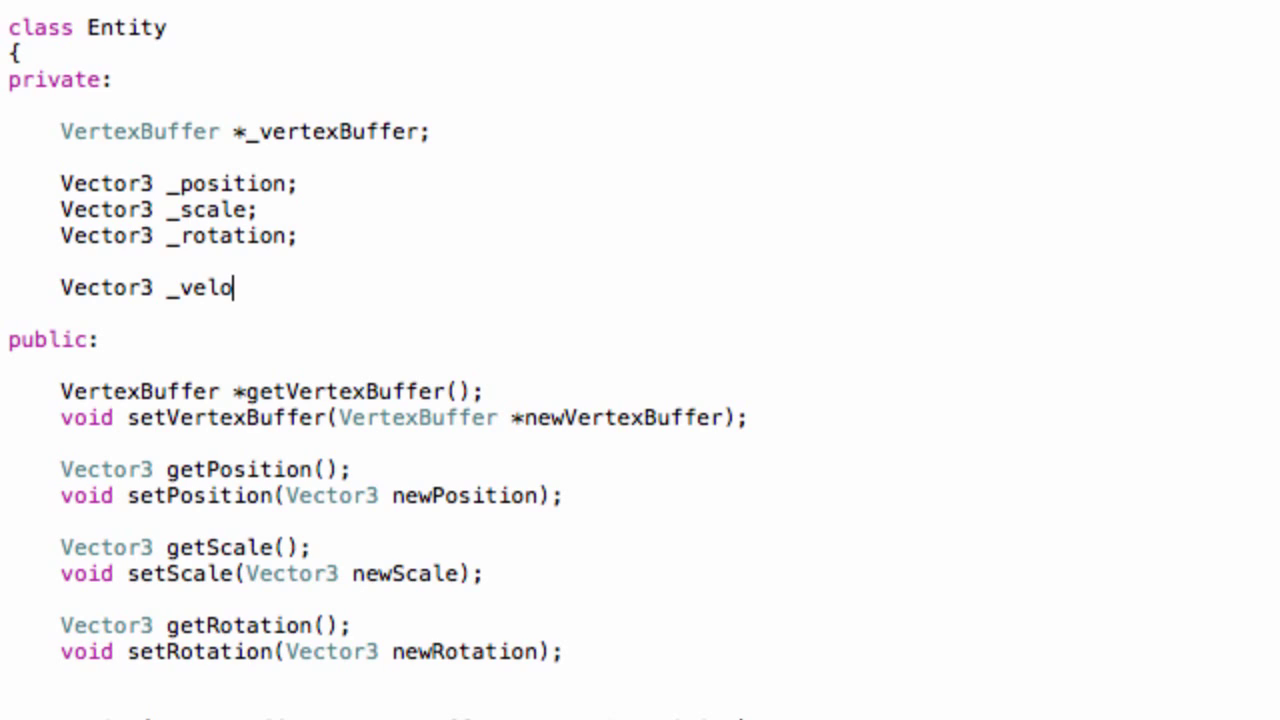
pyautogui.write('city:')
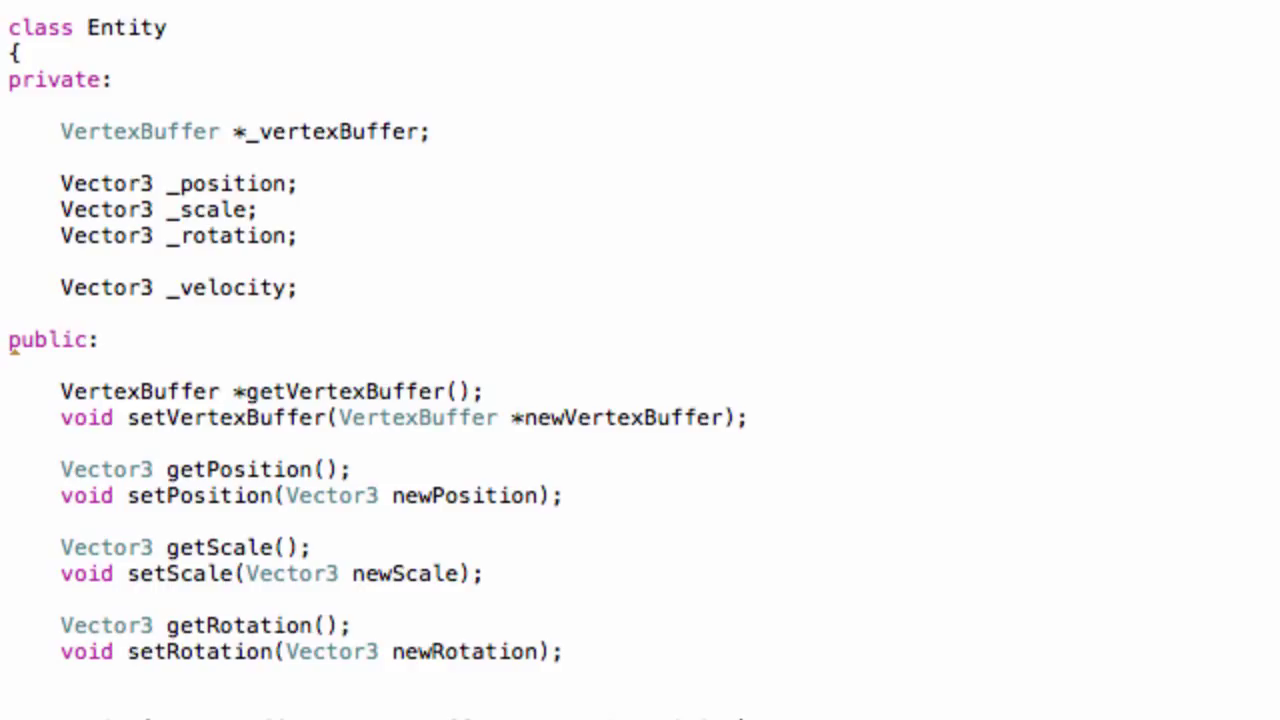
# Step: Add Vector3 _scaleVelocity and Vector3 _rotationVelocity members
pyautogui.write('Vector3')
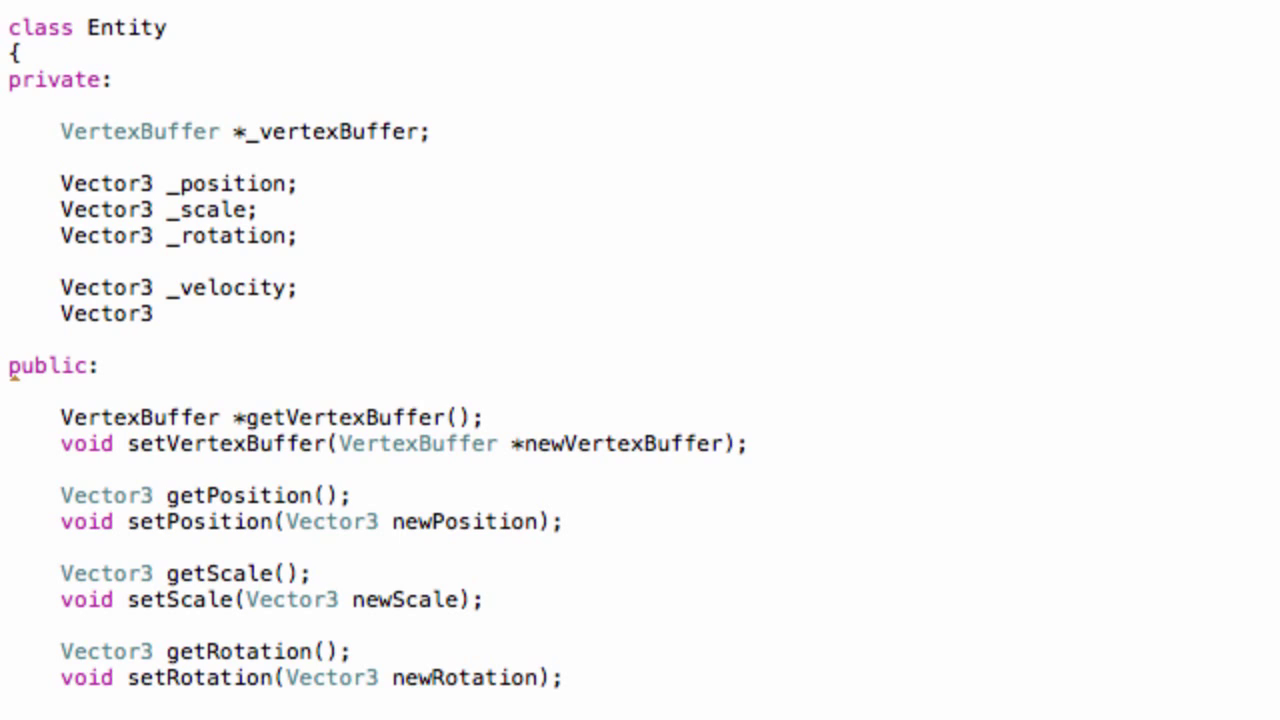
pyautogui.write('_ro')
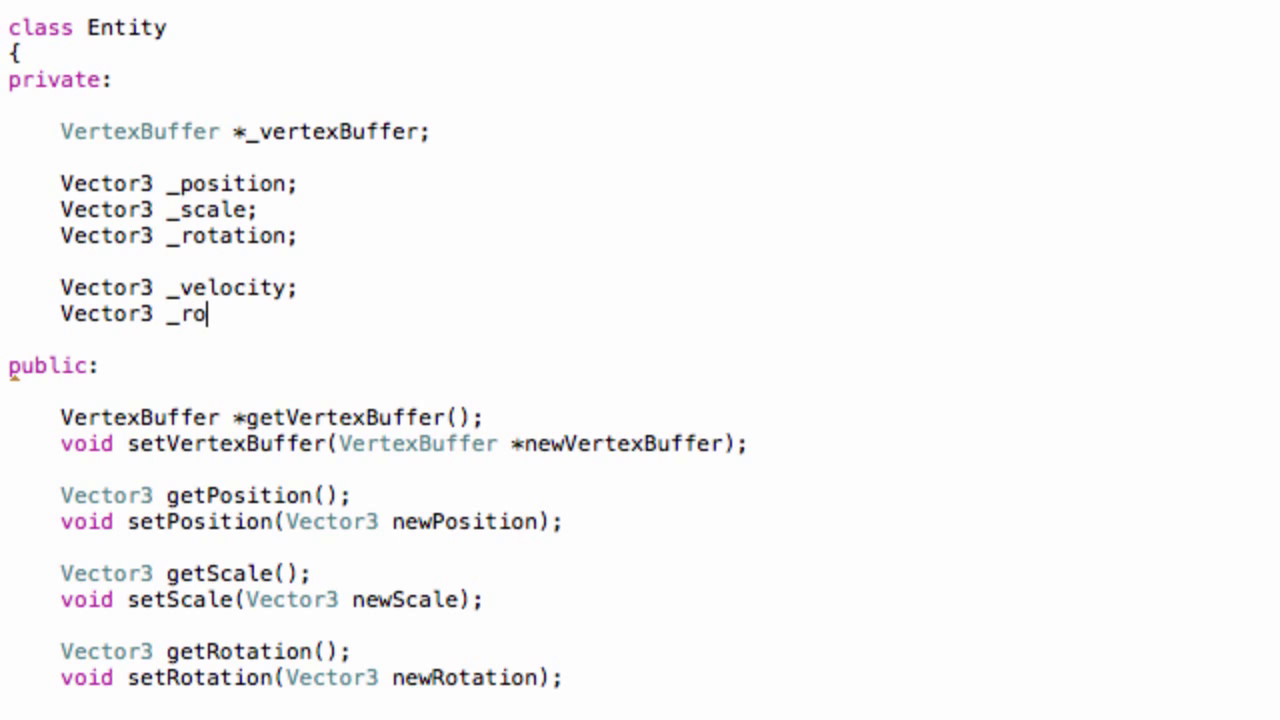
pyautogui.write('scale')
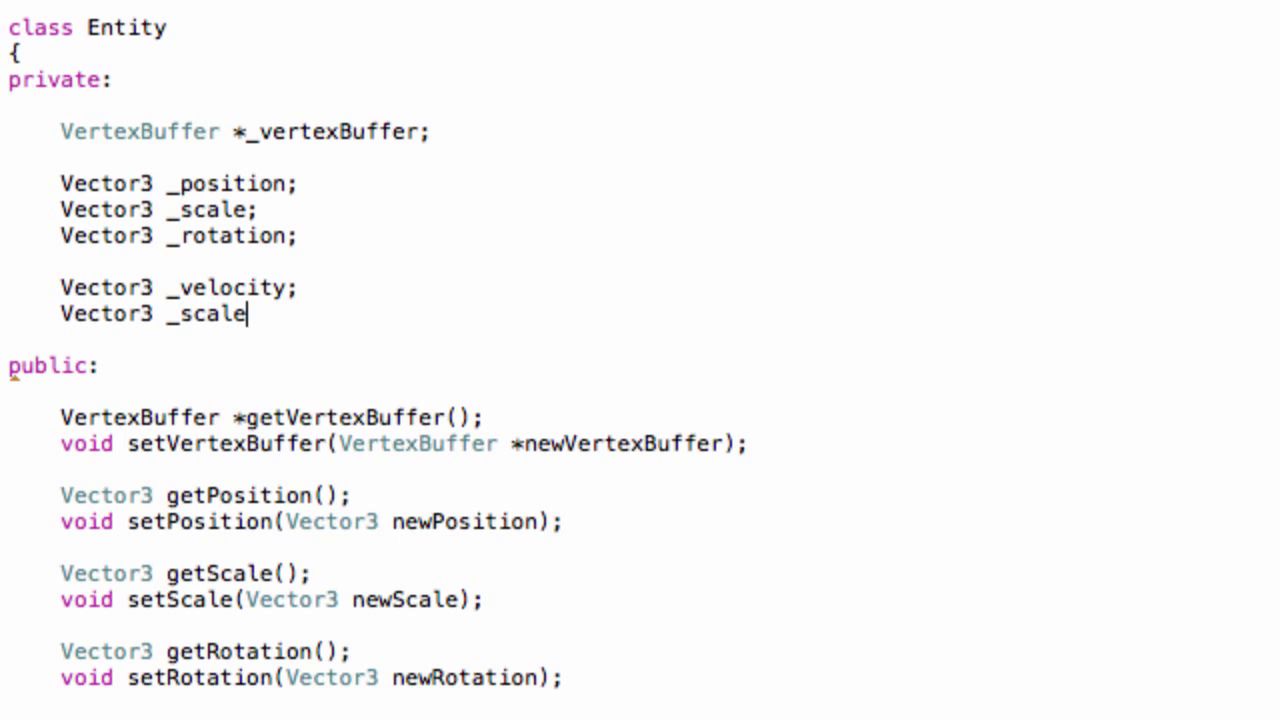
pyautogui.write('Ve')
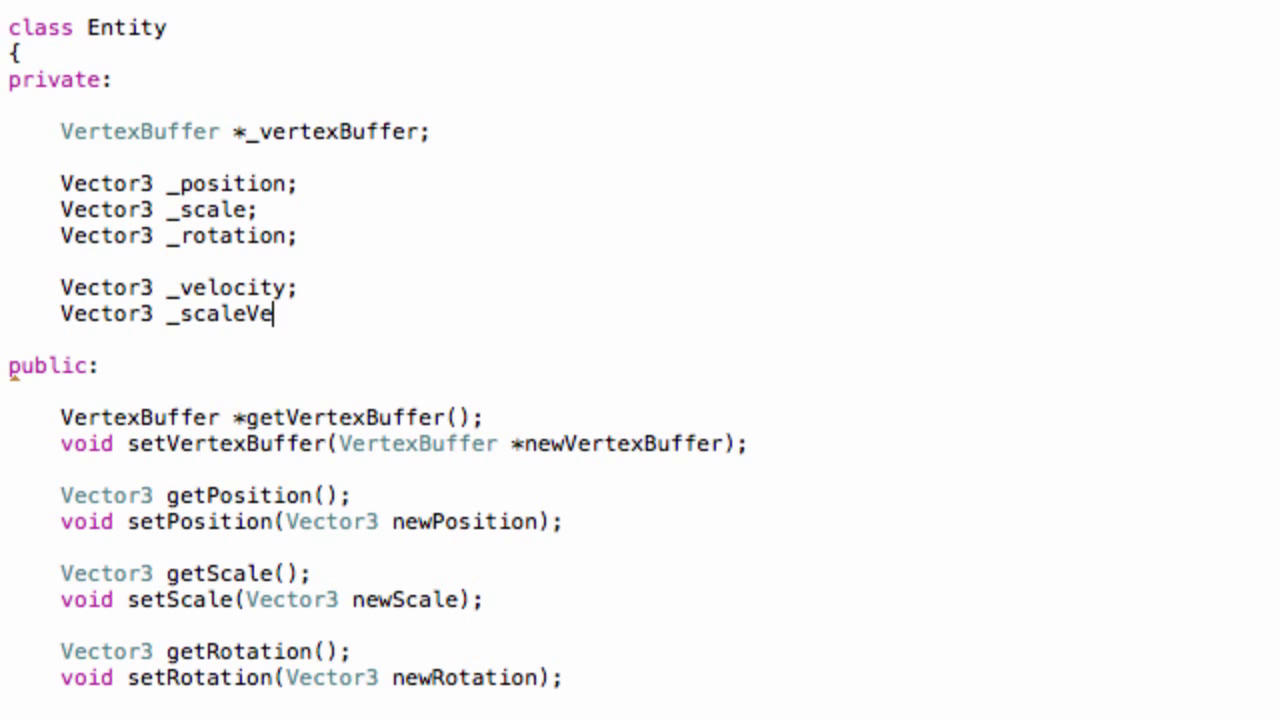
pyautogui.write('locity;')
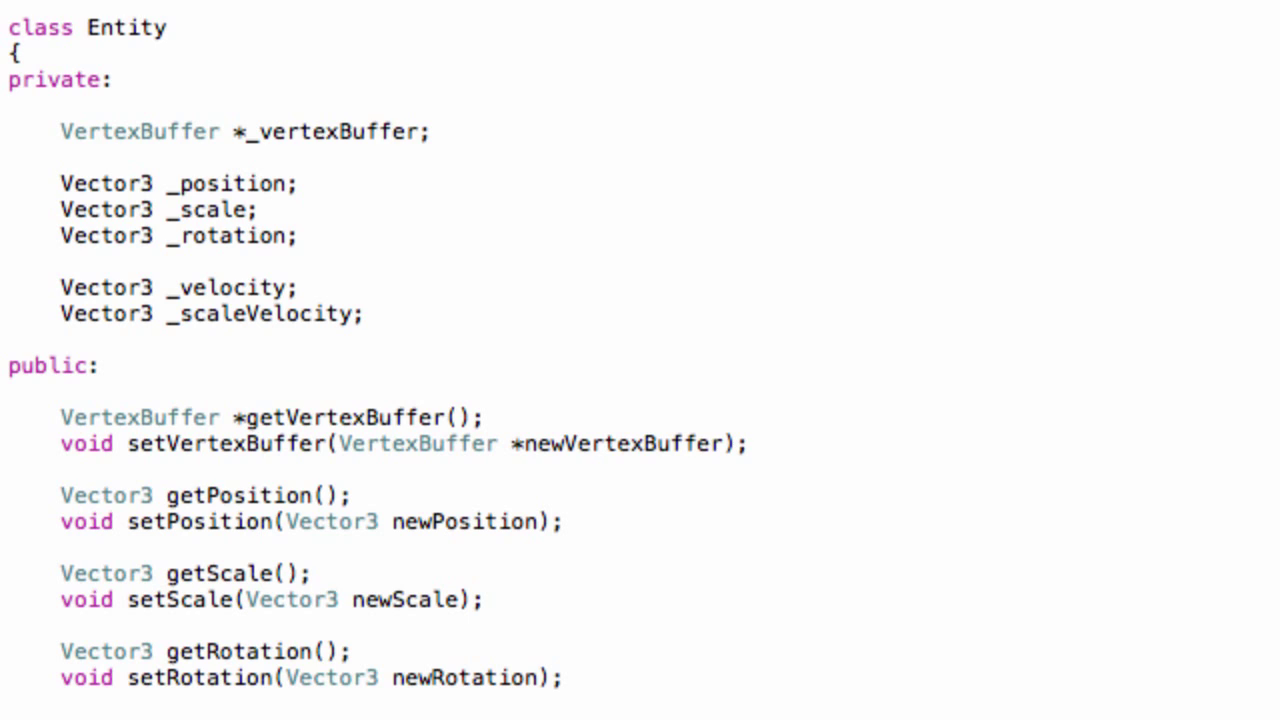
pyautogui.write('v')
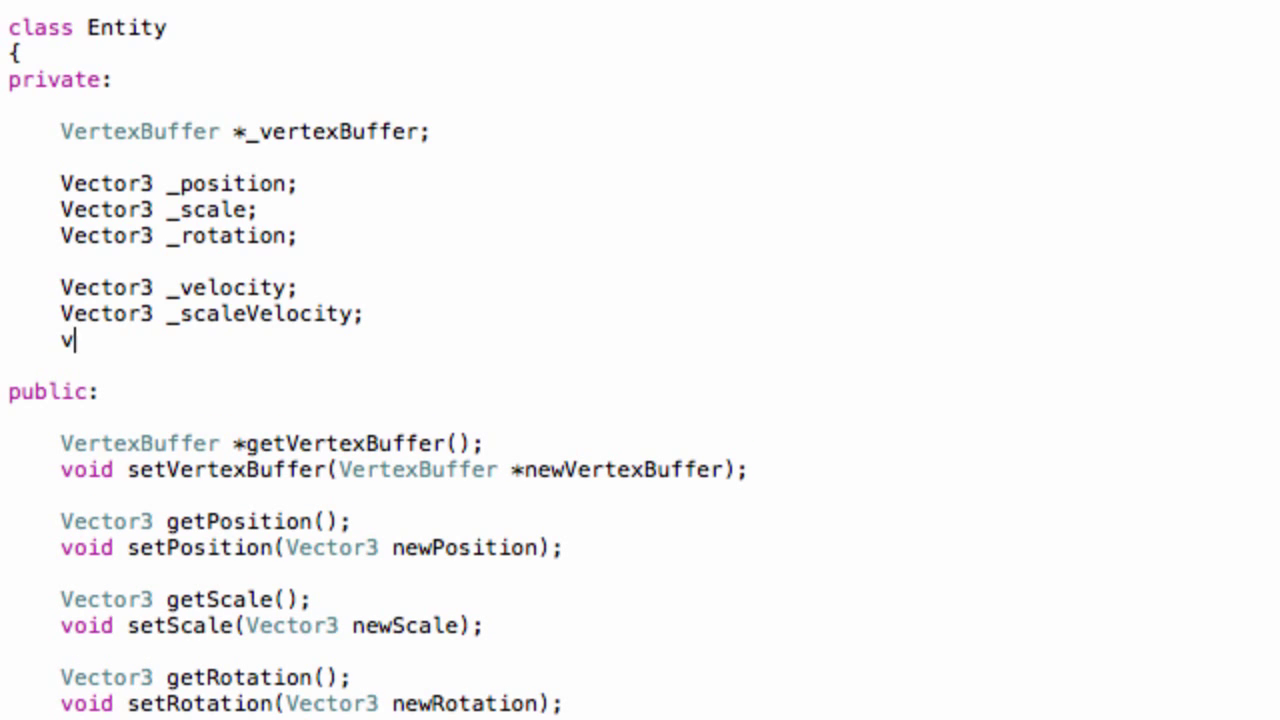
pyautogui.write('ector3 _ro')
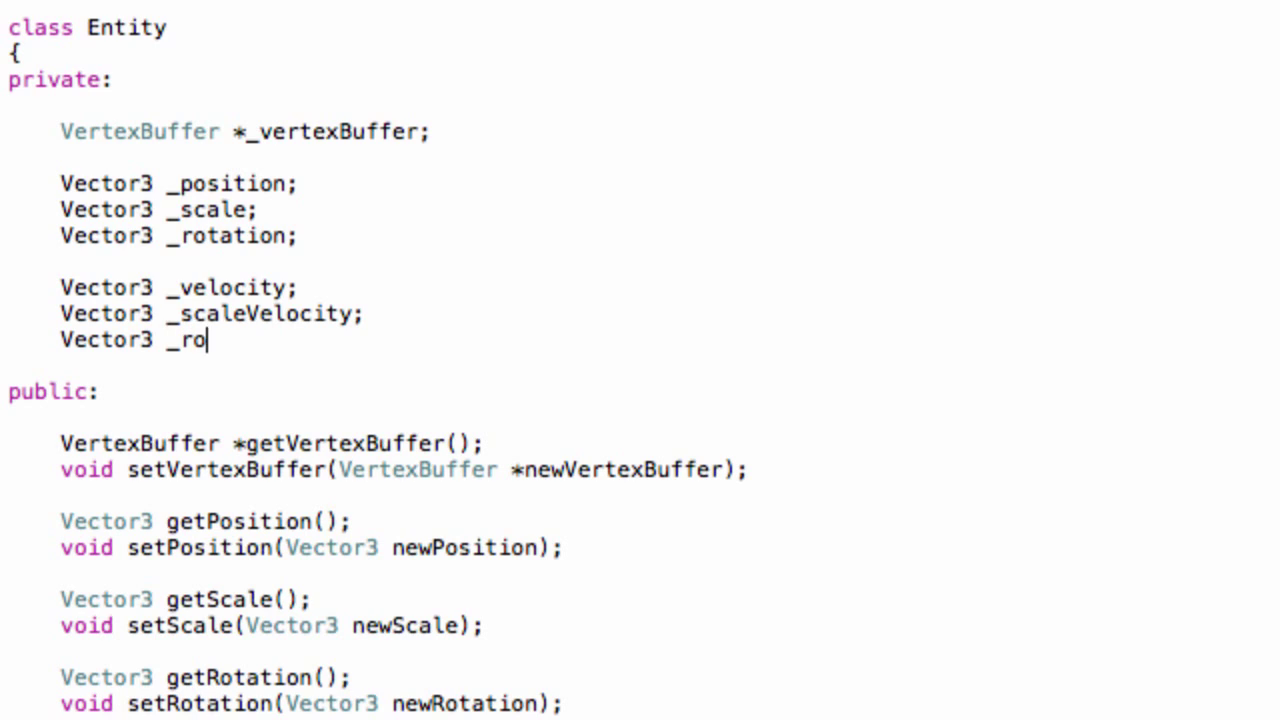
pyautogui.write('tationV')
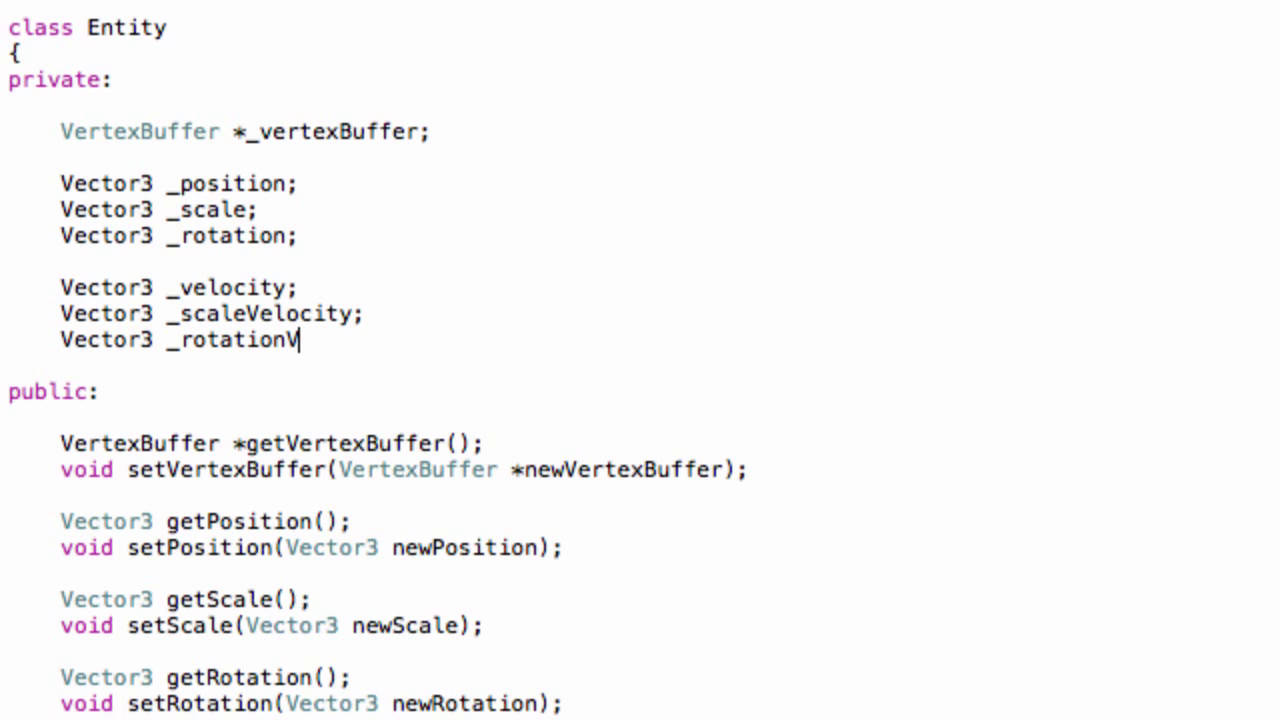
pyautogui.write('eloc')
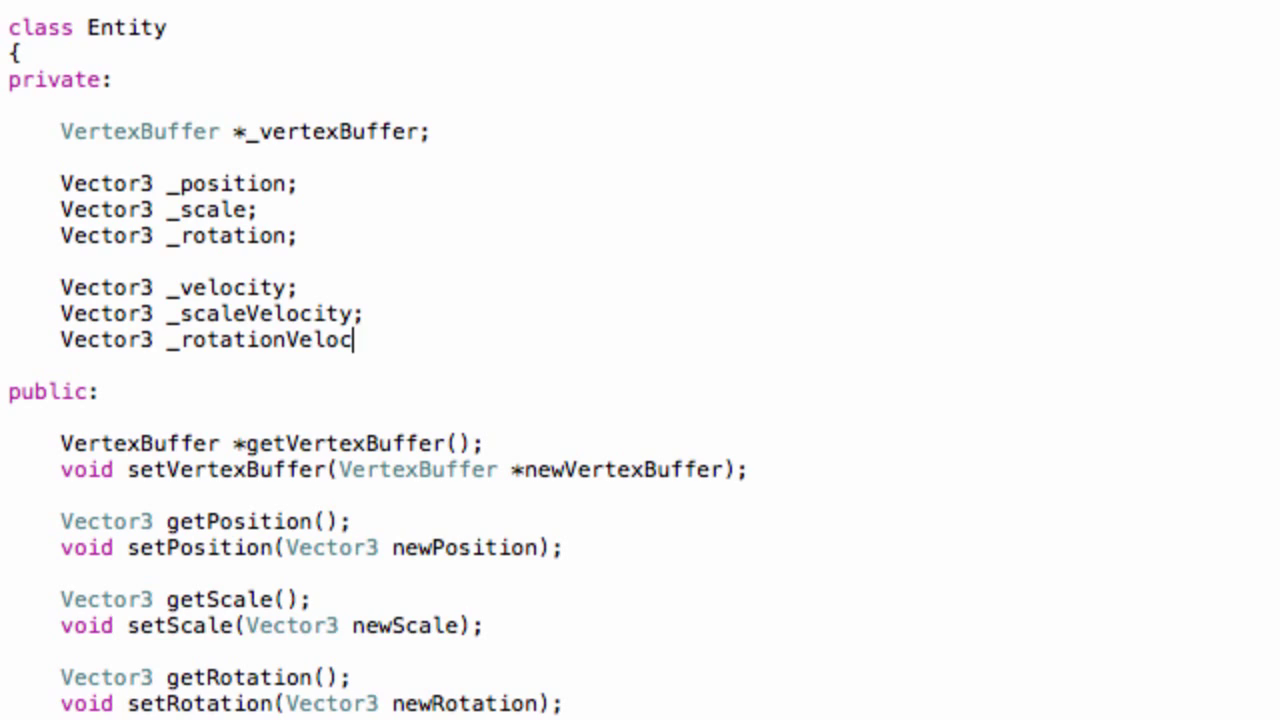
pyautogui.write('ity;')
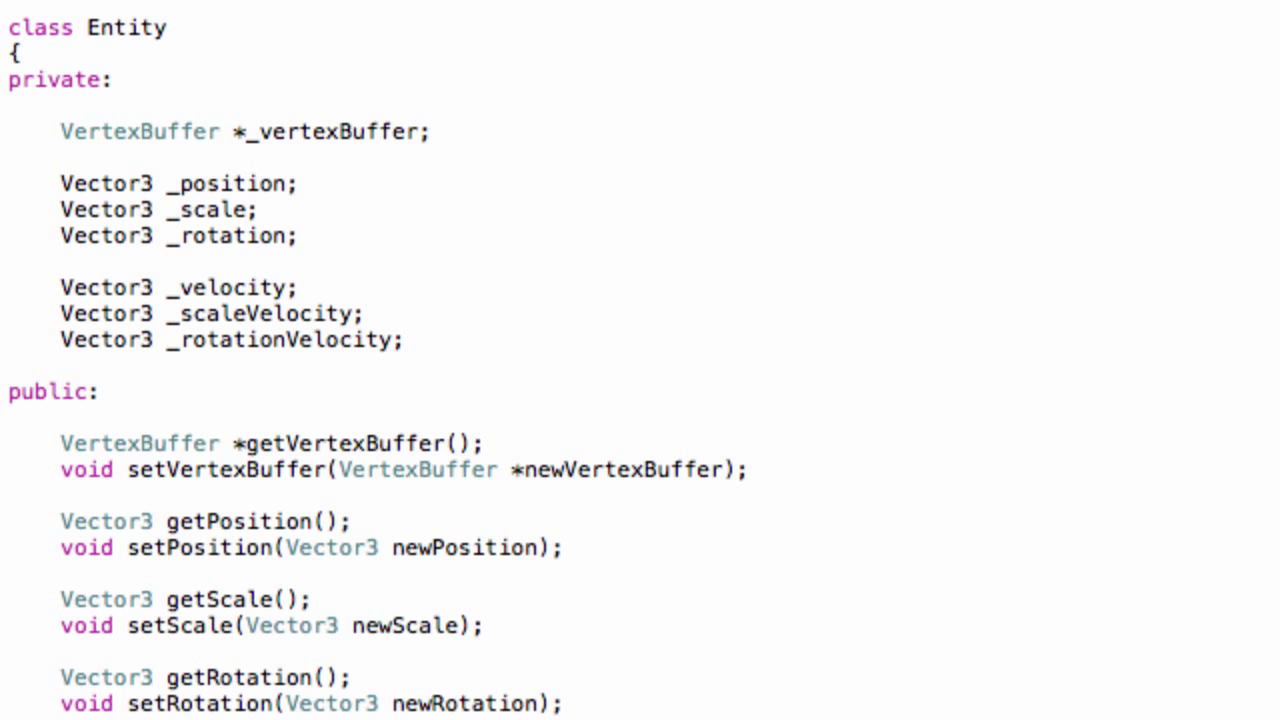
# Step: Select the velocity, scaleVelocity and rotationVelocity accessor declarations to implement them in Entity.cpp
pyautogui.scroll(-3)
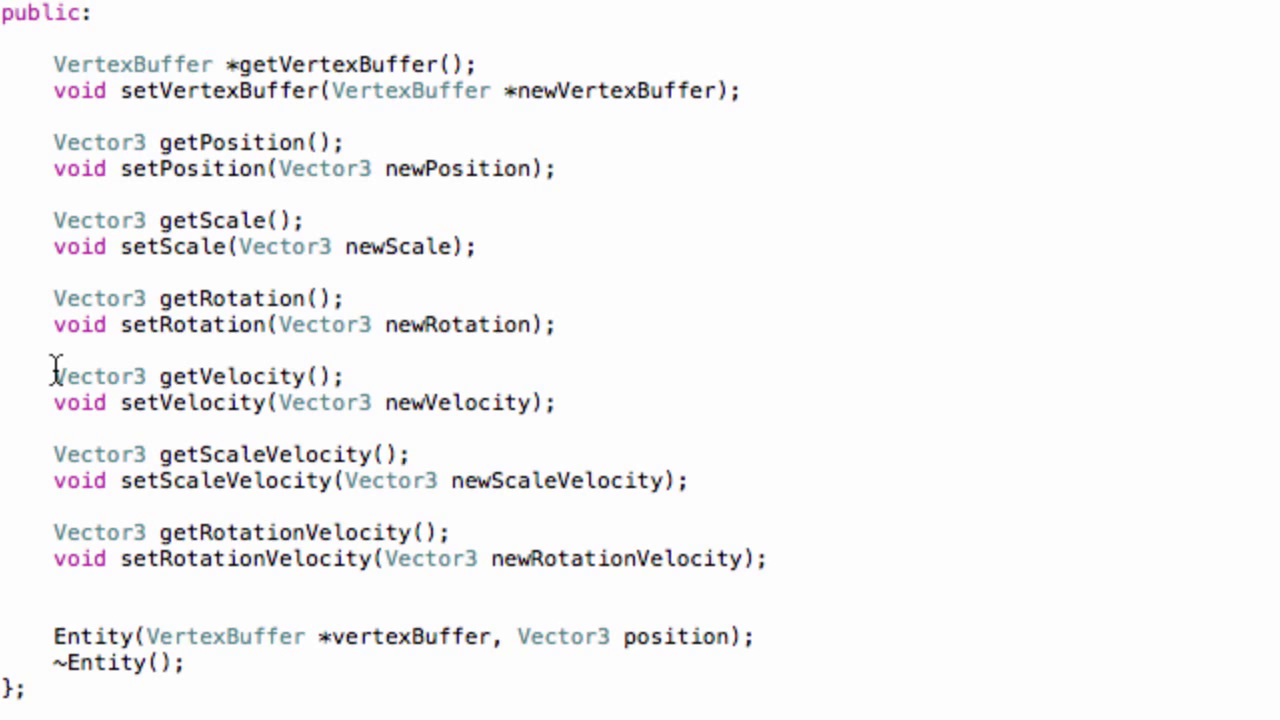
pyautogui.moveTo(54, 376); pyautogui.dragTo(800, 560)
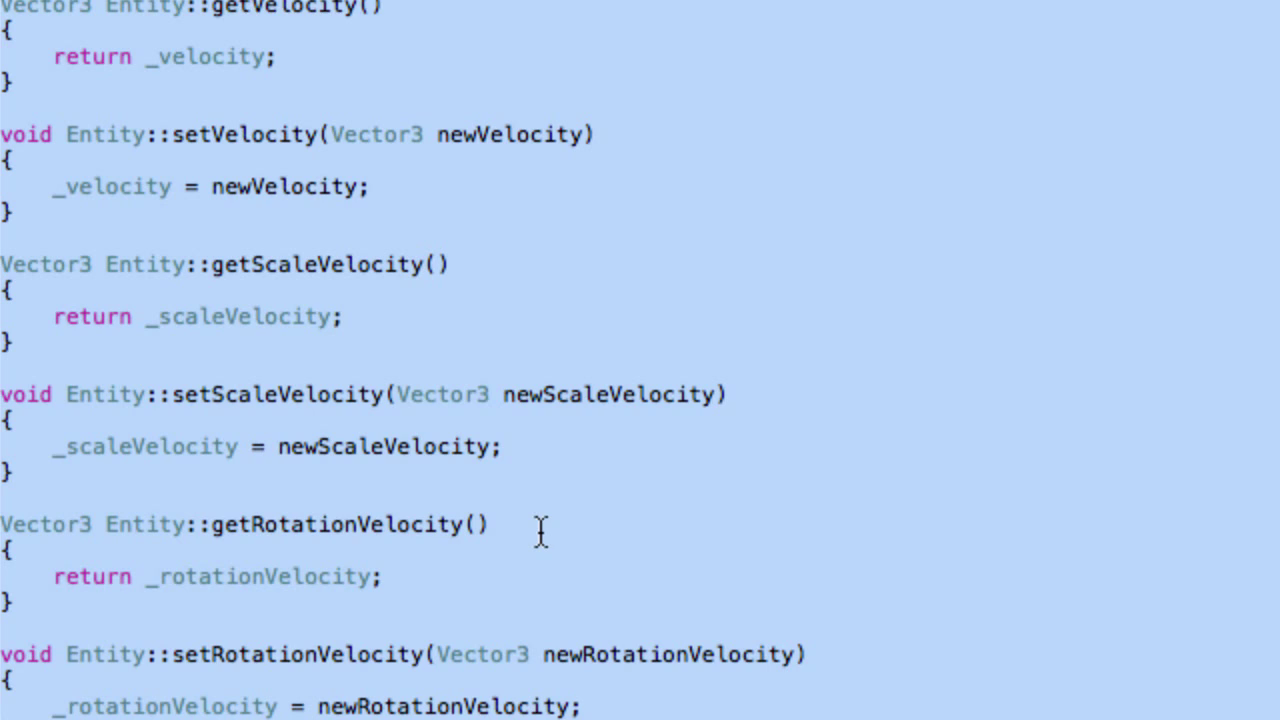
# Step: Scroll down to the Entity constructor's initializer list
pyautogui.scroll(-3)
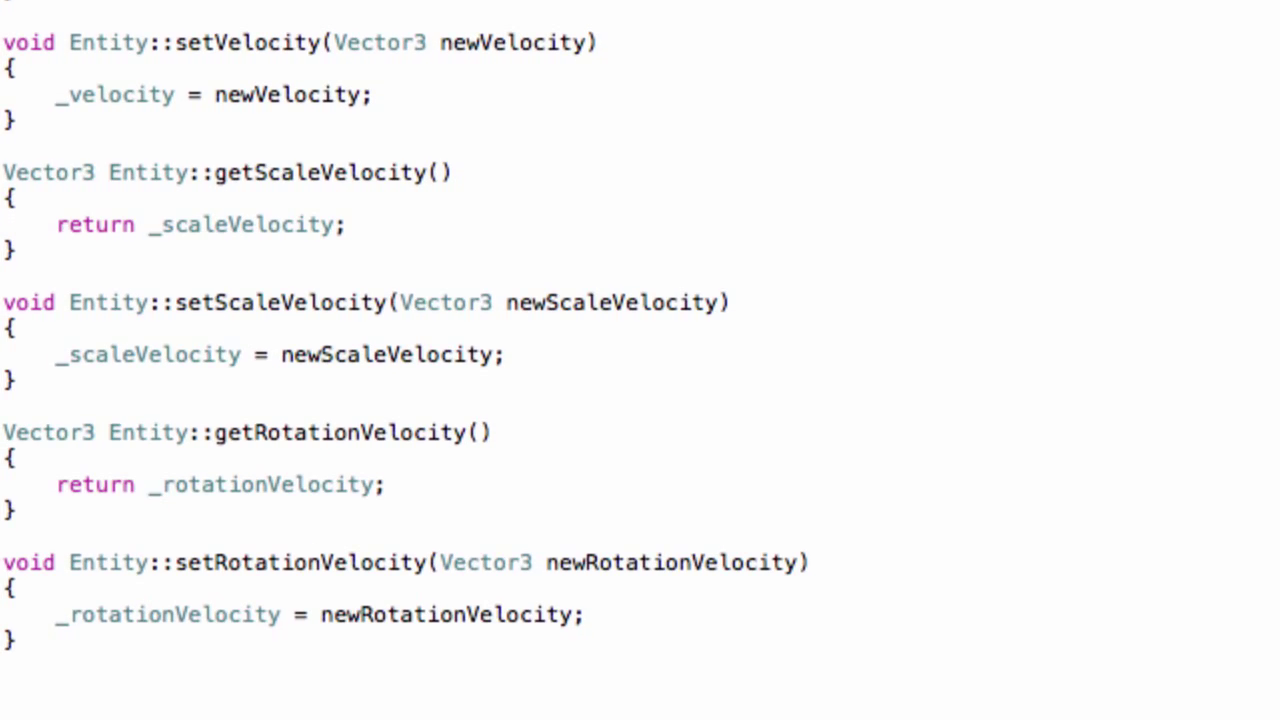
pyautogui.scroll(-3)
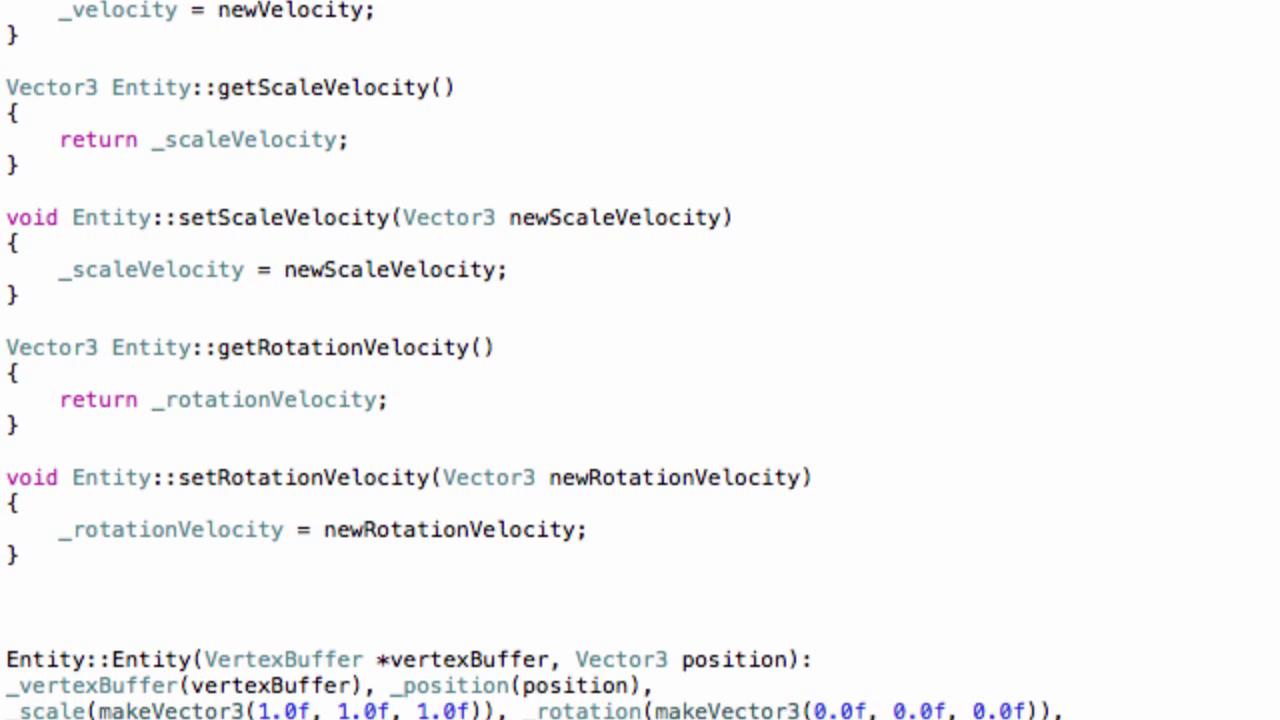
pyautogui.scroll(-3)
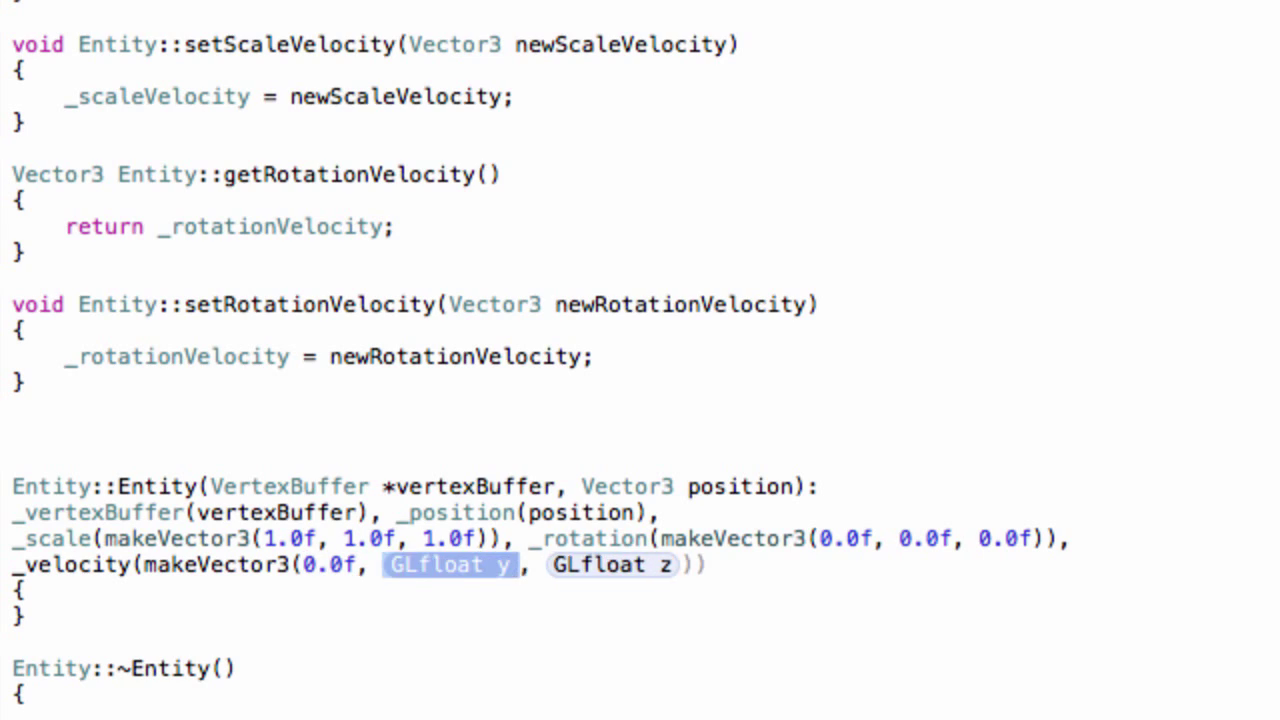
# Step: Finish _velocity as makeVector3(0.0f, 0.0f, 0.0f) and start _scaleVelocity(makeVector3(0.0f, …))
pyautogui.write('0.0f, 0')
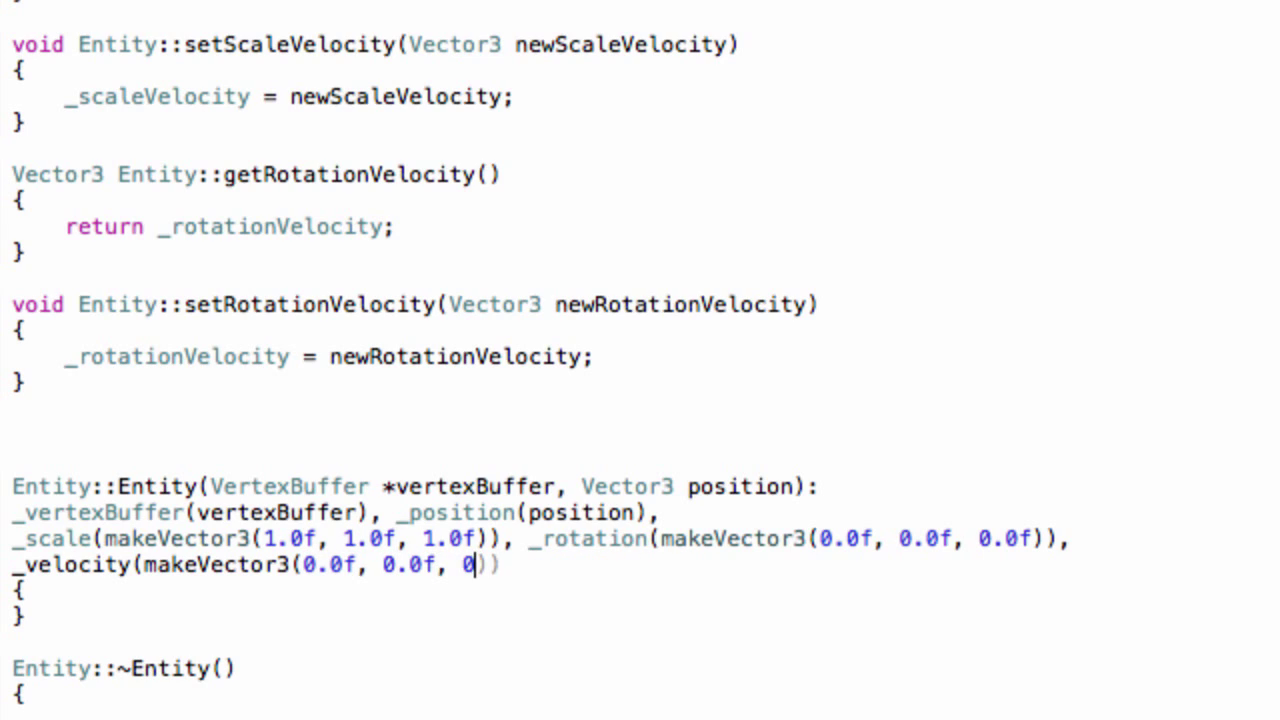
pyautogui.write('.0f')
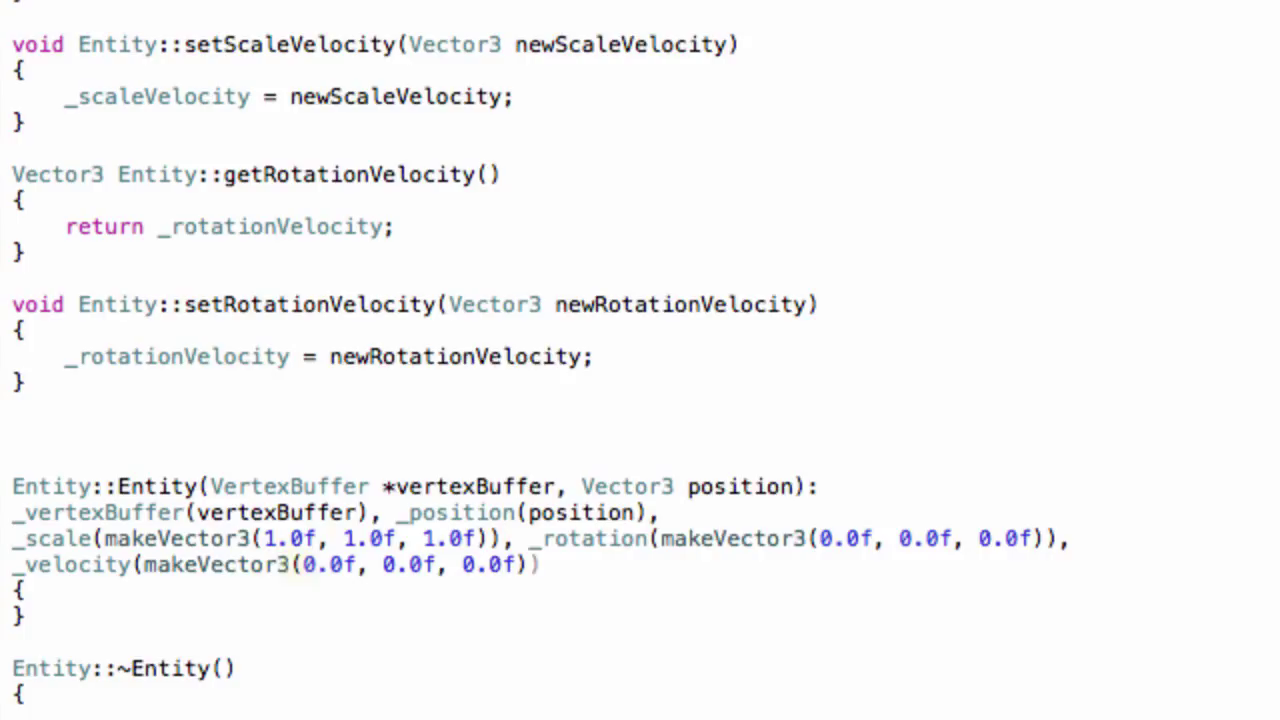
pyautogui.write('_scaleVelocity(')
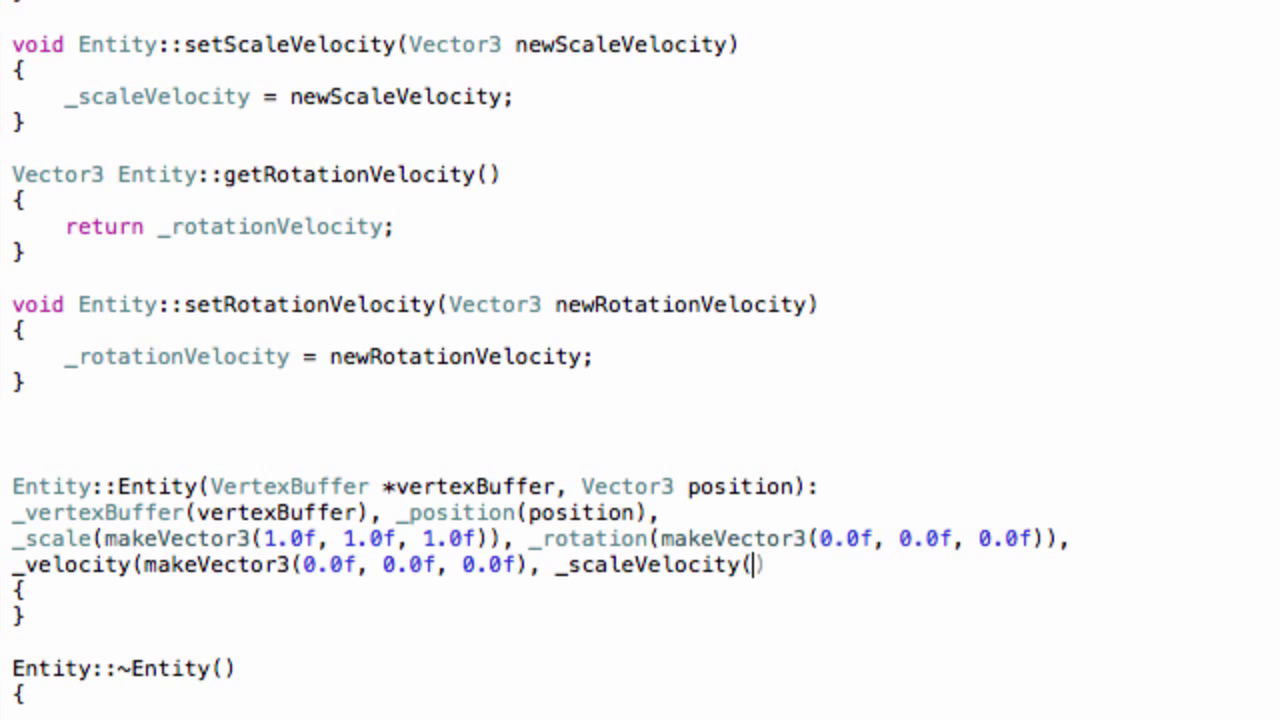
pyautogui.write('makeVector3(GLfloat x, GLfloat y, GLf')
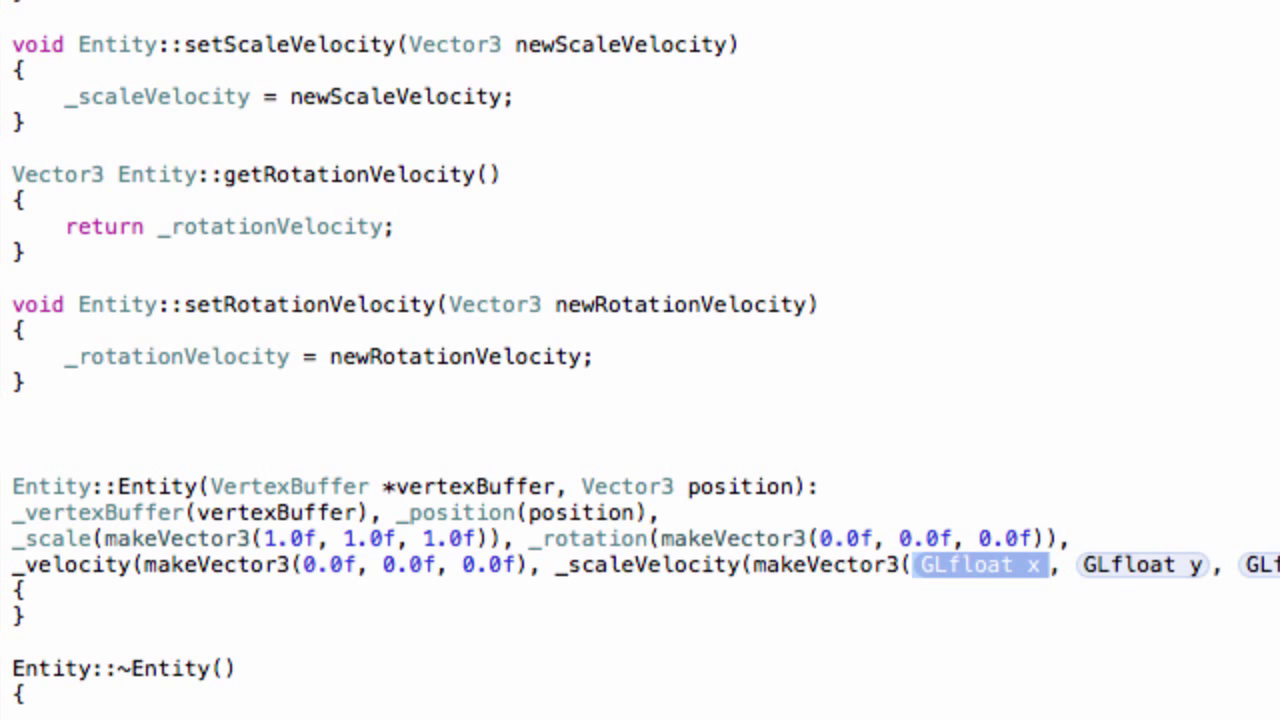
pyautogui.write('0.0f, 0.0f, 0.0f)),)')
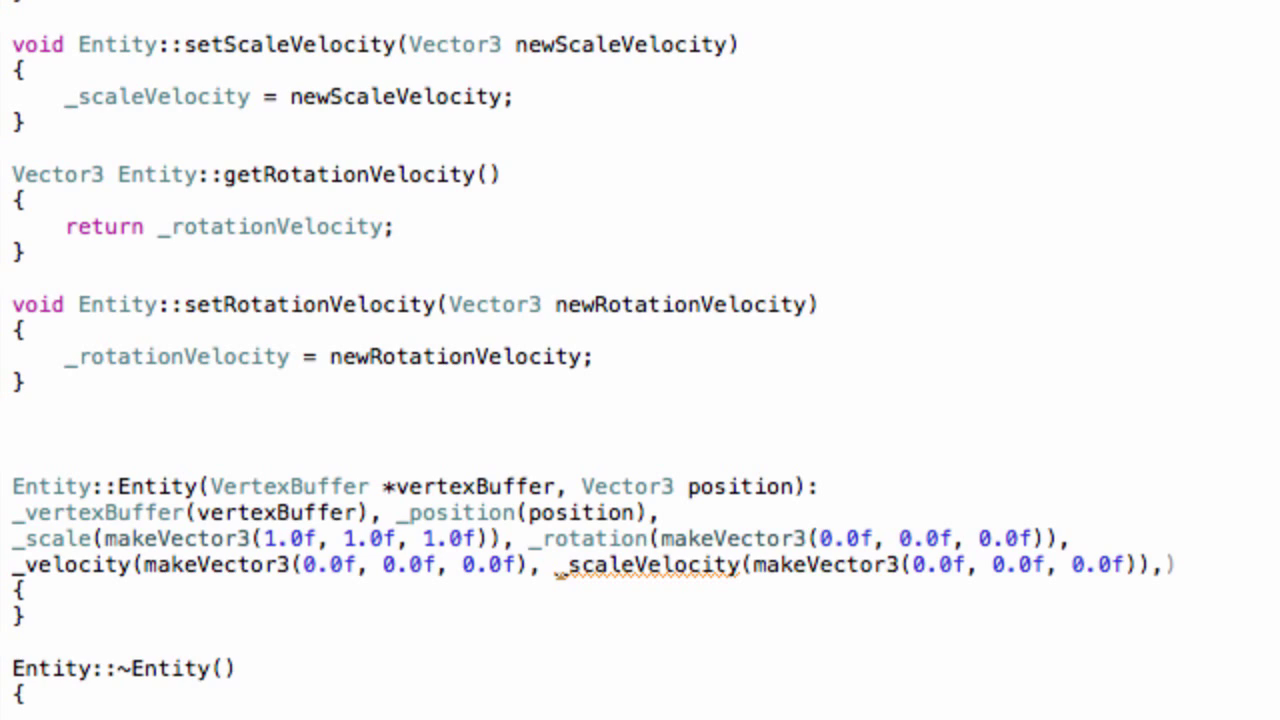
# Step: Complete _scaleVelocity and add _rotationVelocity(makeVector3(0.0f, 0.0f, 0.0f)) to the initializer list
pyautogui.press('Backspace')
pyautogui.write('_rot')
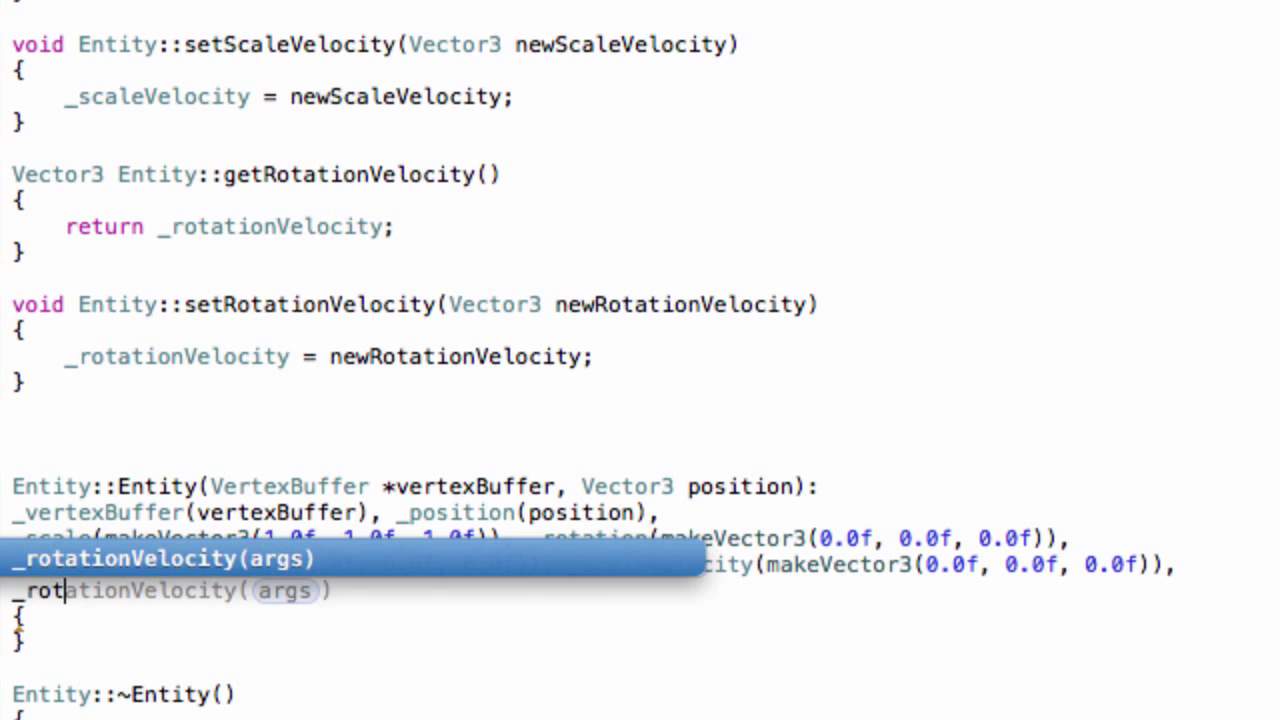
pyautogui.write('makeVector3(0.0f, 0.0f, 0.0f))')
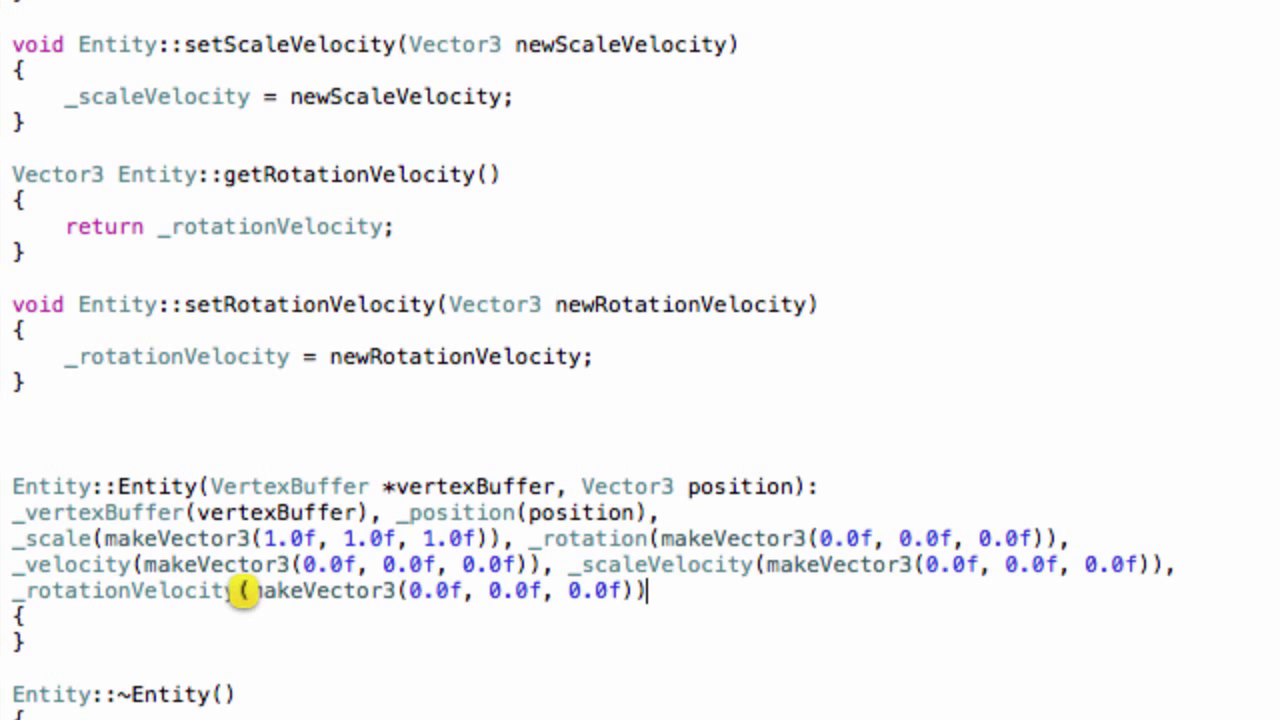
pyautogui.write(';')
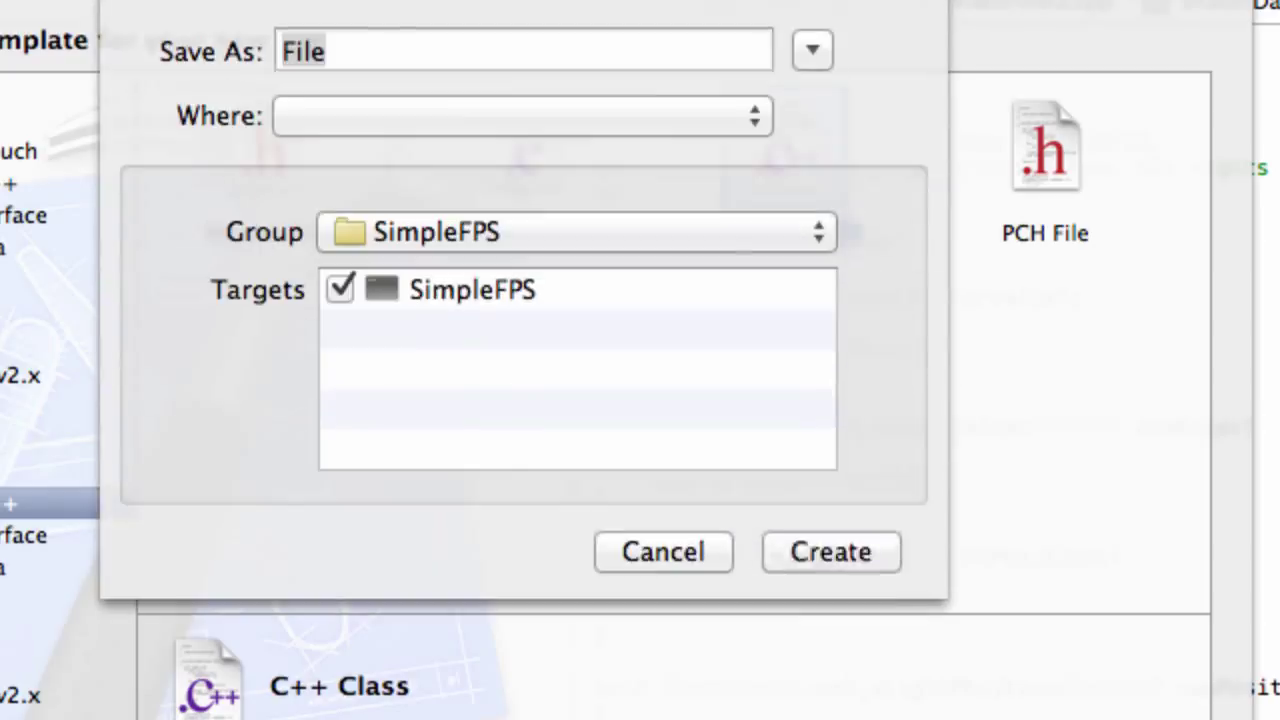
# Step: Name the new C++ class MovementSystem and create it in the SimpleFPS group and target
pyautogui.write('Movem')
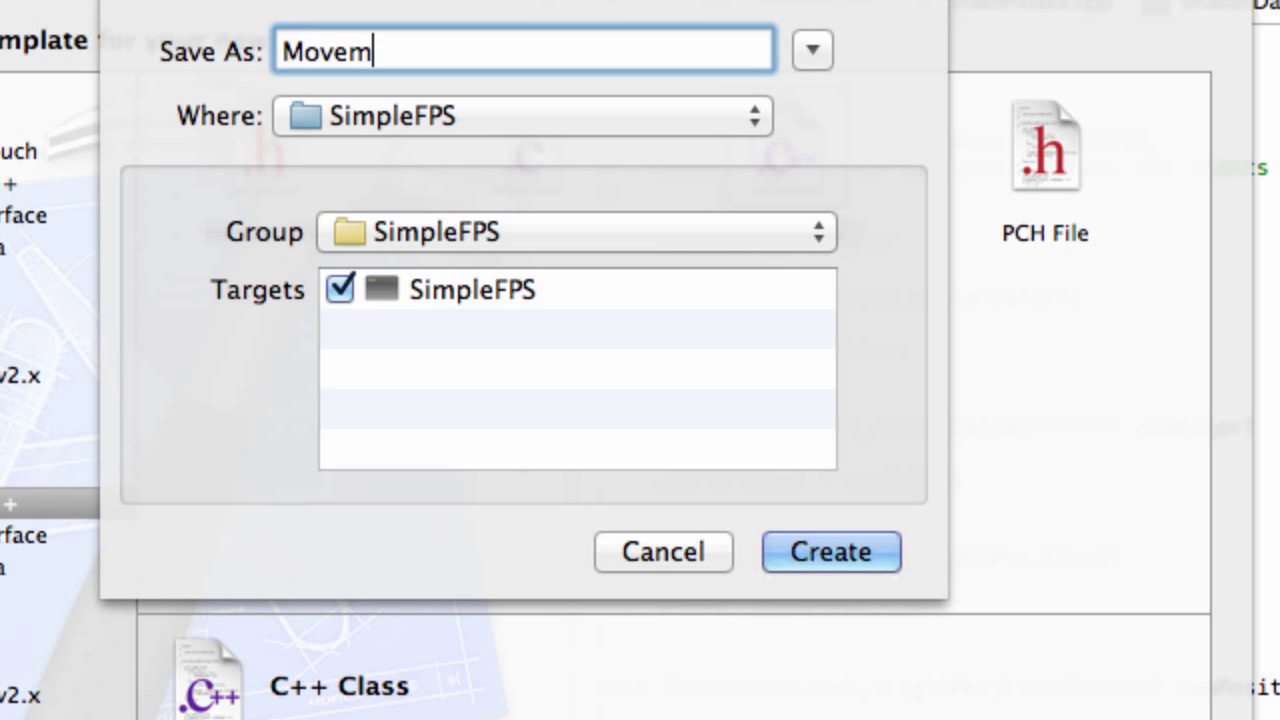
pyautogui.write('entSystem')
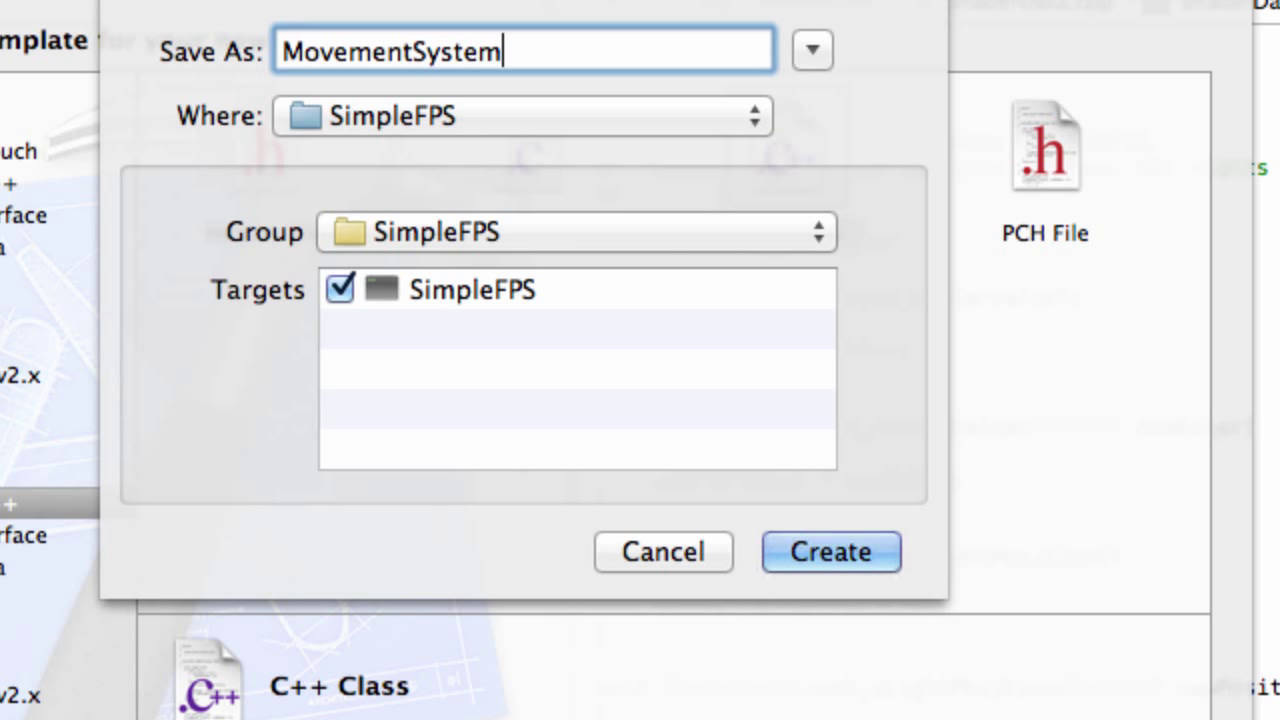
pyautogui.click(830, 552)
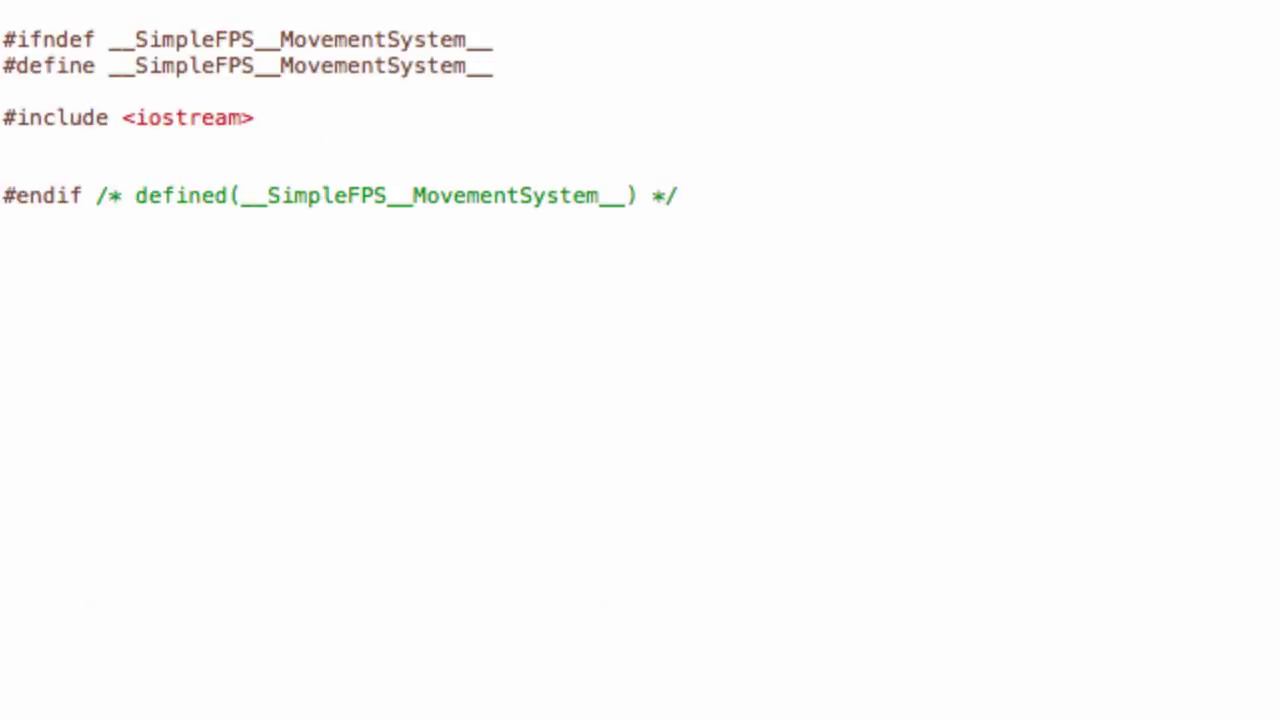
# Step: Add #include "Vector3.h" and #include <GLFW/glfw3.h> to MovementSystem.h
pyautogui.write('#include')
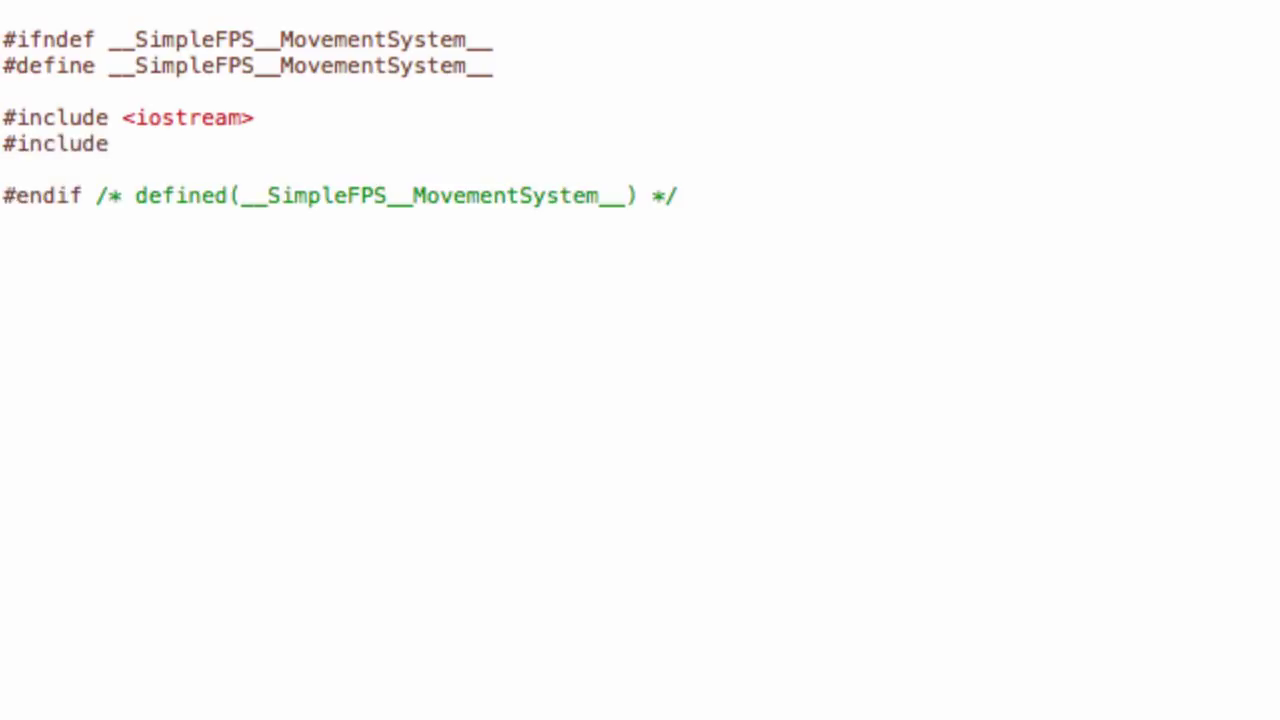
pyautogui.write('"V')
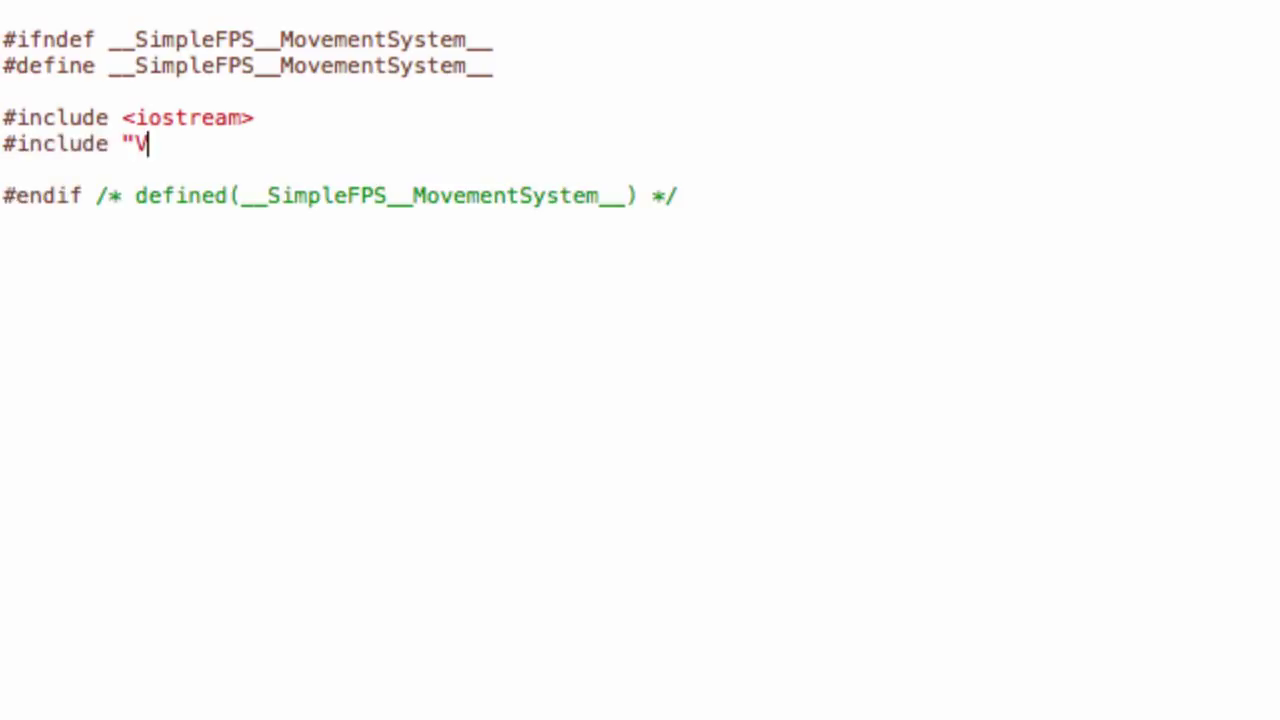
pyautogui.write('ector')
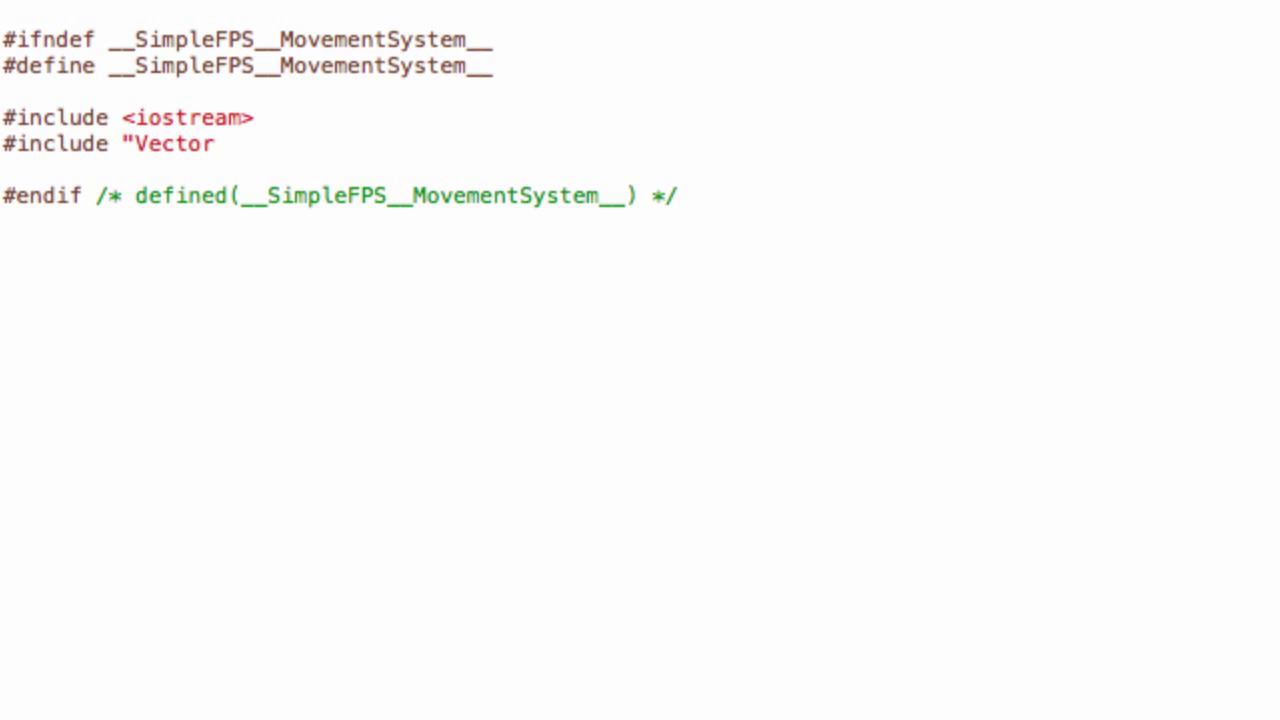
pyautogui.write('3.')
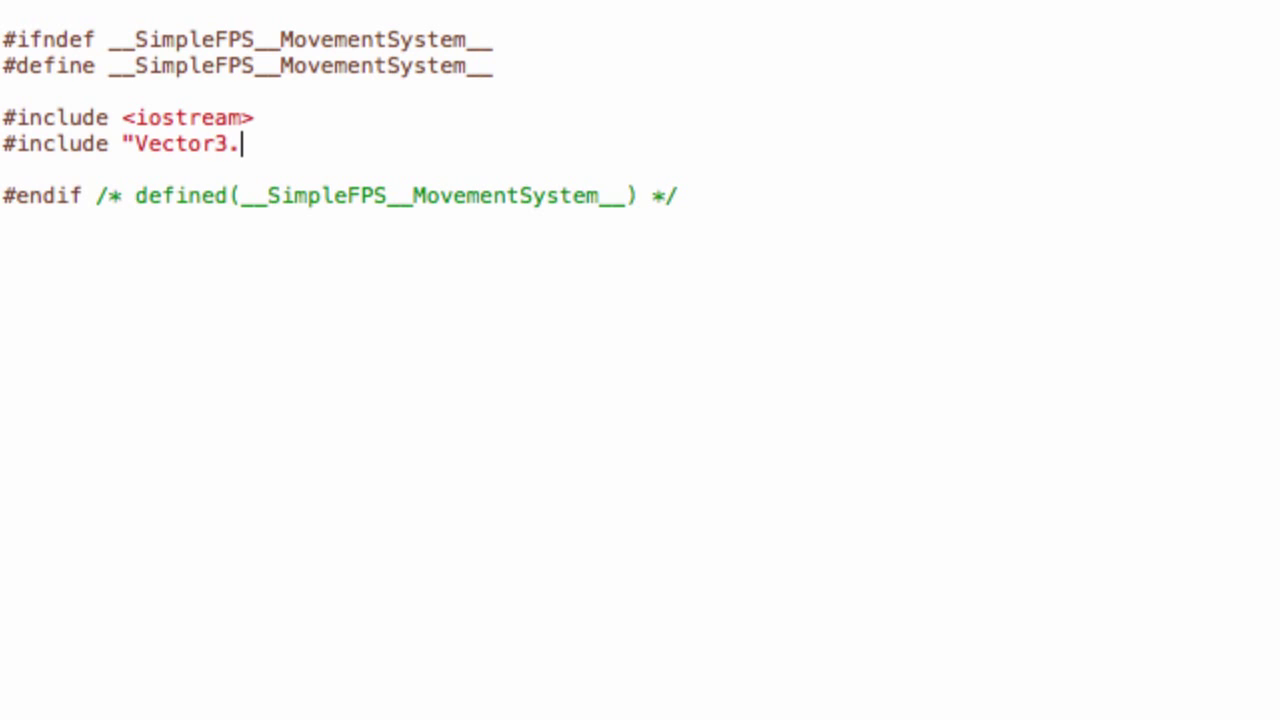
pyautogui.write('h"')
pyautogui.write('#include <GLFW/glfw.3>')
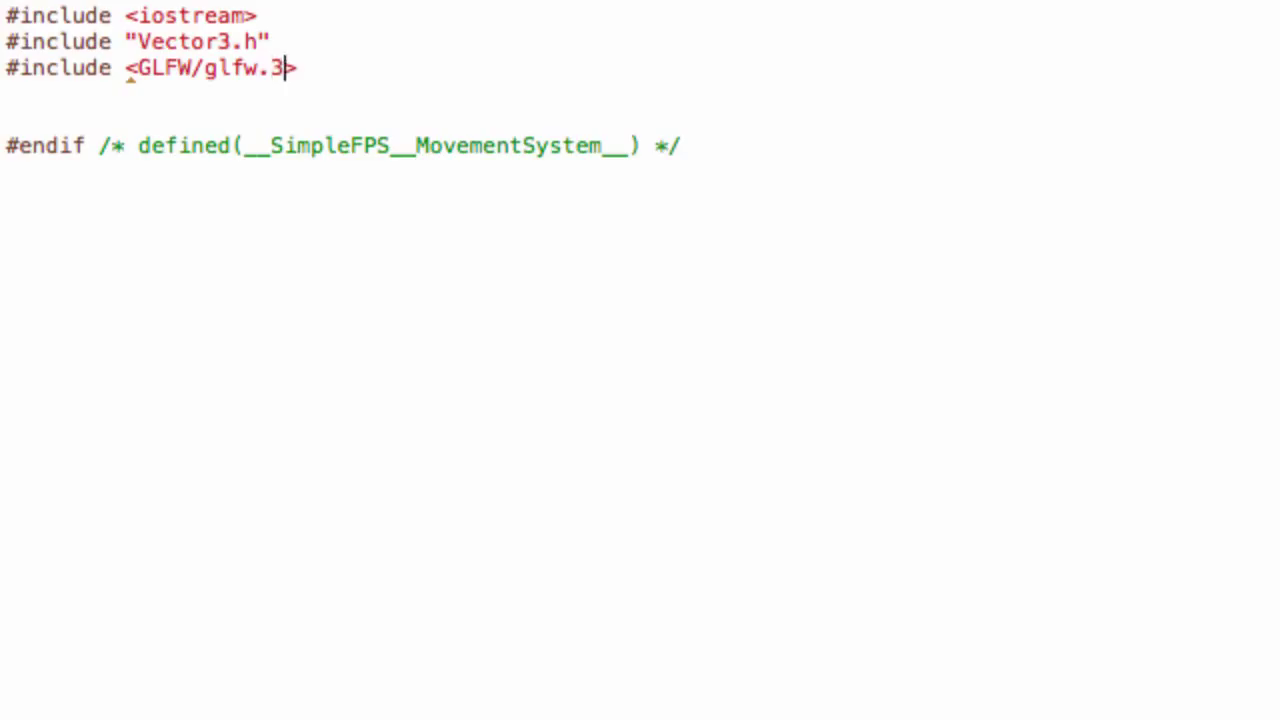
pyautogui.write('.h')
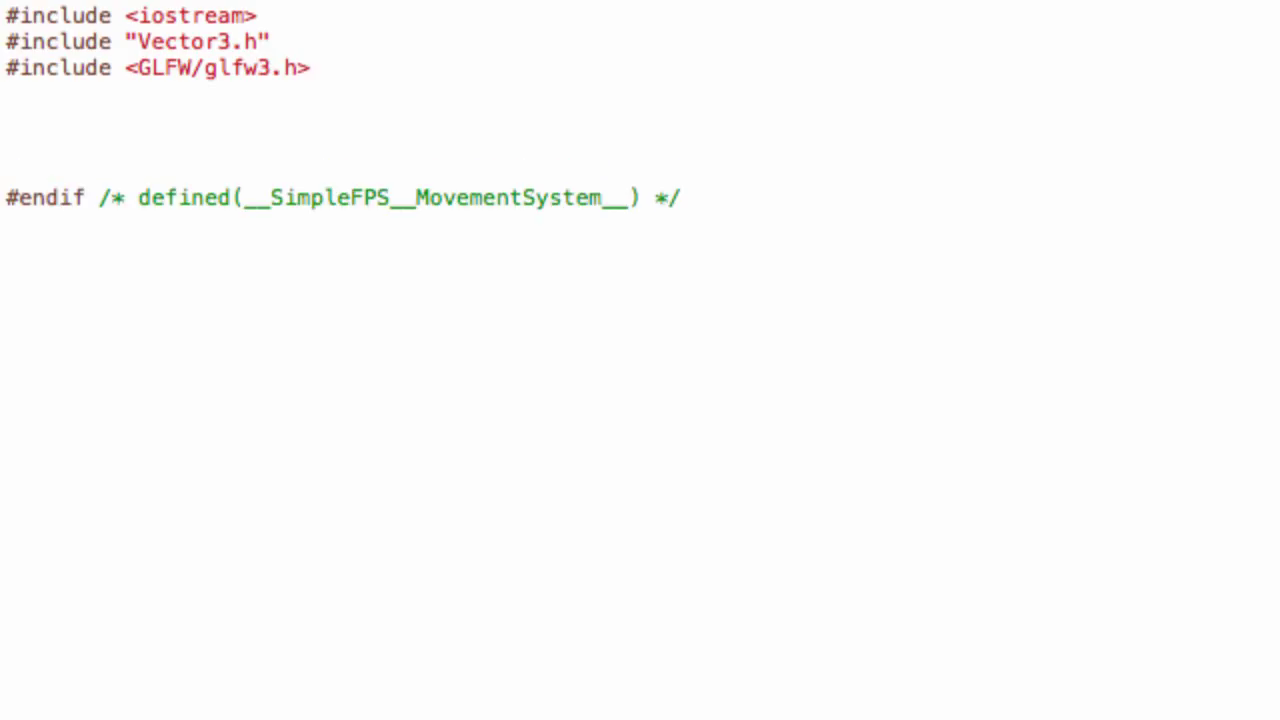
# Step: Declare class MovementSystem with private MovementSystem() and ~MovementSystem(), then start the public section
pyautogui.write('class')
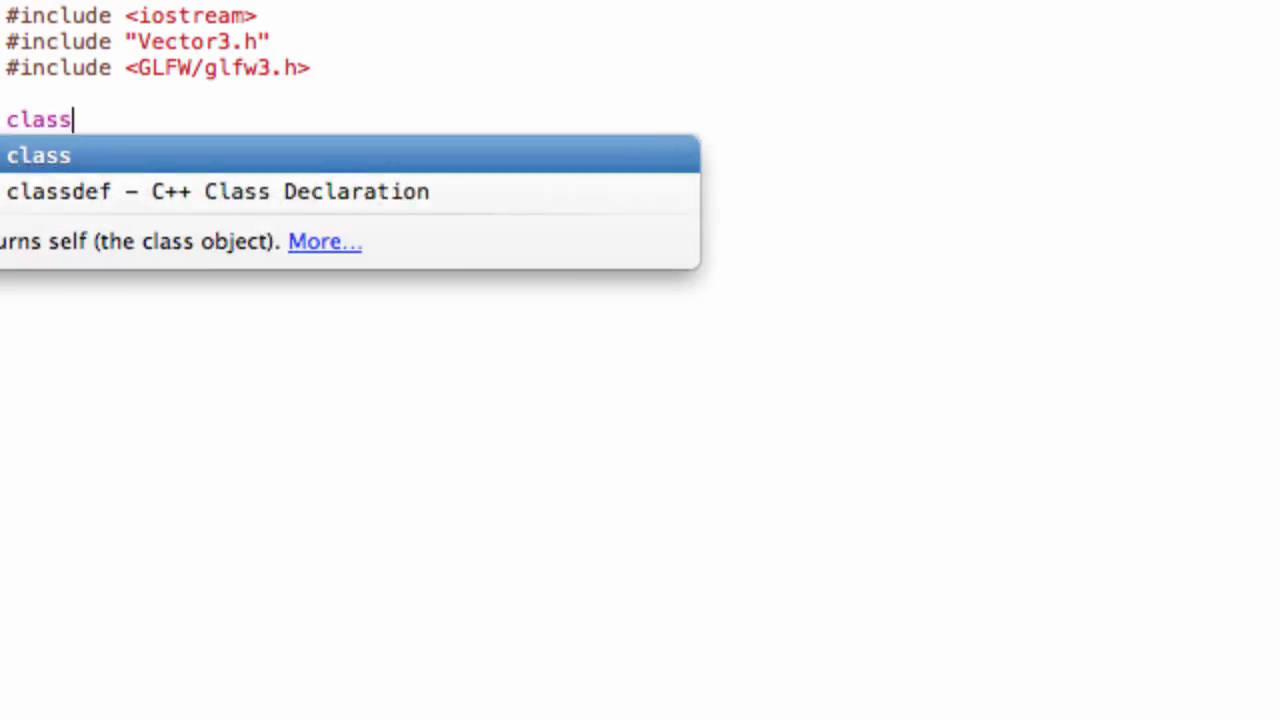
pyautogui.write('Move')
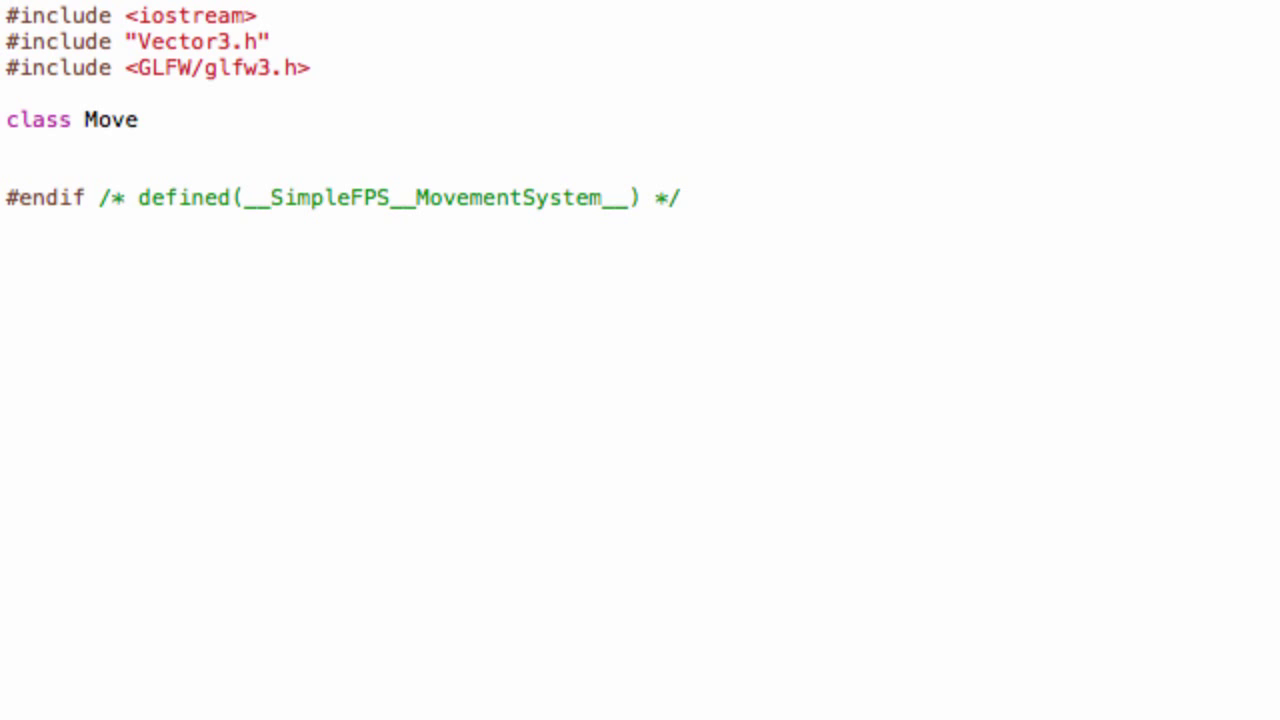
pyautogui.write('ment')
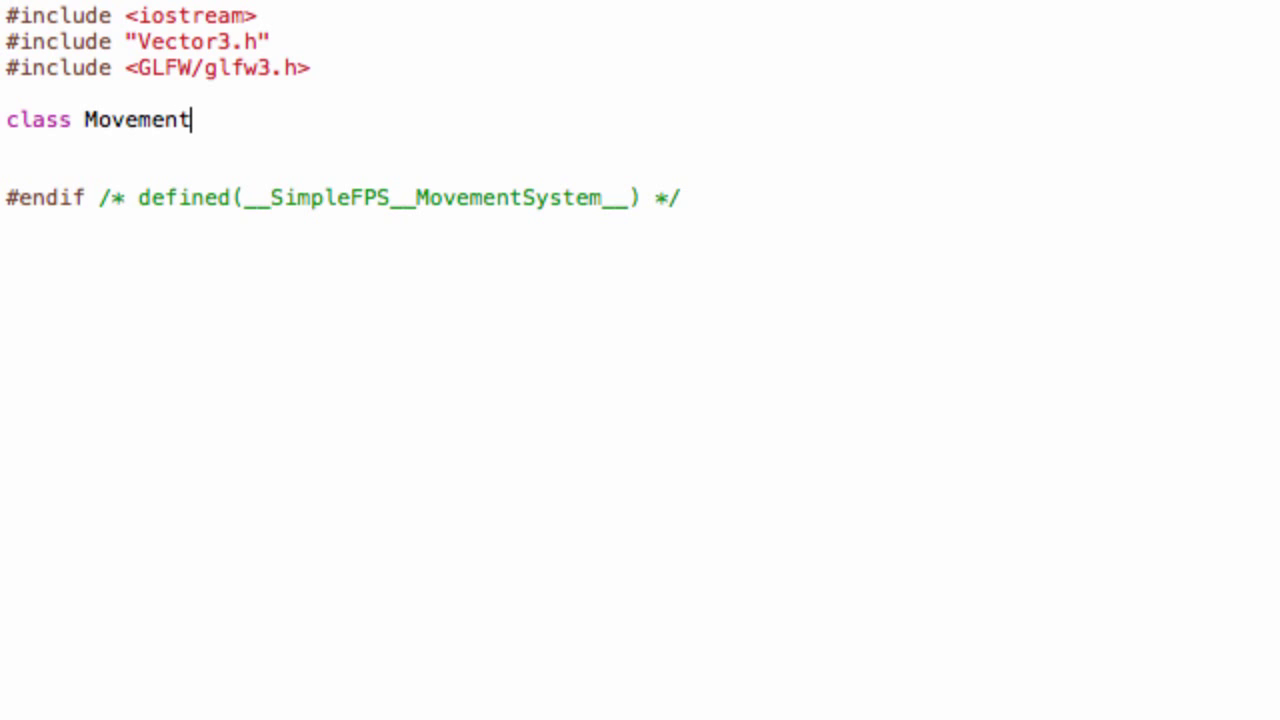
pyautogui.write('System')
pyautogui.write('private:')
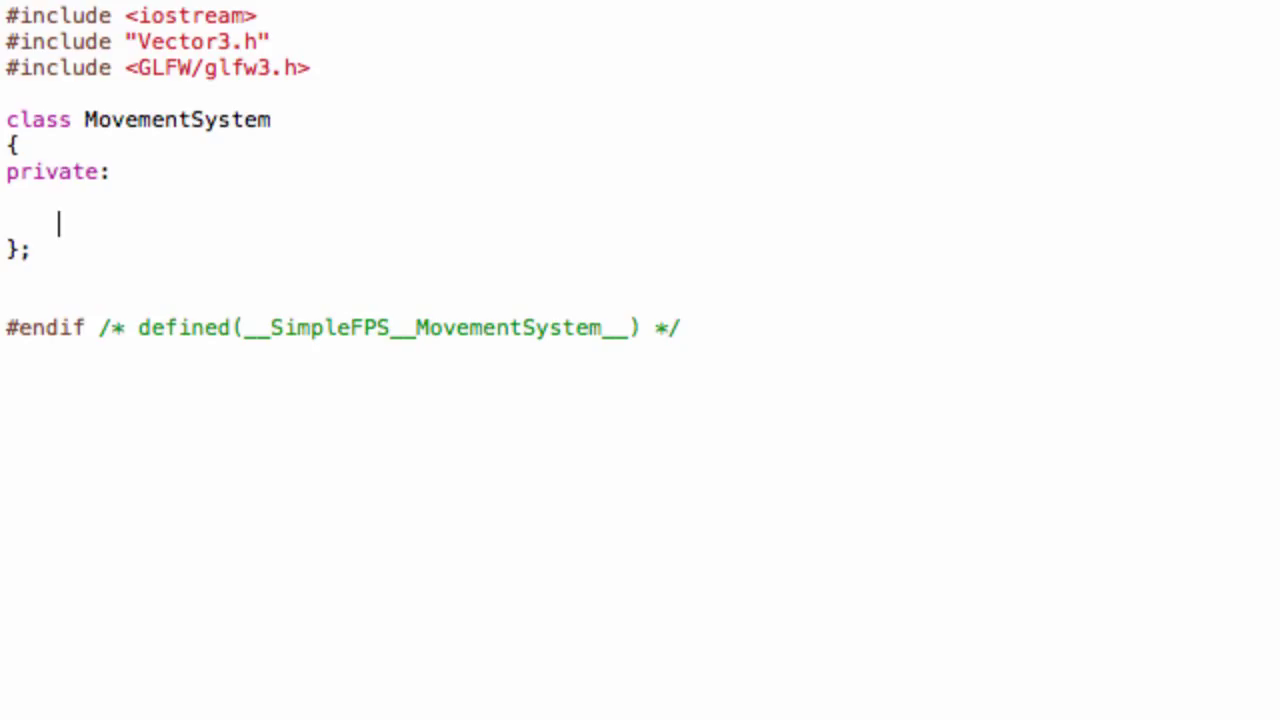
pyautogui.write('MovementSystem();')
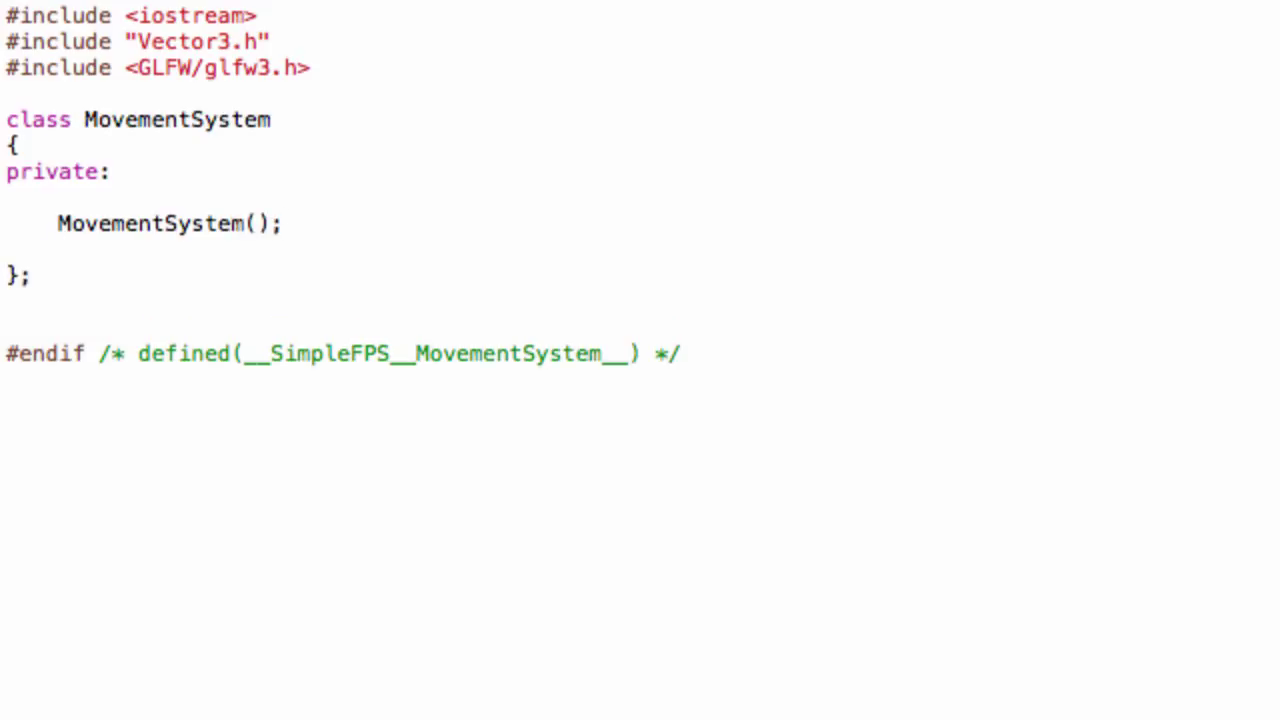
pyautogui.write('~MoveM')
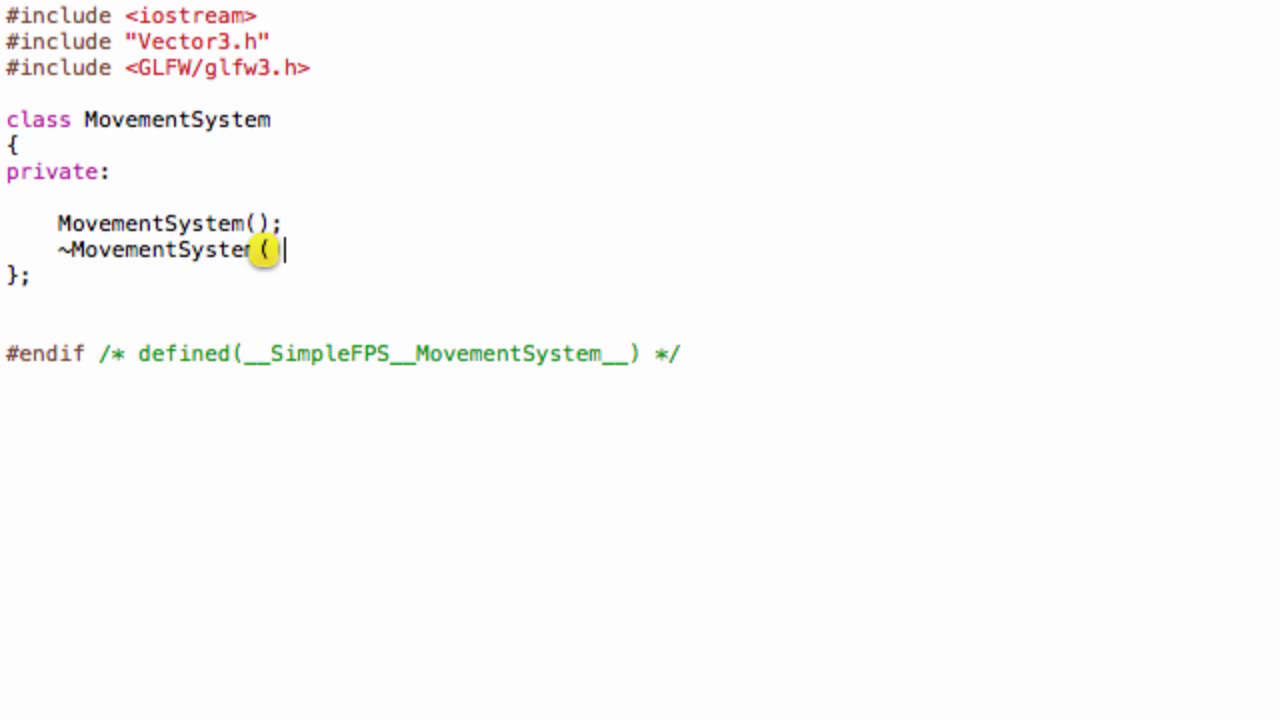
pyautogui.write(');')
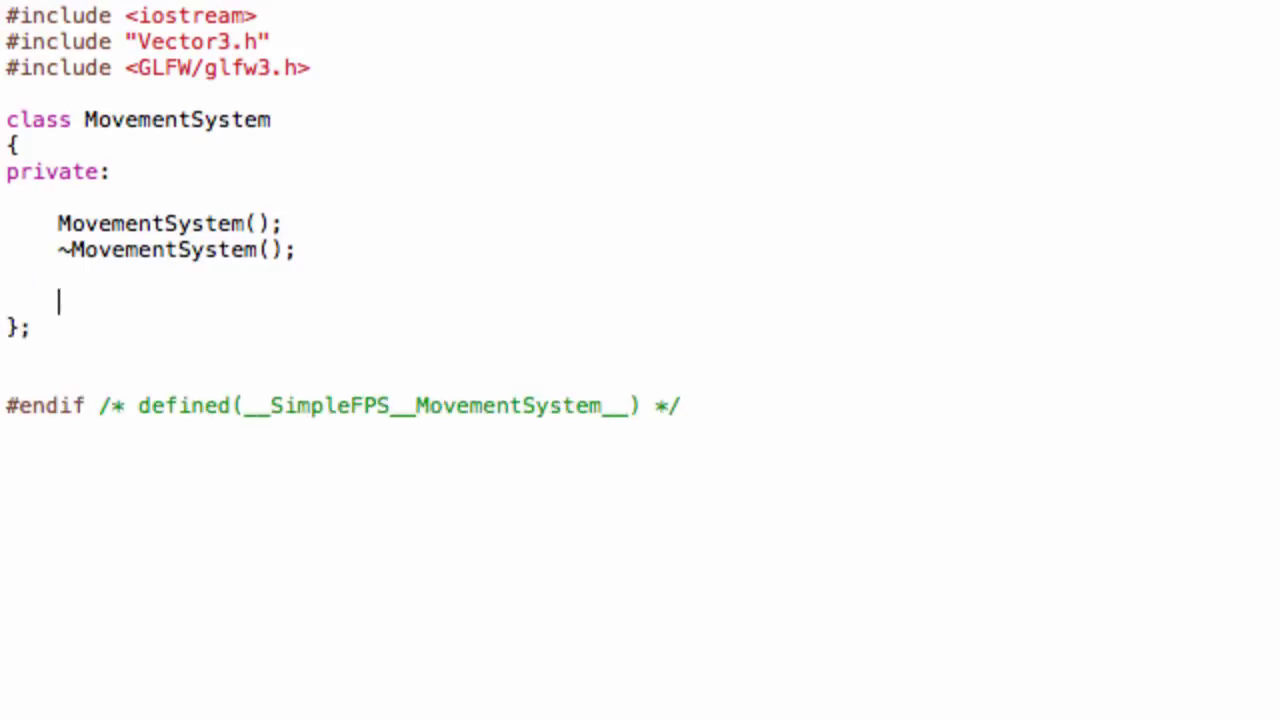
pyautogui.write('public:')
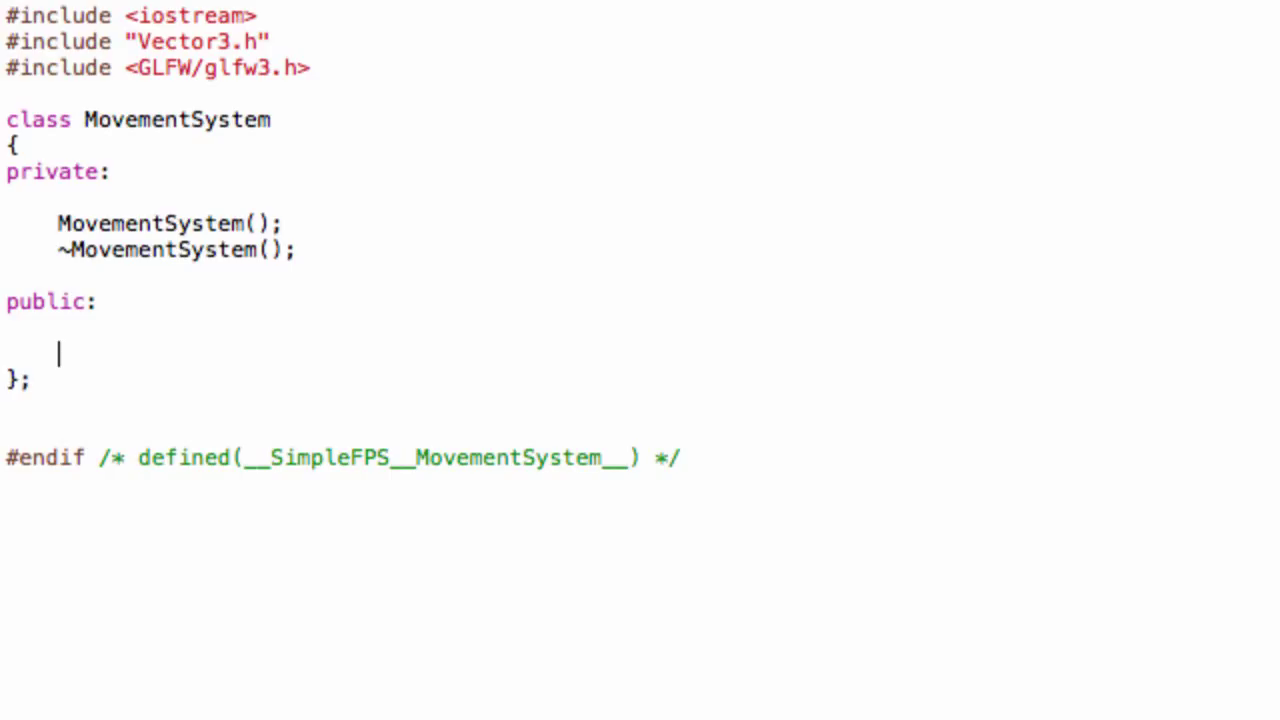
# Step: Declare static getMovementSystem() returning a MovementSystem reference
pyautogui.write('static')
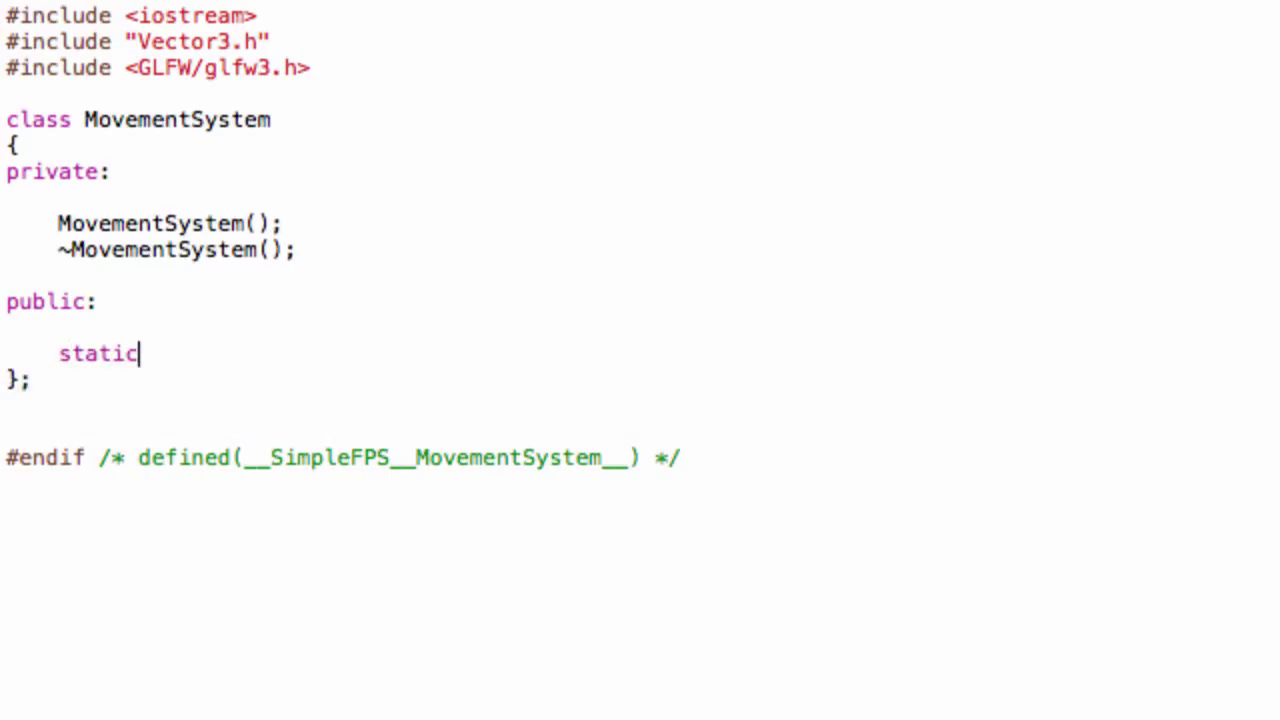
pyautogui.write('getMove')
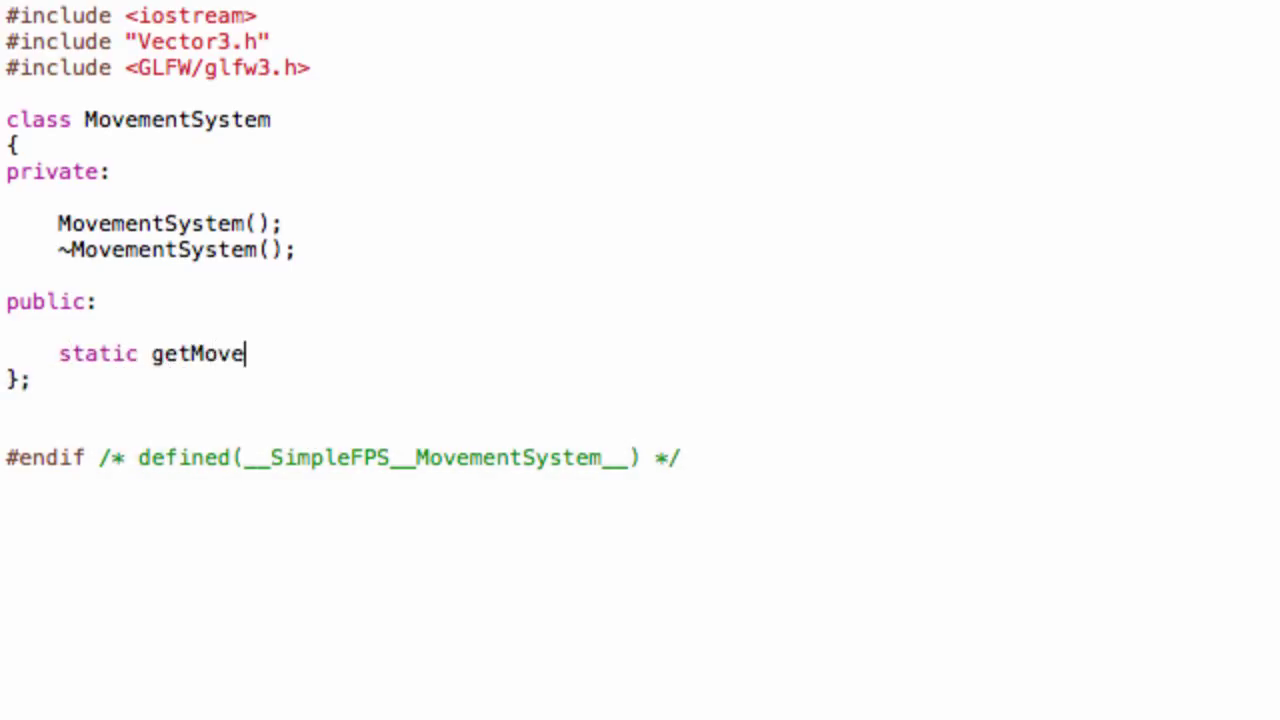
pyautogui.write('ment')
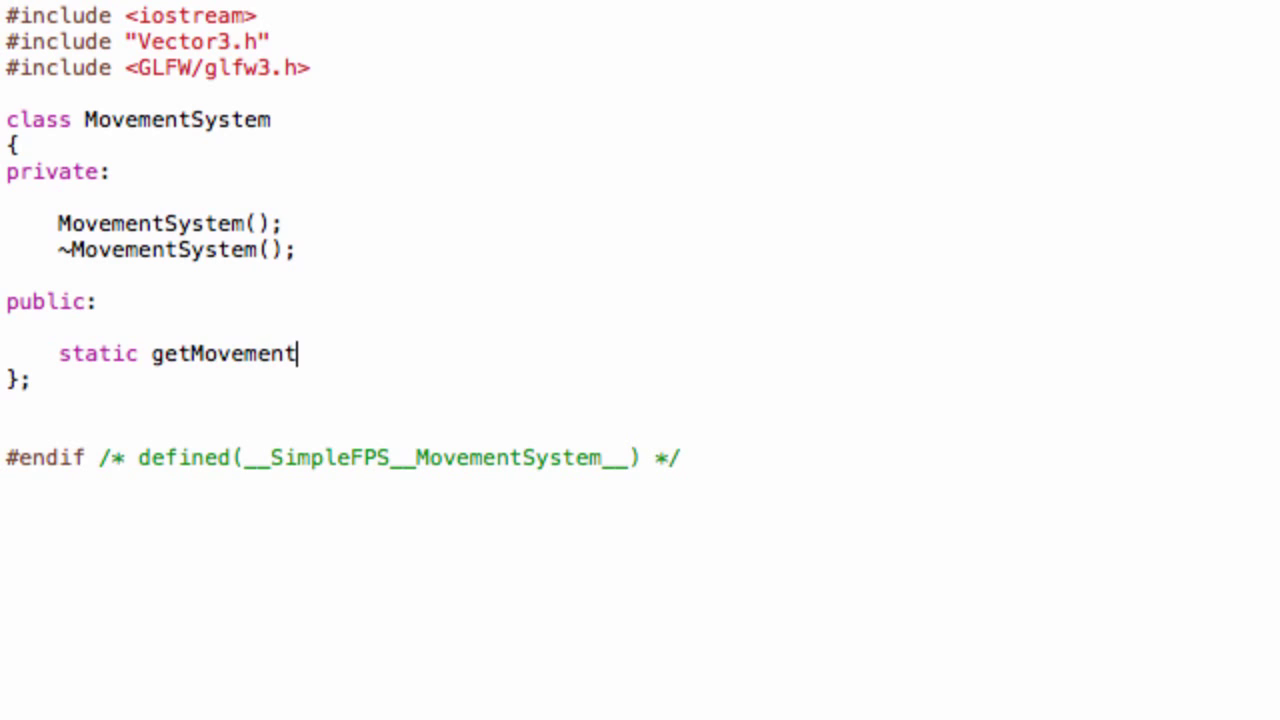
pyautogui.write('System')
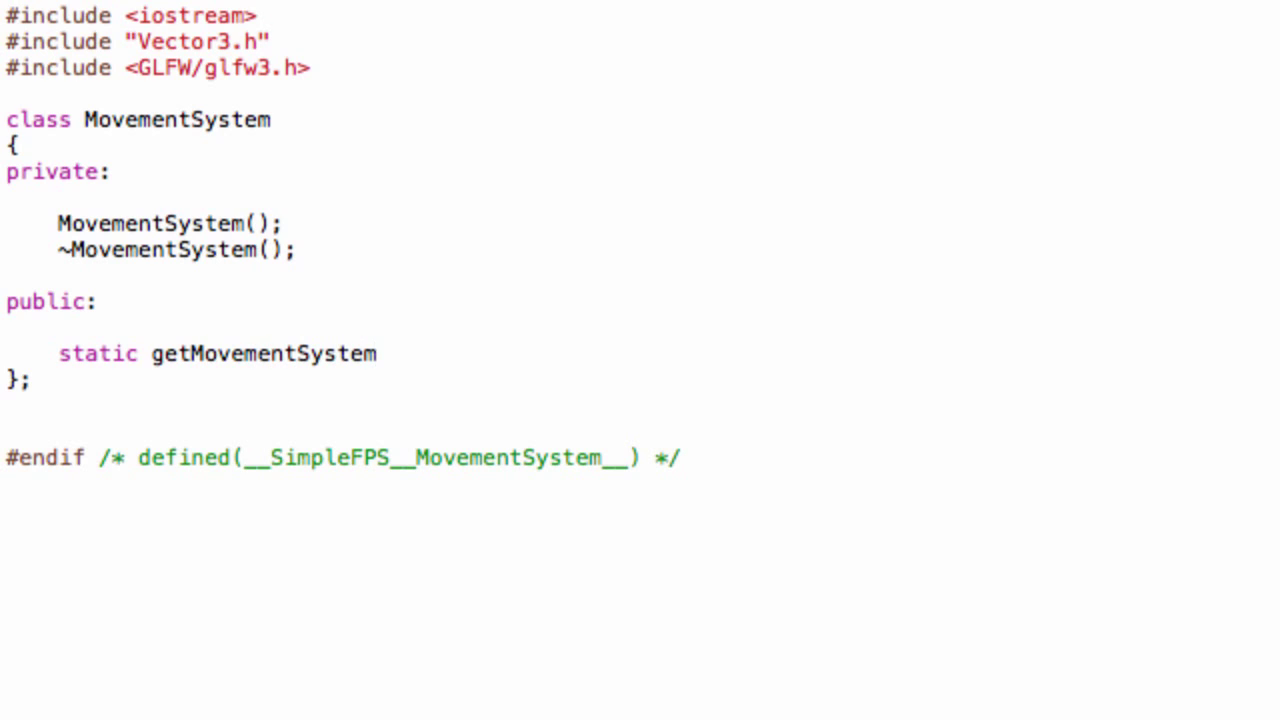
pyautogui.write('();')
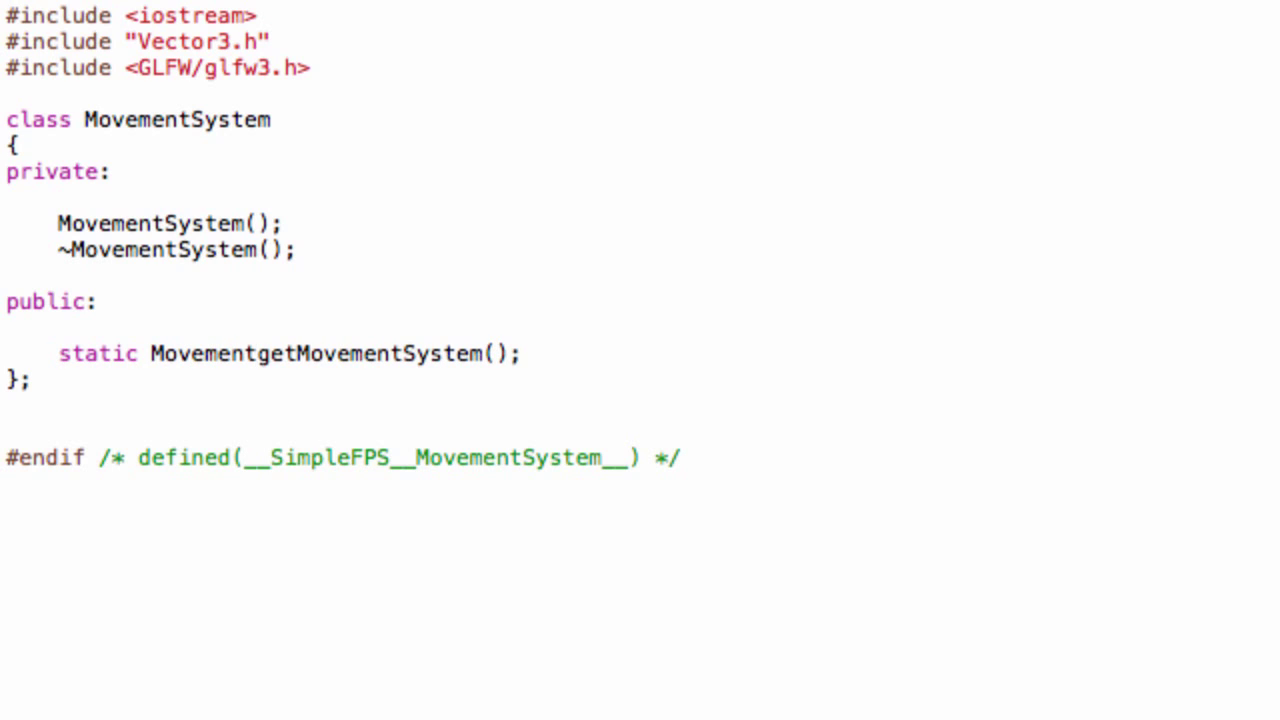
pyautogui.write('System')
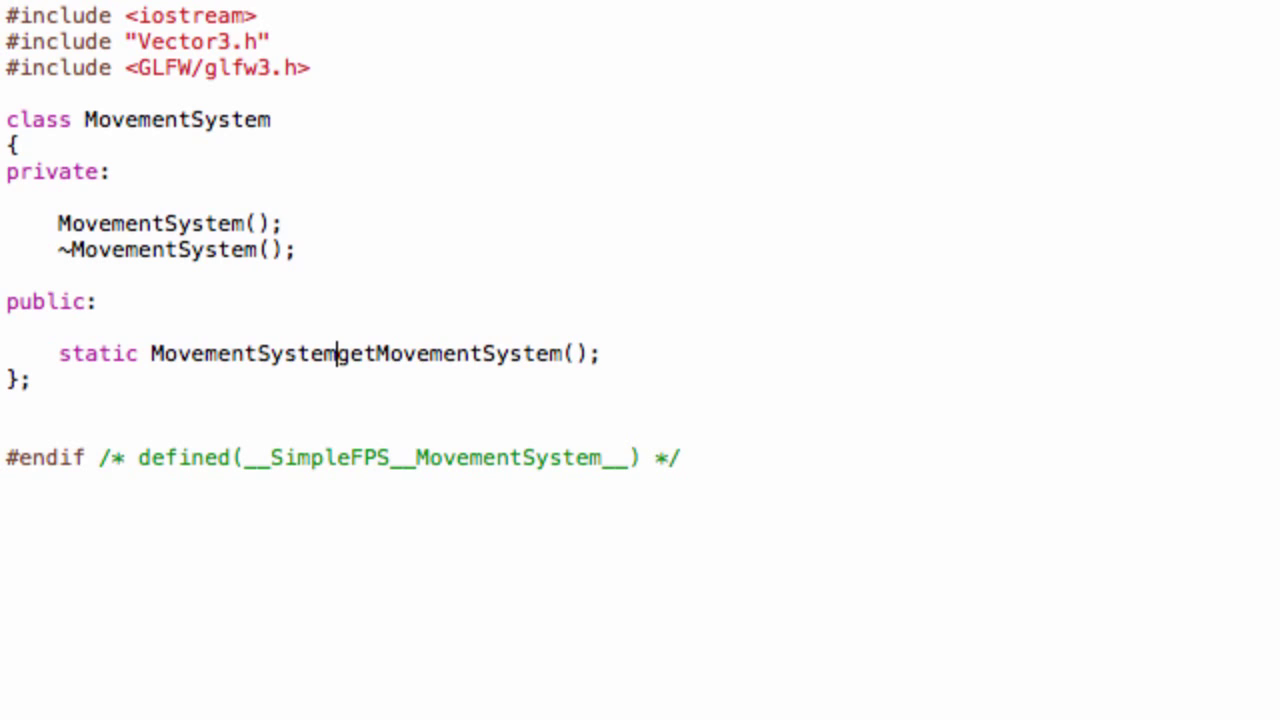
pyautogui.write('&')
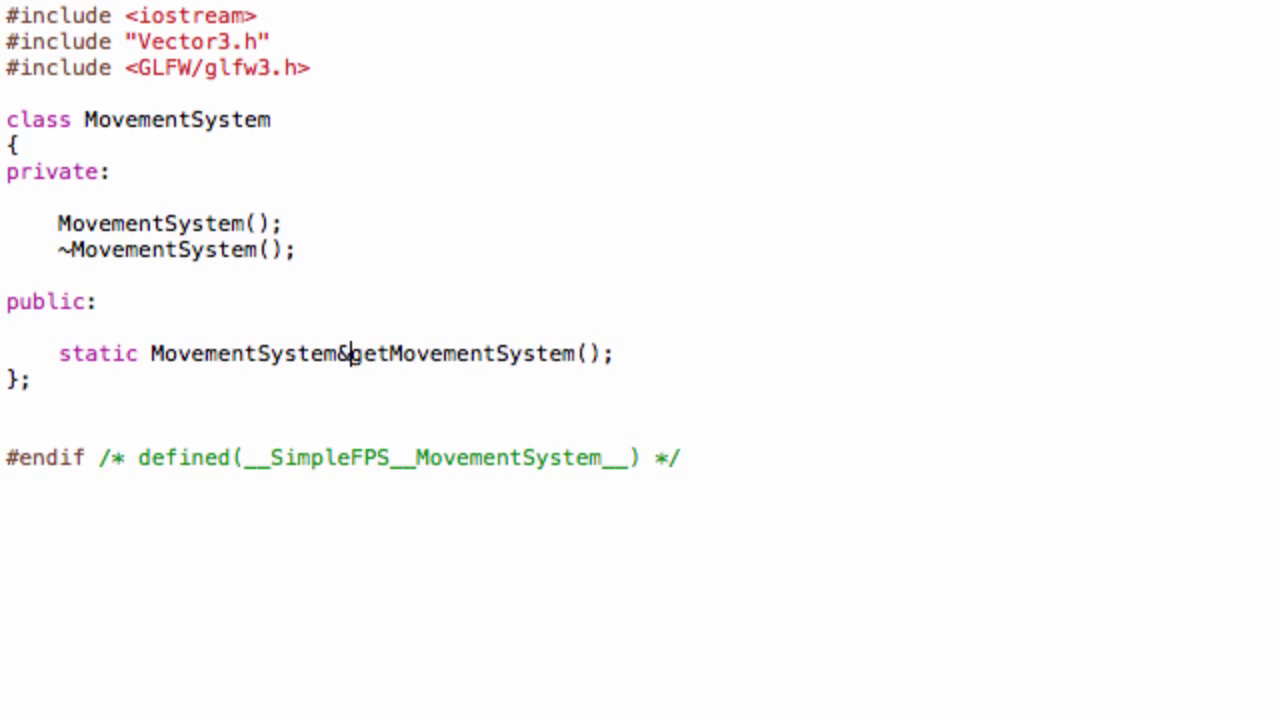
# Step: Declare static void destroyMovementSystem(); beneath it
pyautogui.write('static voi')
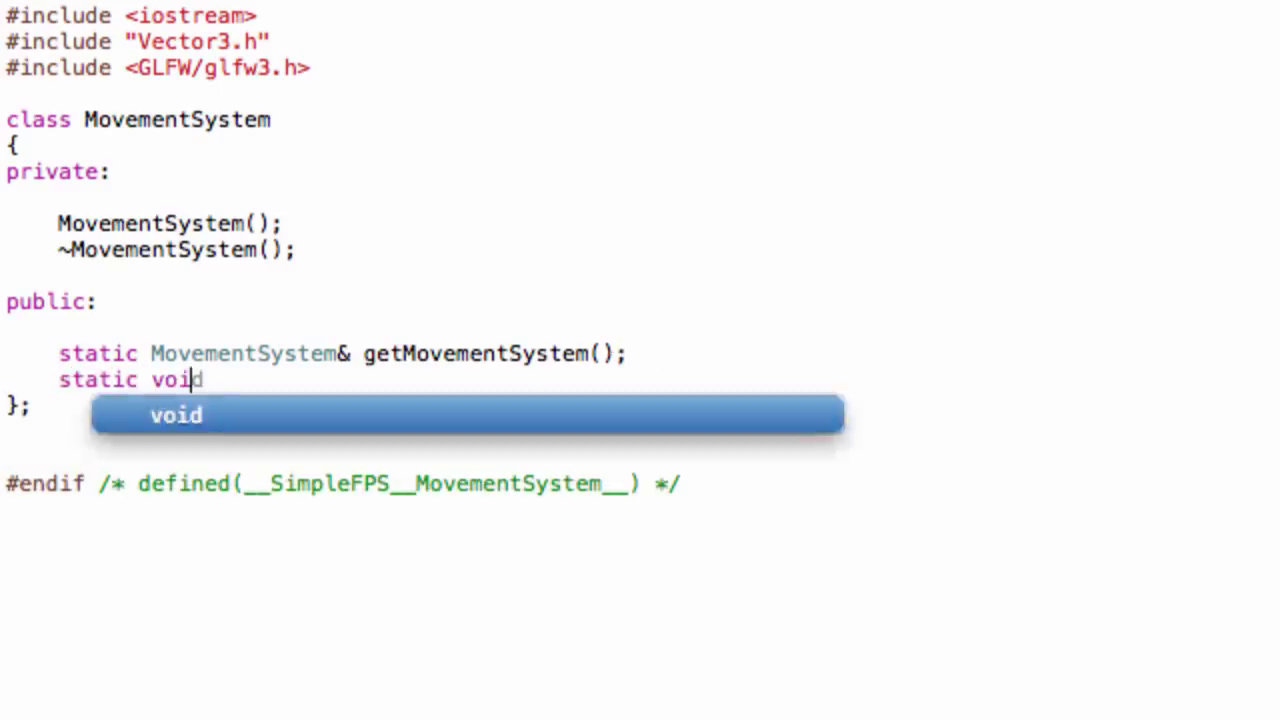
pyautogui.write('de')
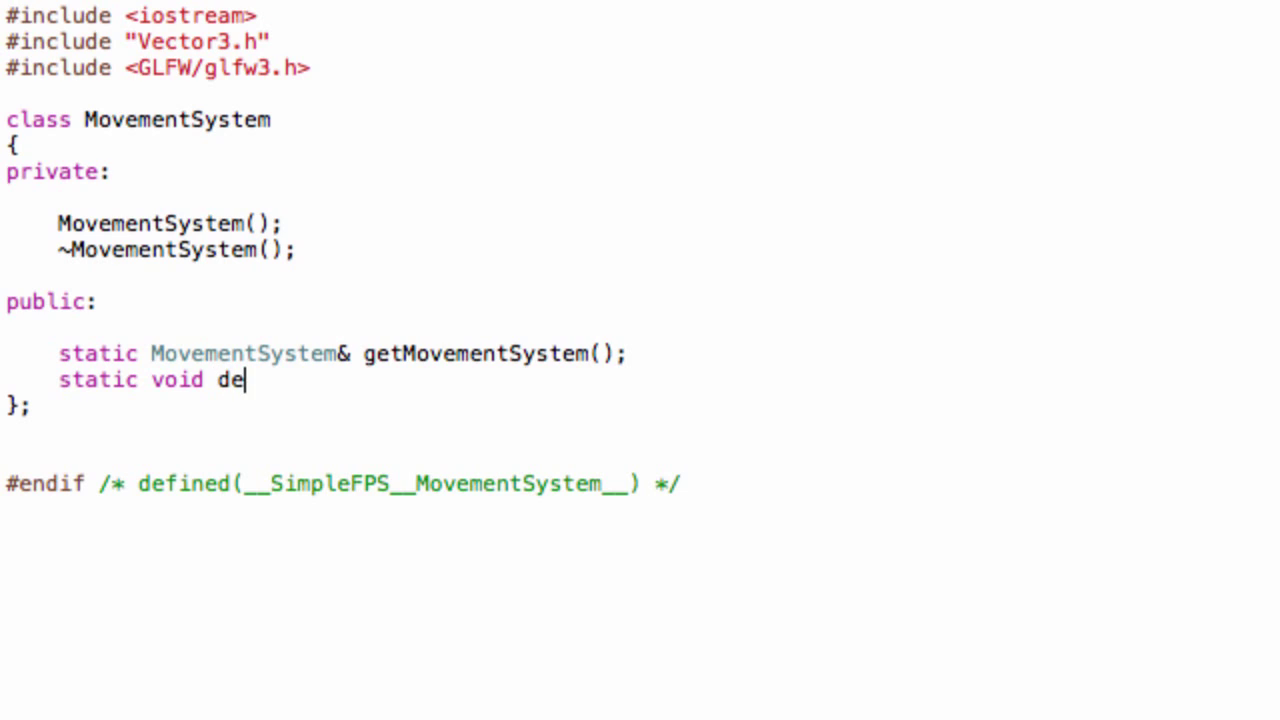
pyautogui.write('str')
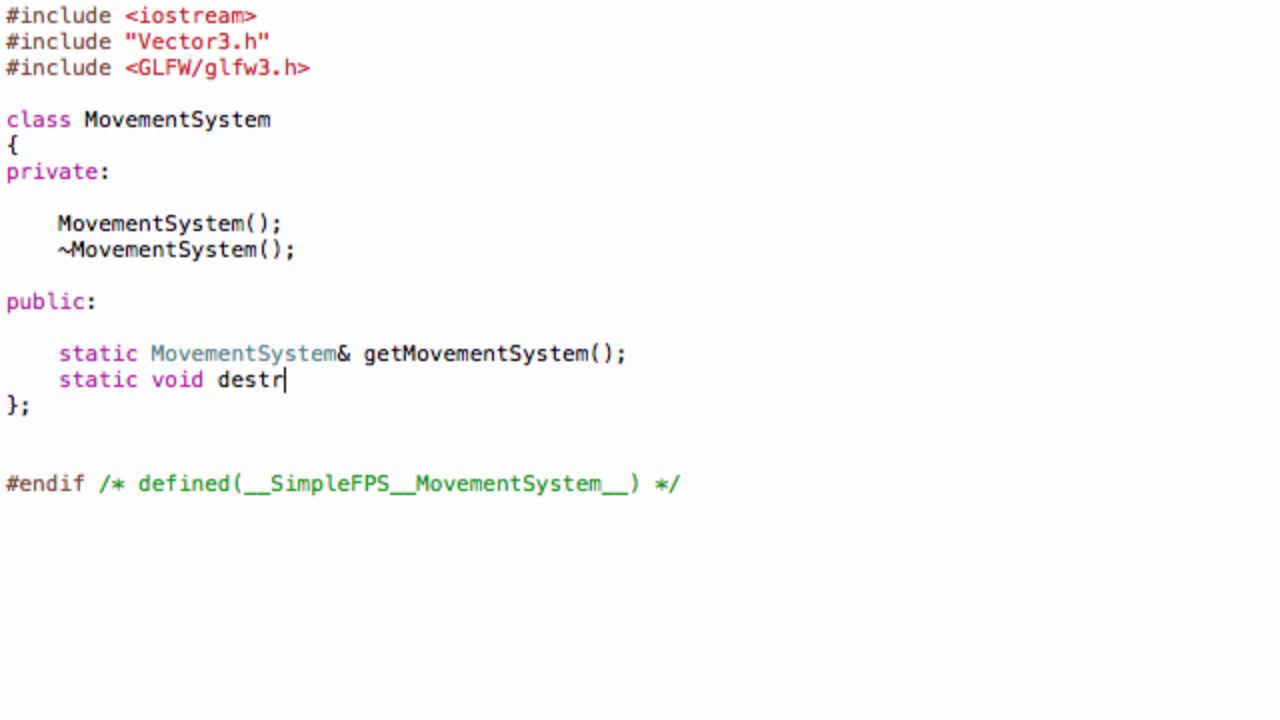
pyautogui.write('oyMovem')
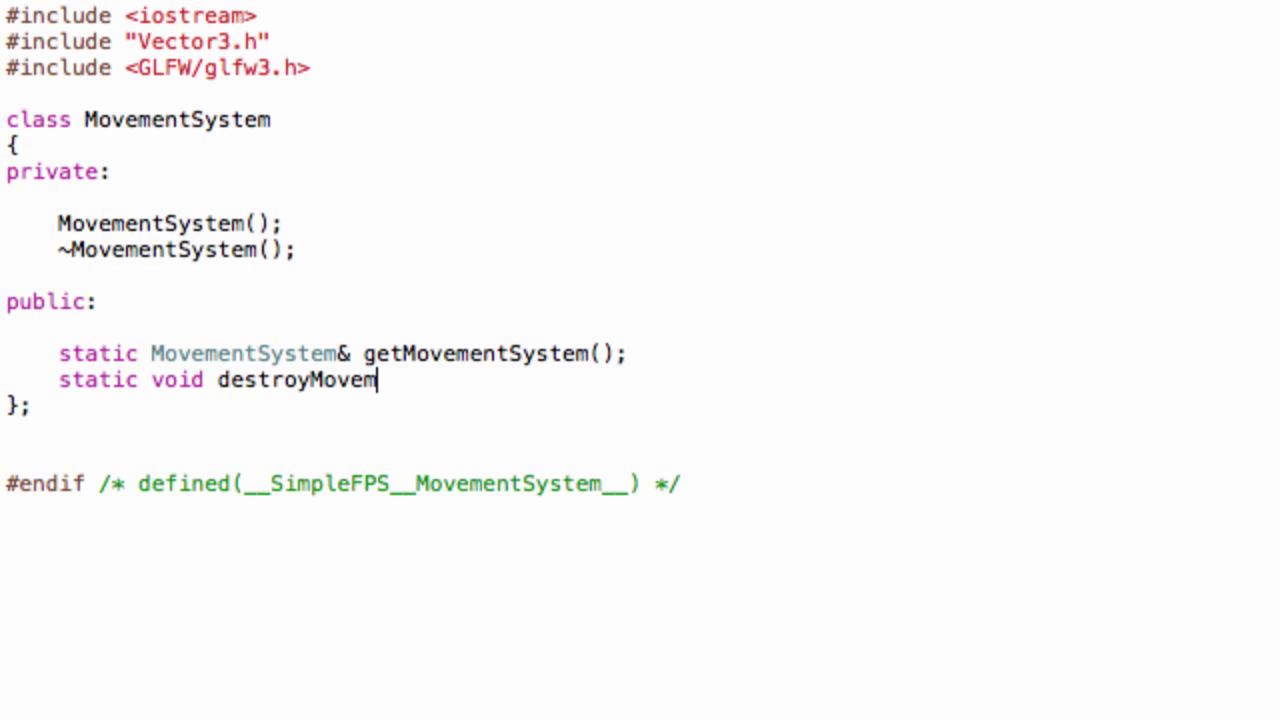
pyautogui.write('entSys')
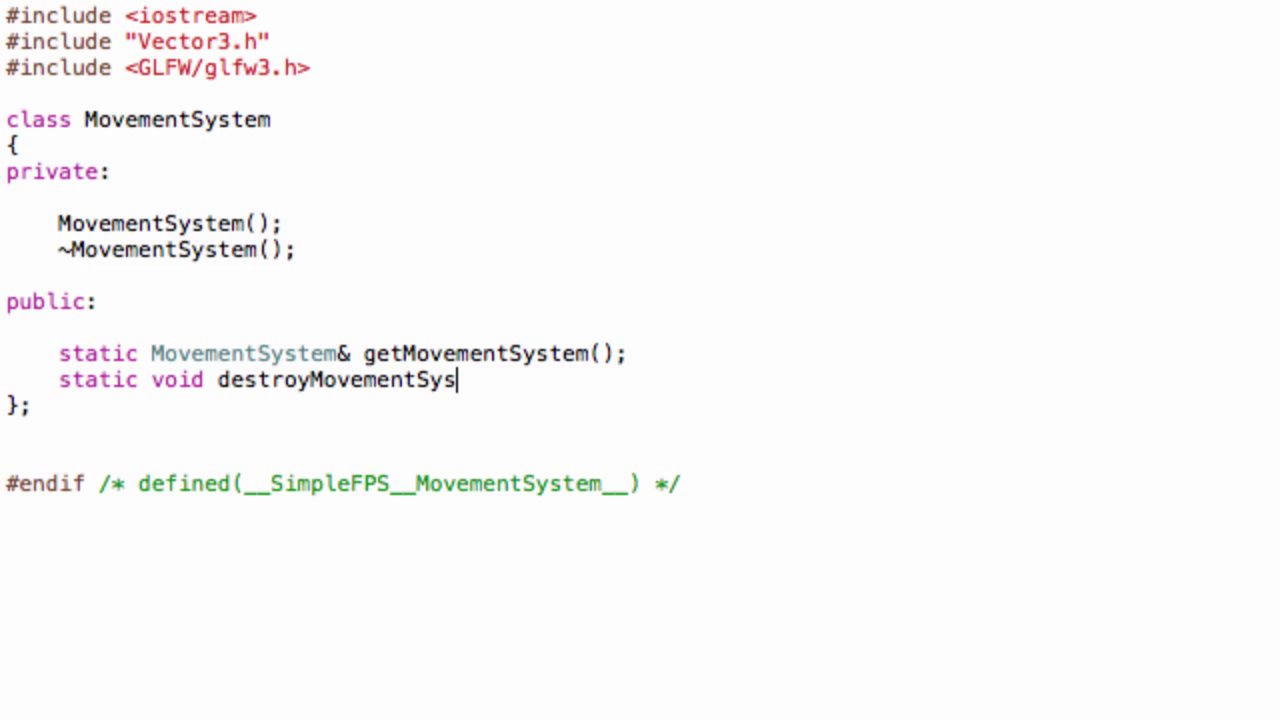
pyautogui.write('tem();')
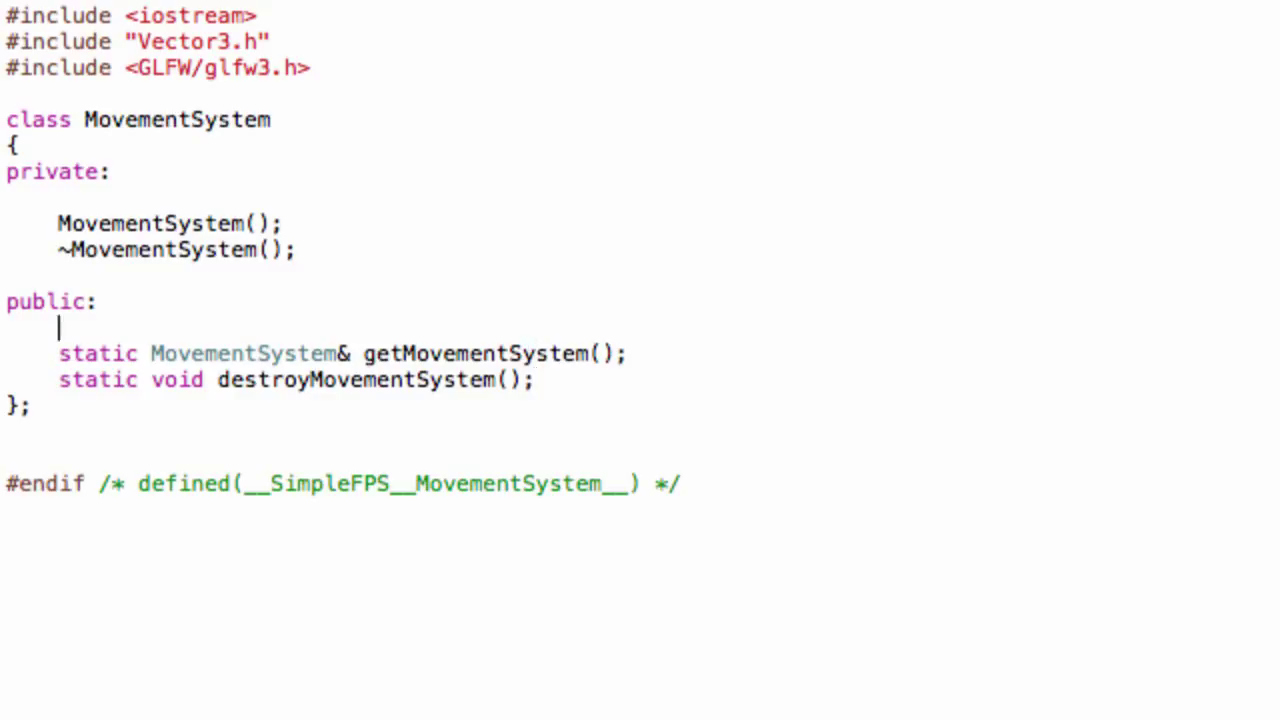
# Step: Include Entity.h and declare void update(Entity *entity); in the public section
pyautogui.press('Return')
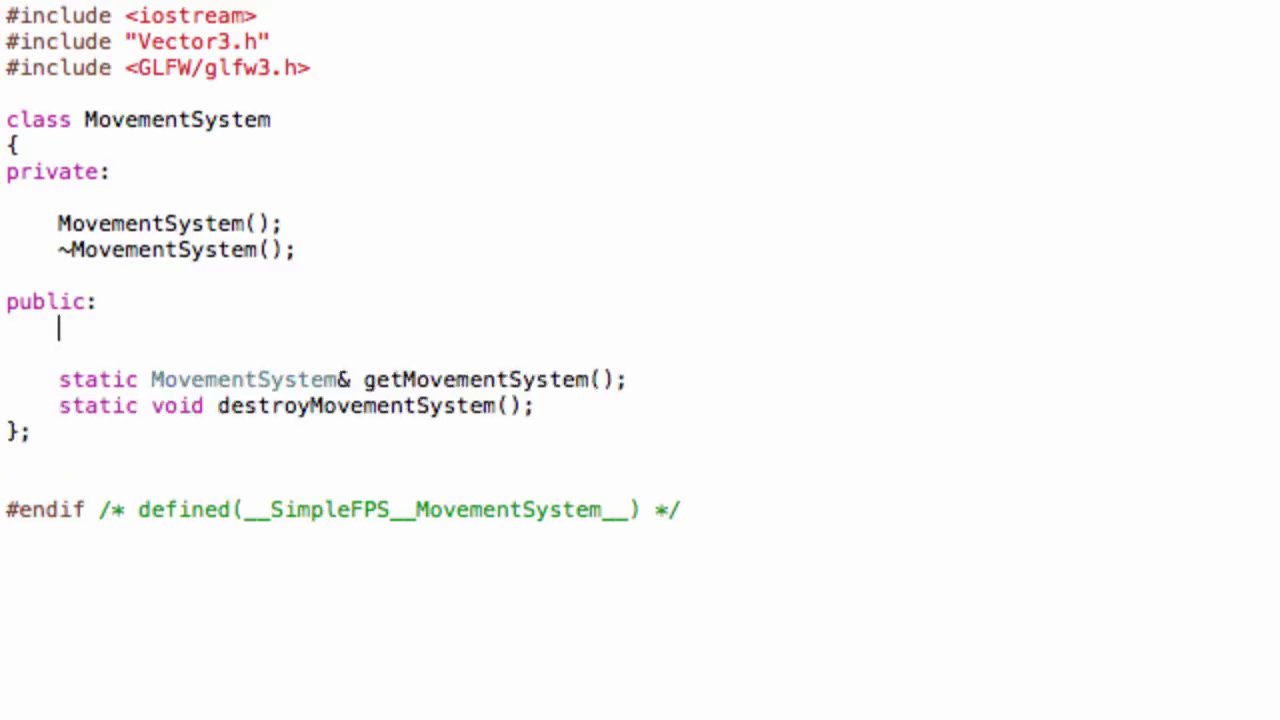
pyautogui.write('v')
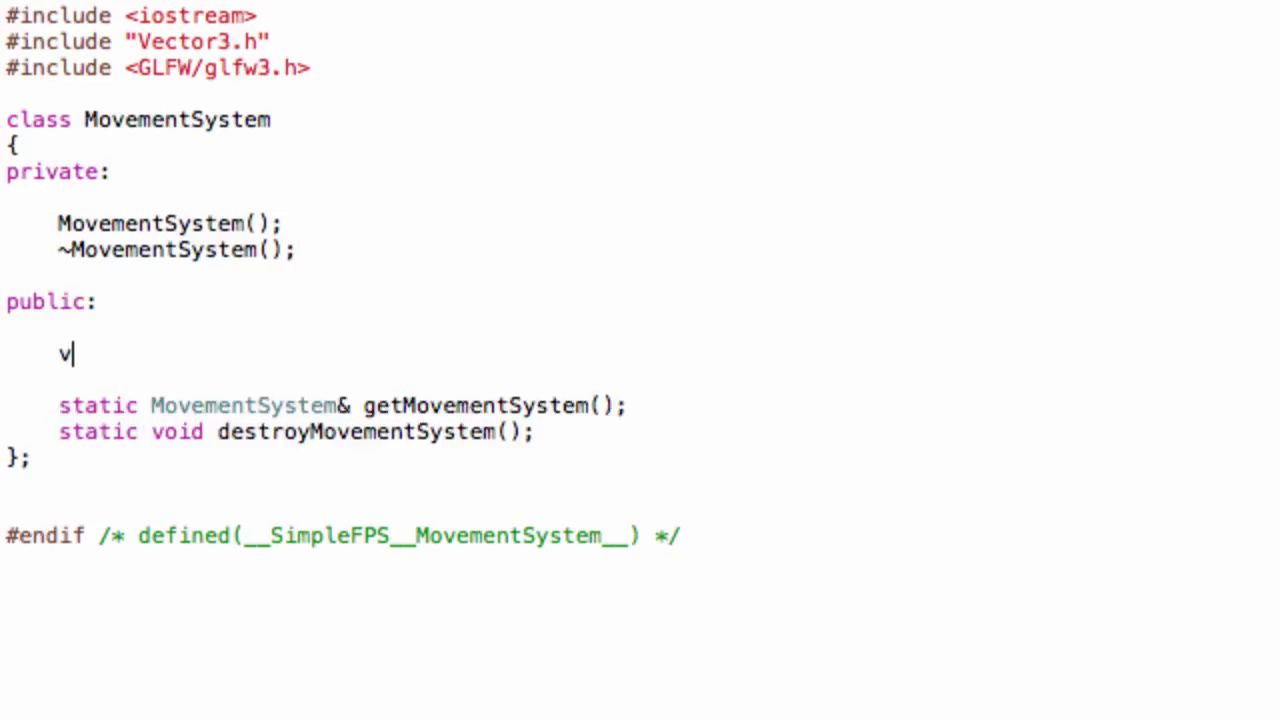
pyautogui.write('oid up')
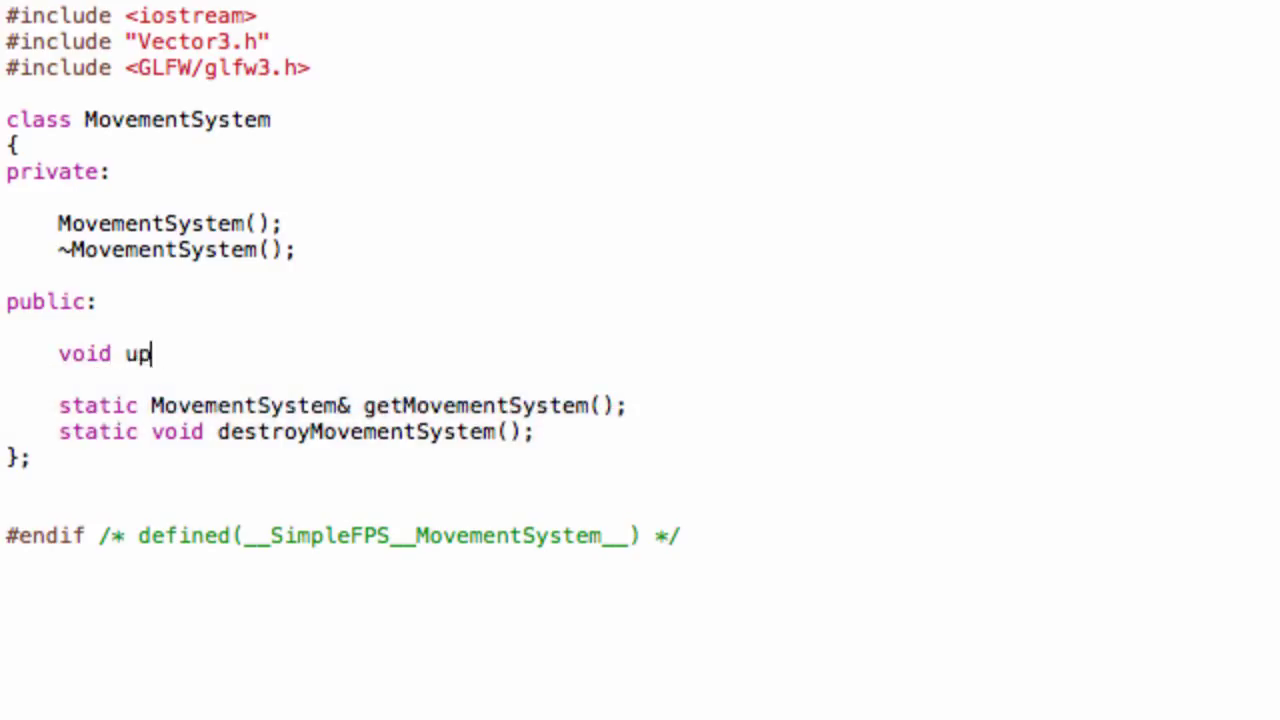
pyautogui.write('date')
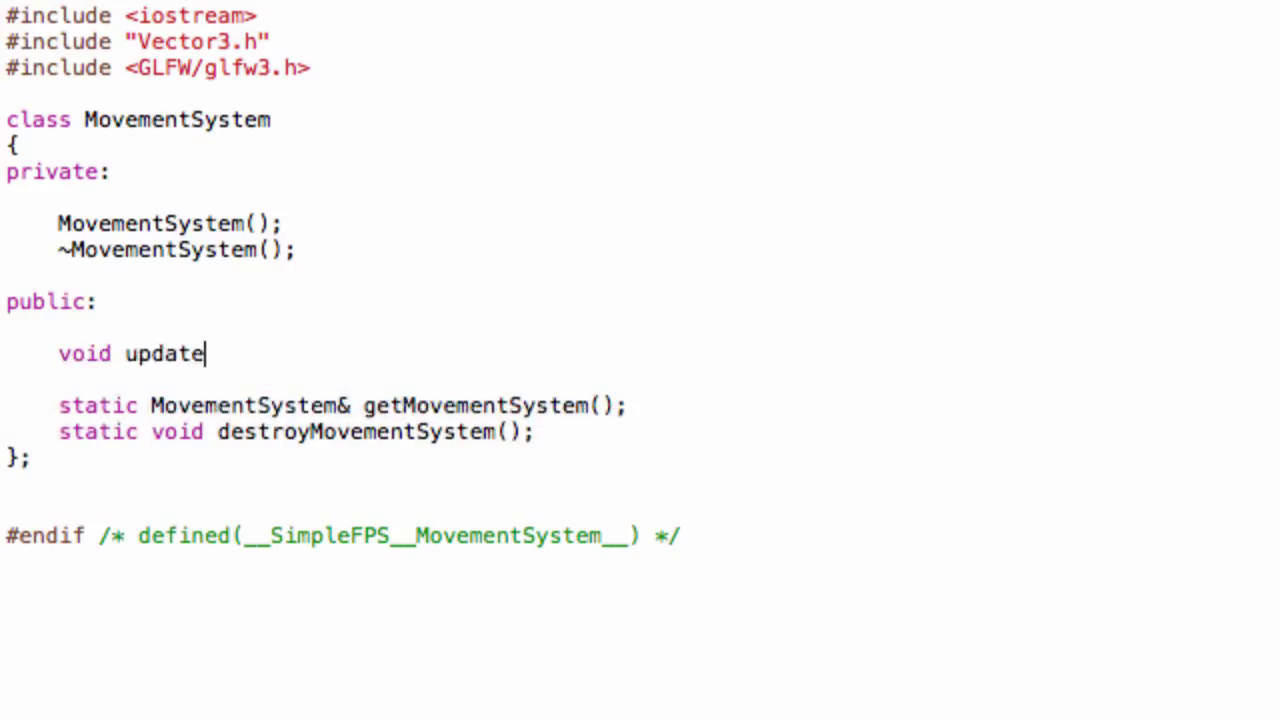
pyautogui.write('(')
pyautogui.write('#include "')
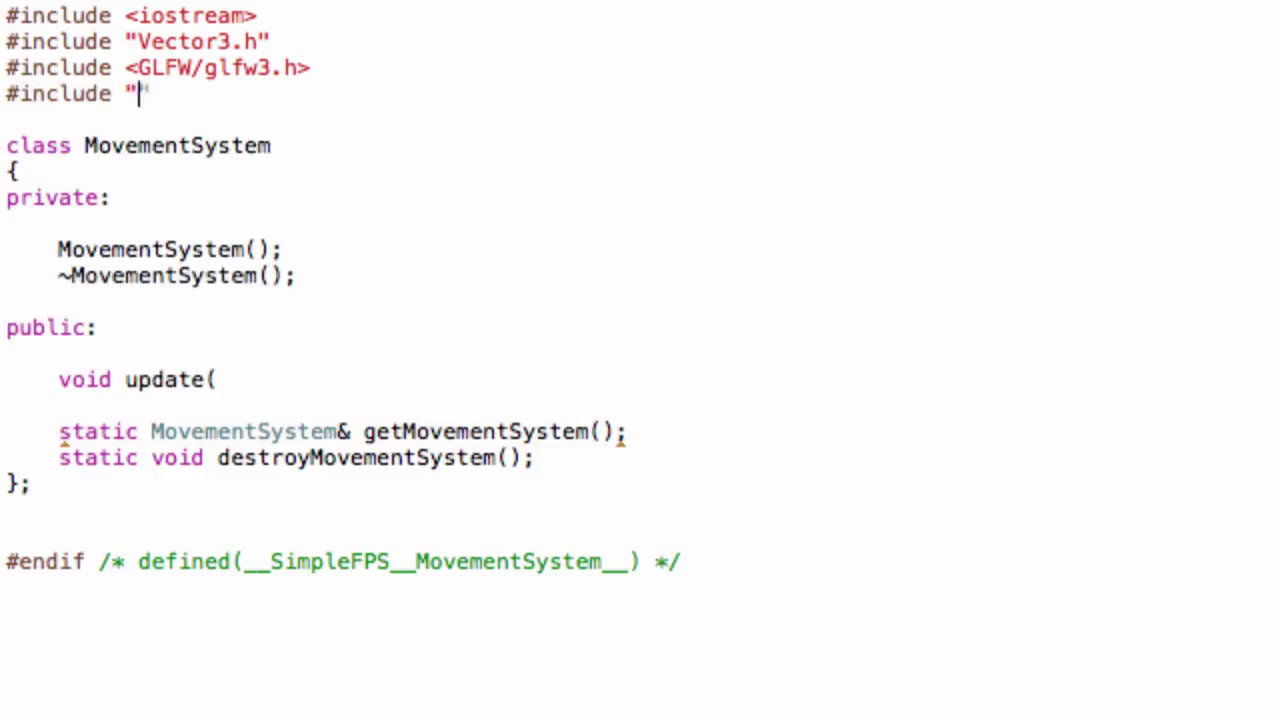
pyautogui.write('Entity.h"')
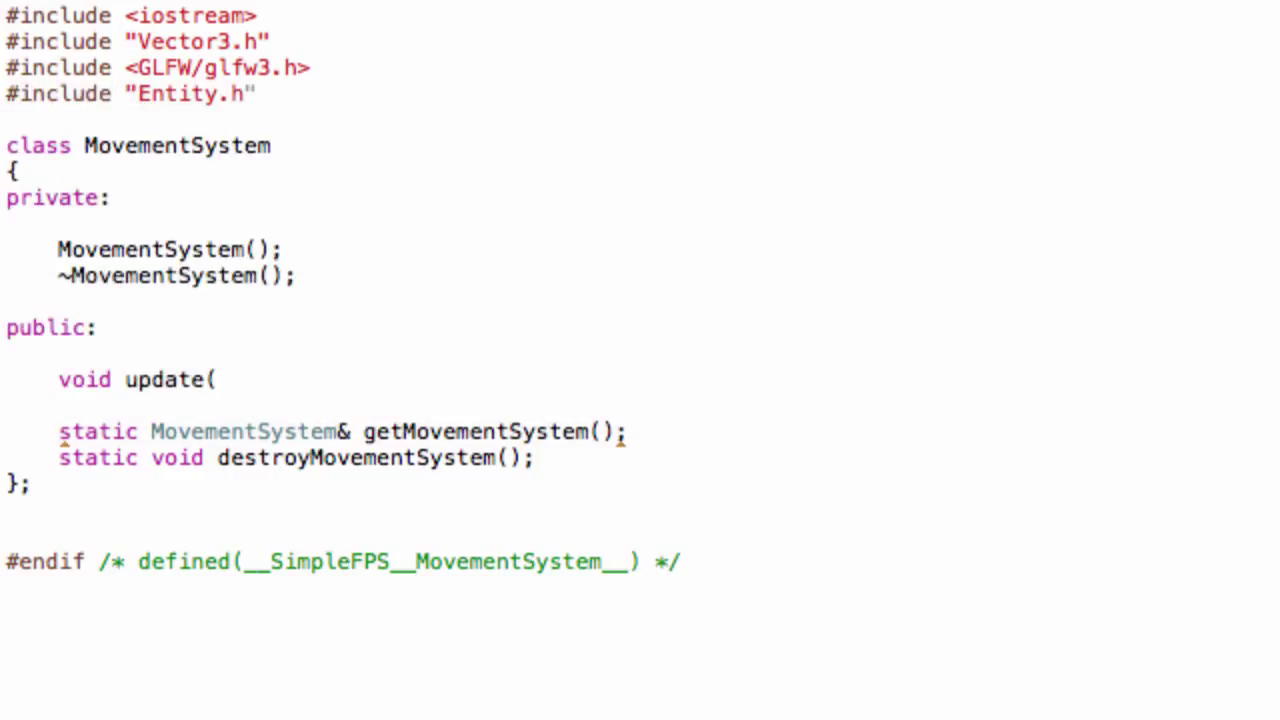
pyautogui.click(258, 248)
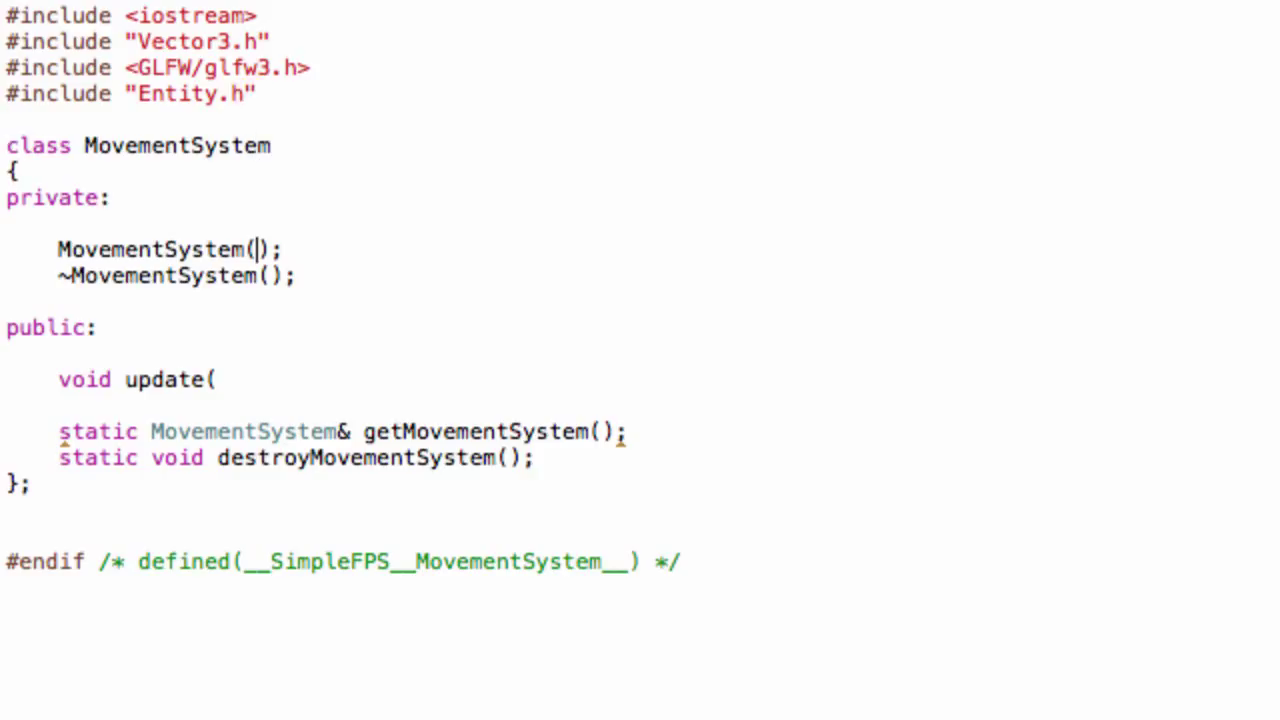
pyautogui.write('En')
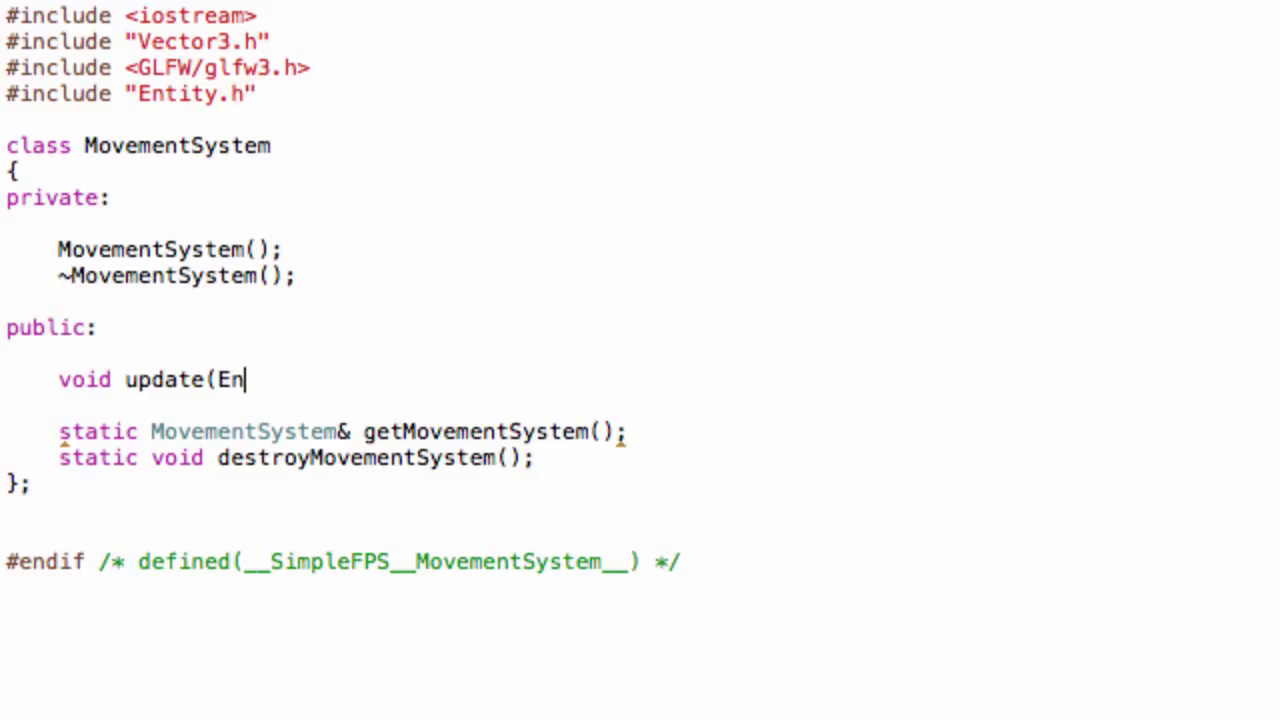
pyautogui.write('tity *en')
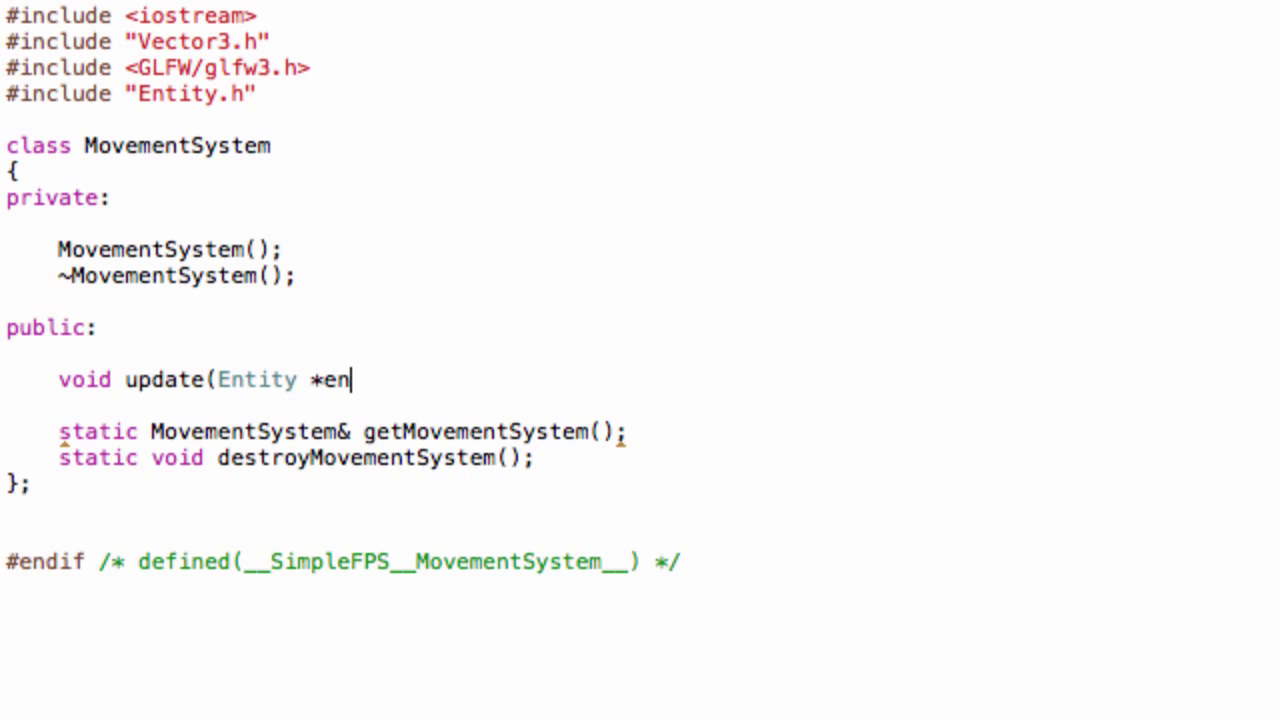
pyautogui.write('tity')
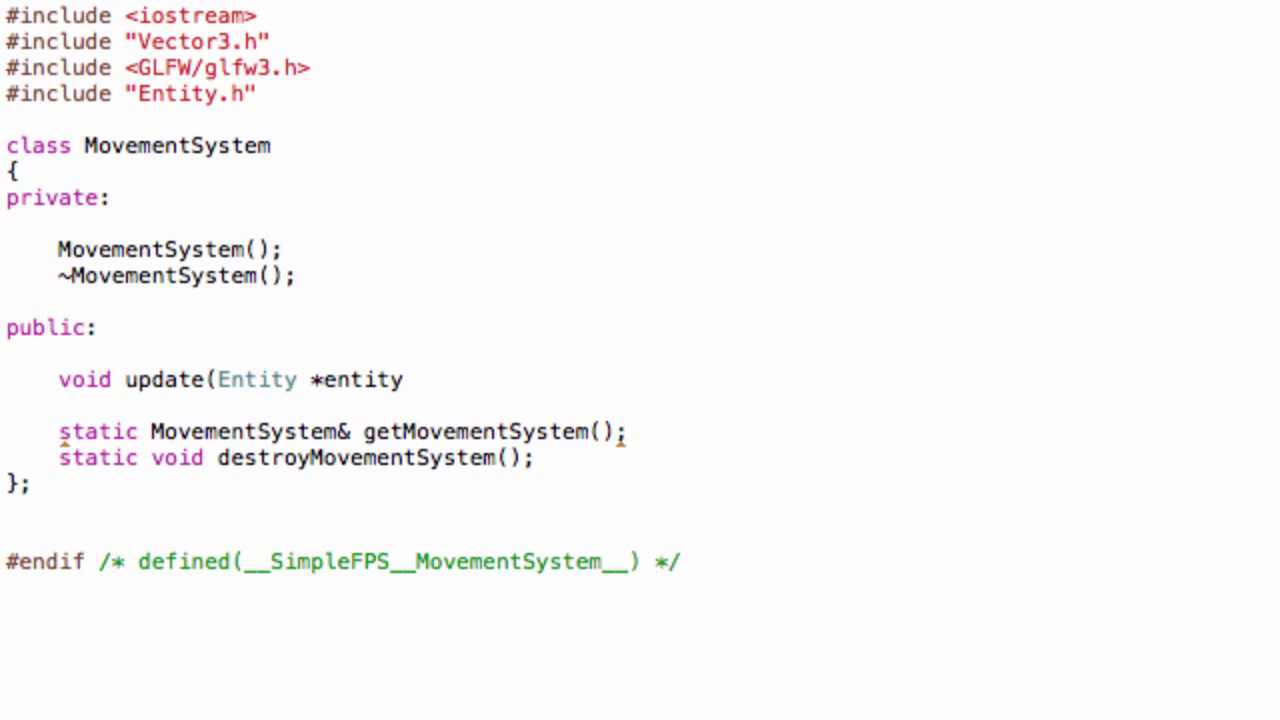
pyautogui.write(');')
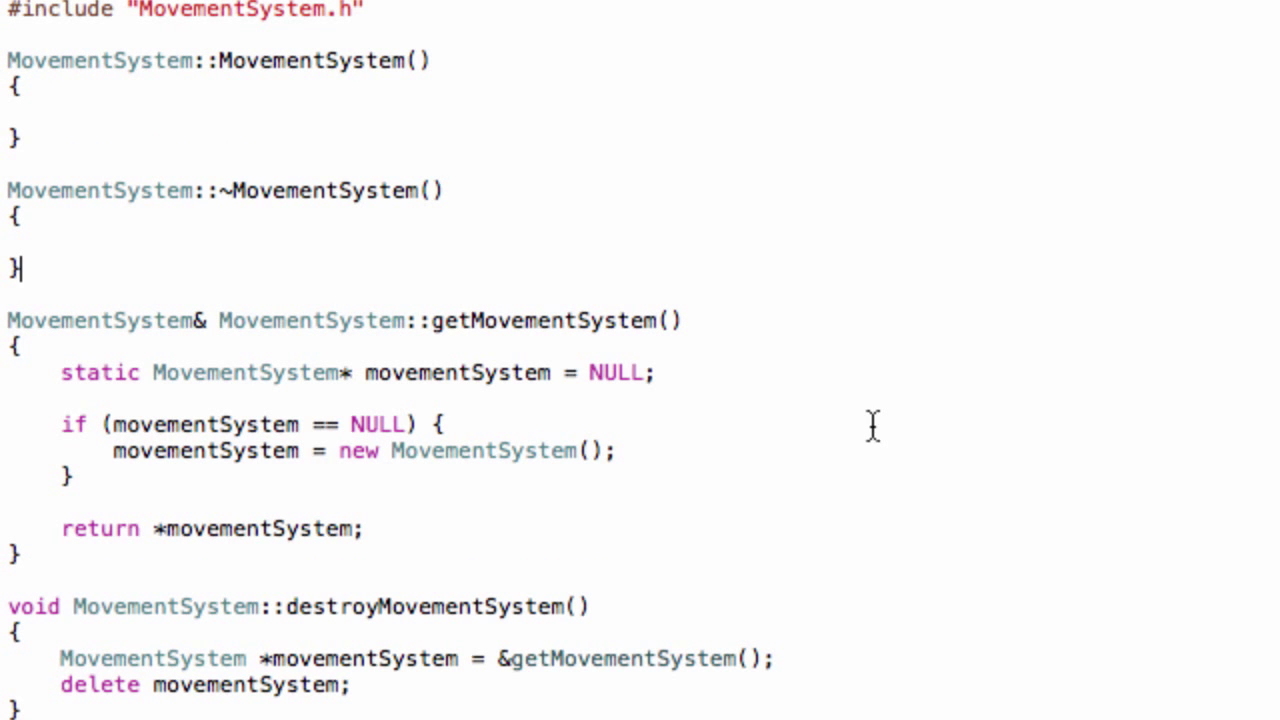
pyautogui.moveTo(140, 228)
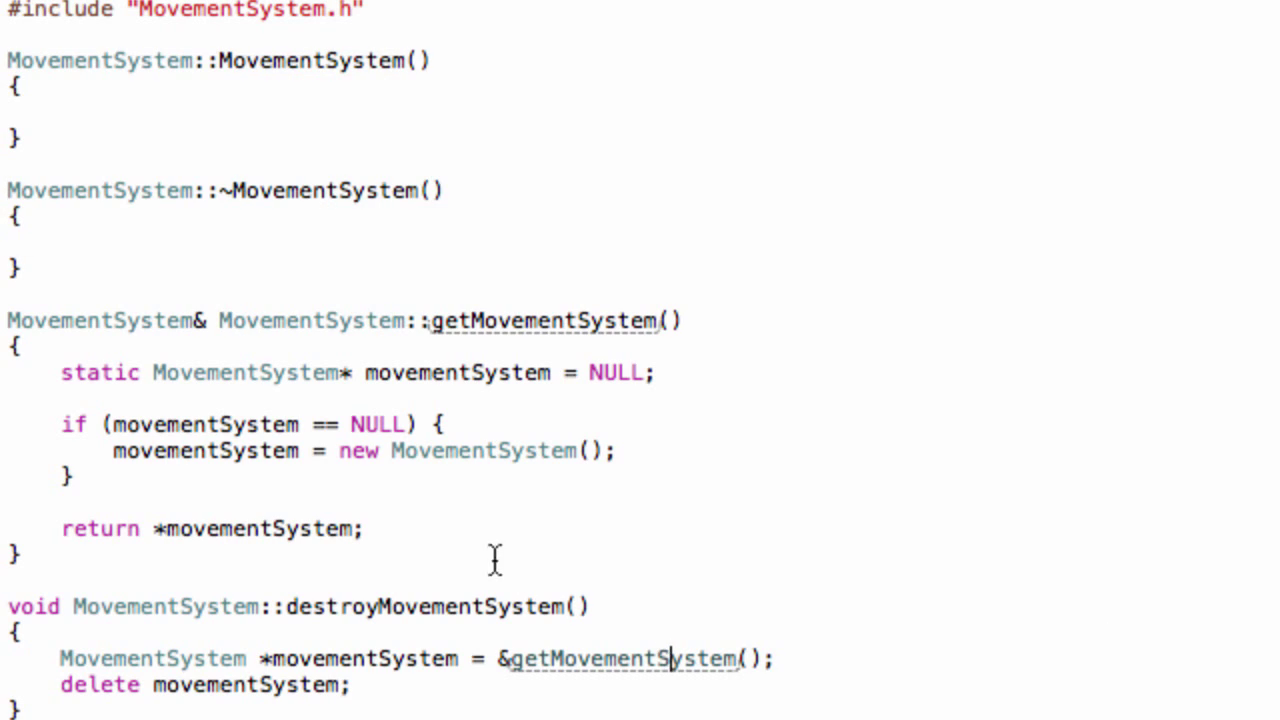
pyautogui.moveTo(8, 322)
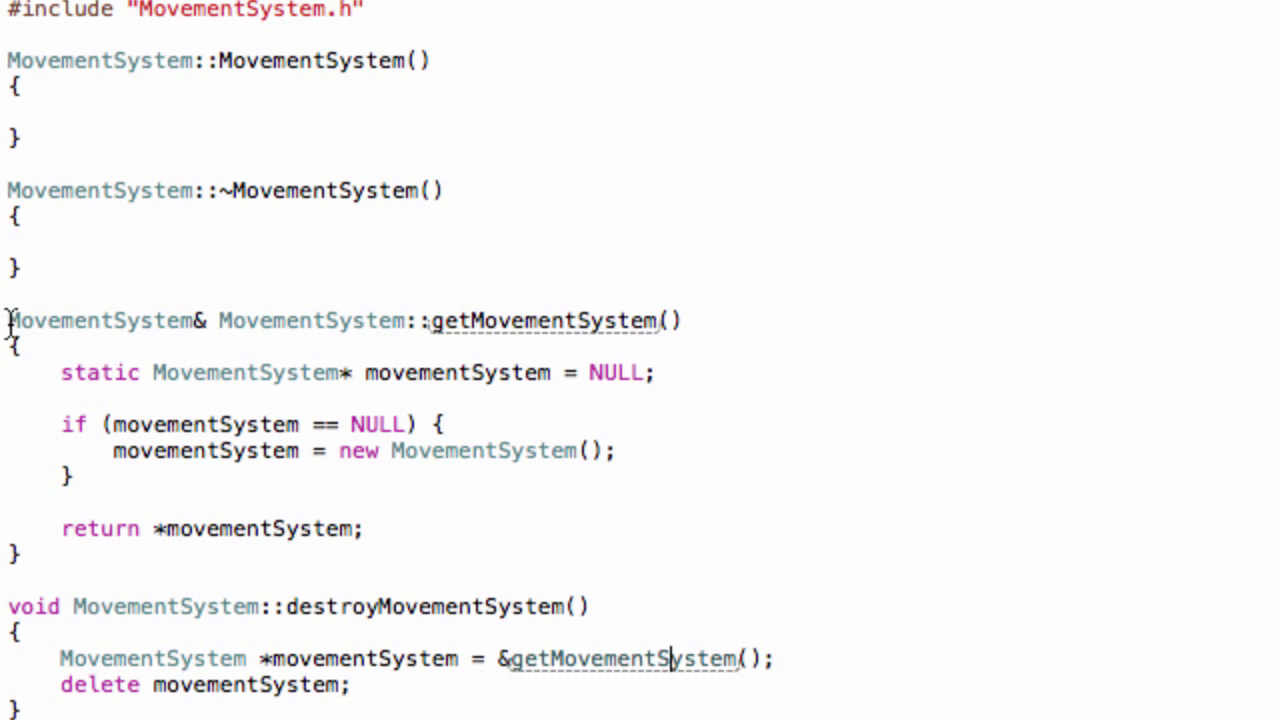
# Step: Switch the editor to MovementSystem.cpp with its constructor, destructor and singleton functions
pyautogui.moveTo(4, 310); pyautogui.dragTo(116, 400)
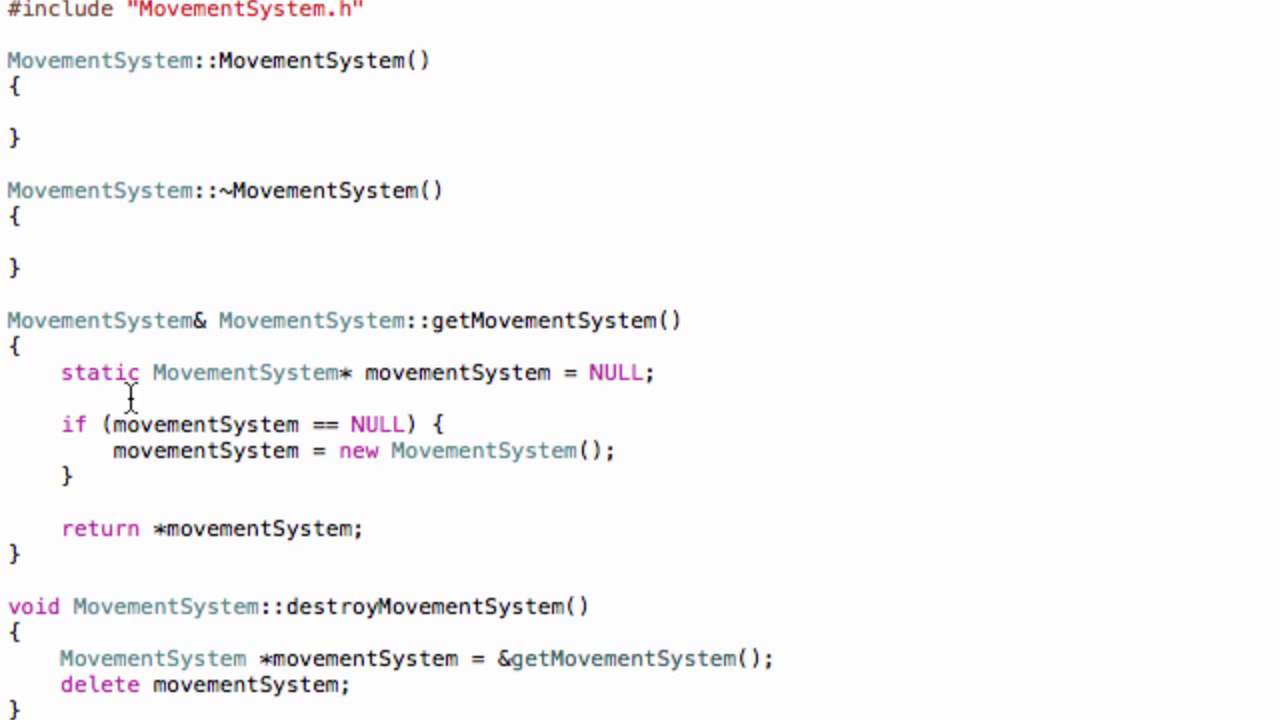
pyautogui.doubleClick(100, 374)
pyautogui.write('void M')
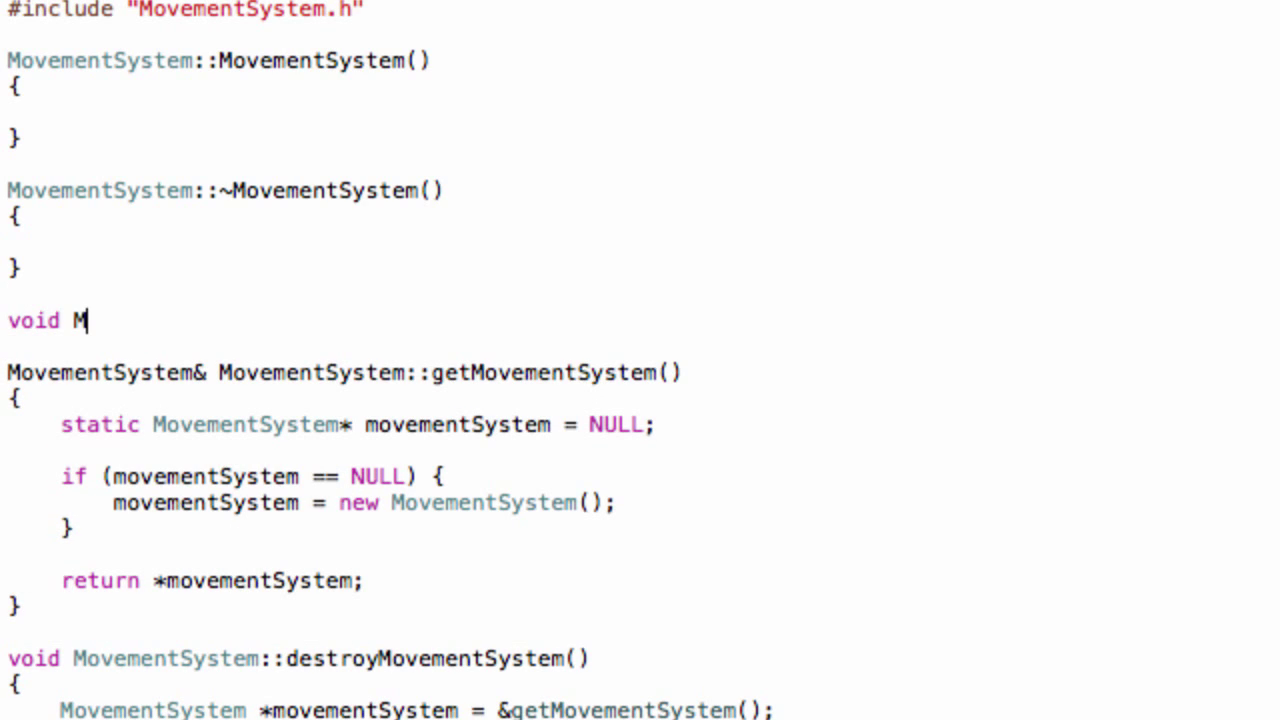
# Step: Define an empty void MovementSystem::update(Entity *entity) and begin an entity-> access inside it
pyautogui.write('ovementSystem::update(Entity *entity')
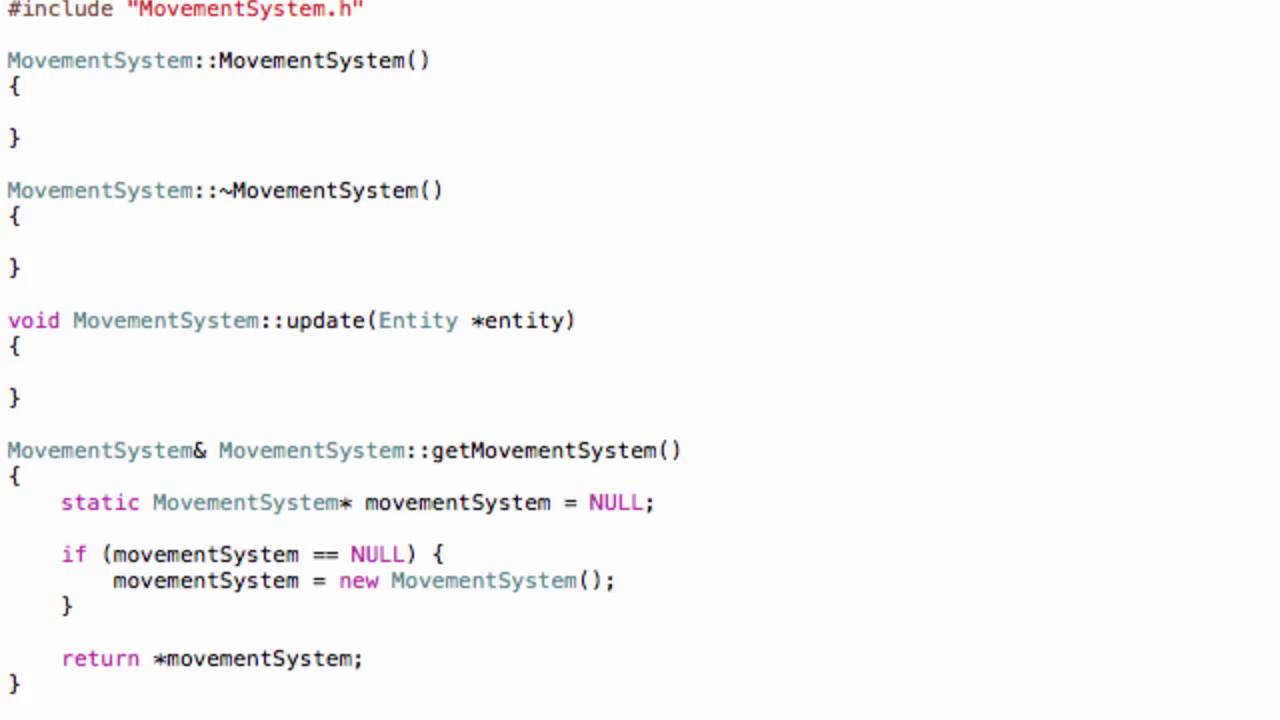
pyautogui.write('entity->')
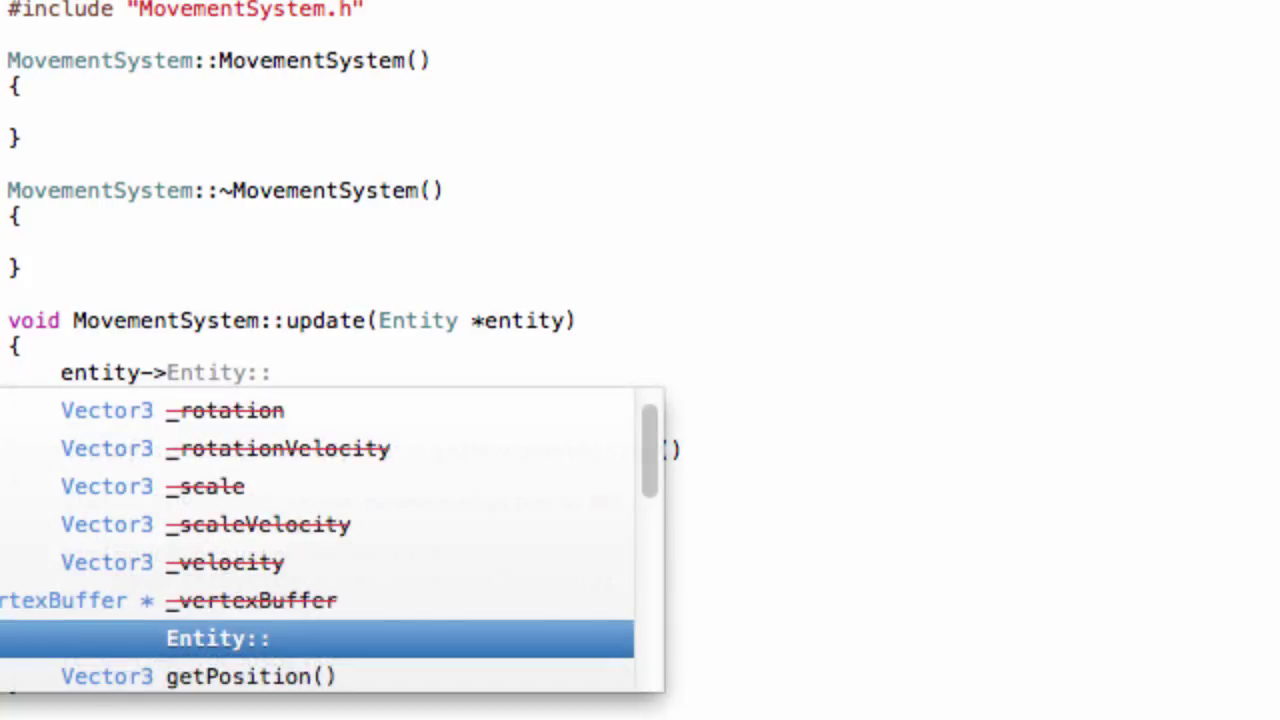
# Step: Write entity->setPosition(addVector3(entity->getPosition(), entity->getVelocity())); in update
pyautogui.write('set')
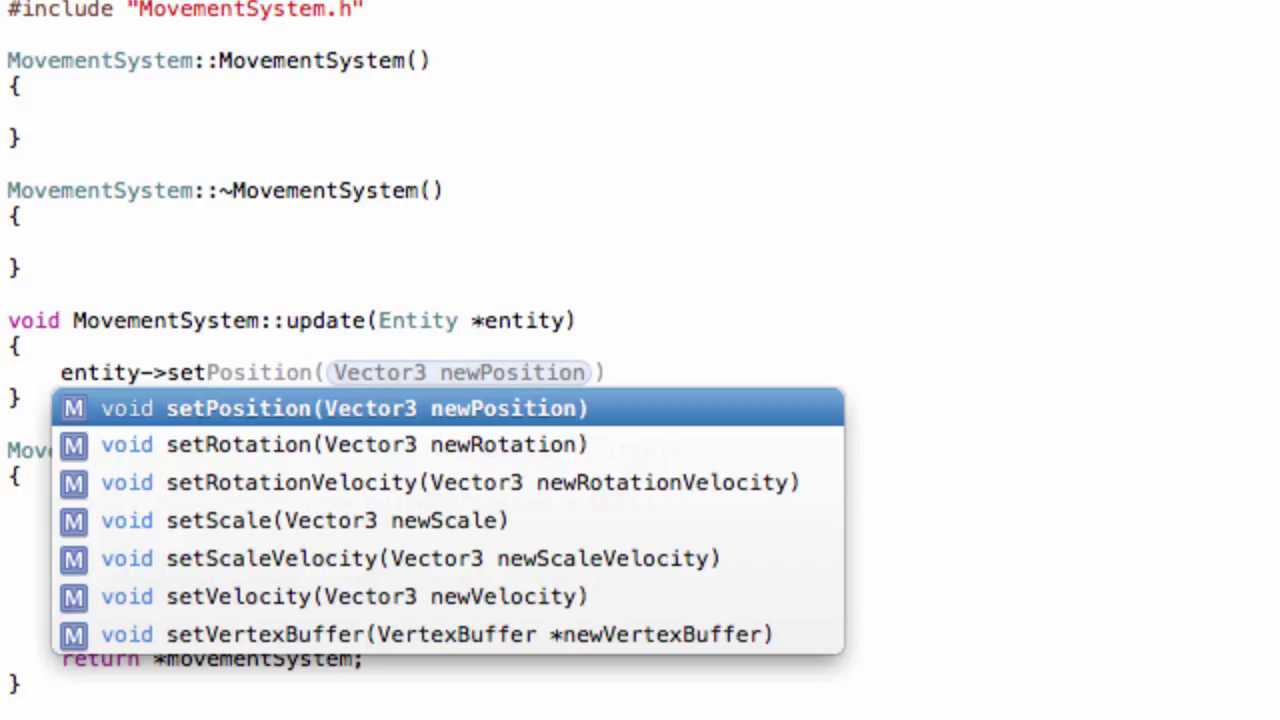
pyautogui.click(344, 408)
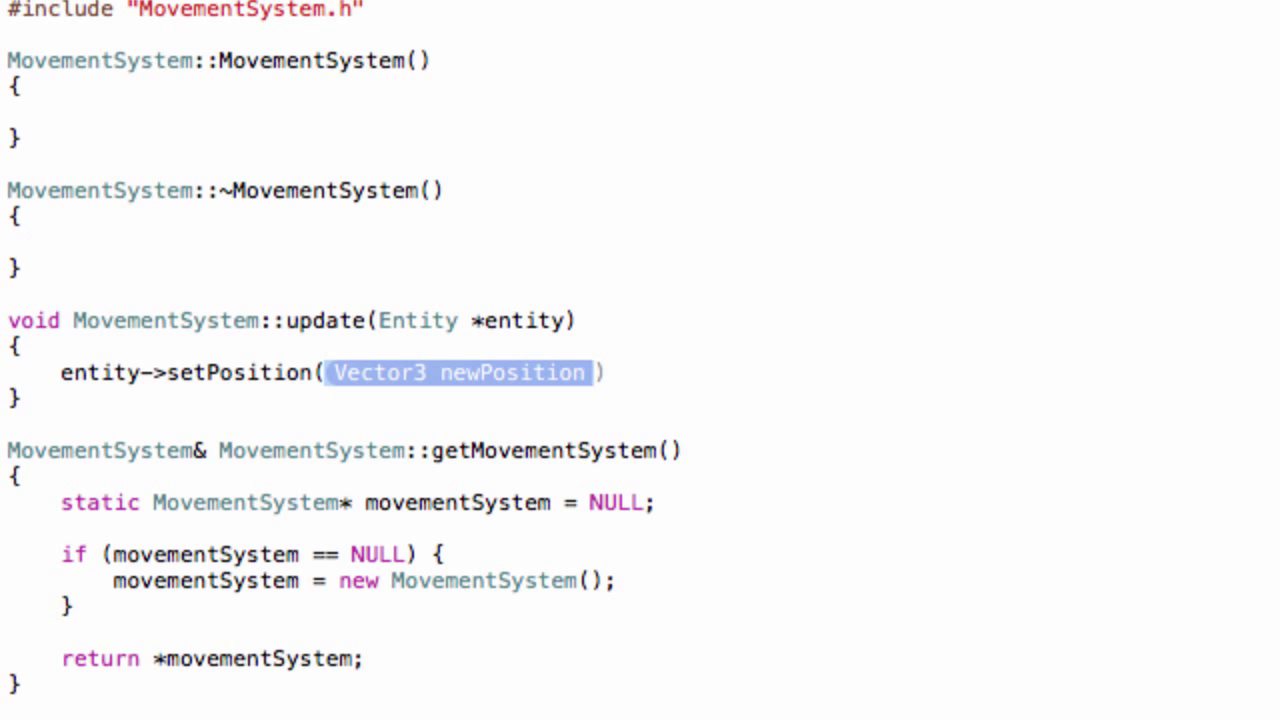
pyautogui.press('Delete')
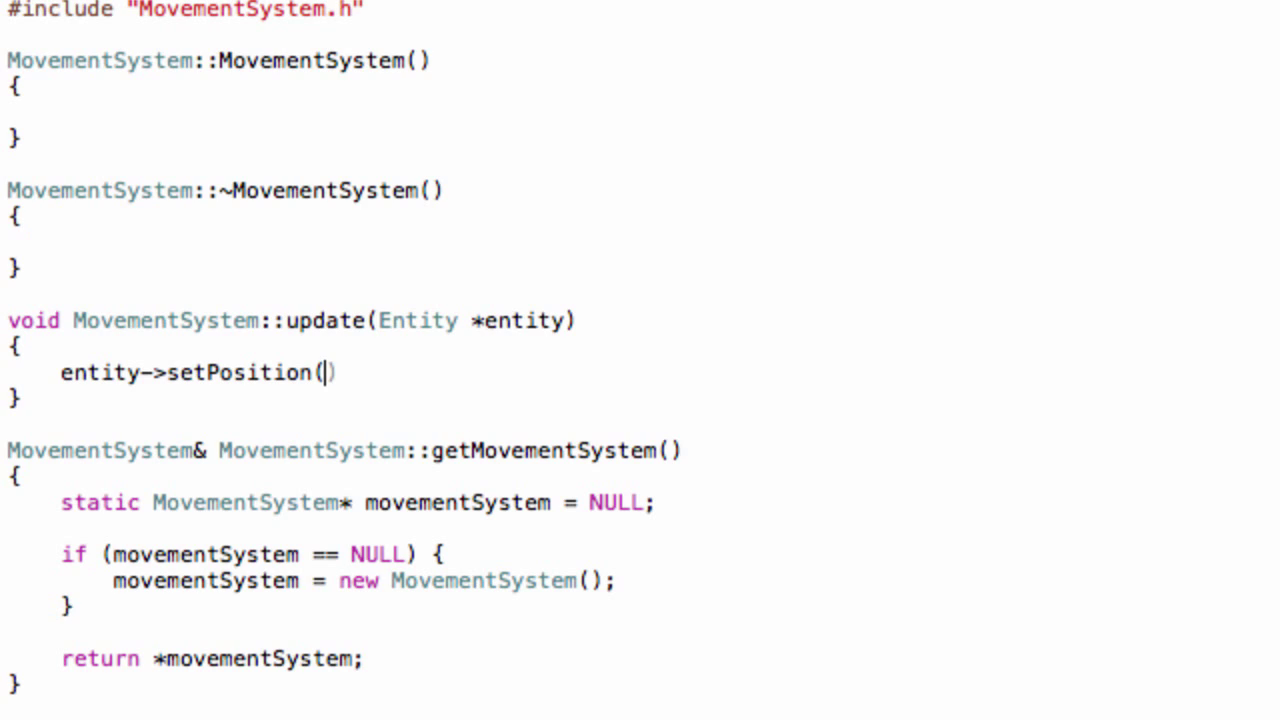
pyautogui.write('addVector3(Vector3 vectorA, Vector3 vectorB)')
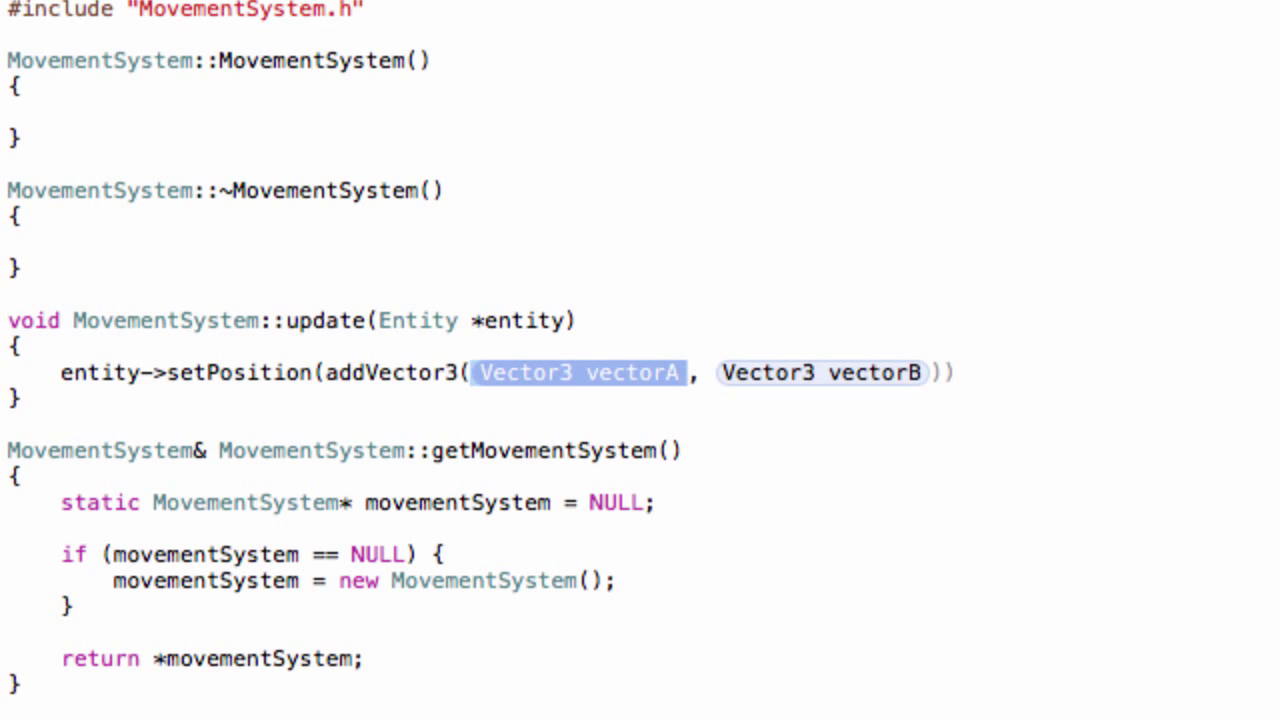
pyautogui.write('entity')
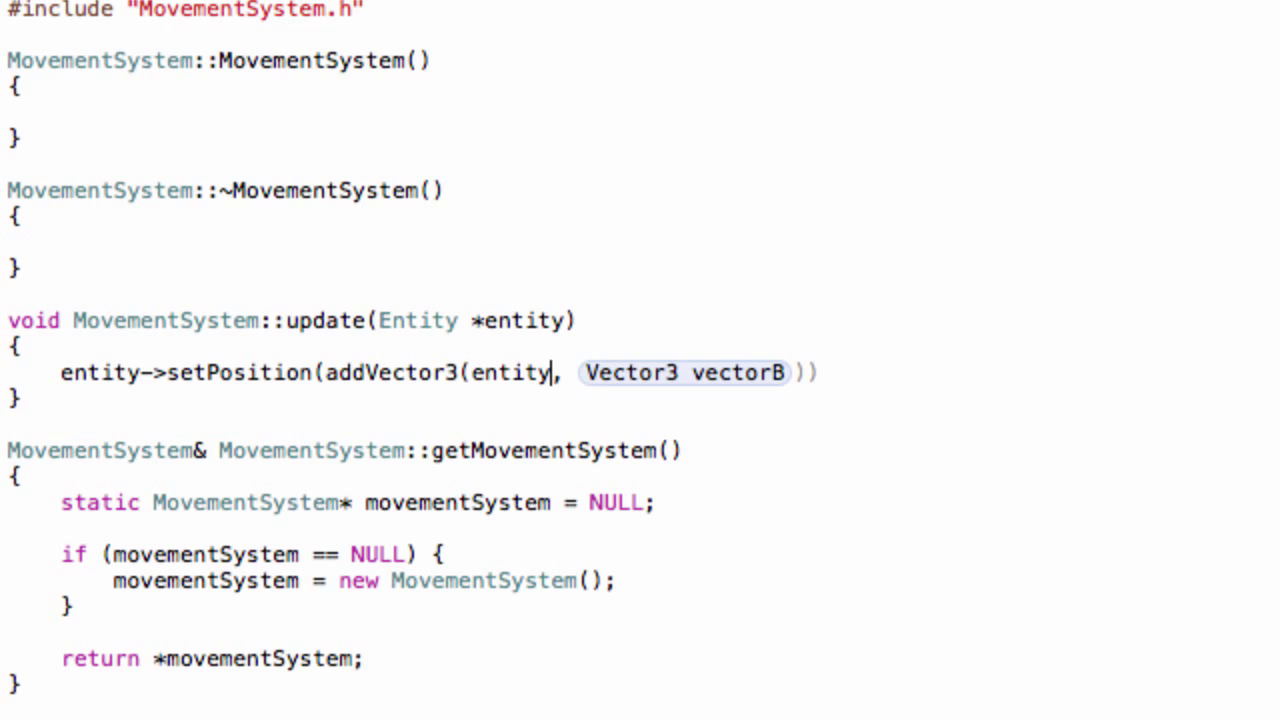
pyautogui.write('->get')
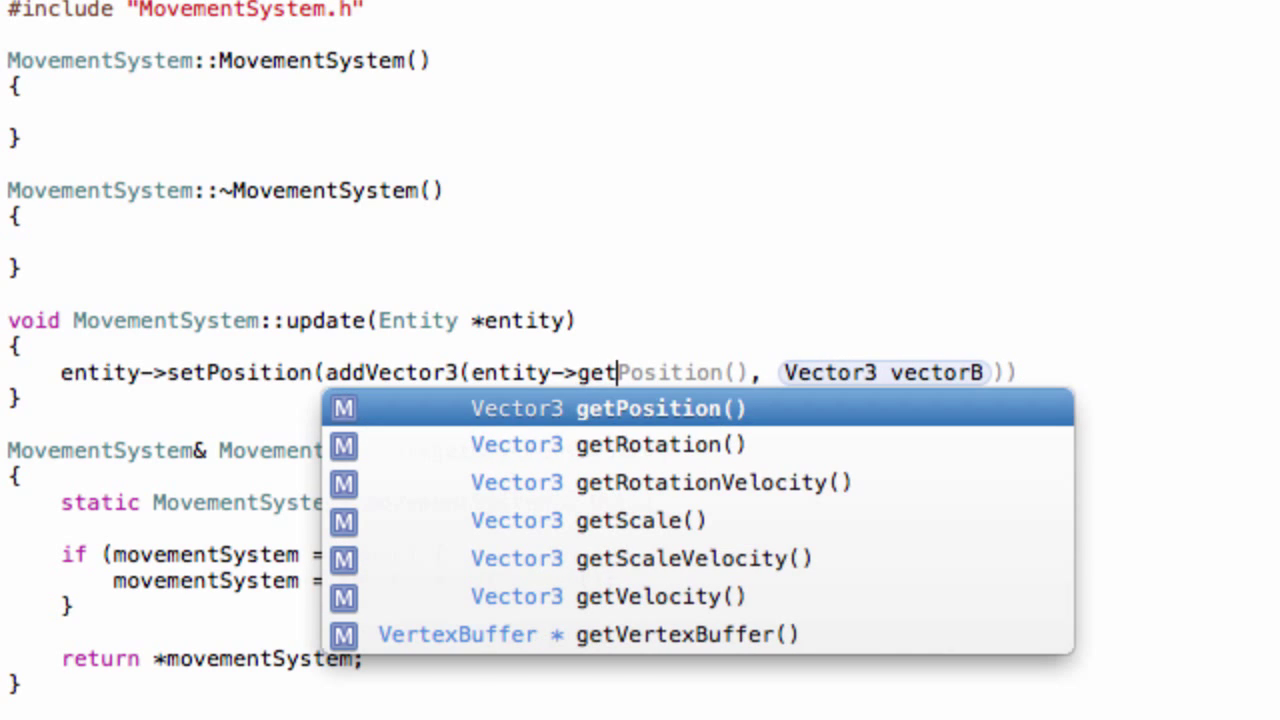
pyautogui.click(632, 408)
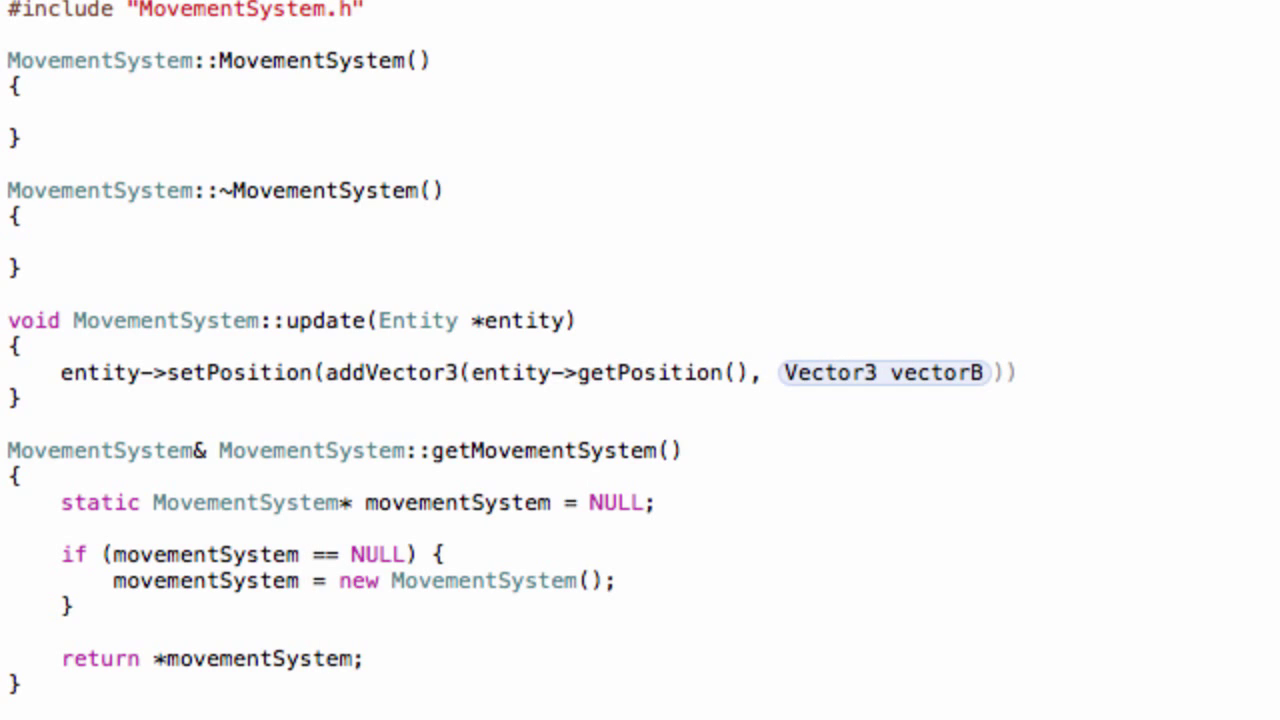
pyautogui.write('entity->getVelocity(')
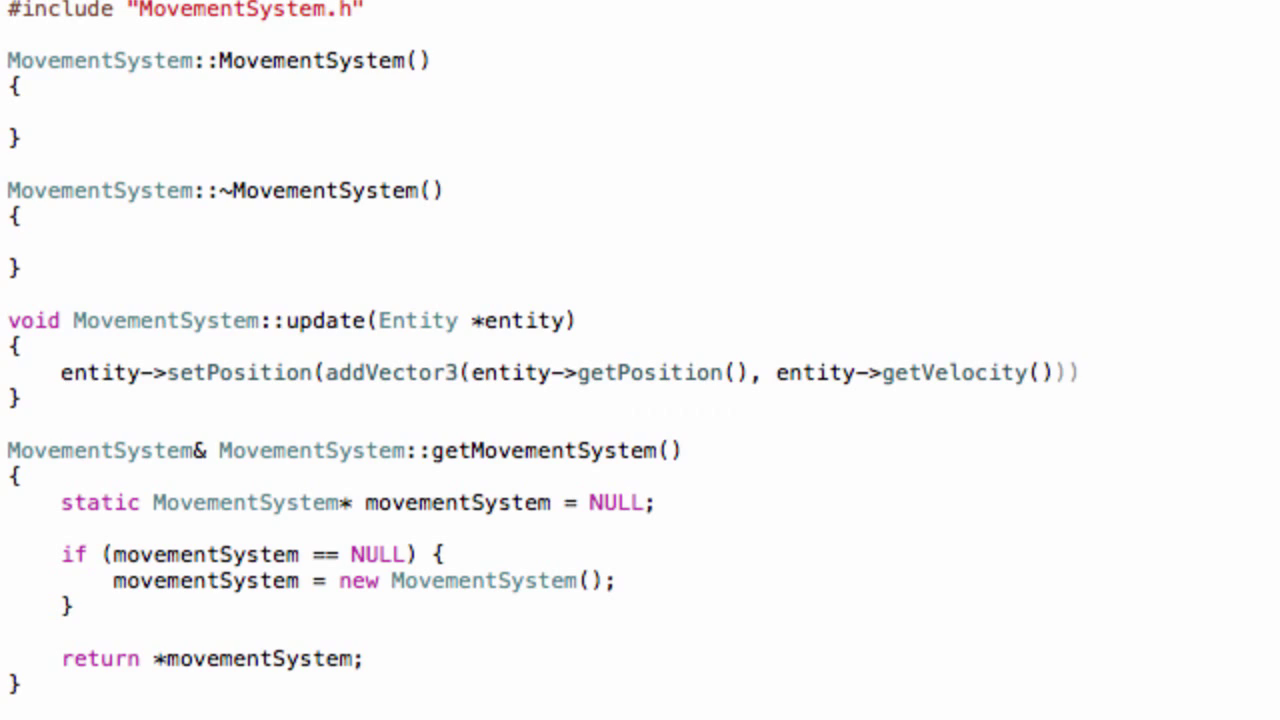
pyautogui.write(';')
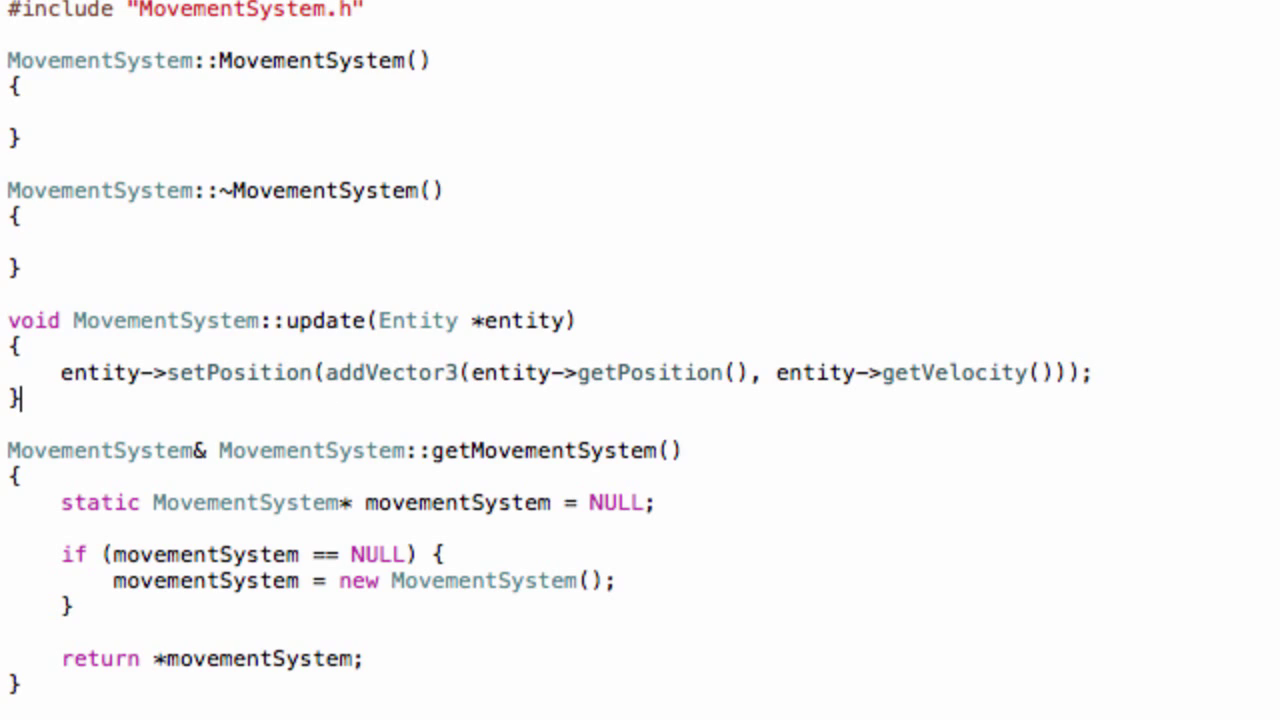
pyautogui.click(1096, 374)
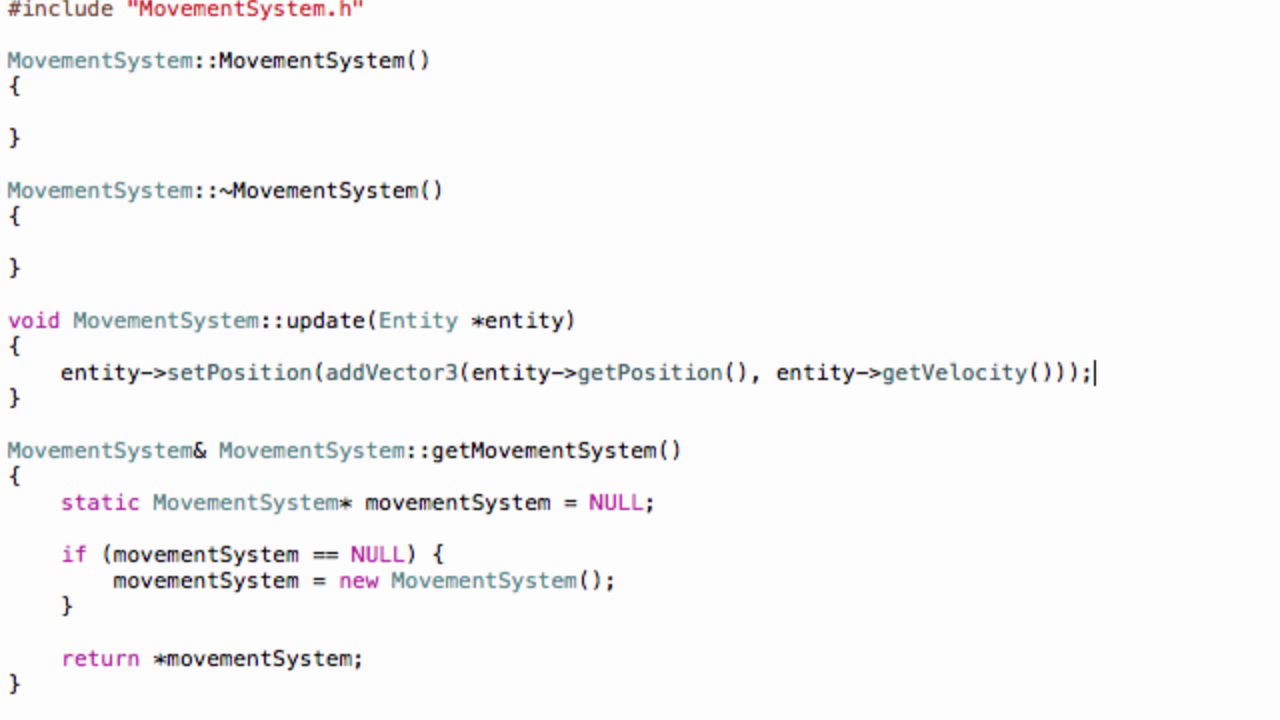
pyautogui.moveTo(932, 380)
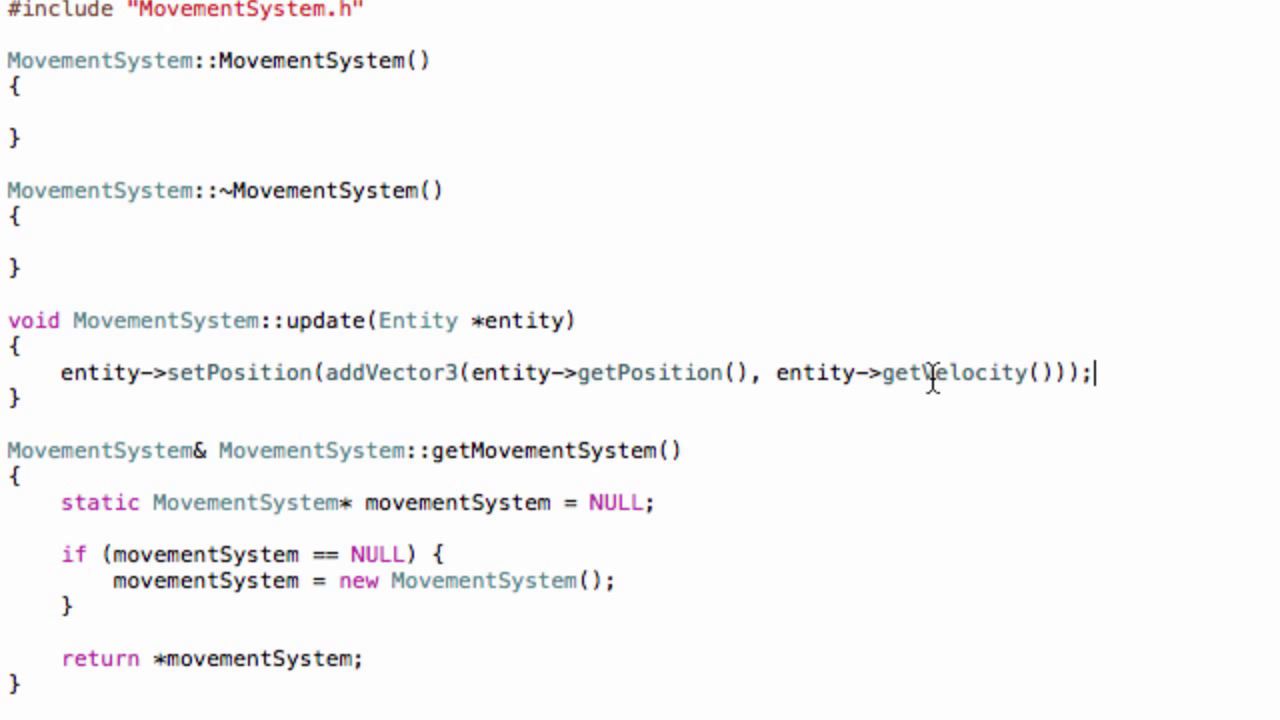
pyautogui.moveTo(530, 372)
pyautogui.write('entity->')
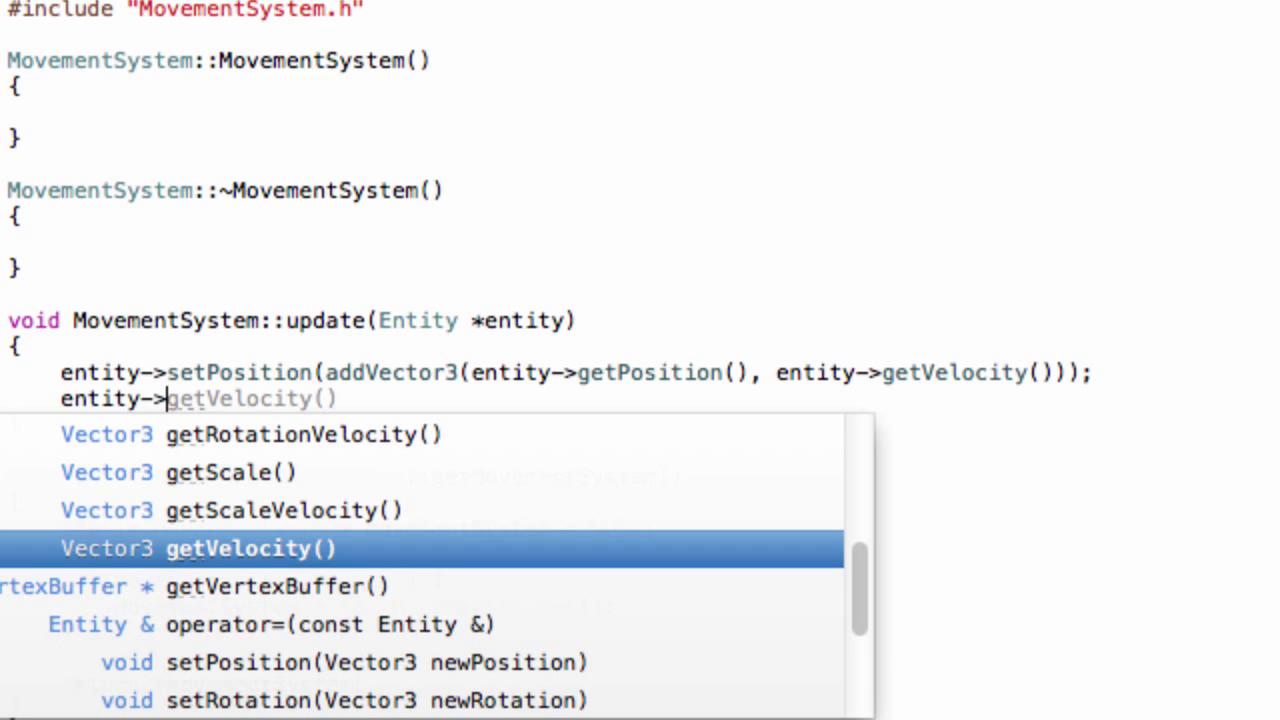
# Step: Add entity->setRotation(addVector3(entity->getRotation(), entity->getRotationVelocity()));
pyautogui.write('setRotation(addVector3(')
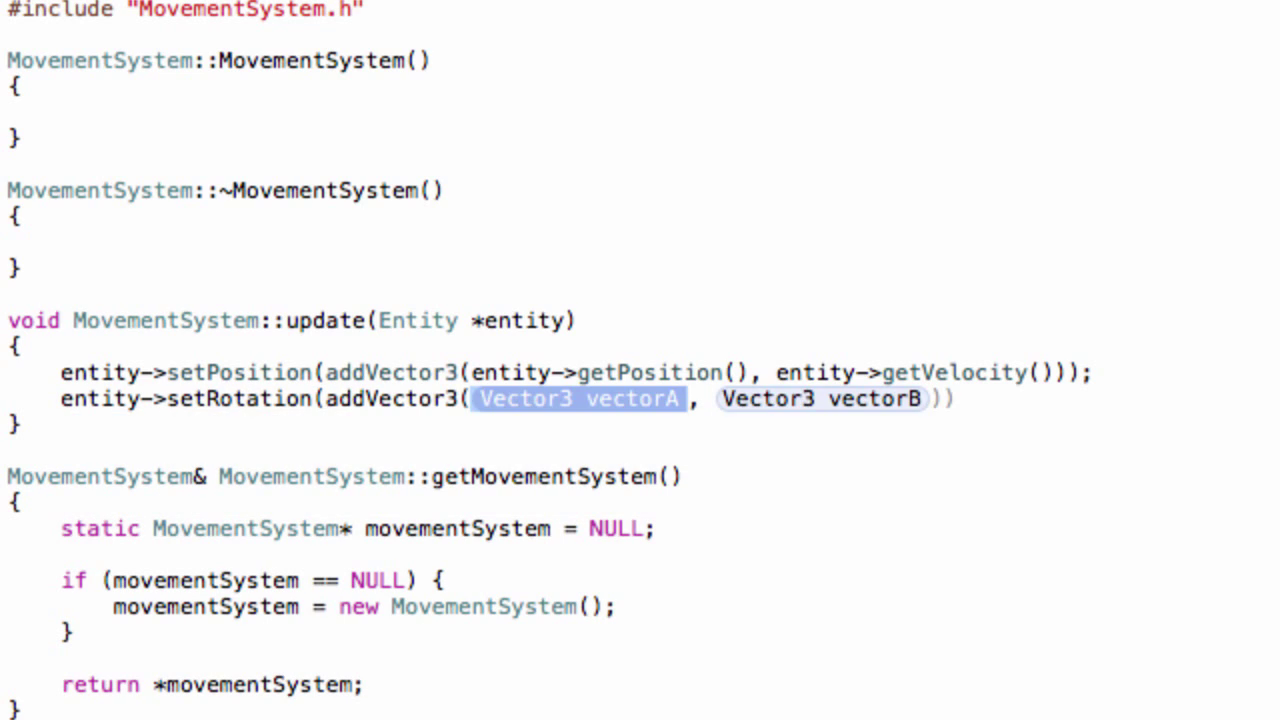
pyautogui.write('entity->getRotation(')
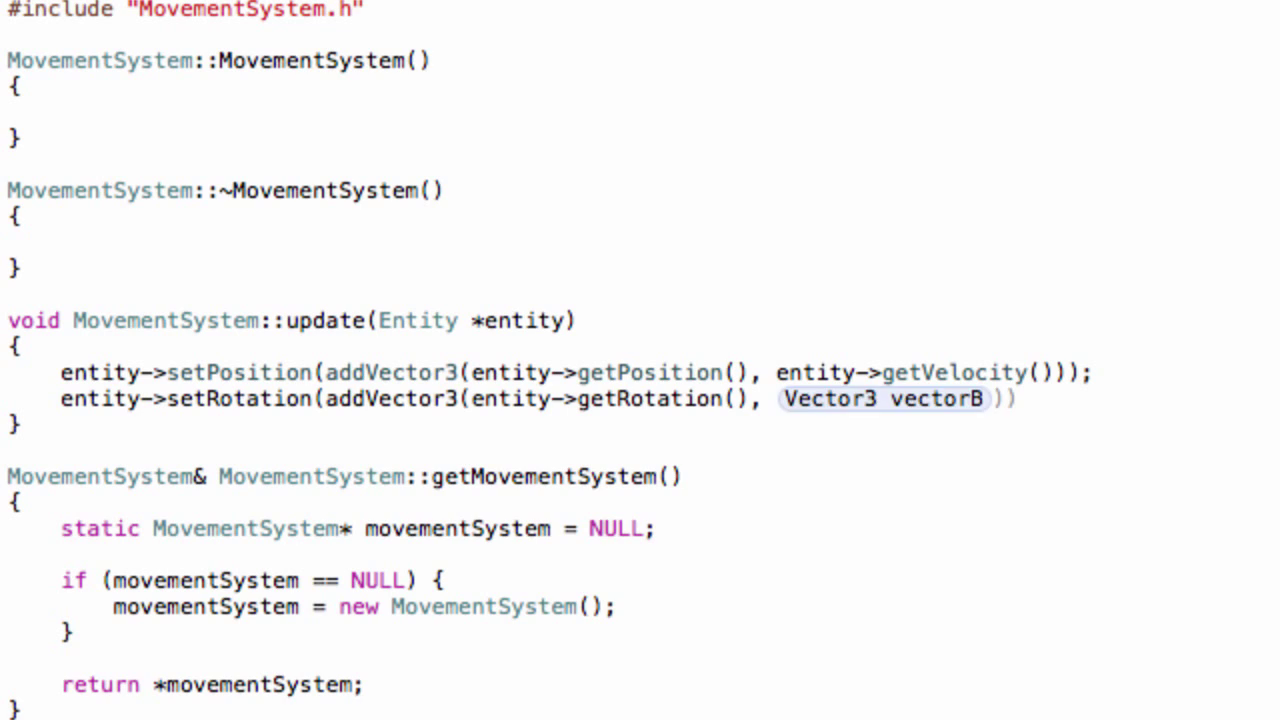
pyautogui.write('entity->')
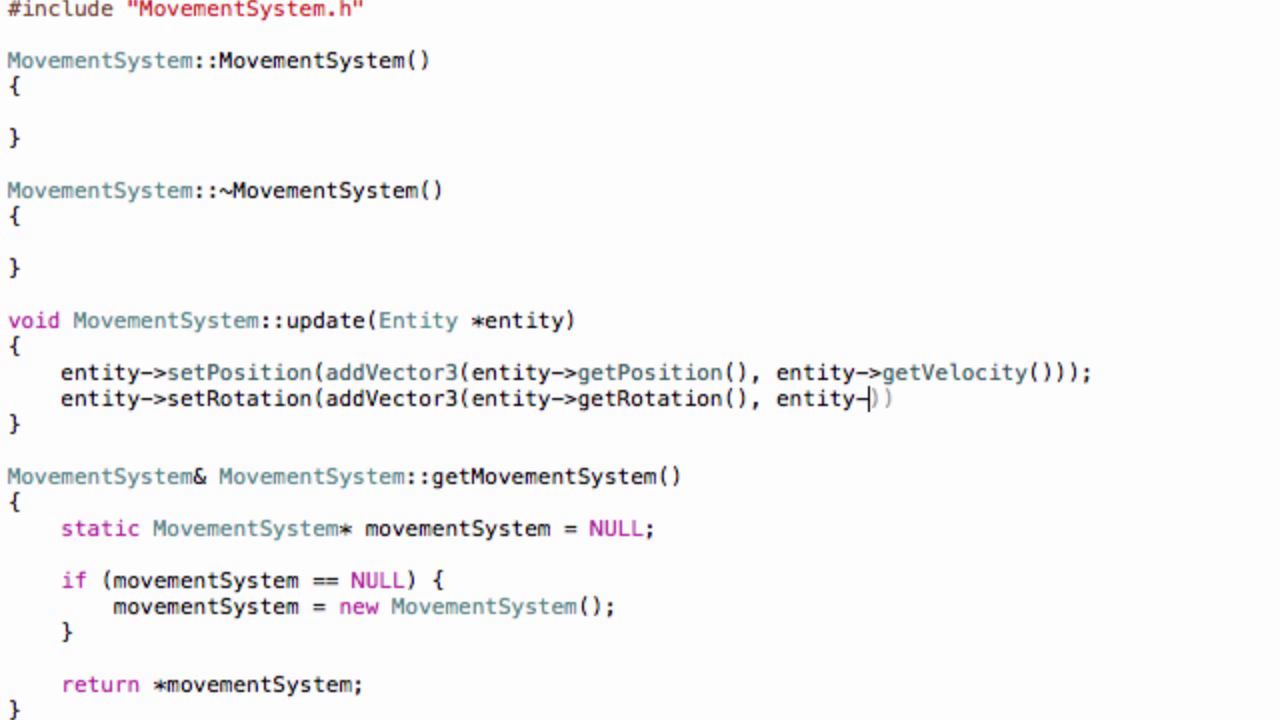
pyautogui.write('getRotation()')
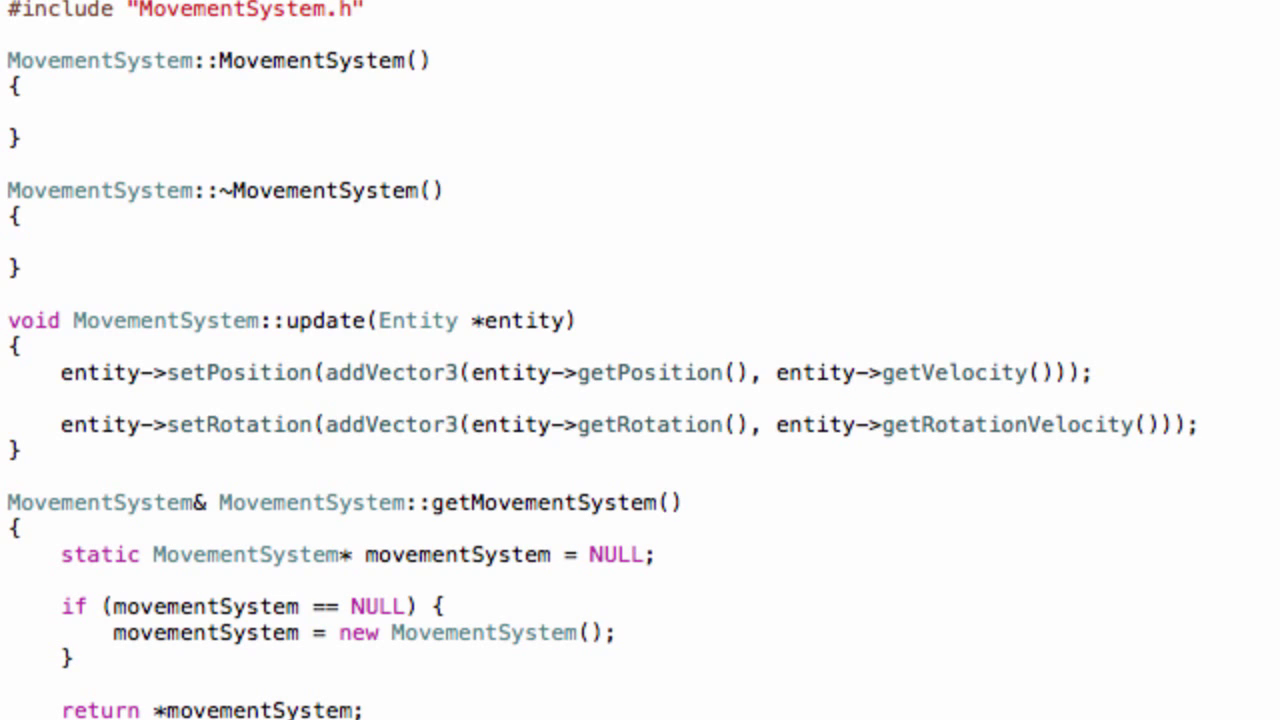
# Step: Add entity->setScale(addVector3(entity->getScale(), entity->getScaleVelocity()));
pyautogui.write('entity-')
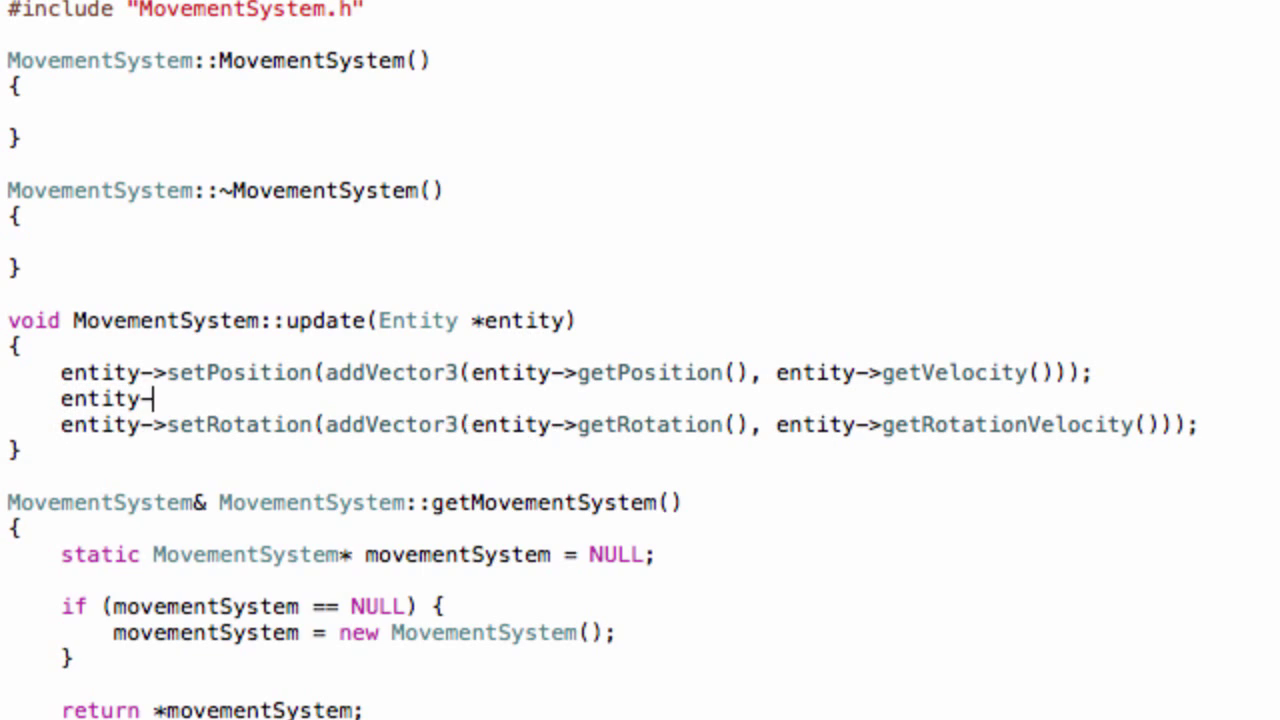
pyautogui.write('setScale(addVector3(')
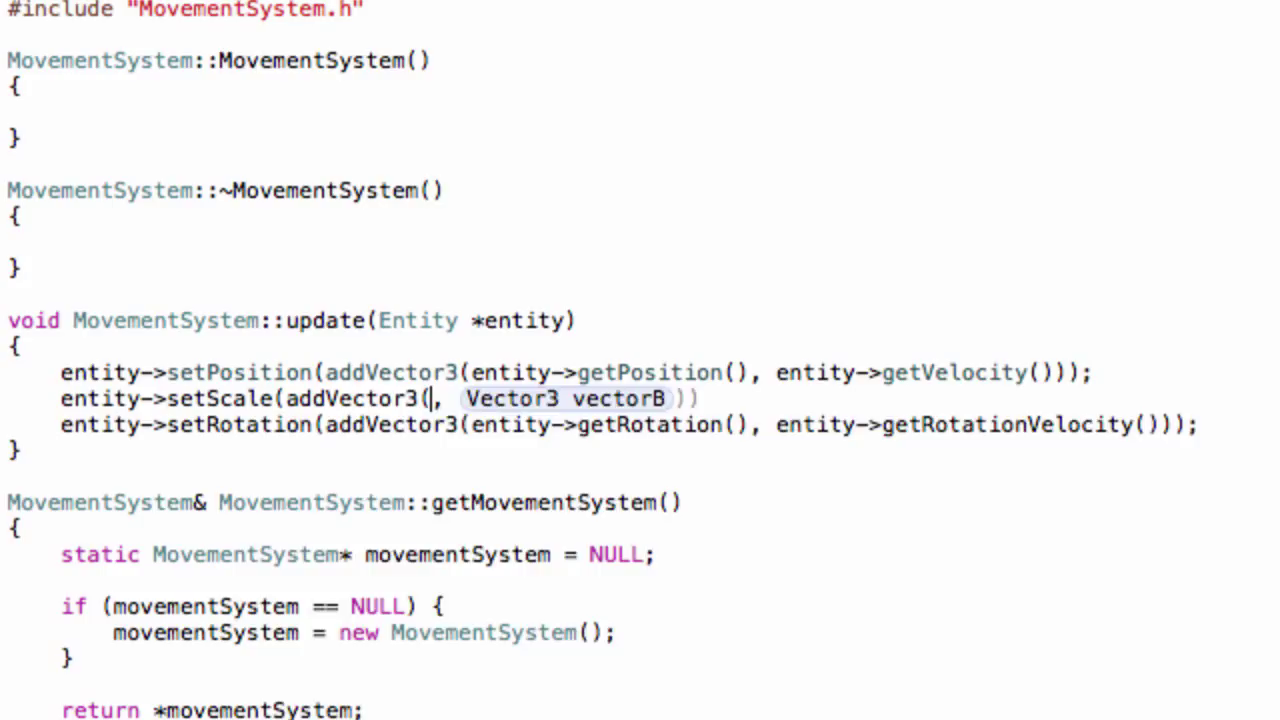
pyautogui.write('entity->')
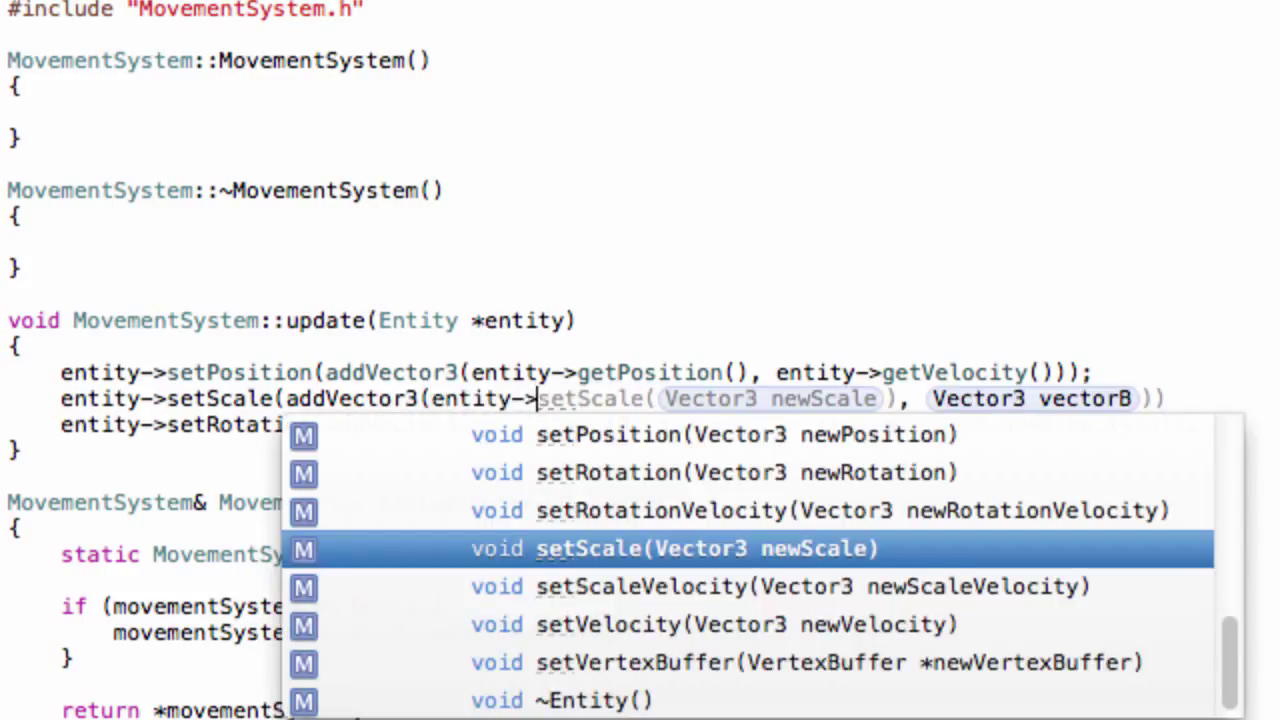
pyautogui.write('getScale(), entity->get')
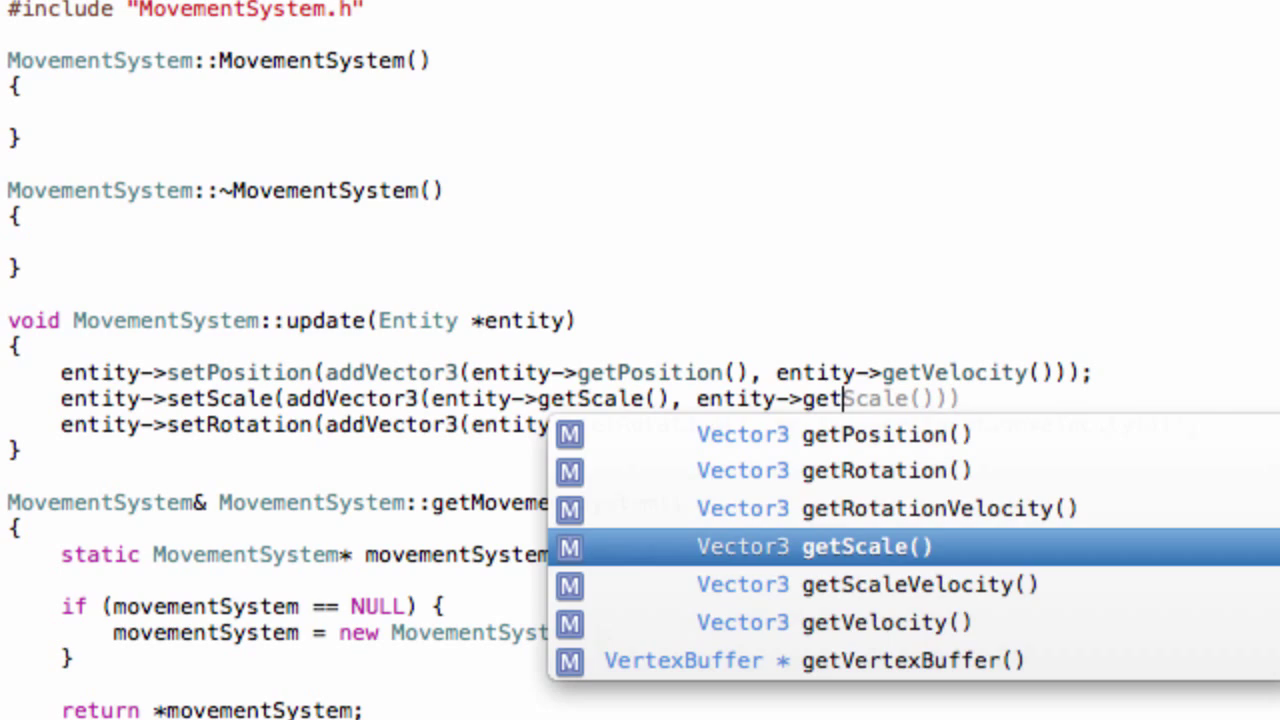
pyautogui.click(838, 546)
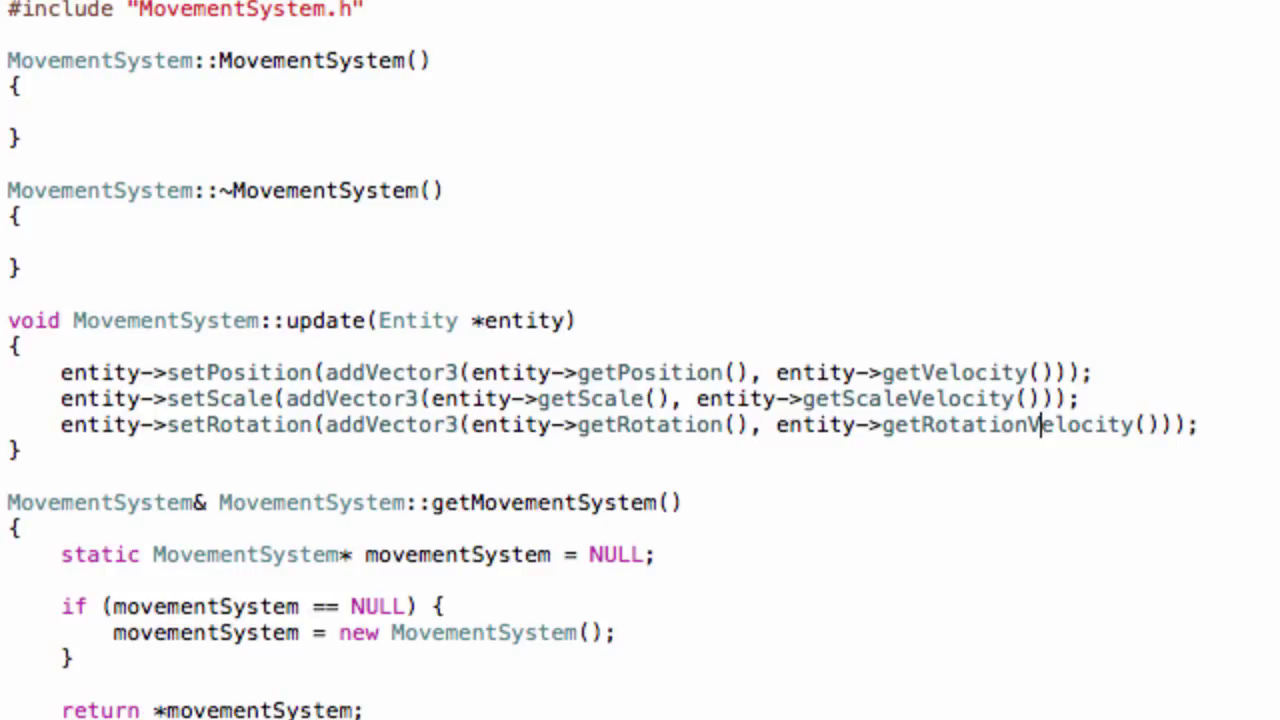
pyautogui.click(1056, 372)
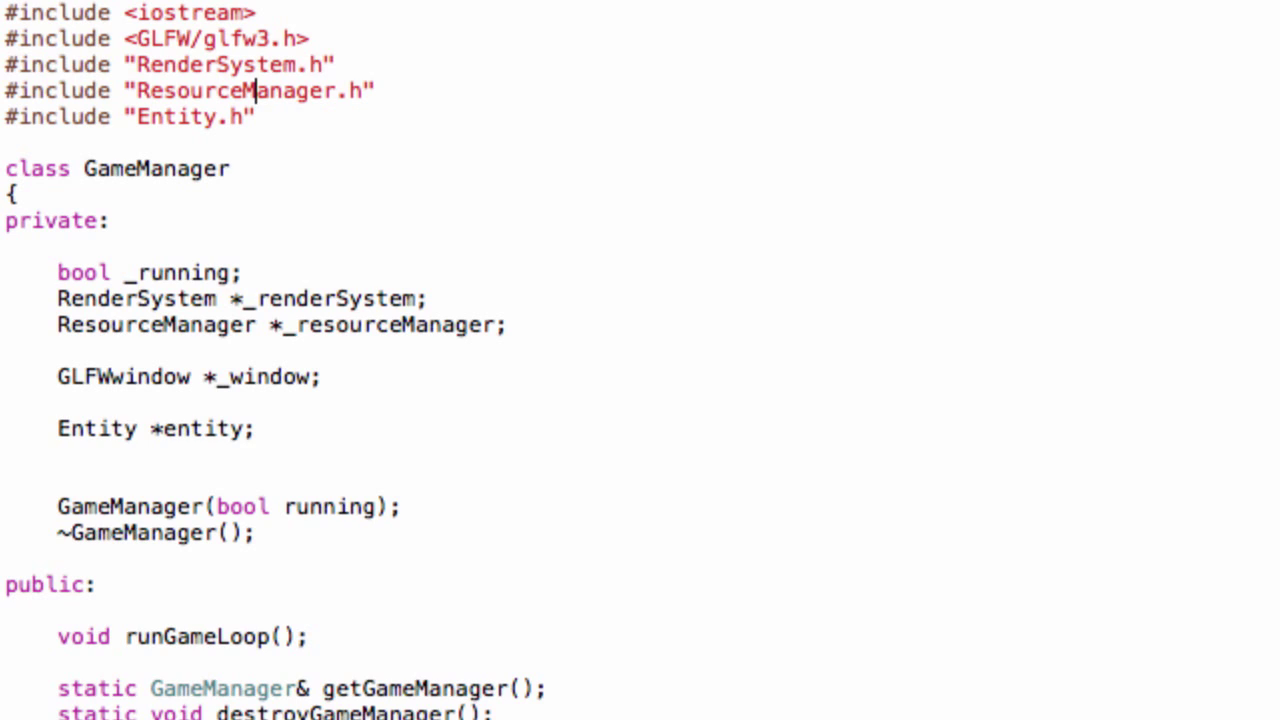
# Step: Include MovementSystem.h in GameManager.h and add private member MovementSystem *_movementSystem;
pyautogui.click(376, 92)
pyautogui.write('#include')
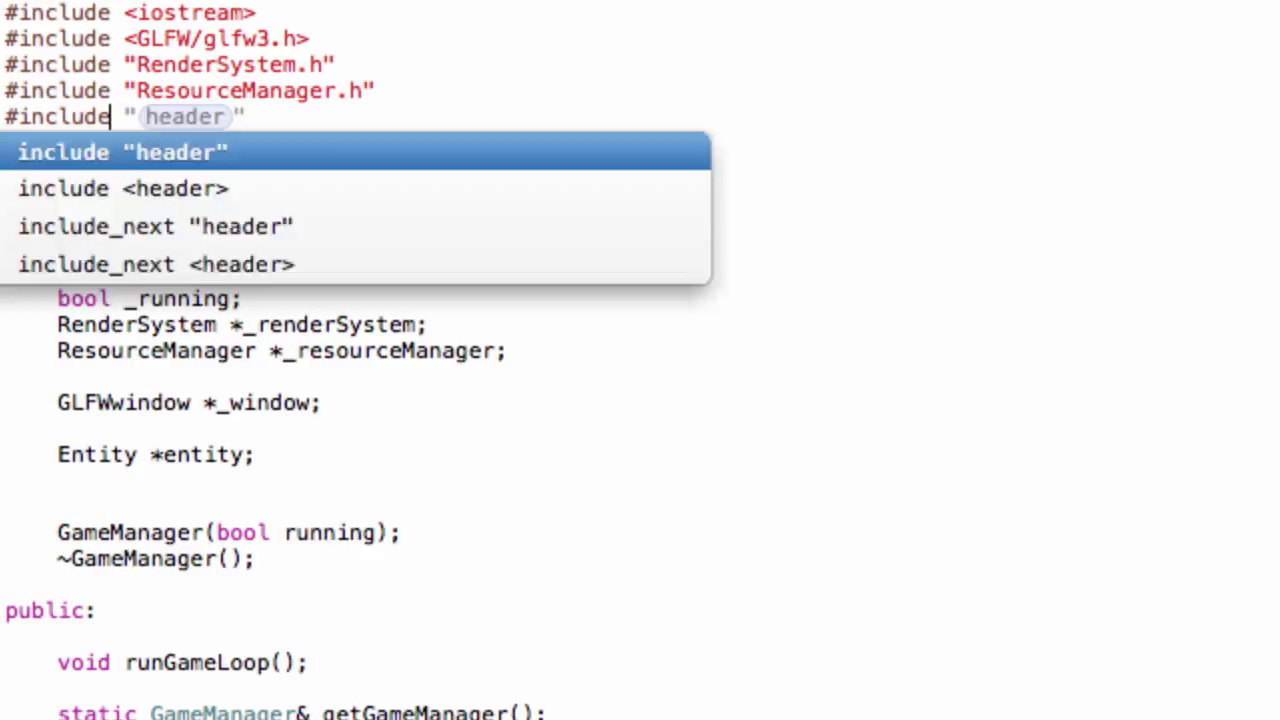
pyautogui.write('MovementSystem.h"')
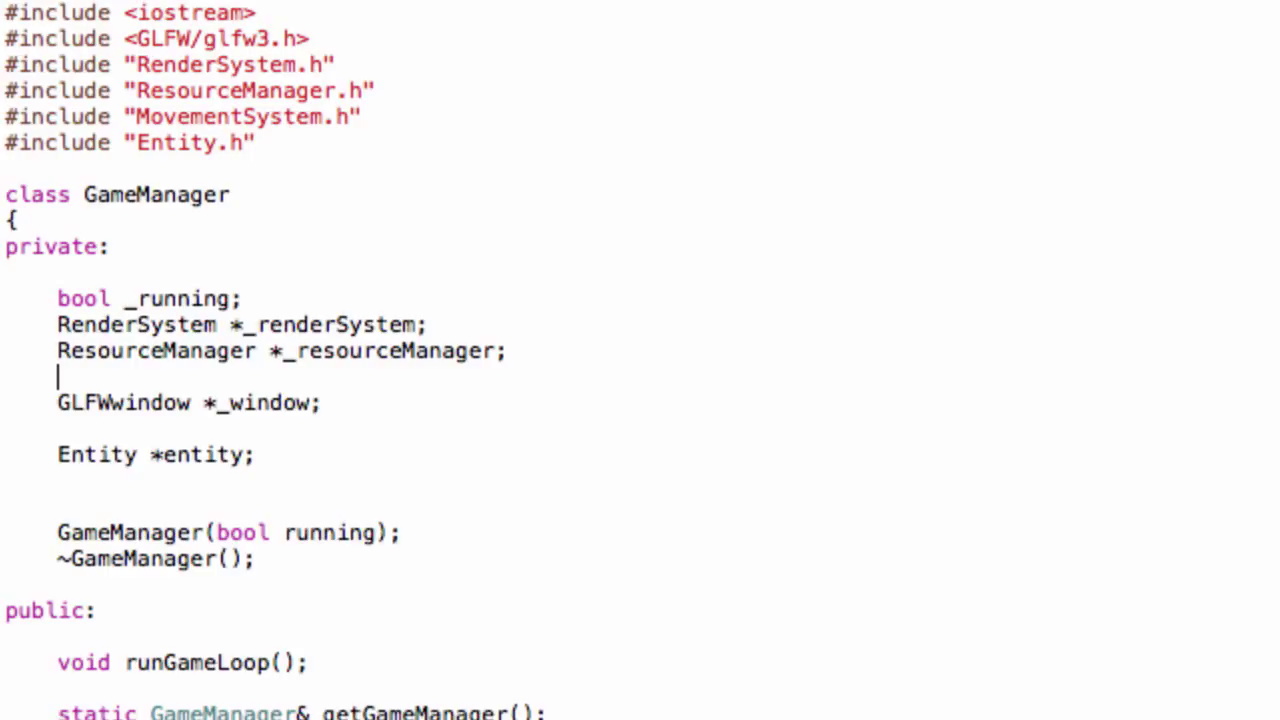
pyautogui.write('MovementSystem')
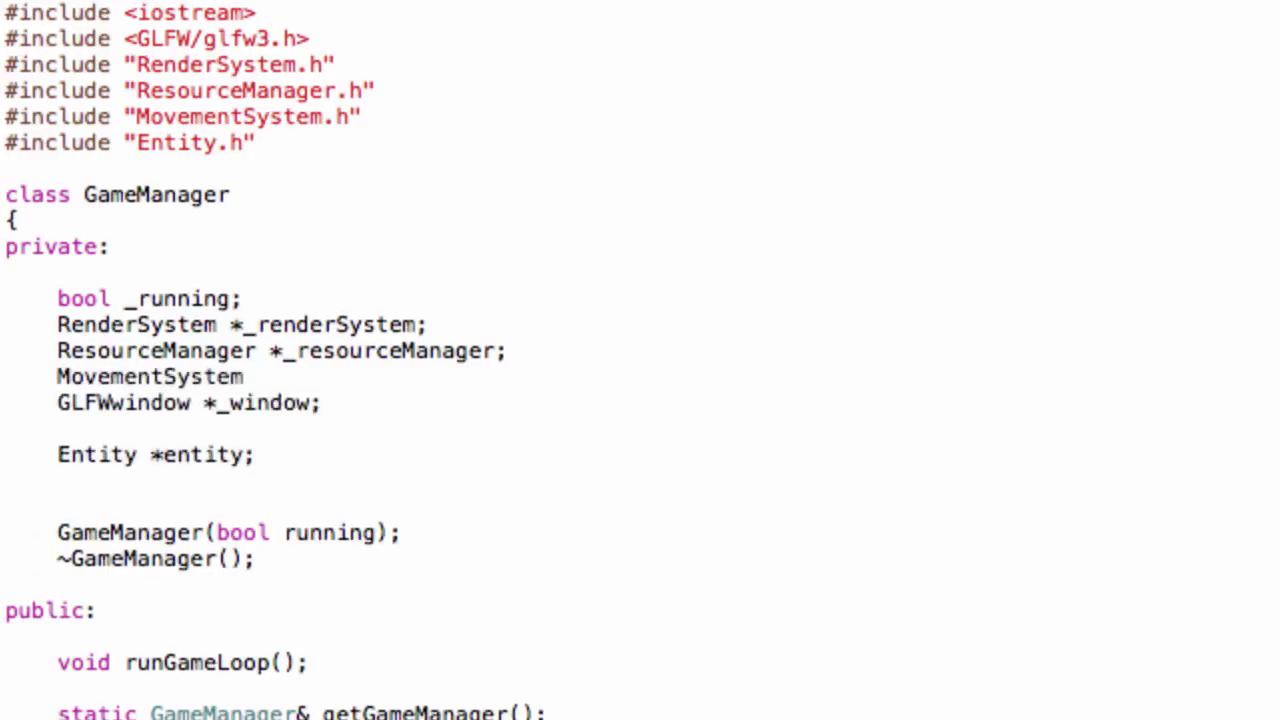
pyautogui.write('*')
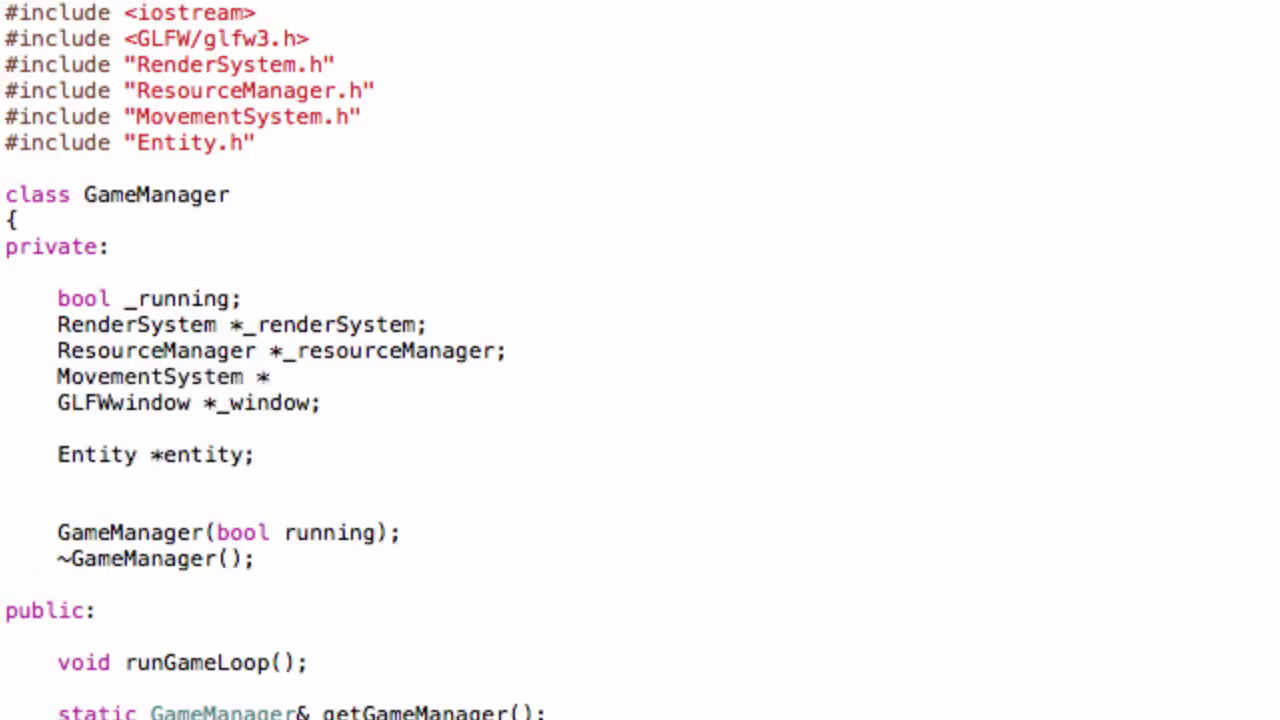
pyautogui.write('_move')
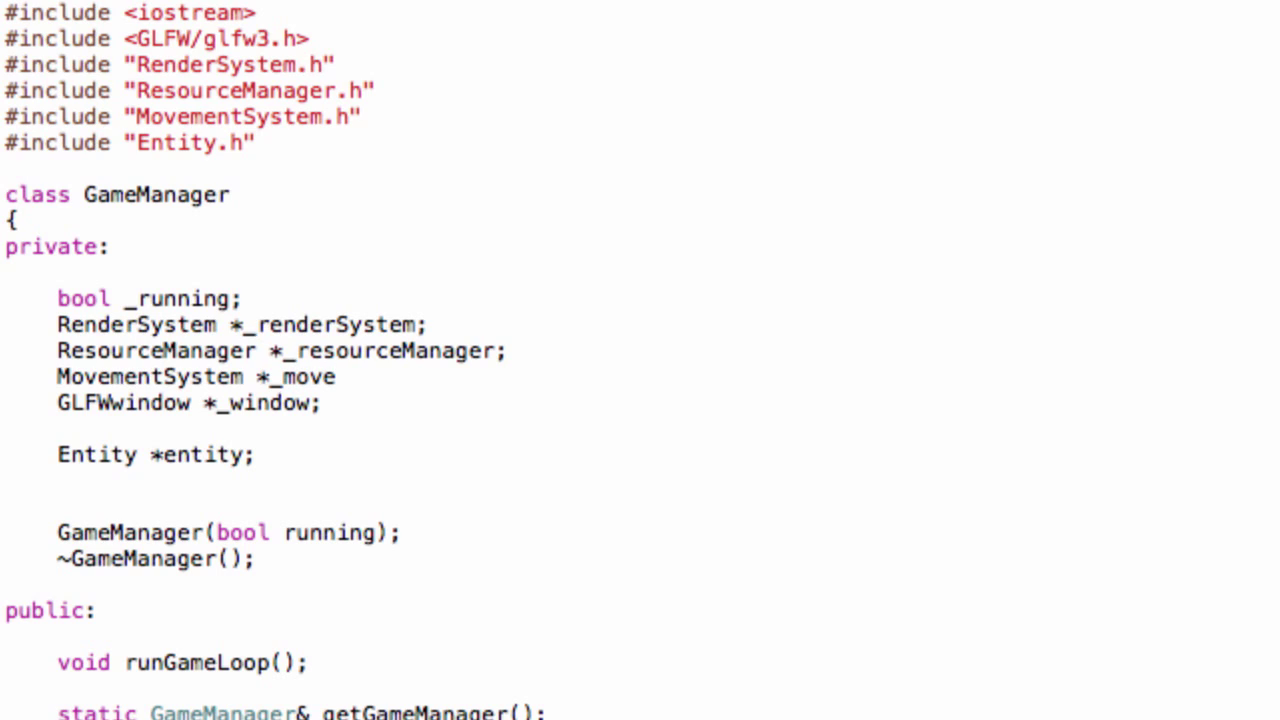
pyautogui.write('ment')
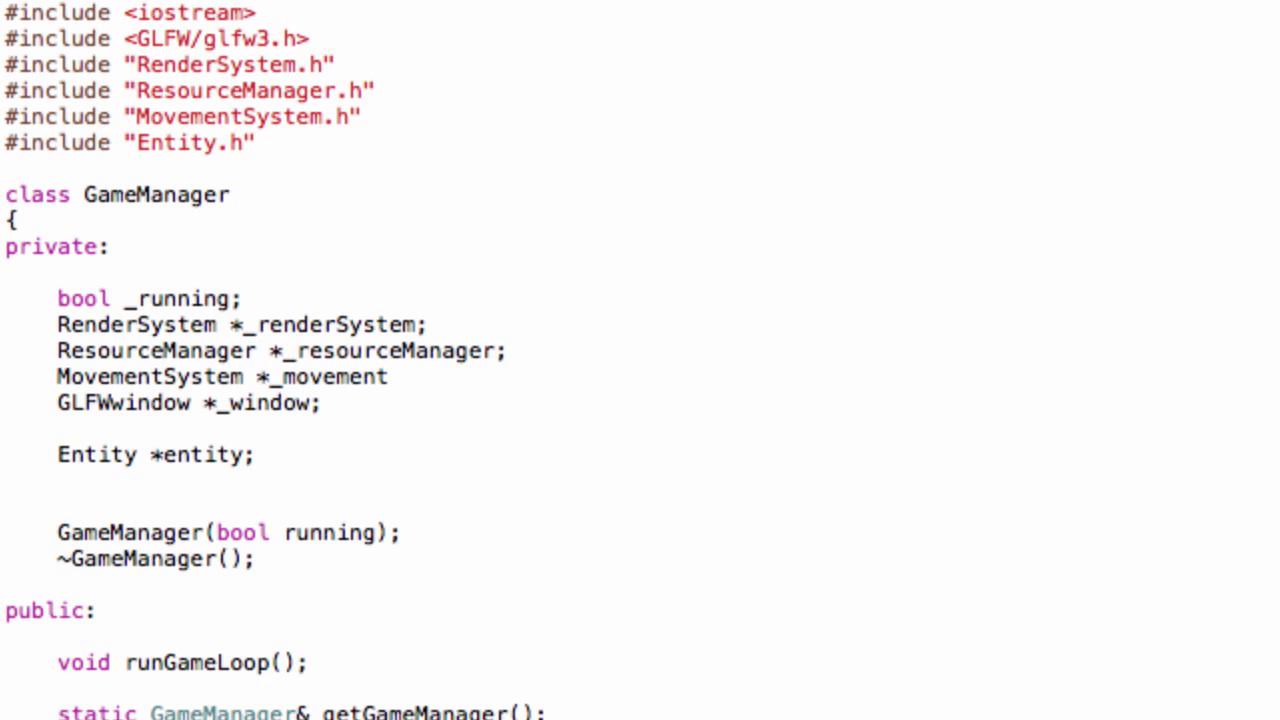
pyautogui.write('System')
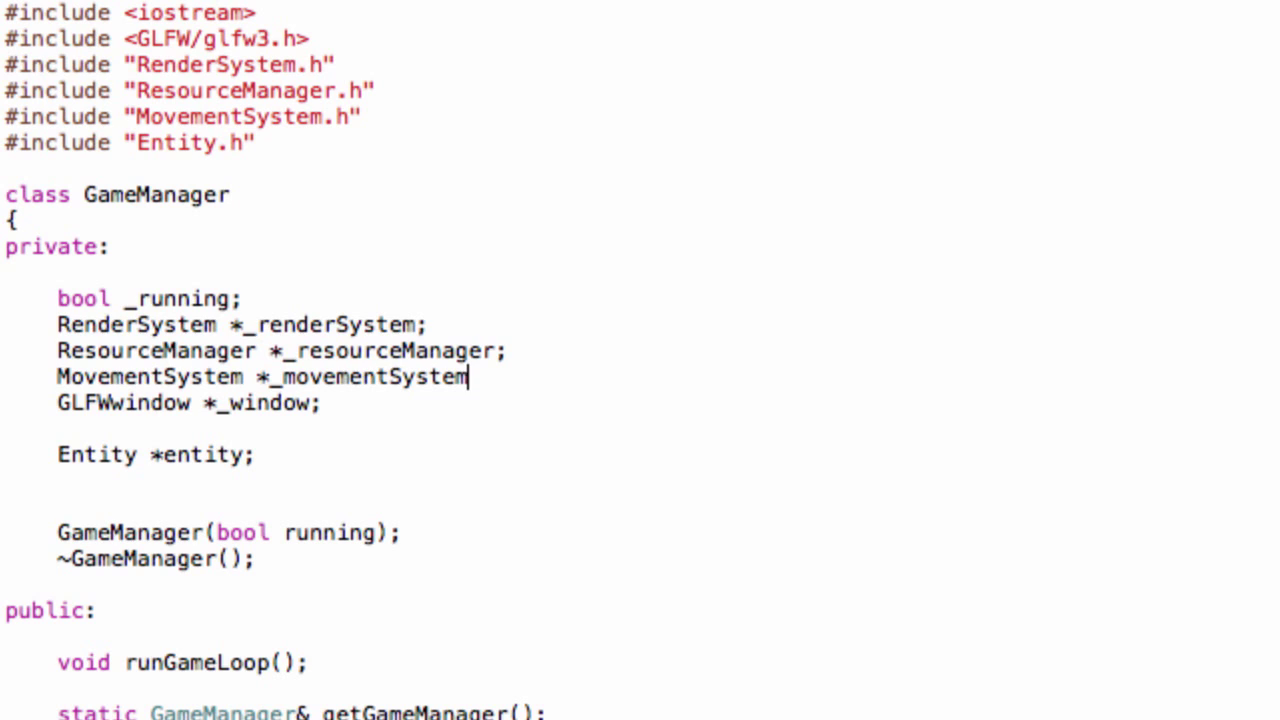
pyautogui.write(';')
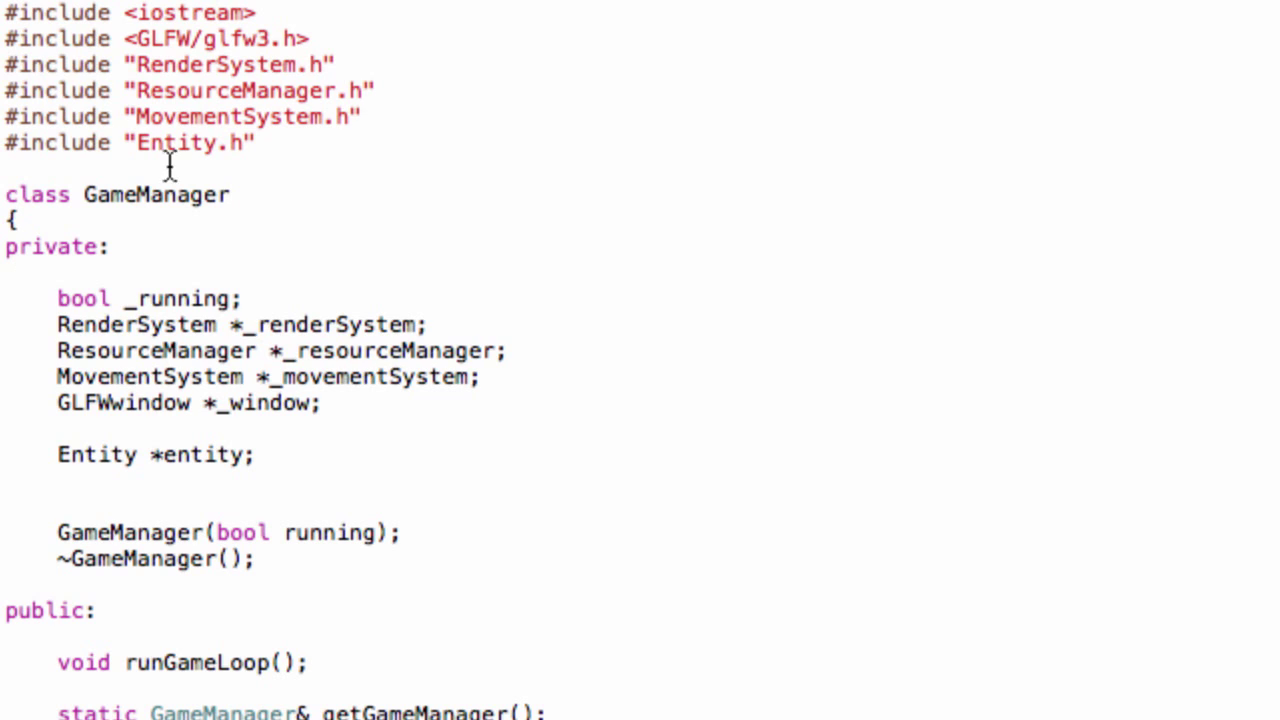
pyautogui.scroll(-3)
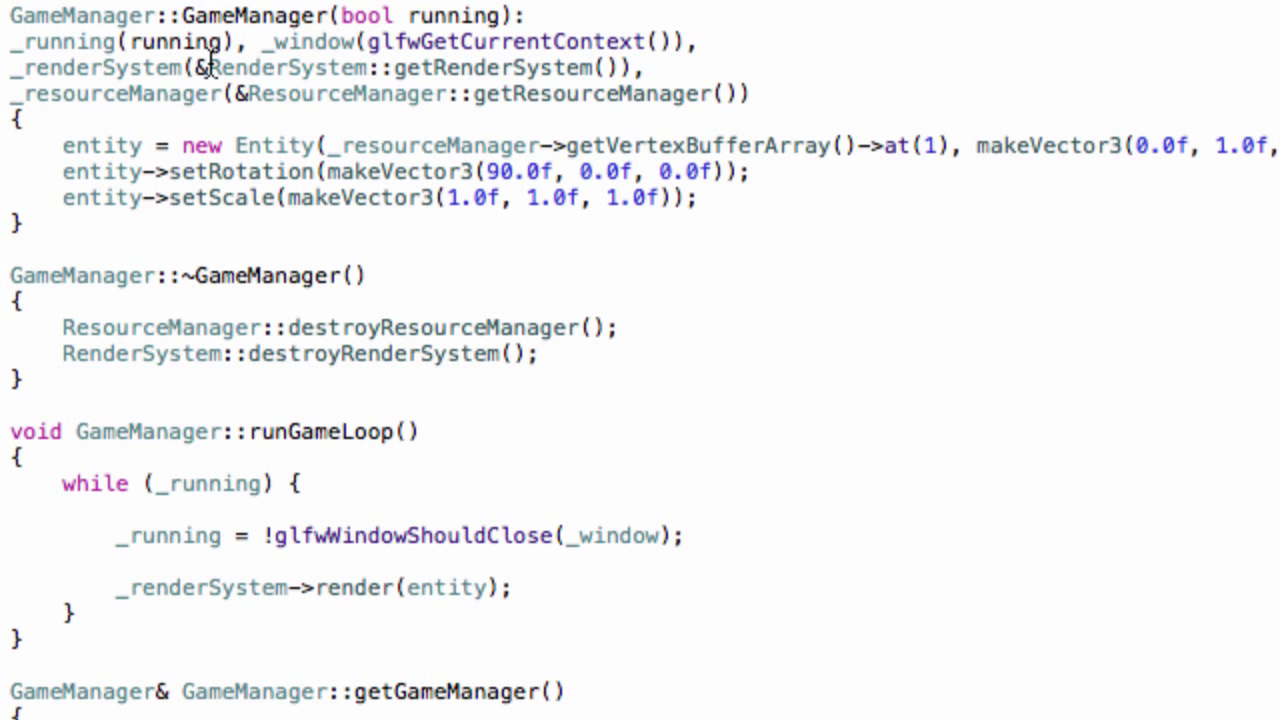
pyautogui.moveTo(870, 104)
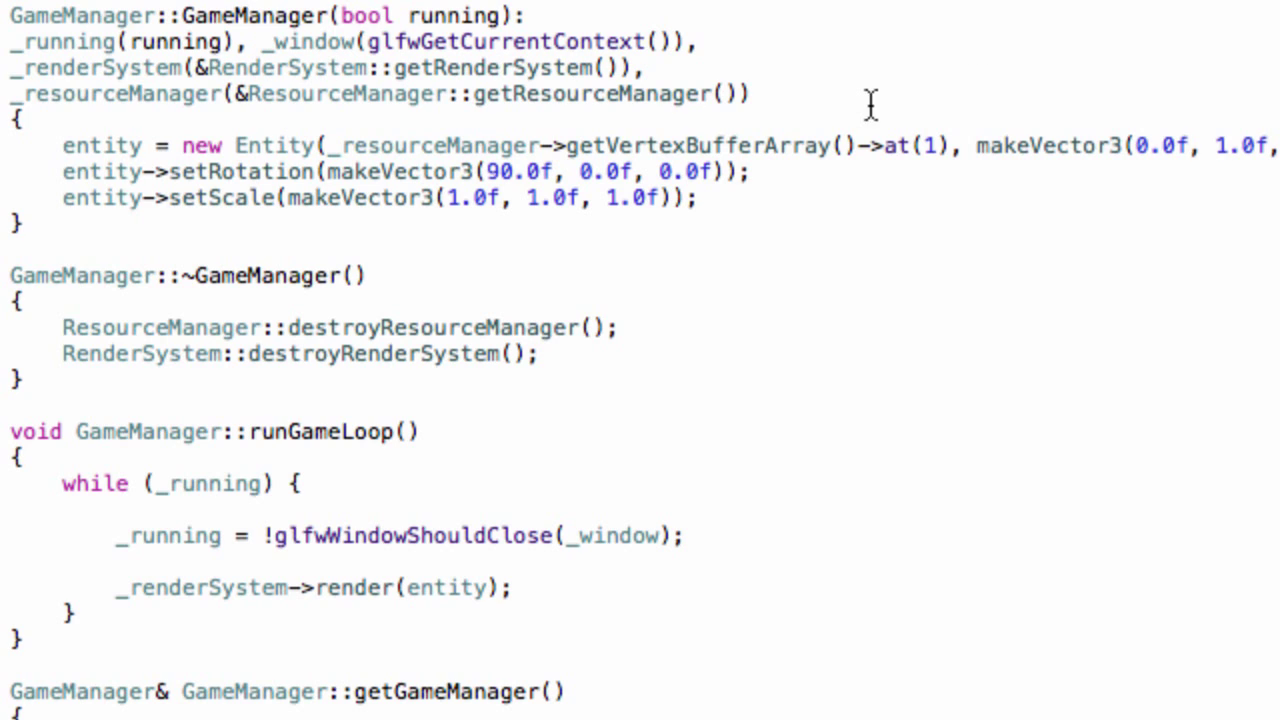
# Step: Initialise _movementSystem(&MovementSystem::getMovementSystem()) and call _movementSystem->update(entity) in the loop
pyautogui.press('Return')
pyautogui.write('_movement')
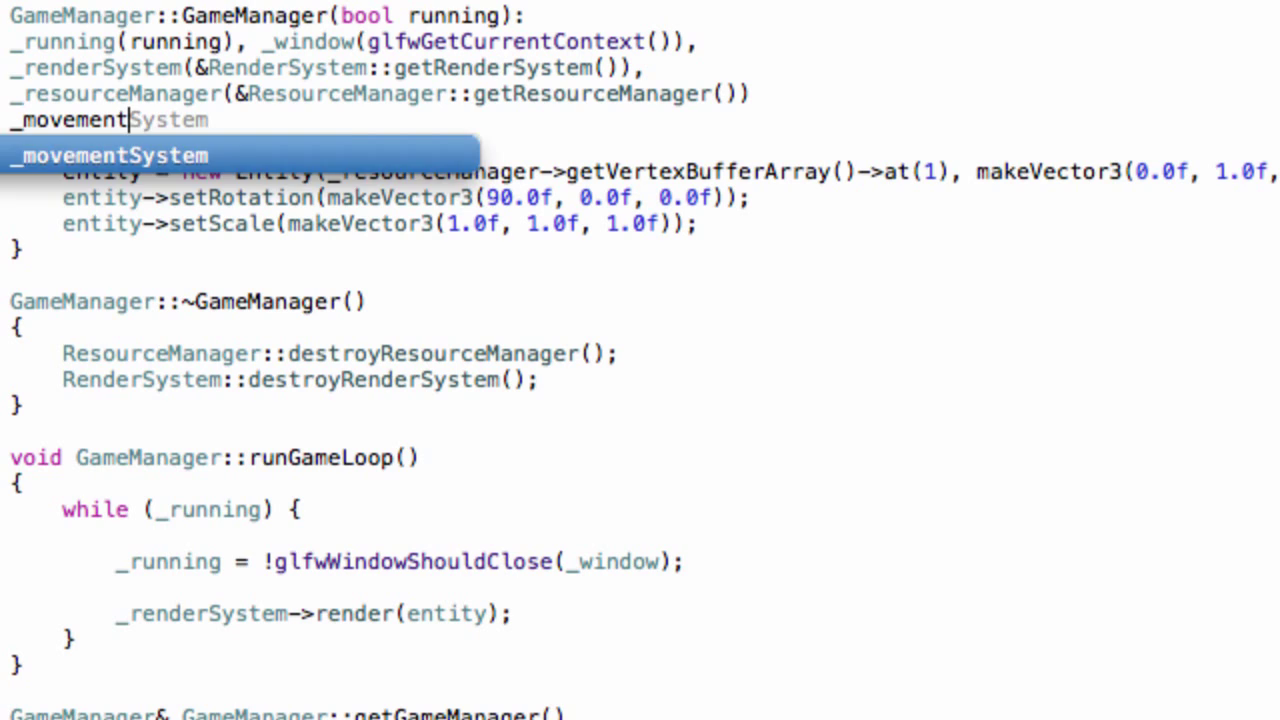
pyautogui.write('(&')
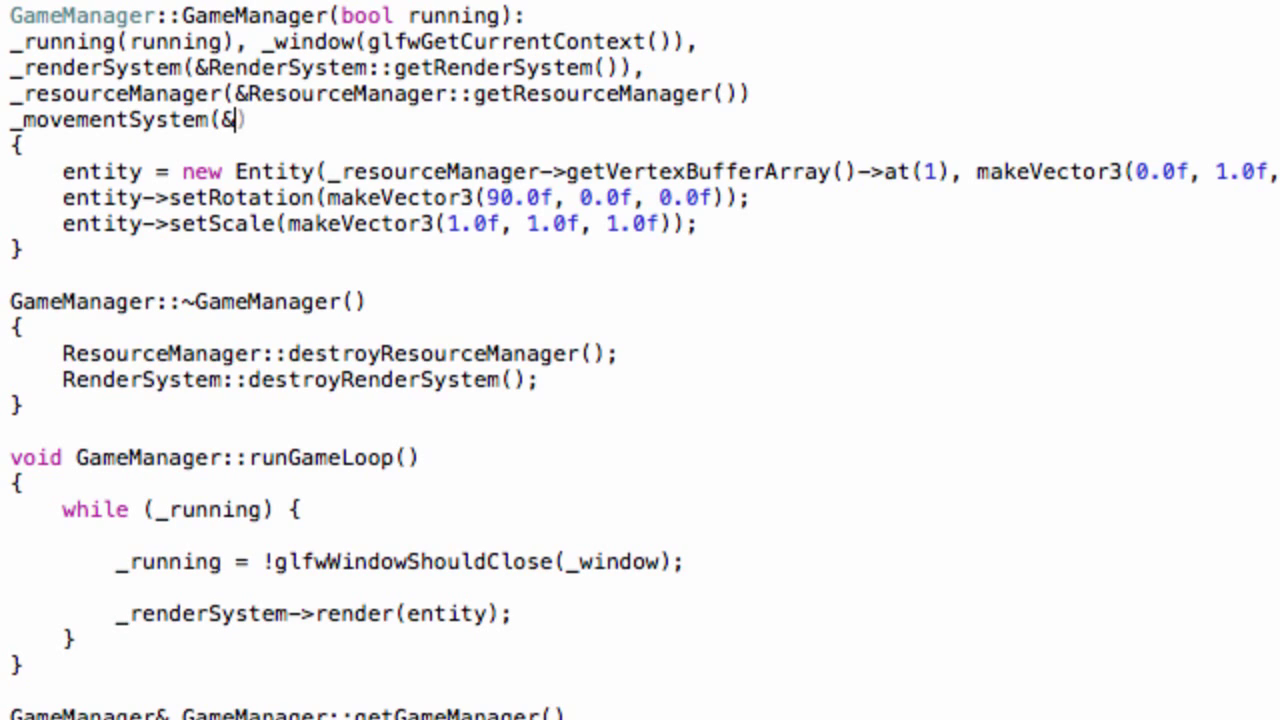
pyautogui.write('MovementSystem::getMovementSystem(')
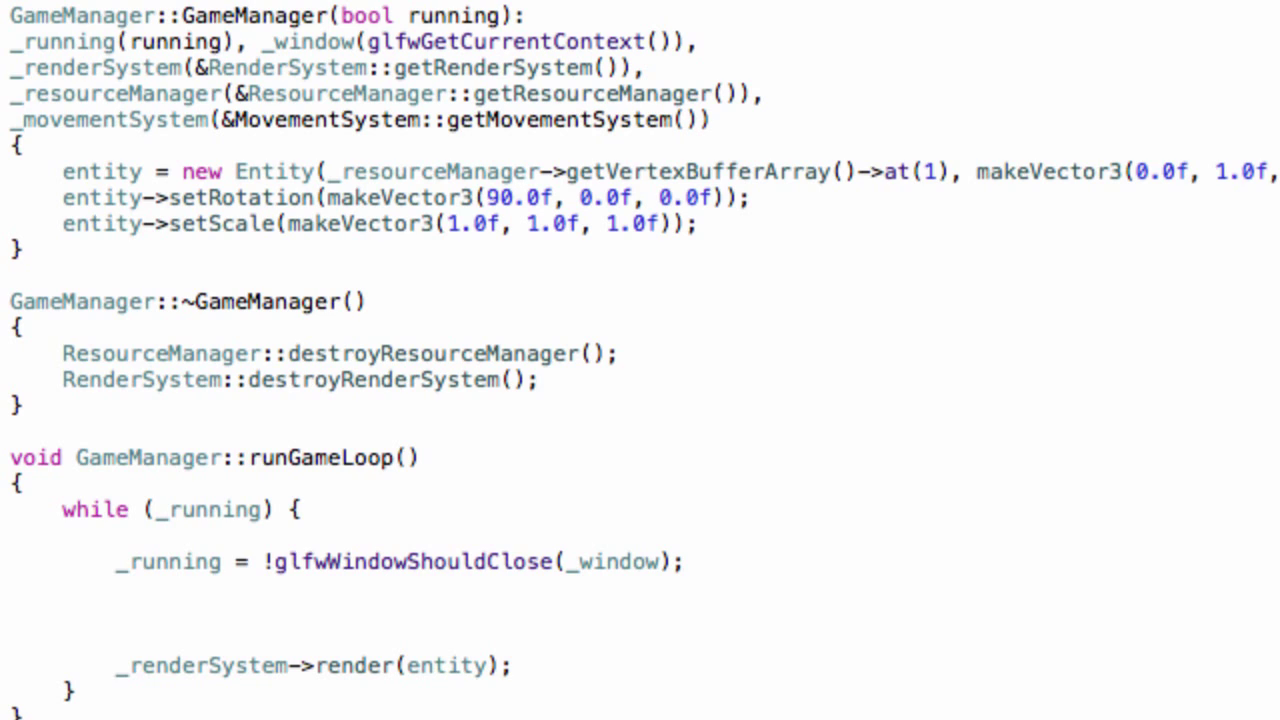
pyautogui.write('_movementSystem->update(entity);')
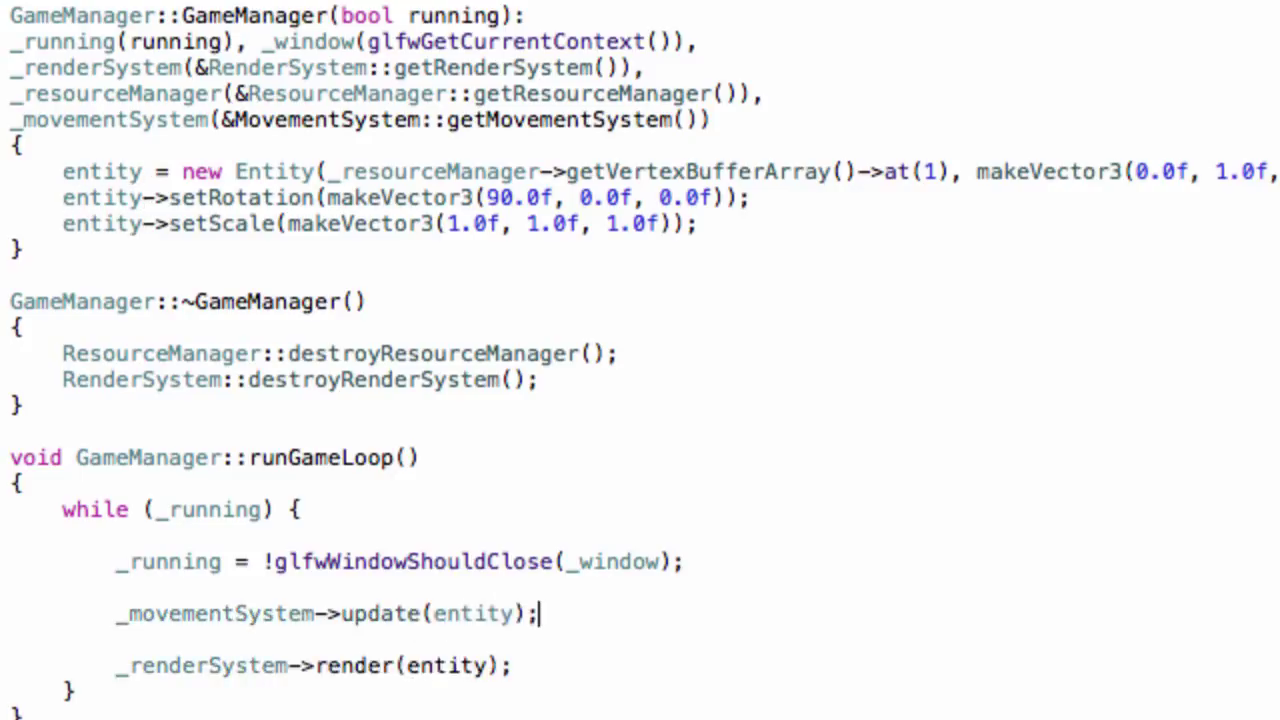
pyautogui.click(536, 560)
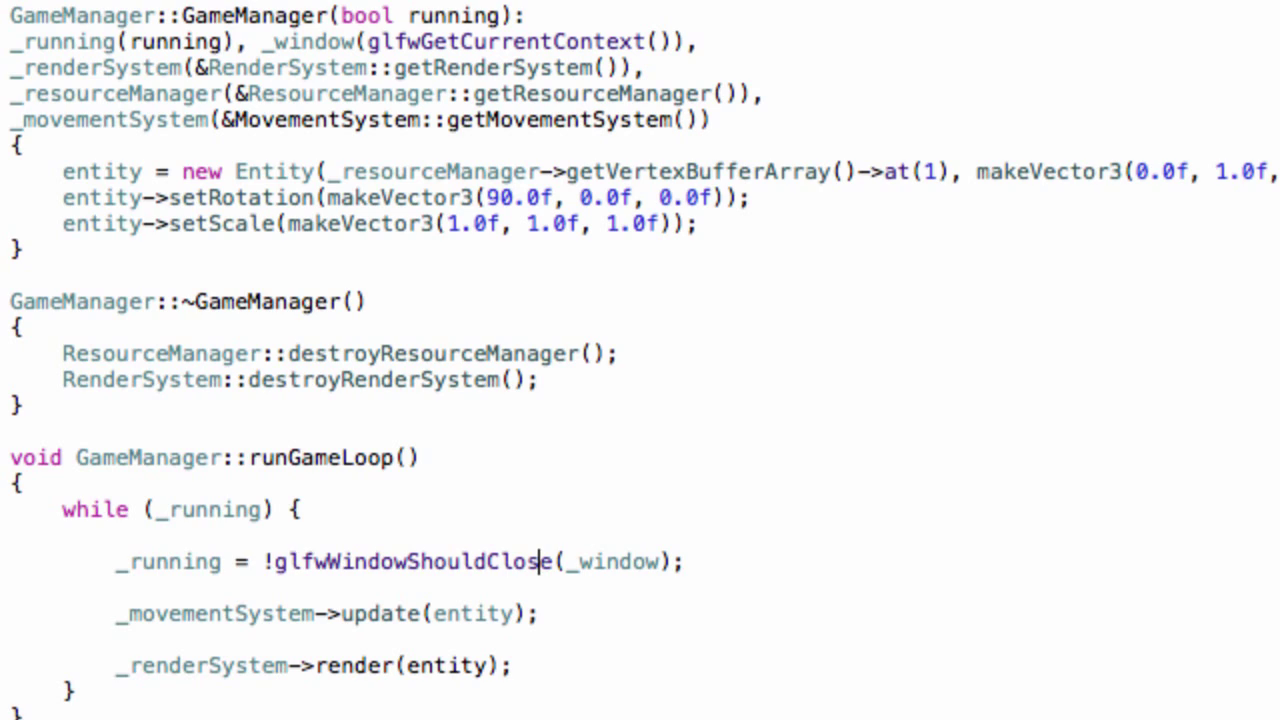
pyautogui.moveTo(776, 204)
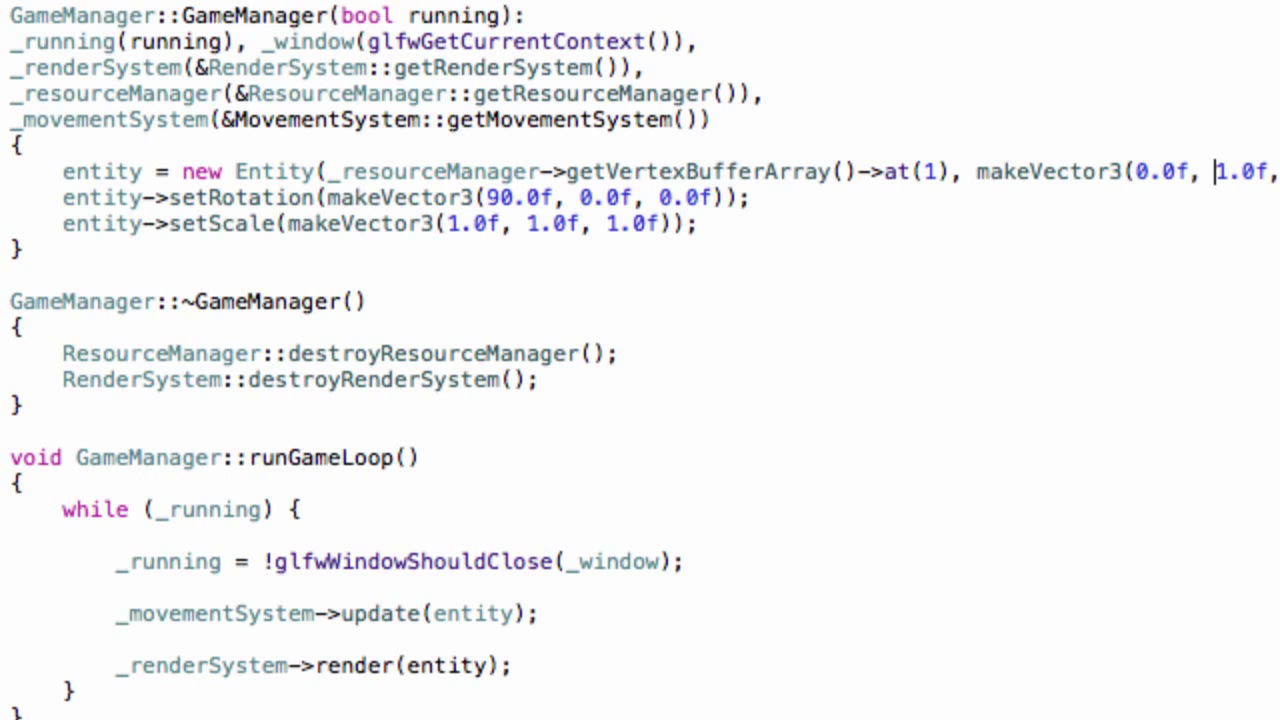
# Step: Add entity->setVelocity(makeVector3(0.01f, 0.0f, 0.0f)); after setScale in the constructor
pyautogui.press('Backspace')
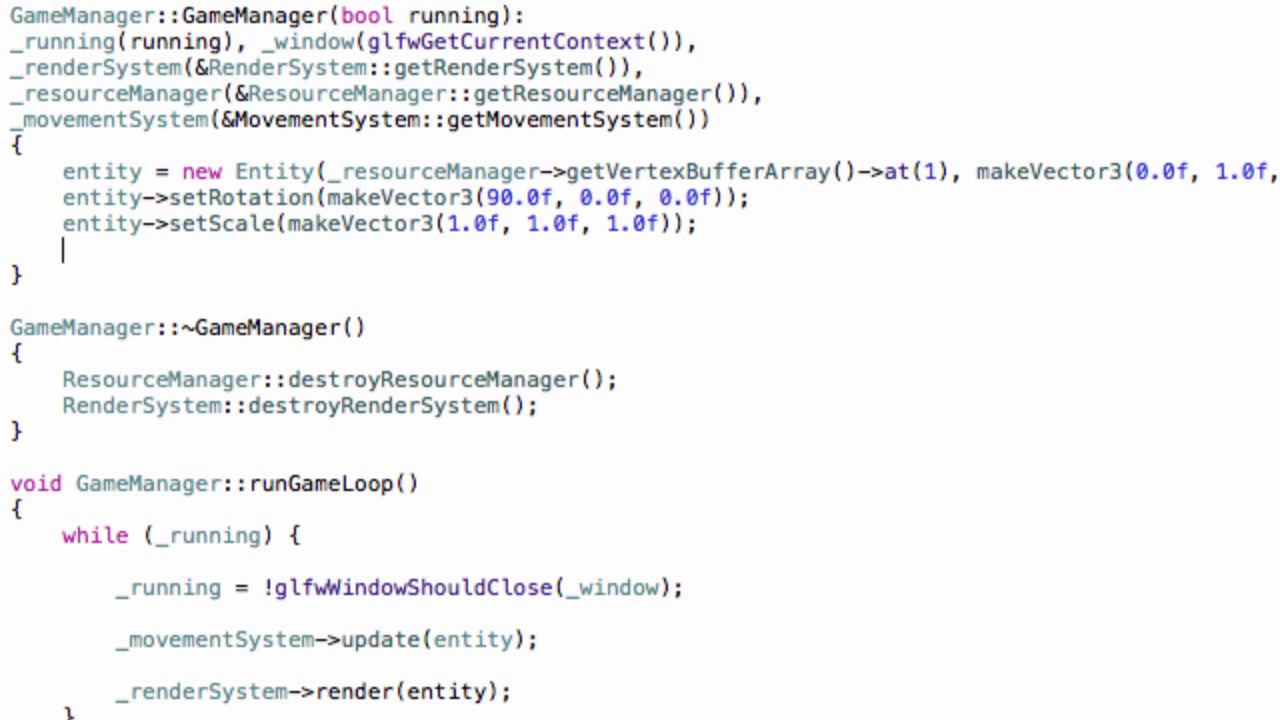
pyautogui.write('entity')
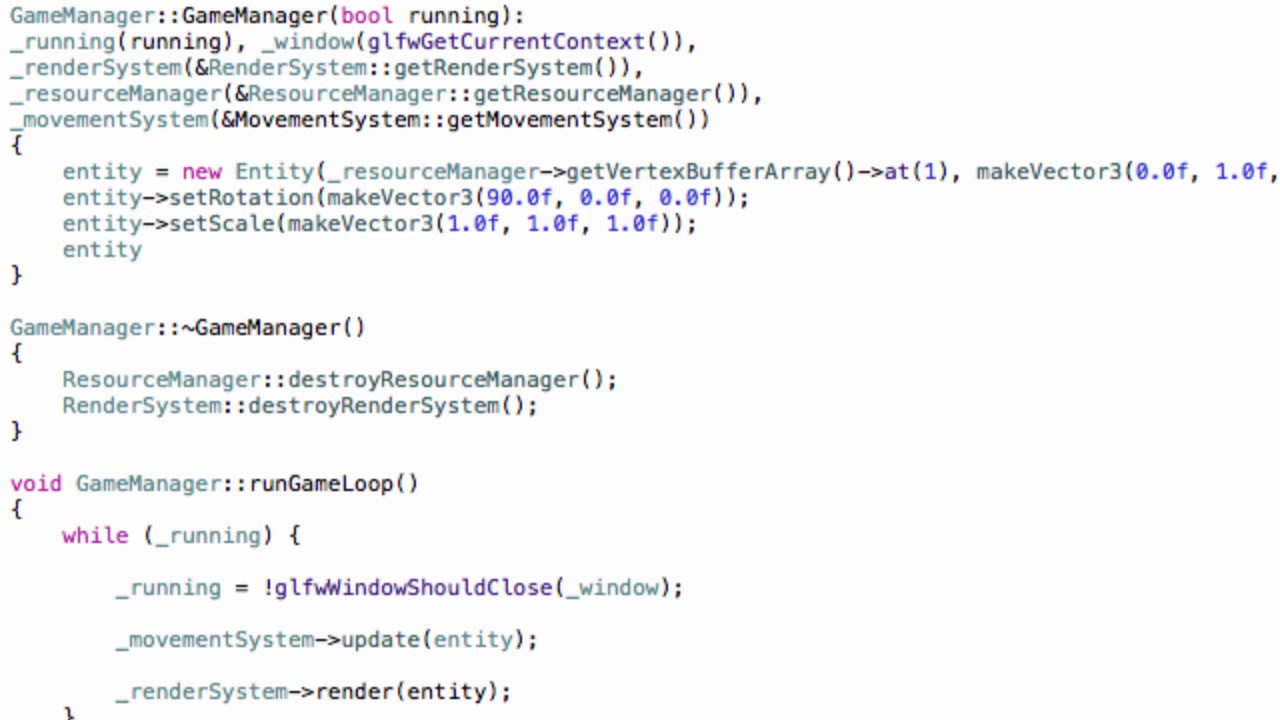
pyautogui.write('->')
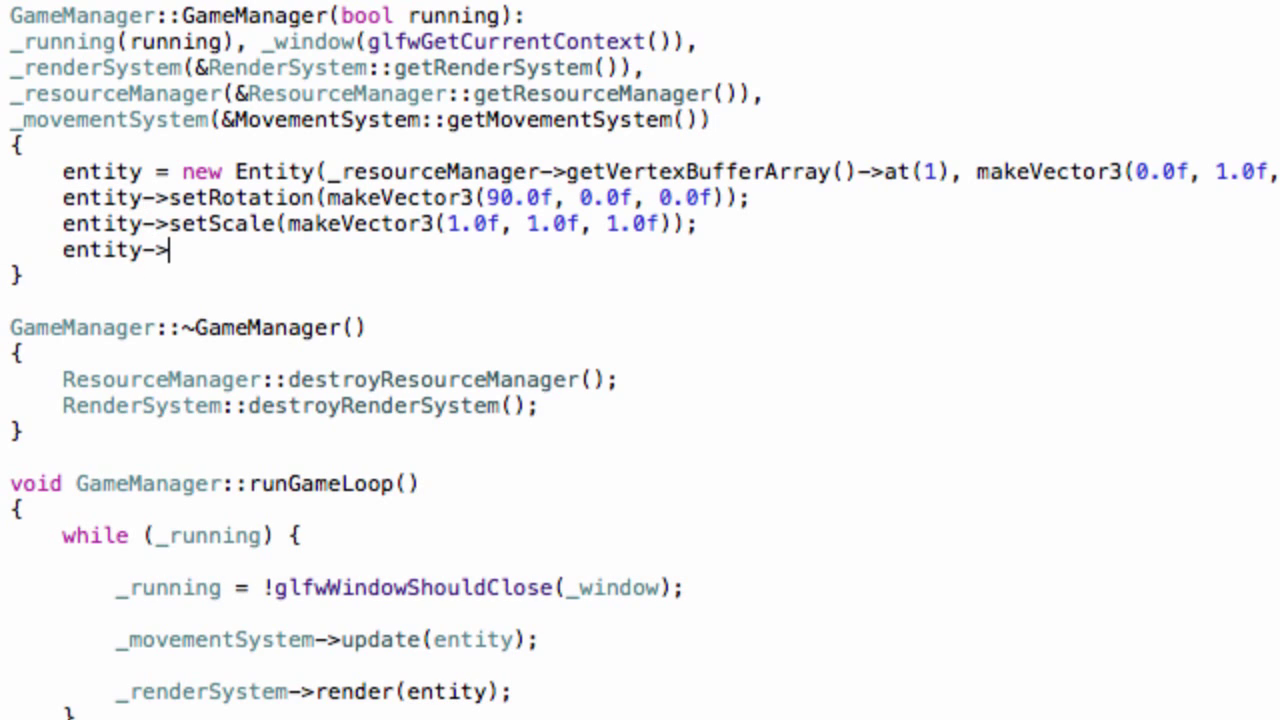
pyautogui.write('setVelocity(makeVector3(GLfloat x, GLfloat y, GLfloat z')
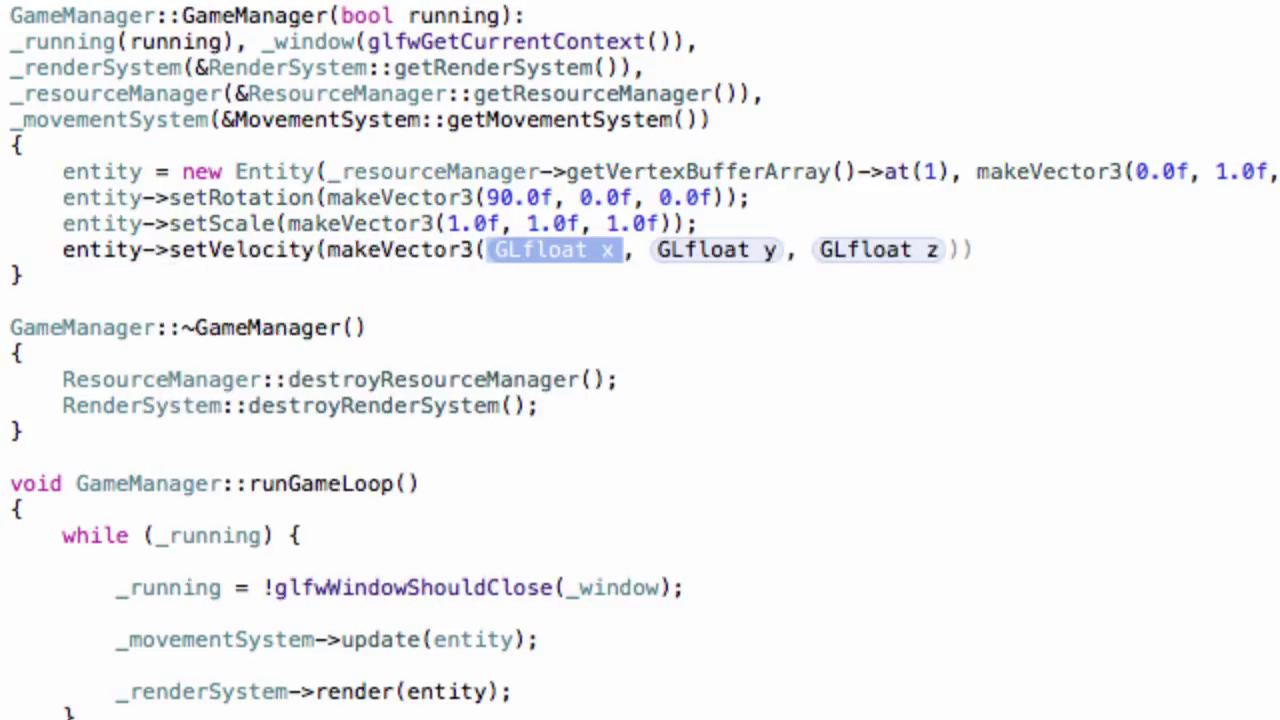
pyautogui.press('Delete')
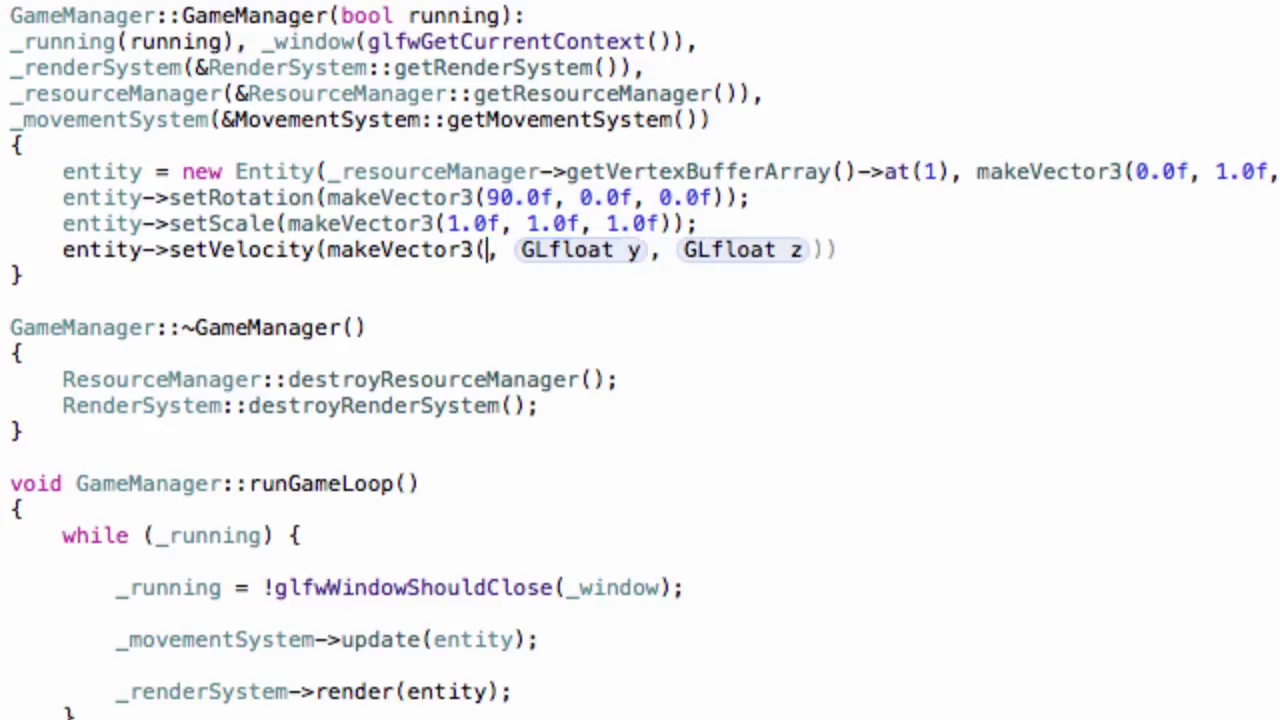
pyautogui.write('0.')
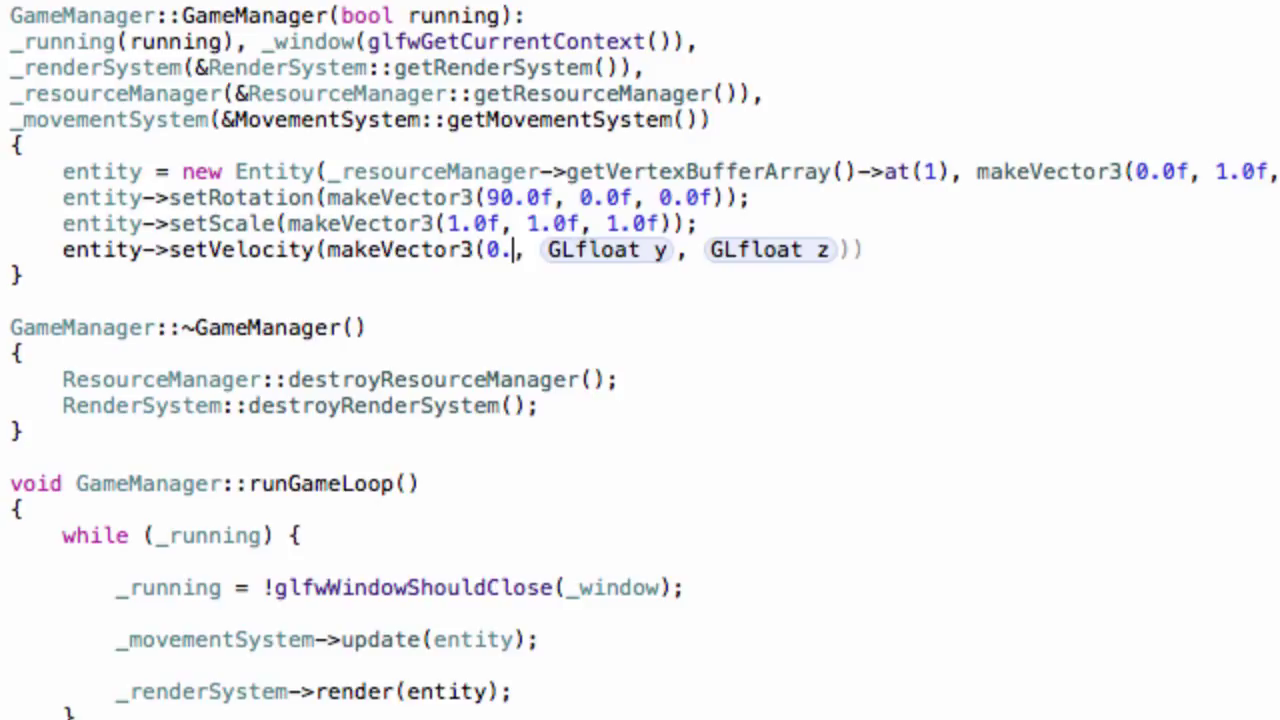
pyautogui.write('01f')
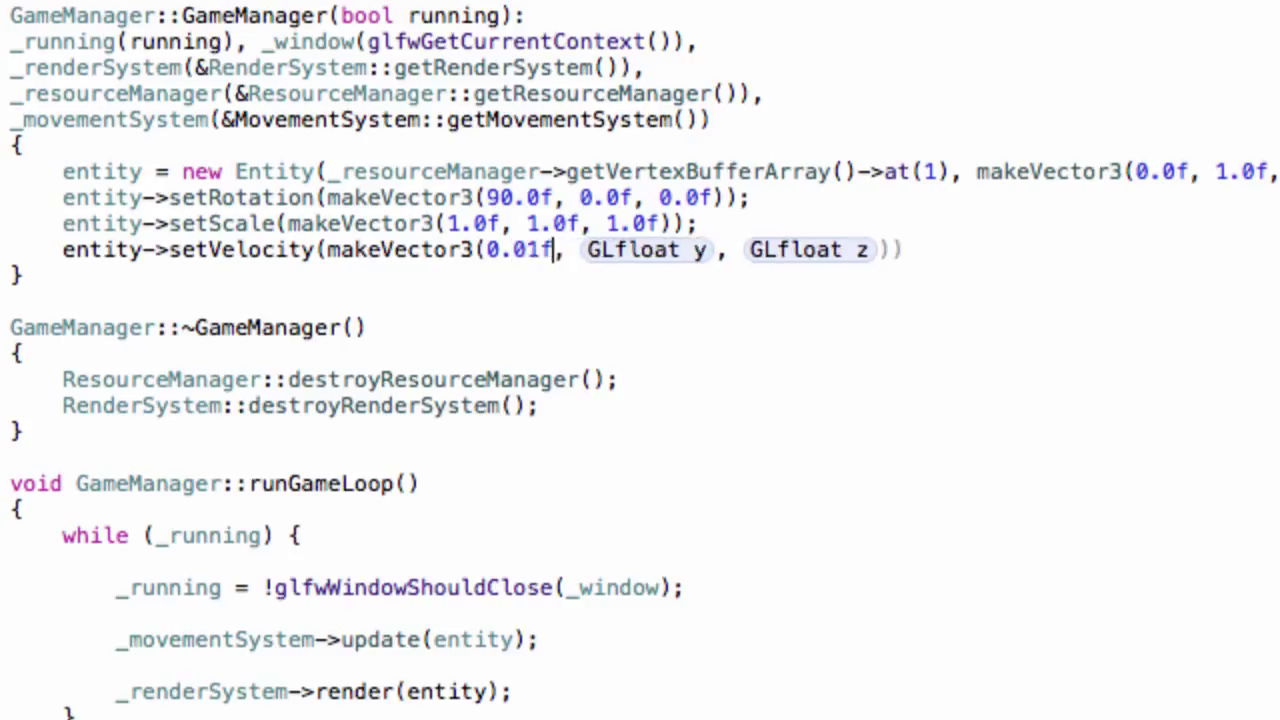
pyautogui.write('0.0f')
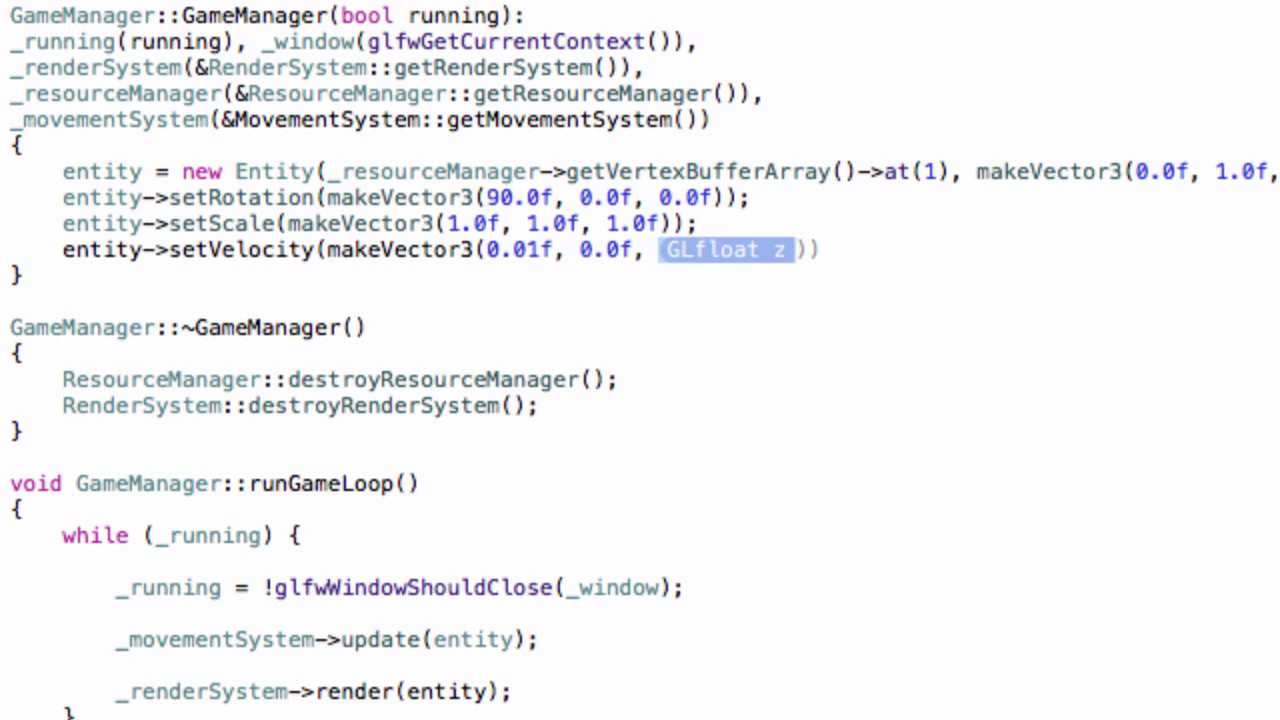
pyautogui.write('0K')
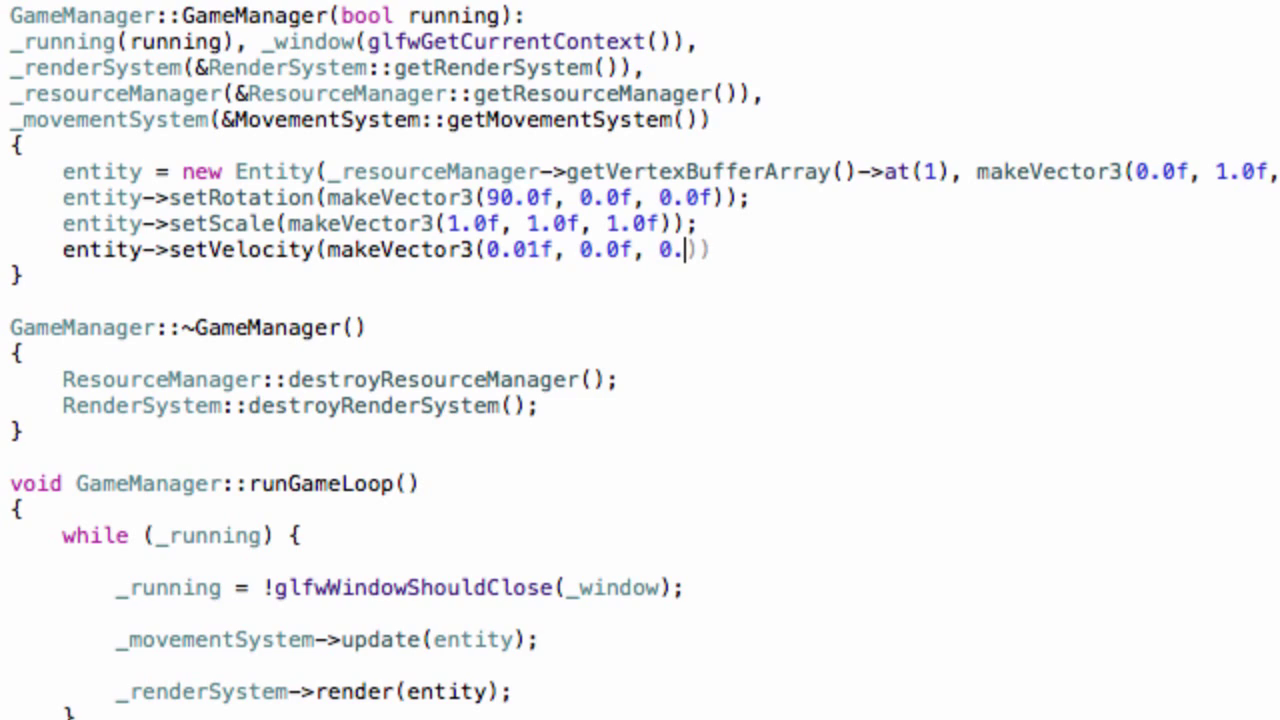
pyautogui.write('0f));')
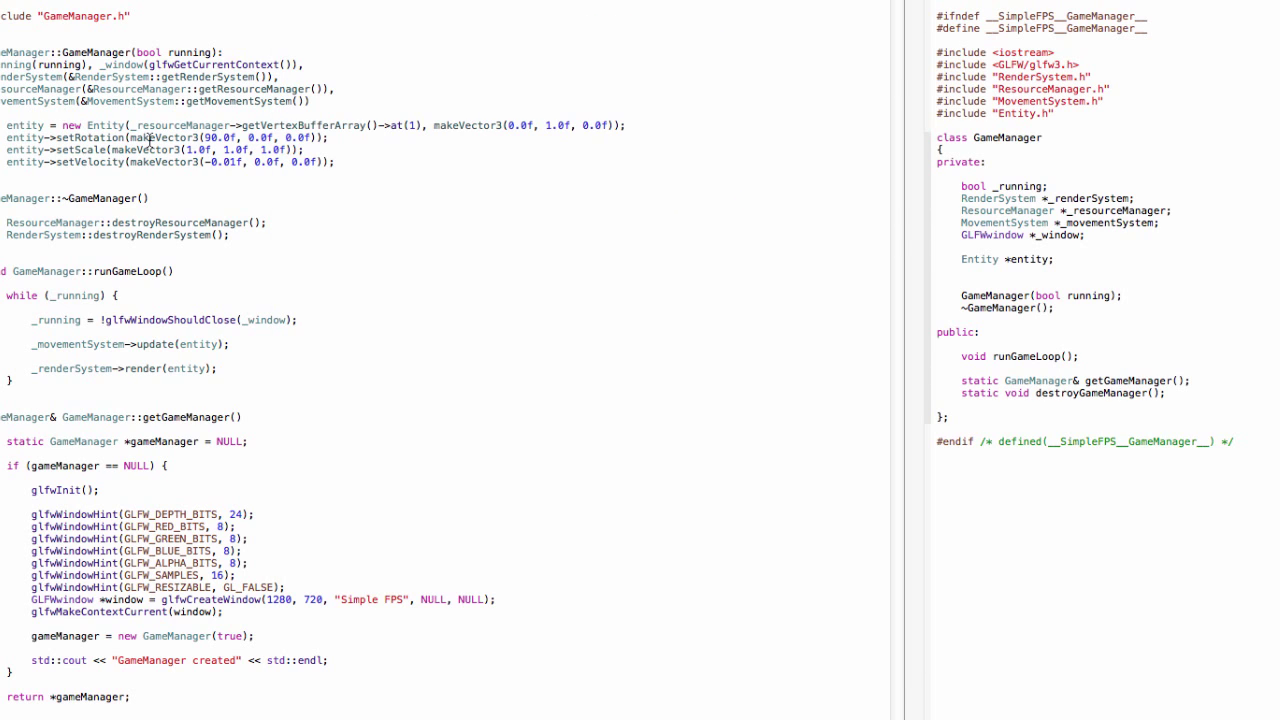
pyautogui.moveTo(290, 172)
pyautogui.write('entity->setRotationVelocity(makeVector3(')
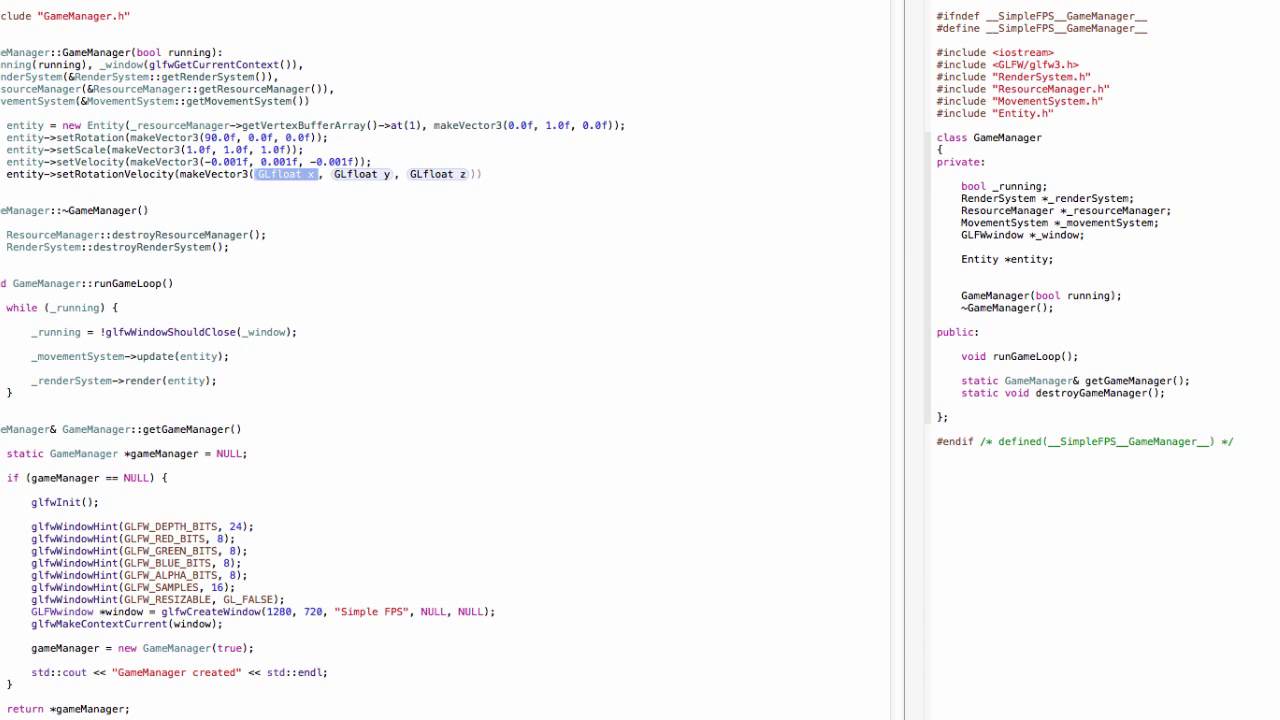
# Step: Add entity->setRotationVelocity(makeVector3(1.0f, 1.0f, 0.0f)); and start a setScaleVelocity call
pyautogui.write('1.0')
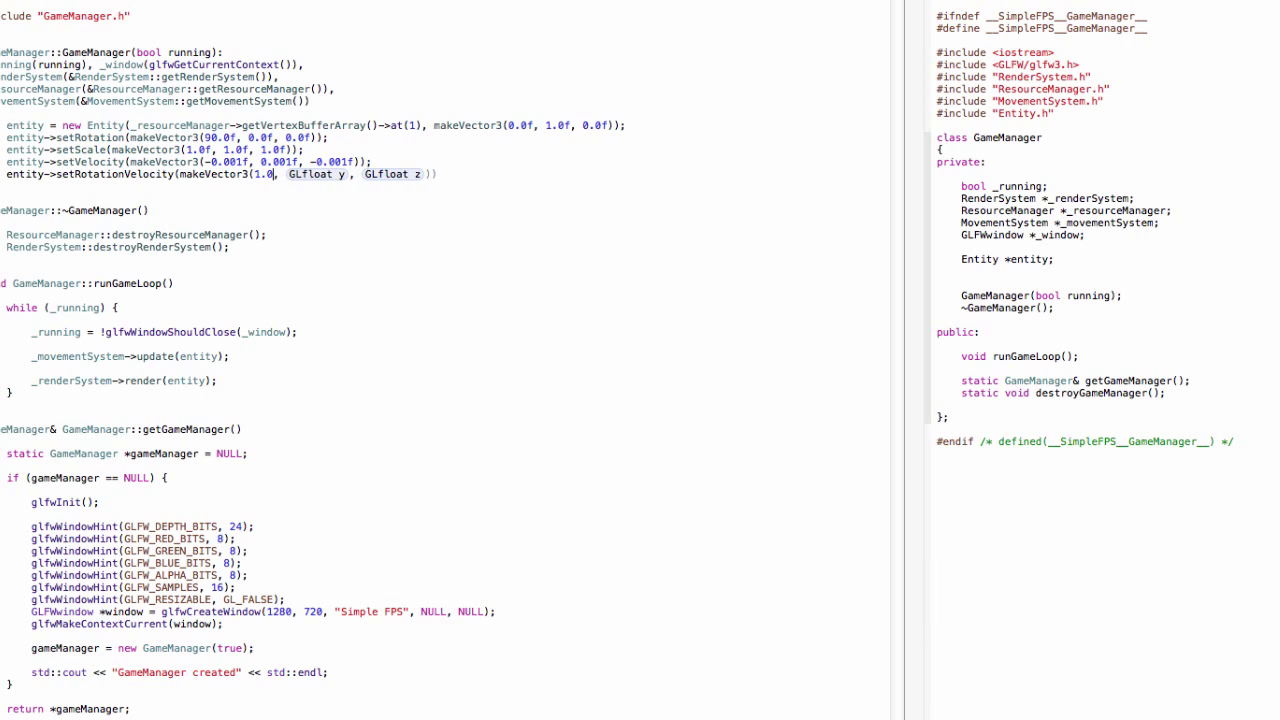
pyautogui.write('1.0f')
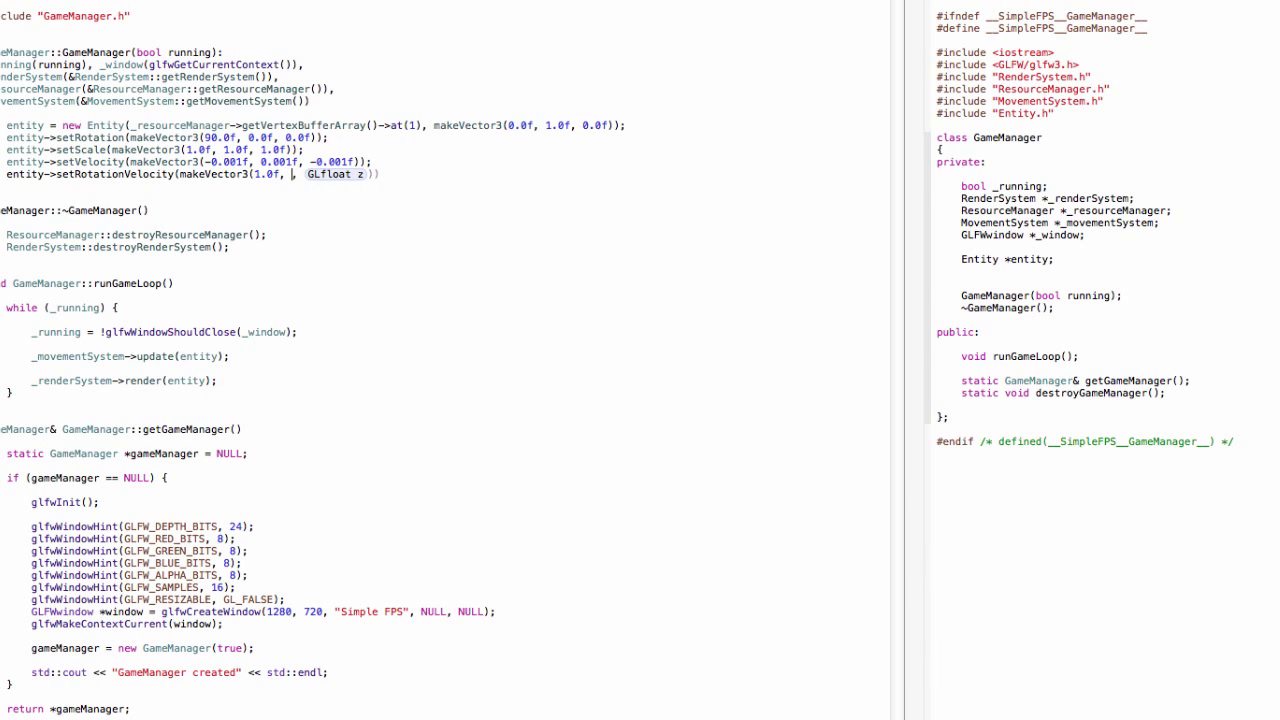
pyautogui.write('0.0f')
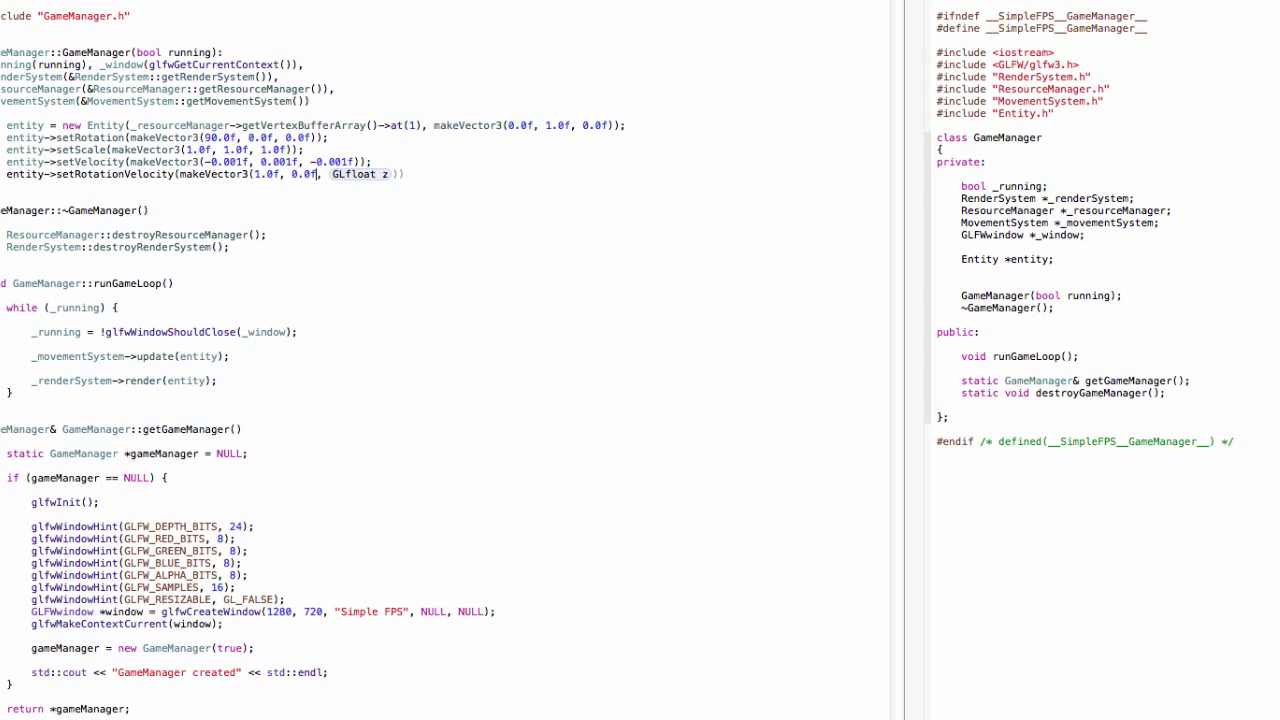
pyautogui.write('0.0f')
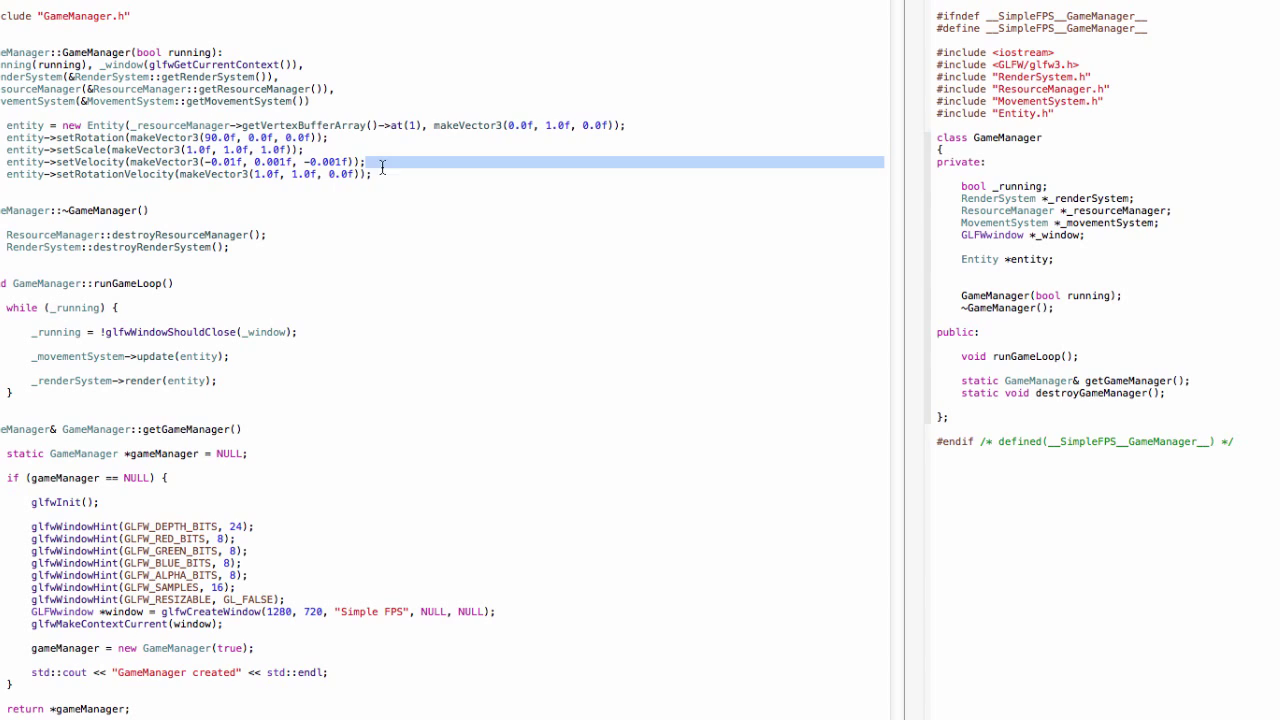
pyautogui.click(390, 174)
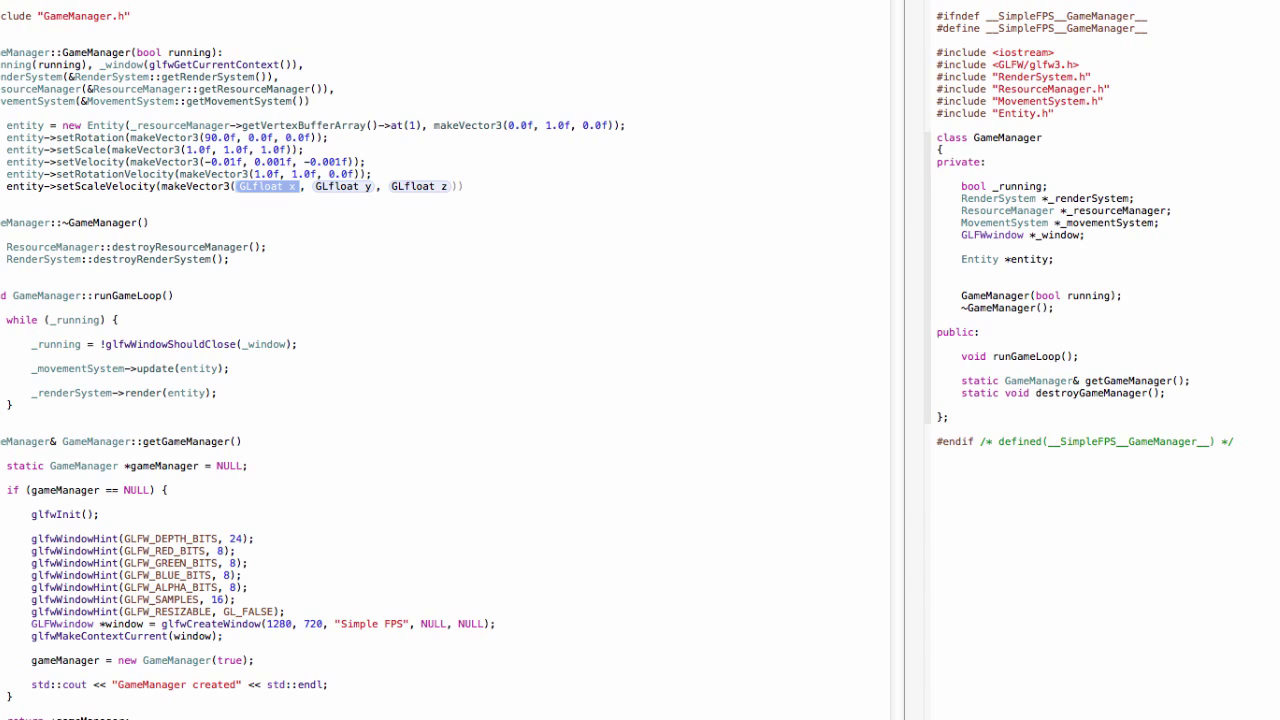
# Step: Set the entity's scale velocity to (0.01f, 0.0f, 0.0f) after setRotationVelocity in the constructor
pyautogui.write('0.01f, 0.0f, 0.0f));')
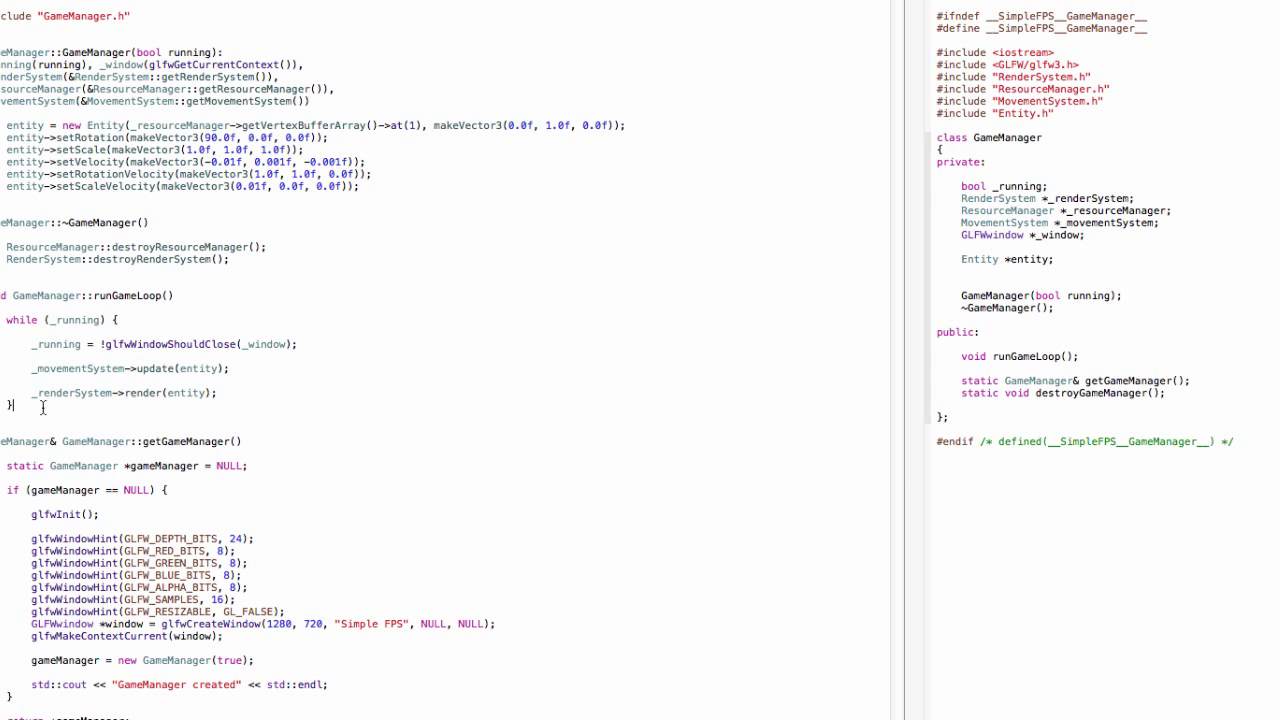
pyautogui.doubleClick(130, 368)
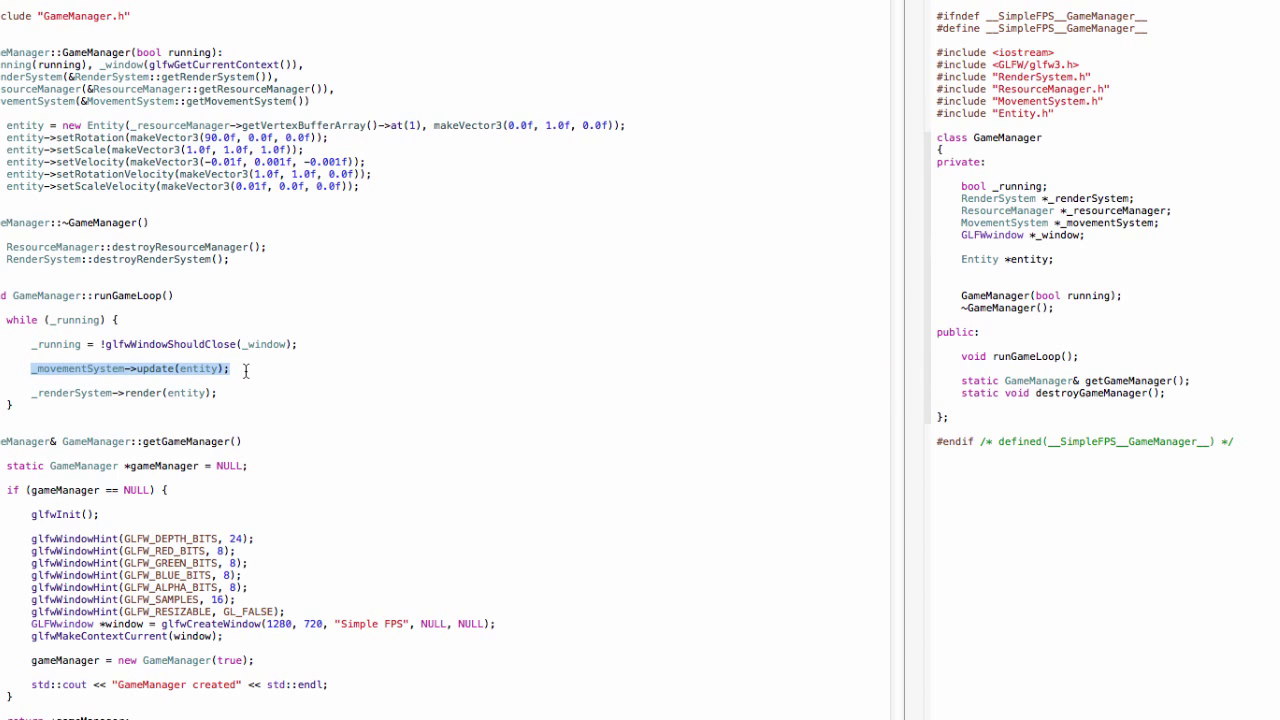